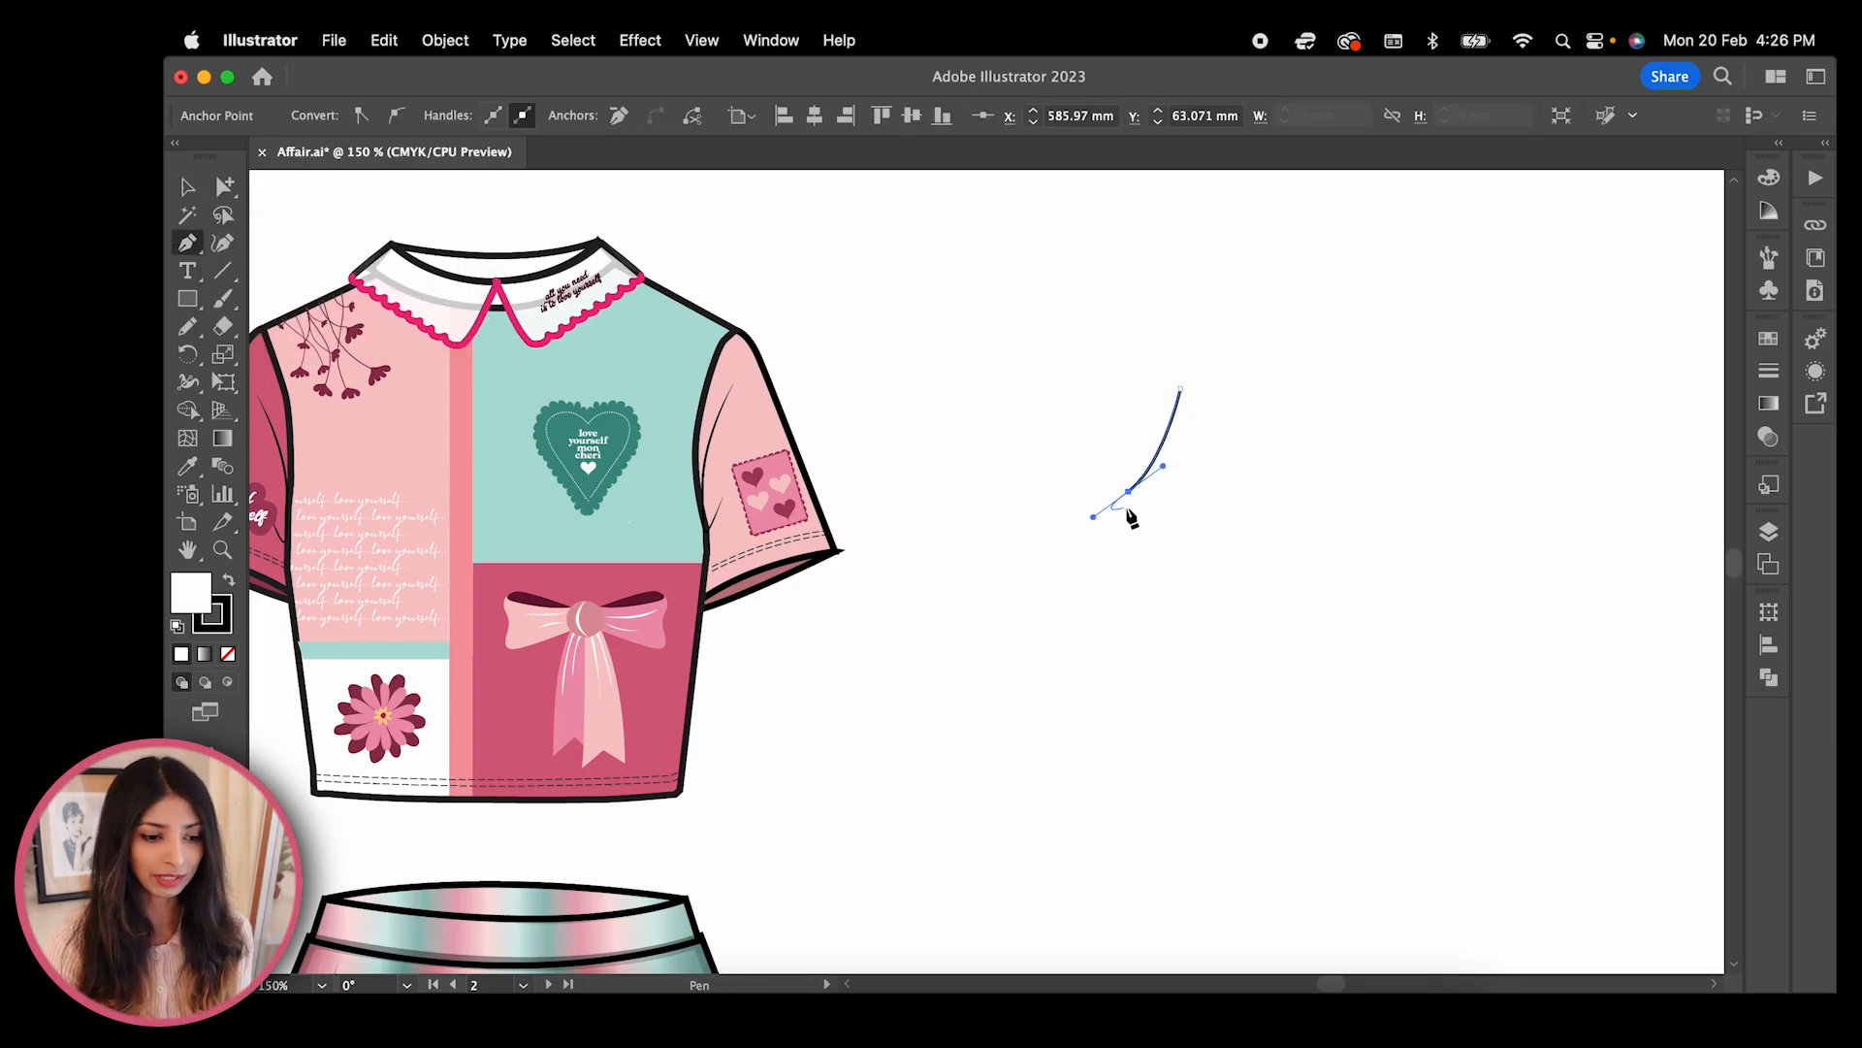
Place Pen points along the half bodice outline down to the hem
{"action": "left_click", "coordinate": [1158, 687]}
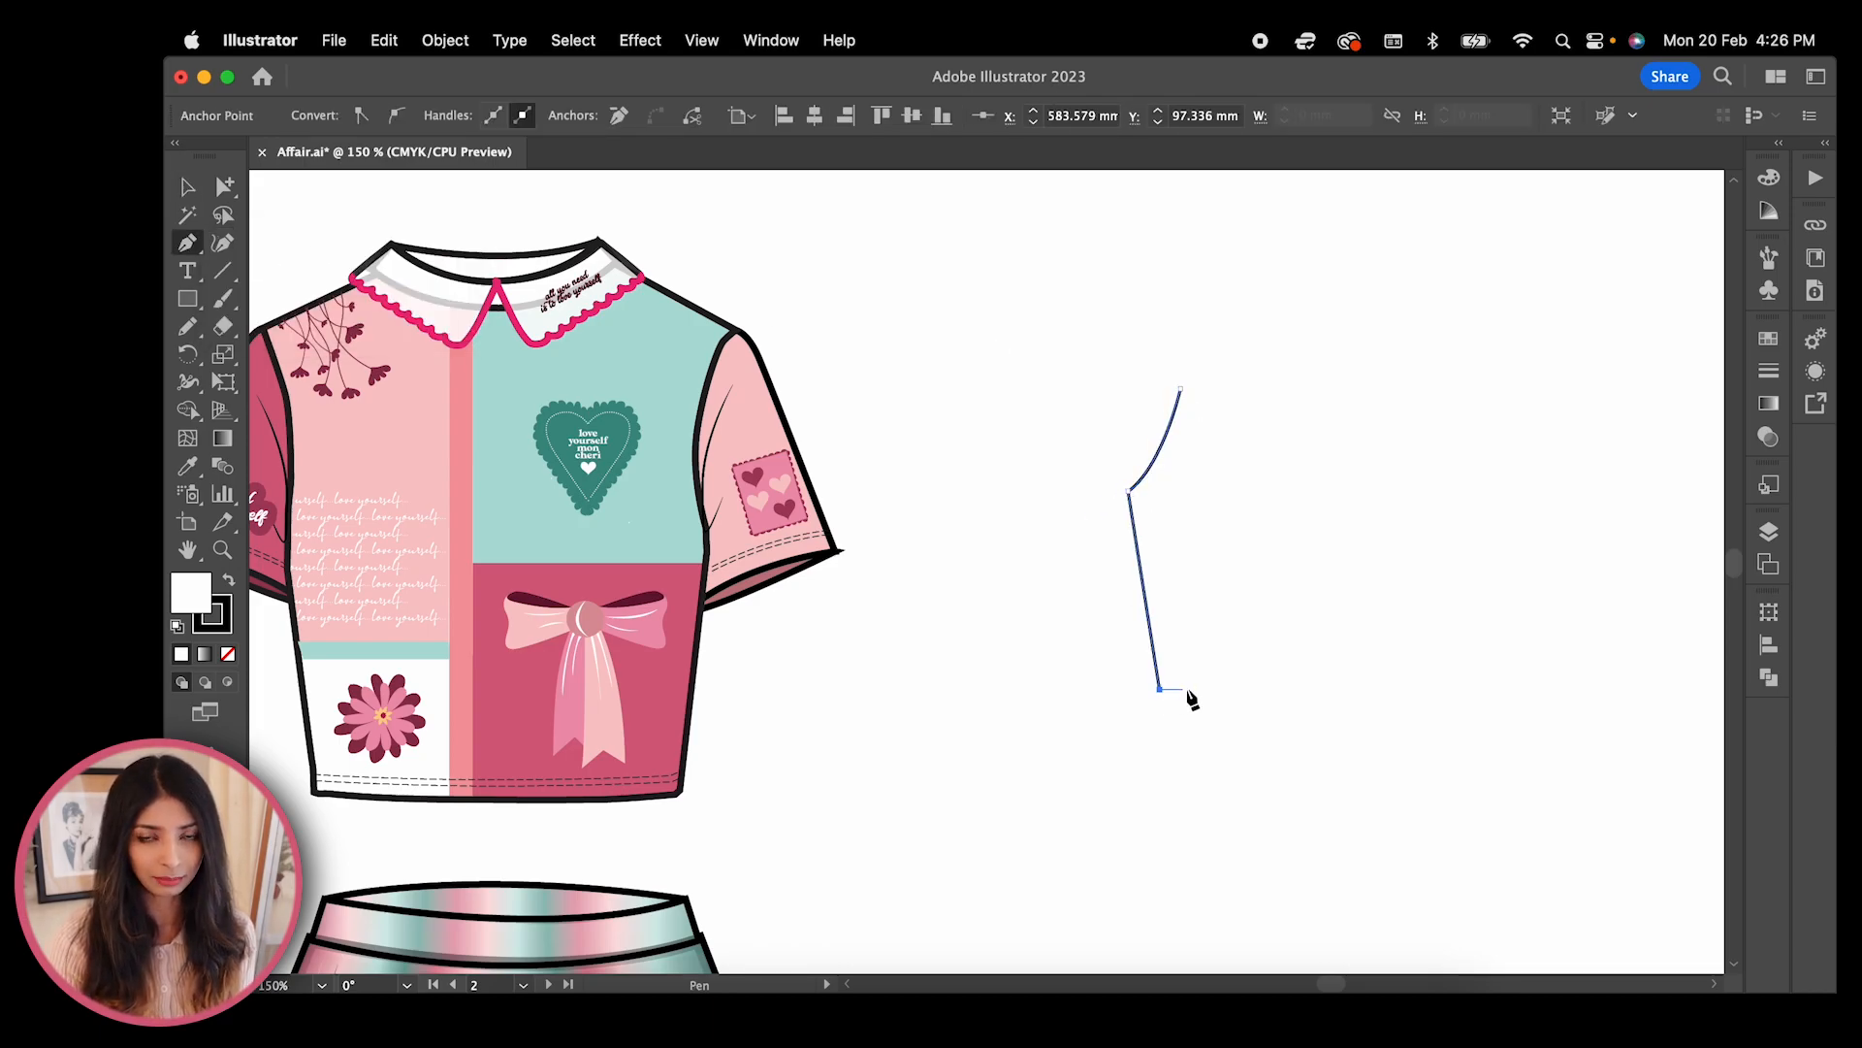
{"action": "left_click", "coordinate": [1304, 689]}
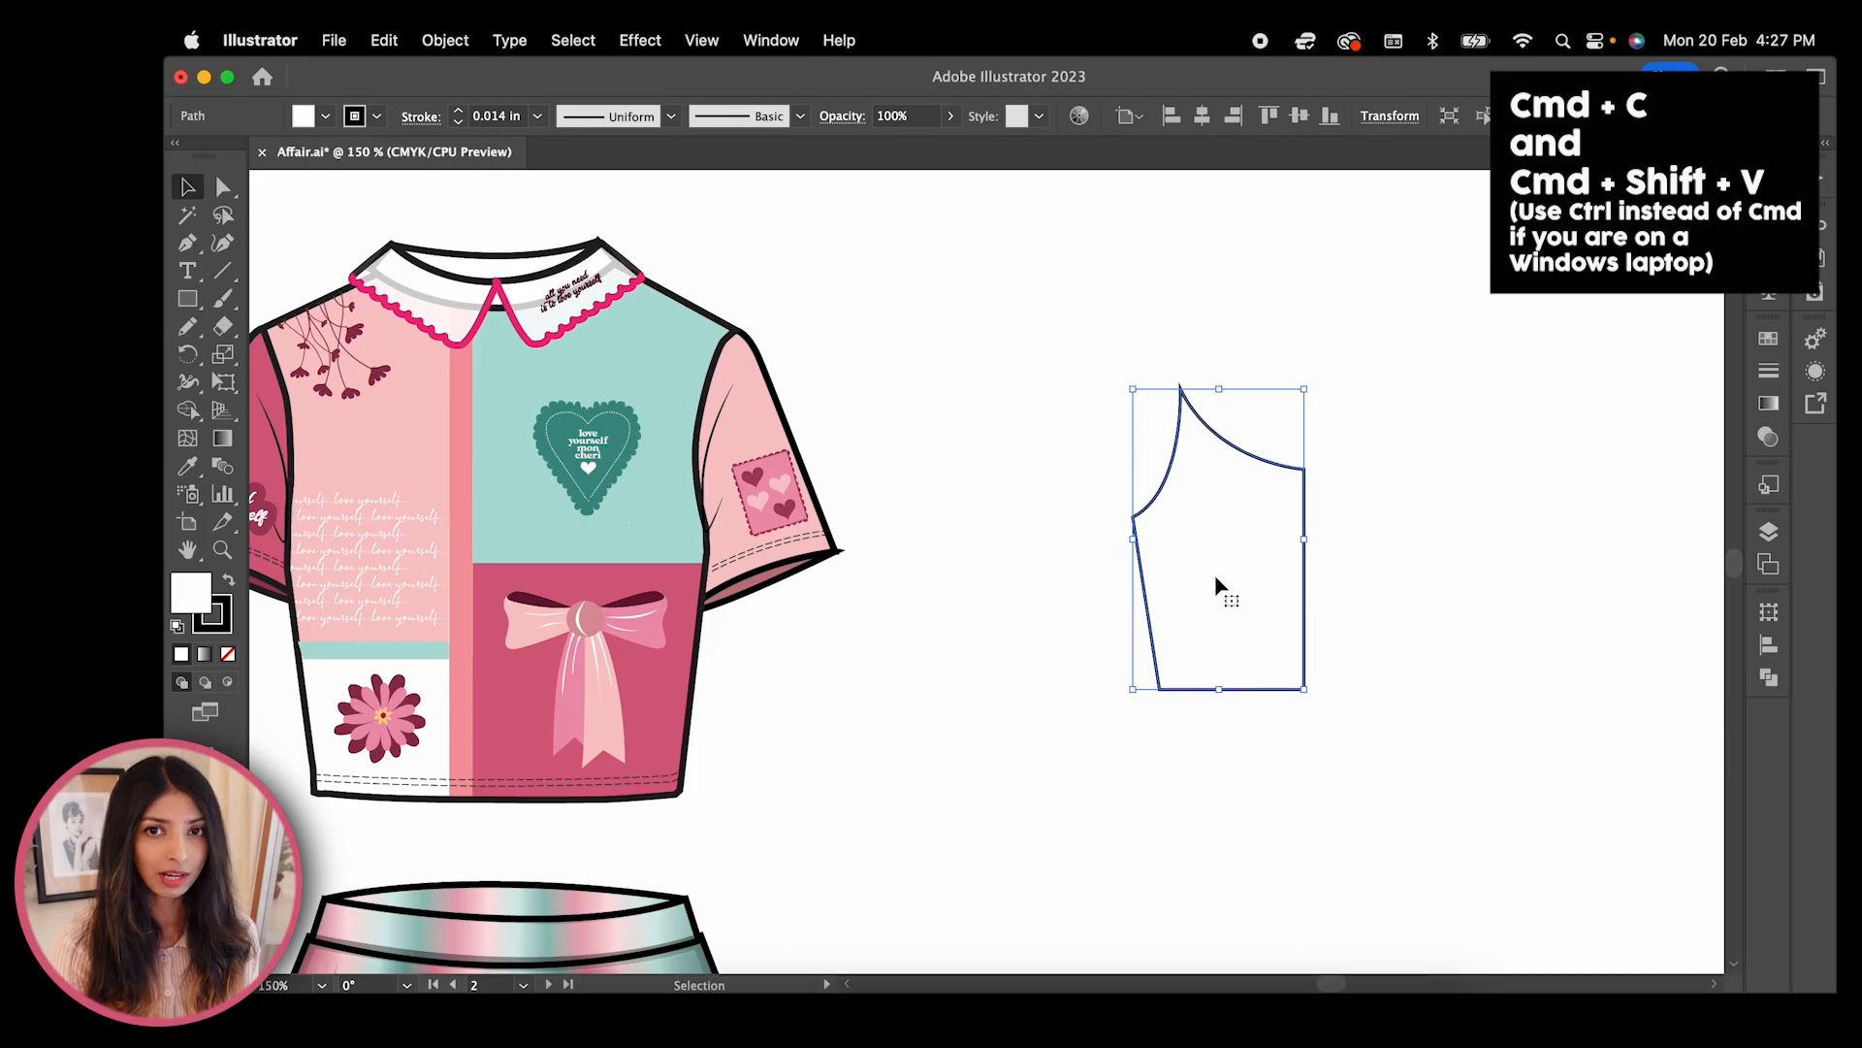
Reflect the pasted half bodice across the Vertical axis via Transform > Reflect
{"action": "right_click", "coordinate": [1219, 586]}
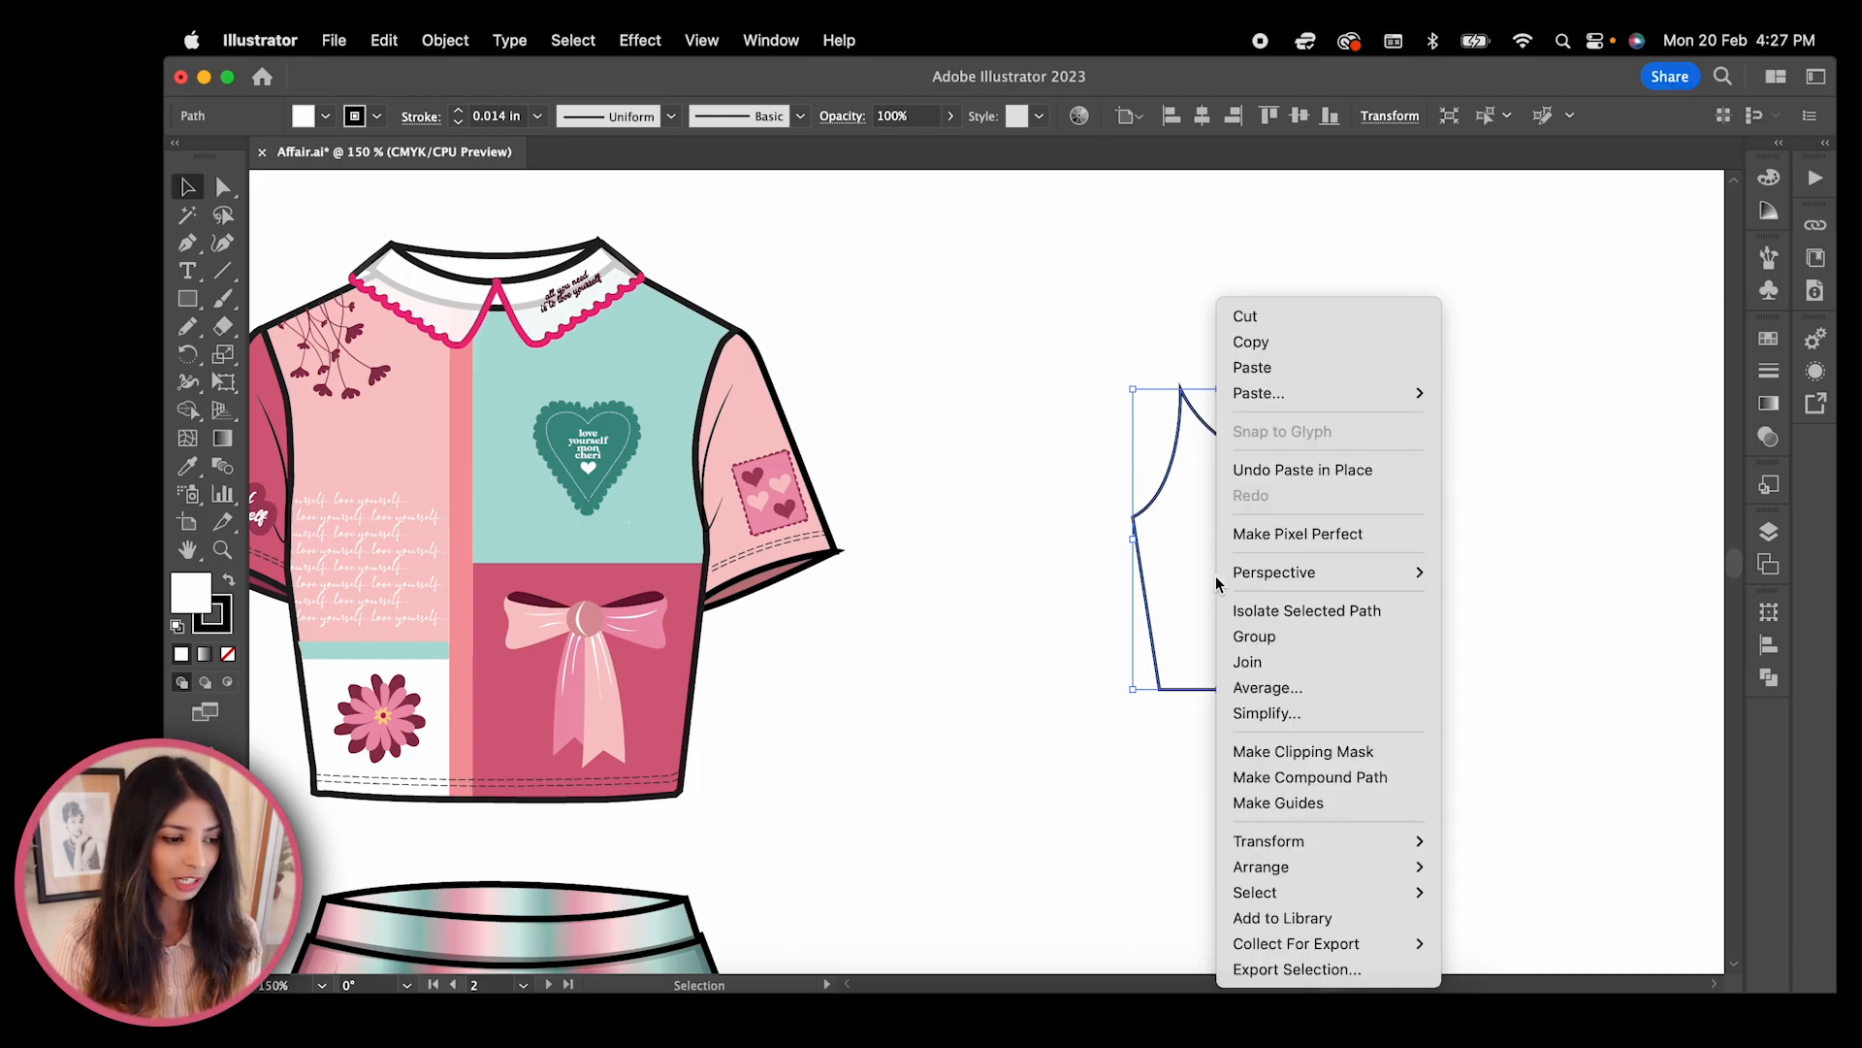
{"action": "mouse_move", "coordinate": [1326, 840]}
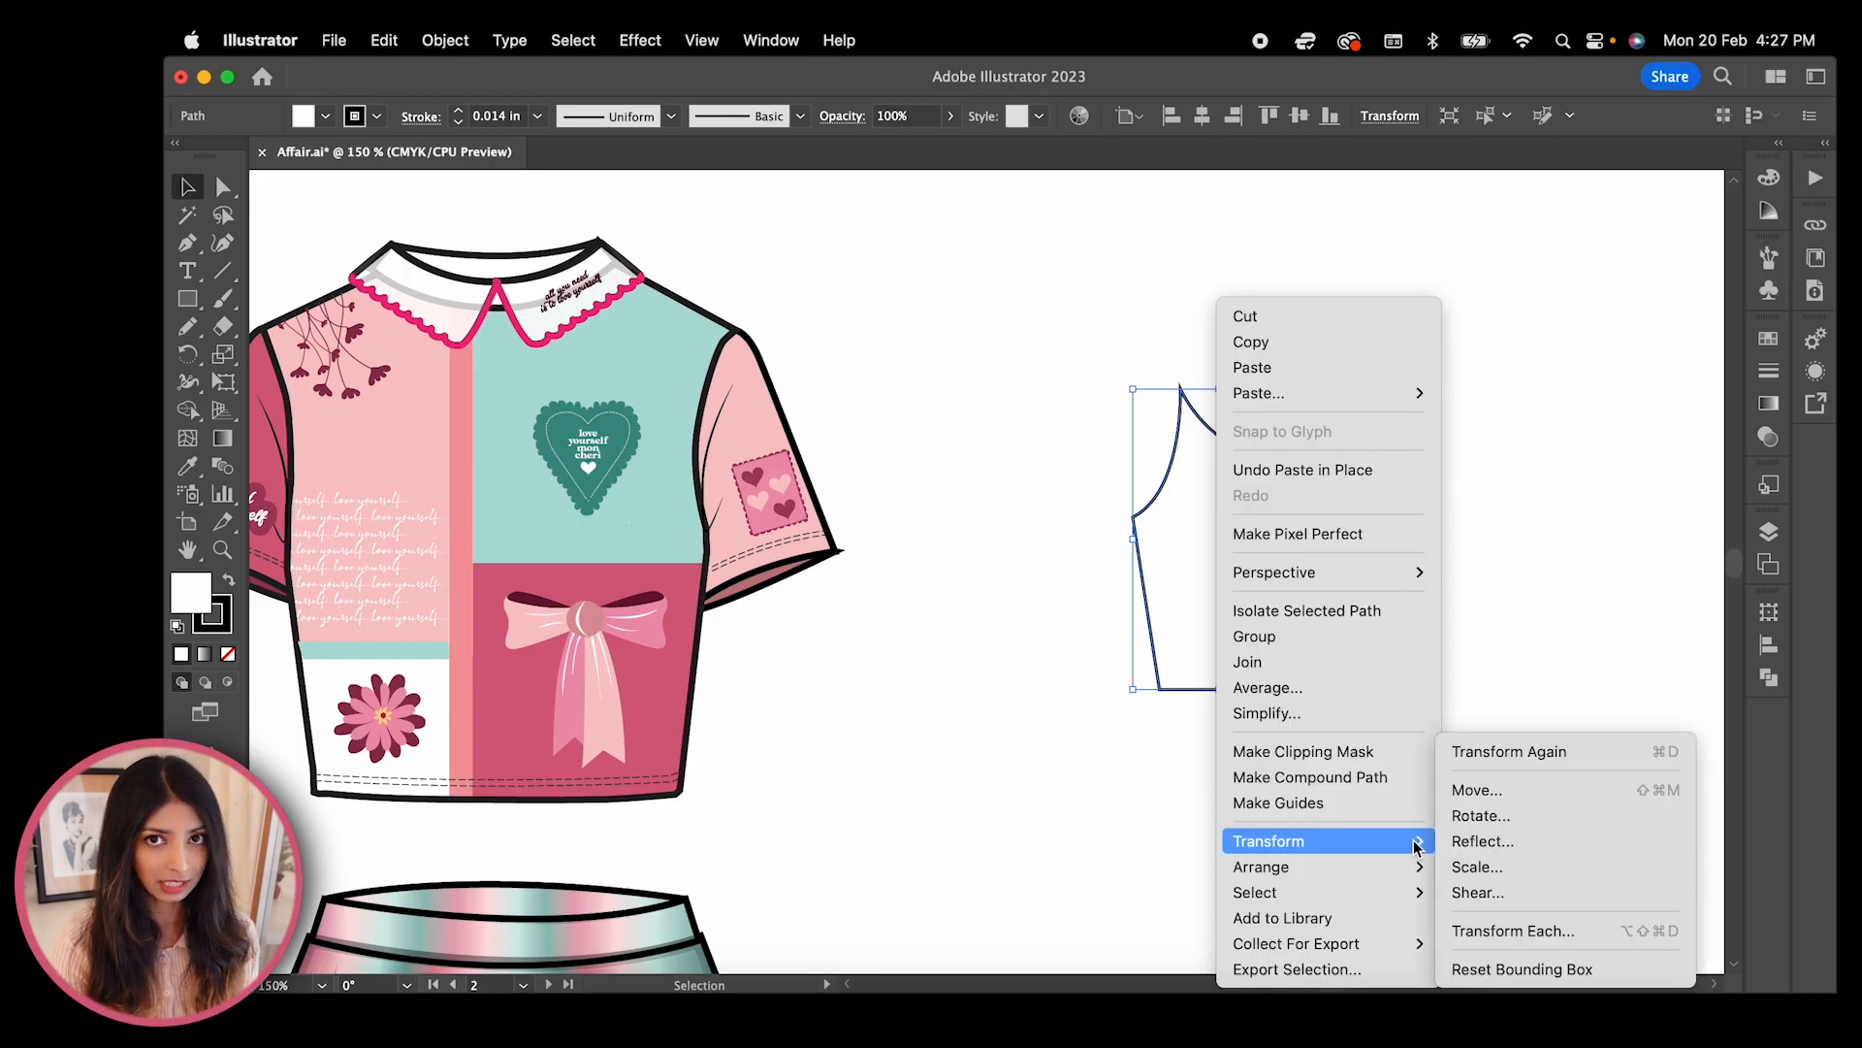
{"action": "mouse_move", "coordinate": [1490, 840]}
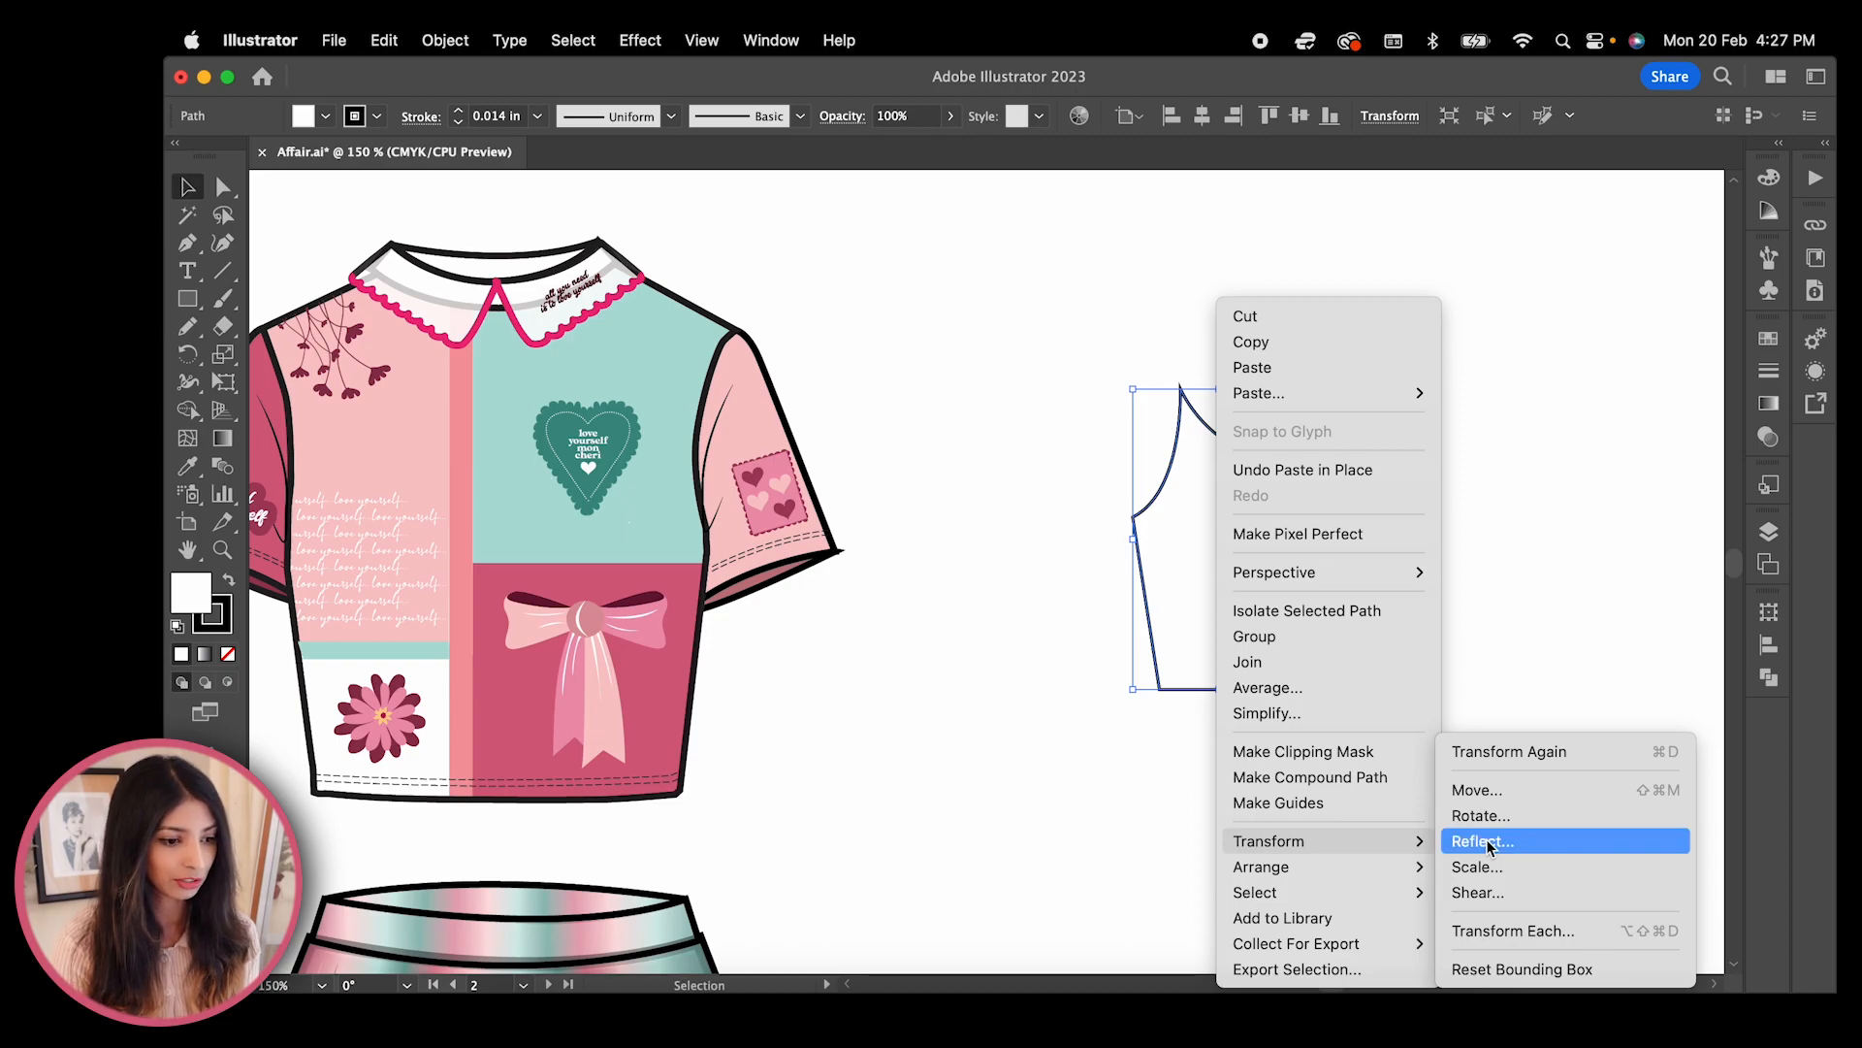
{"action": "left_click", "coordinate": [1483, 840]}
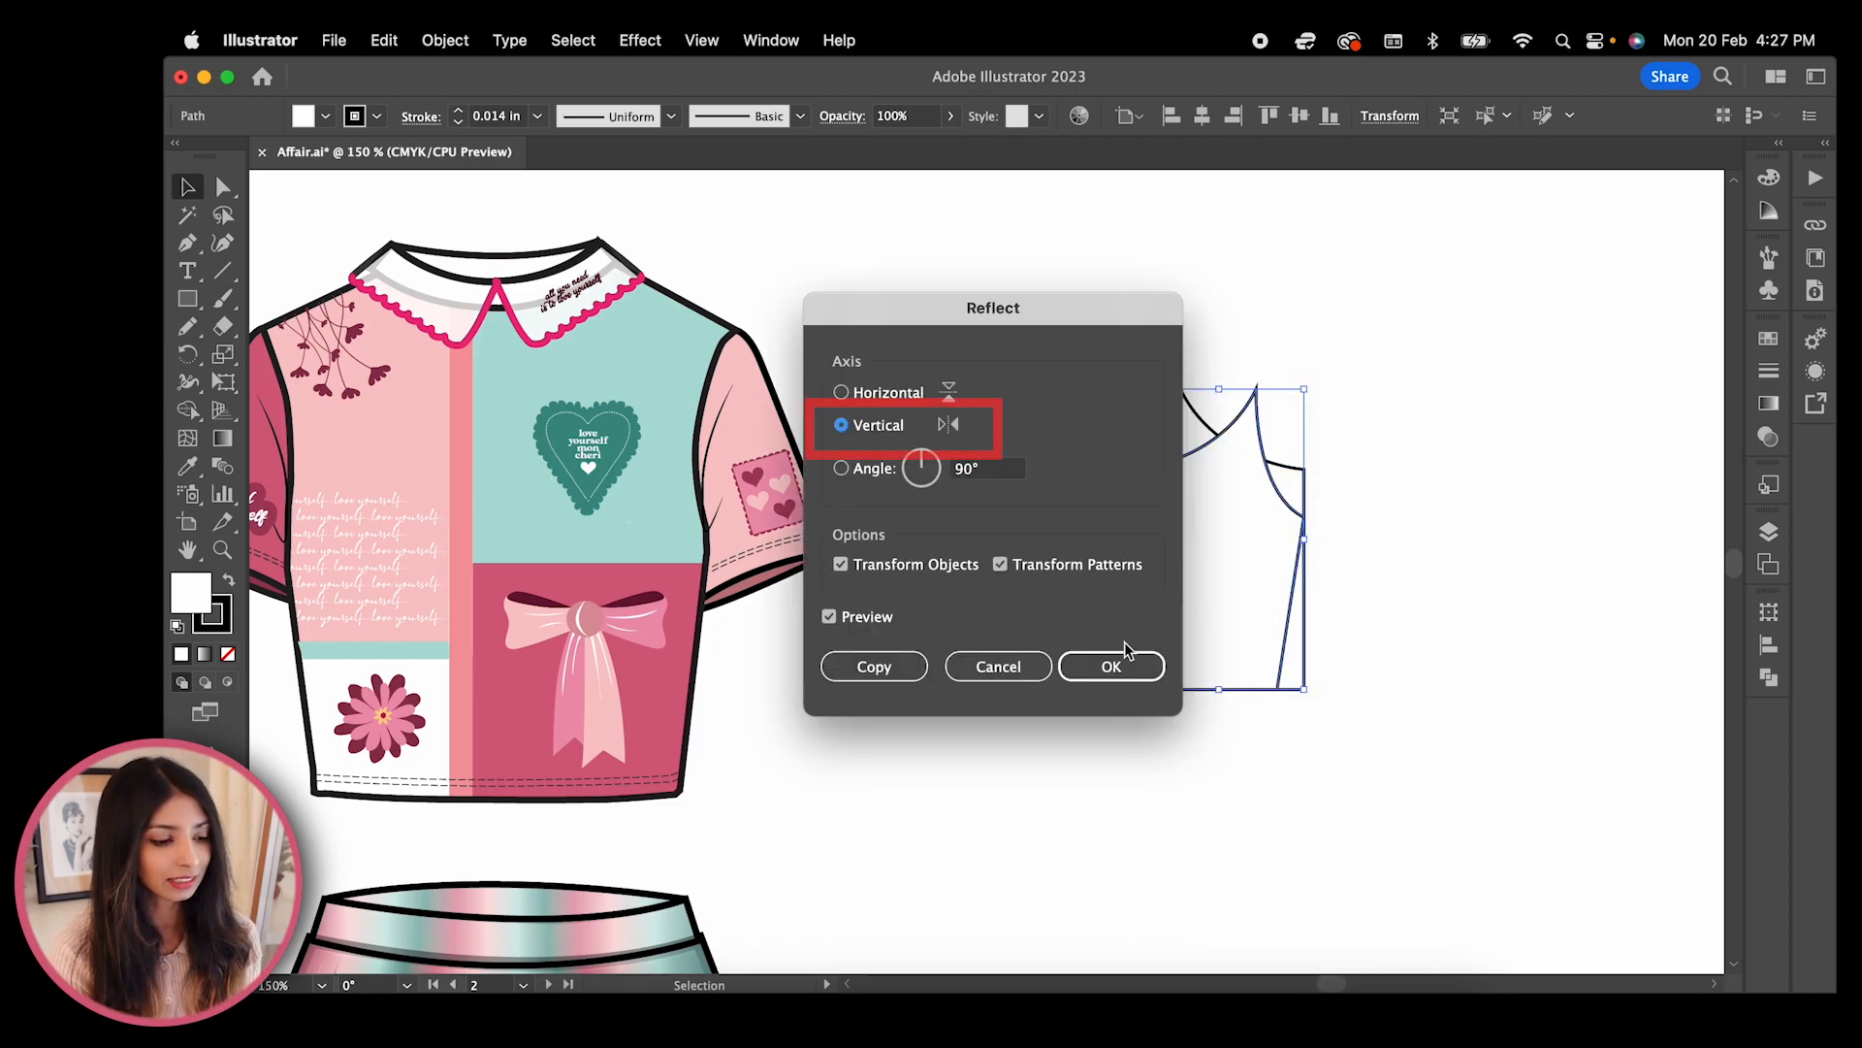
{"action": "left_click", "coordinate": [1110, 667]}
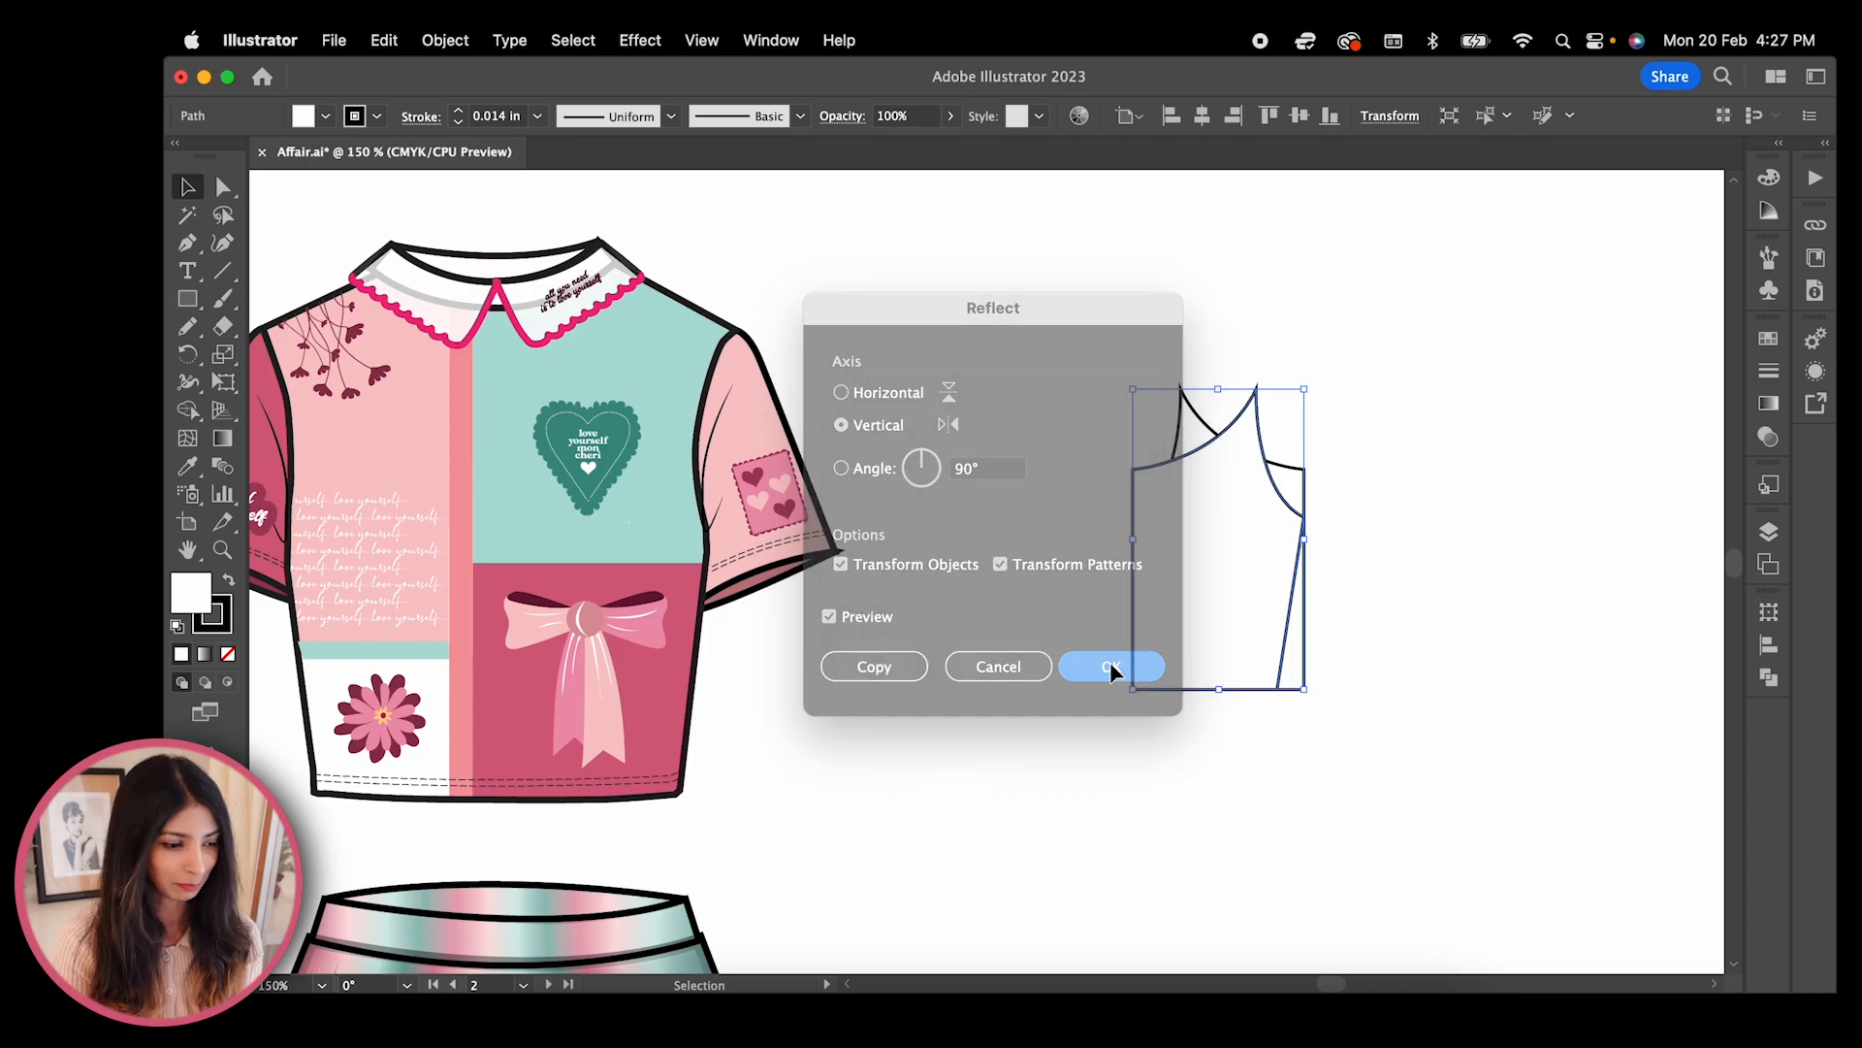
{"action": "left_click", "coordinate": [1112, 668]}
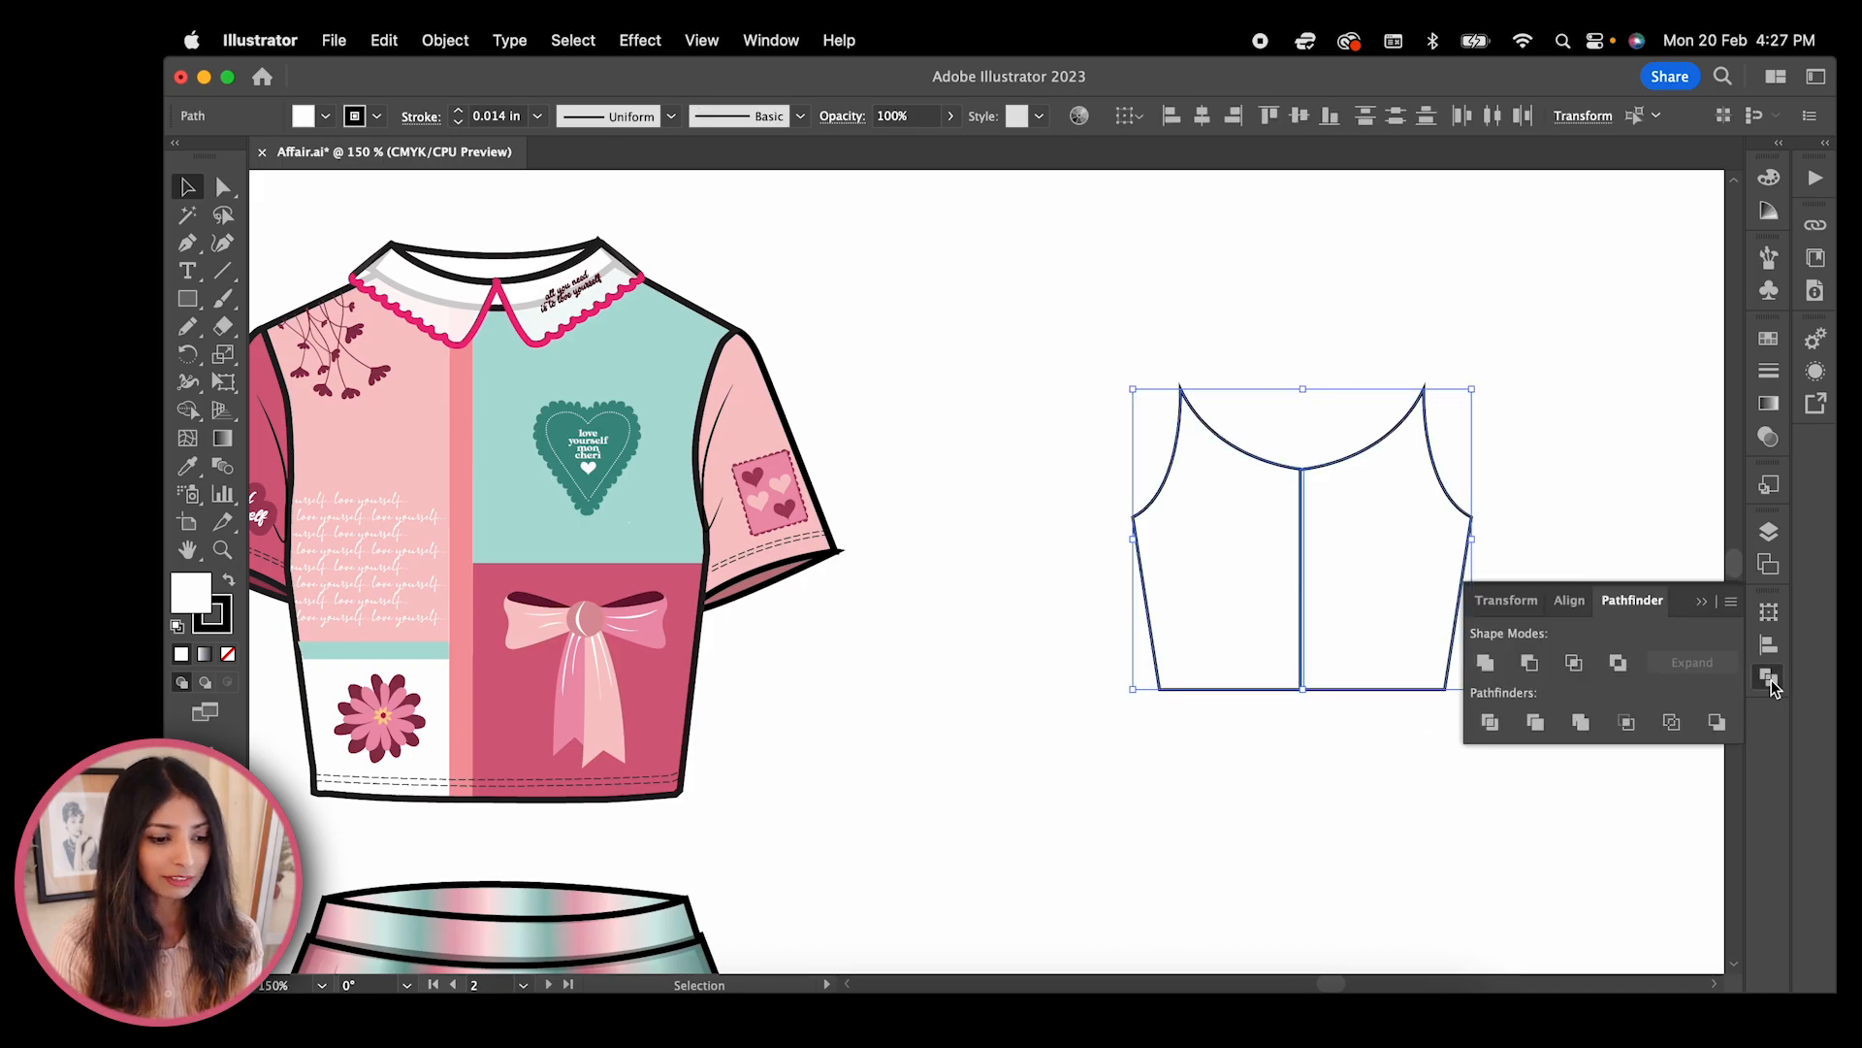
{"action": "mouse_move", "coordinate": [1486, 664]}
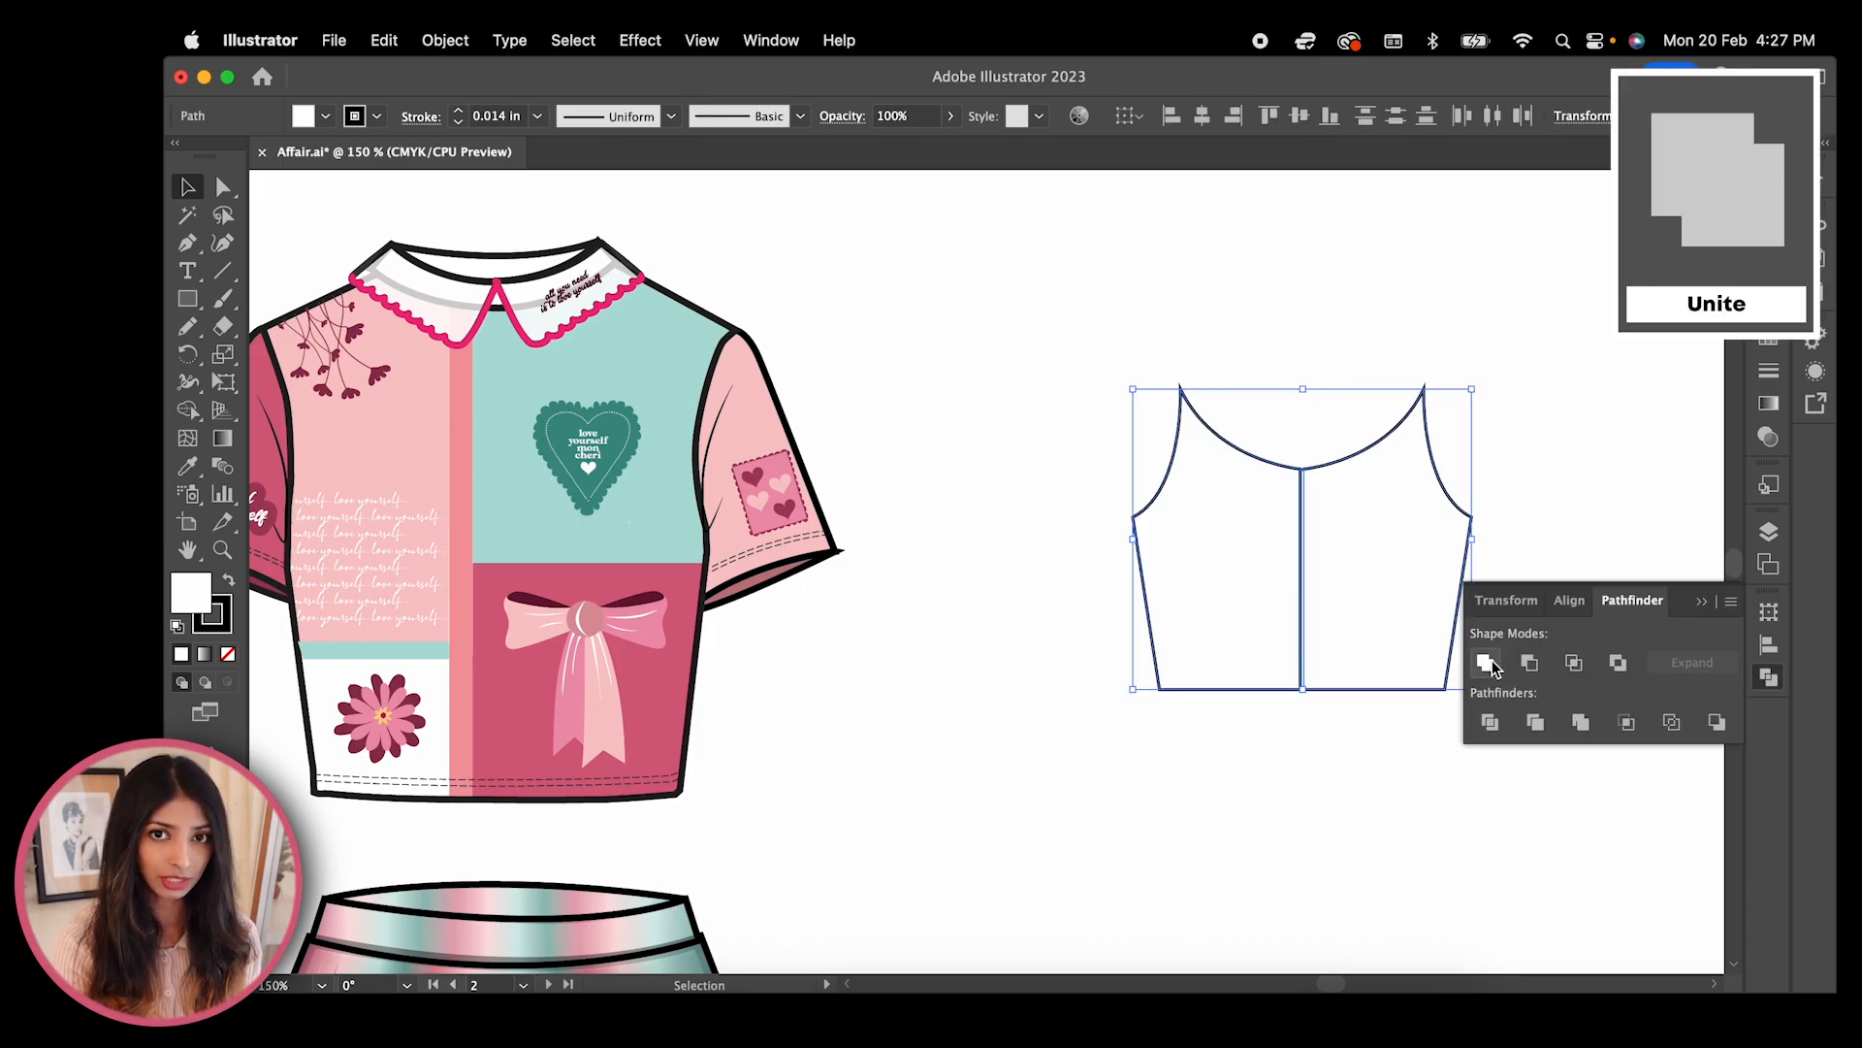
Unite both bodice halves into one corset front shape with Pathfinder
{"action": "left_click", "coordinate": [1486, 664]}
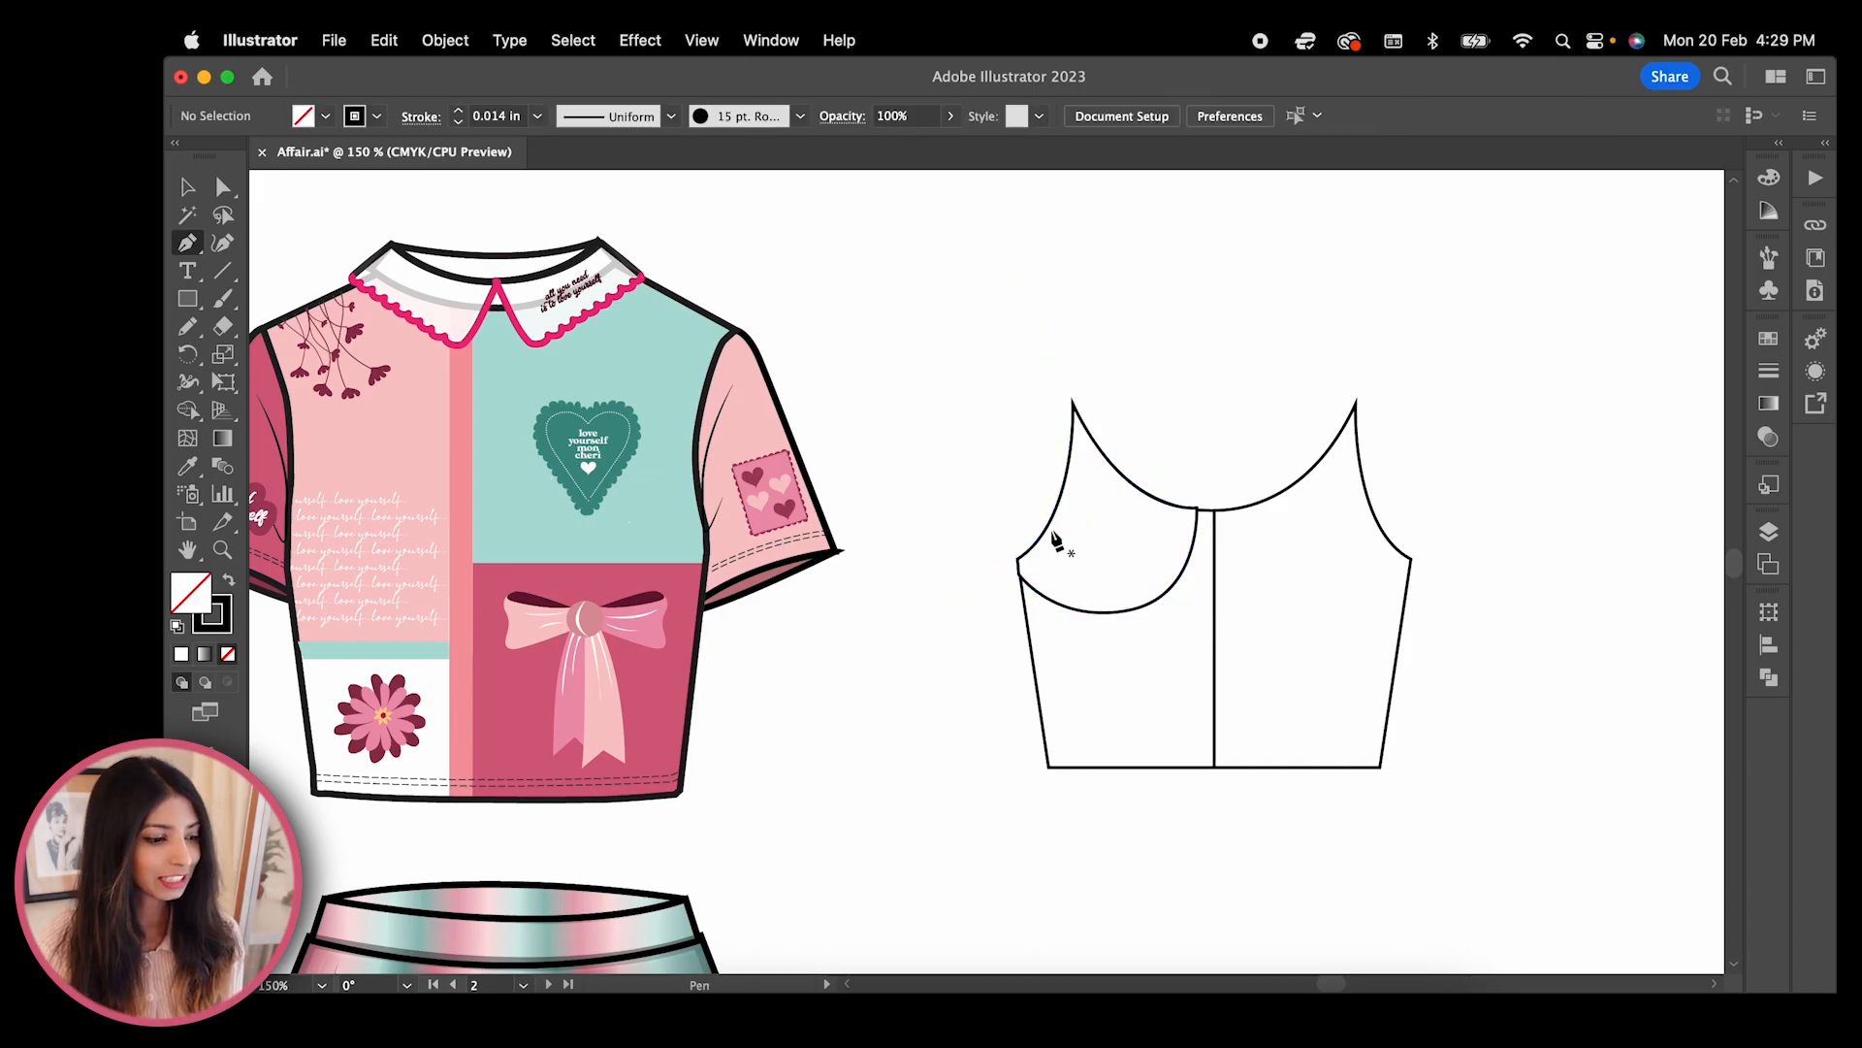
Draw the side panel seam from the bust cup curve down to the hem
{"action": "left_click_drag", "start_coordinate": [1075, 520], "coordinate": [1314, 564]}
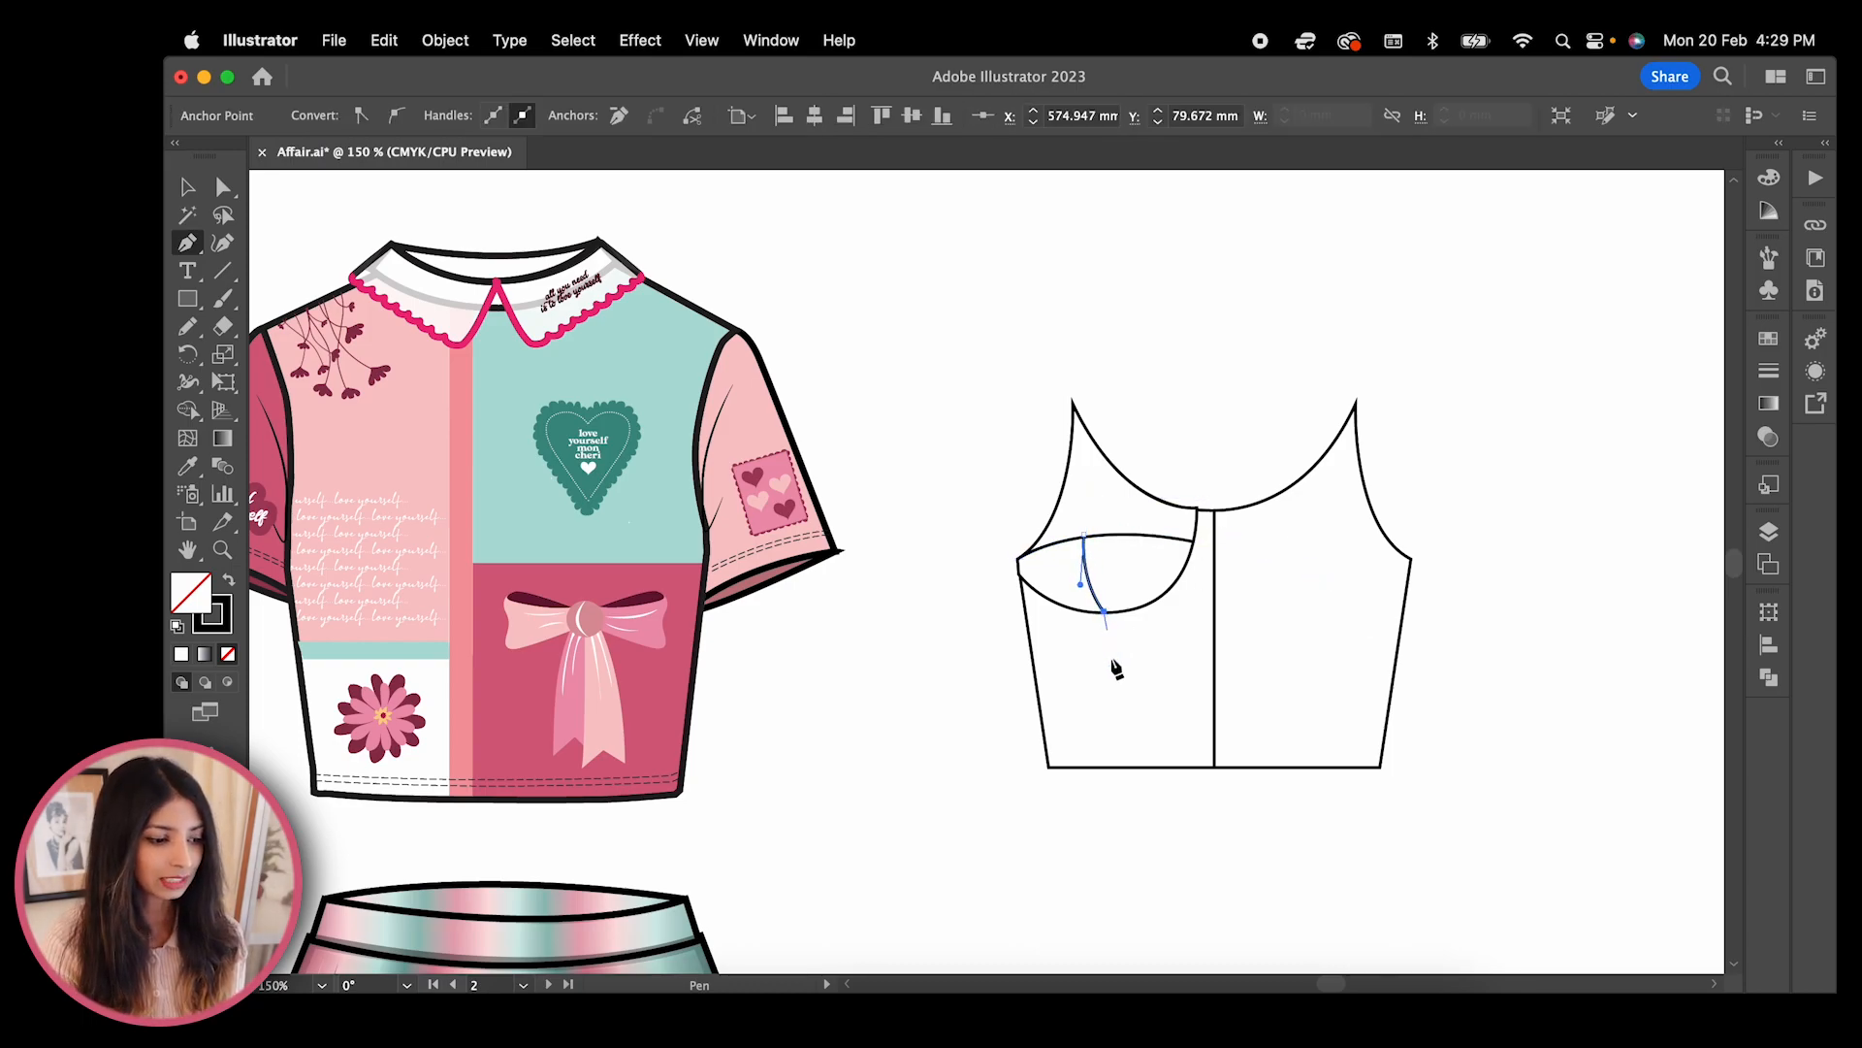
{"action": "left_click", "coordinate": [1123, 765]}
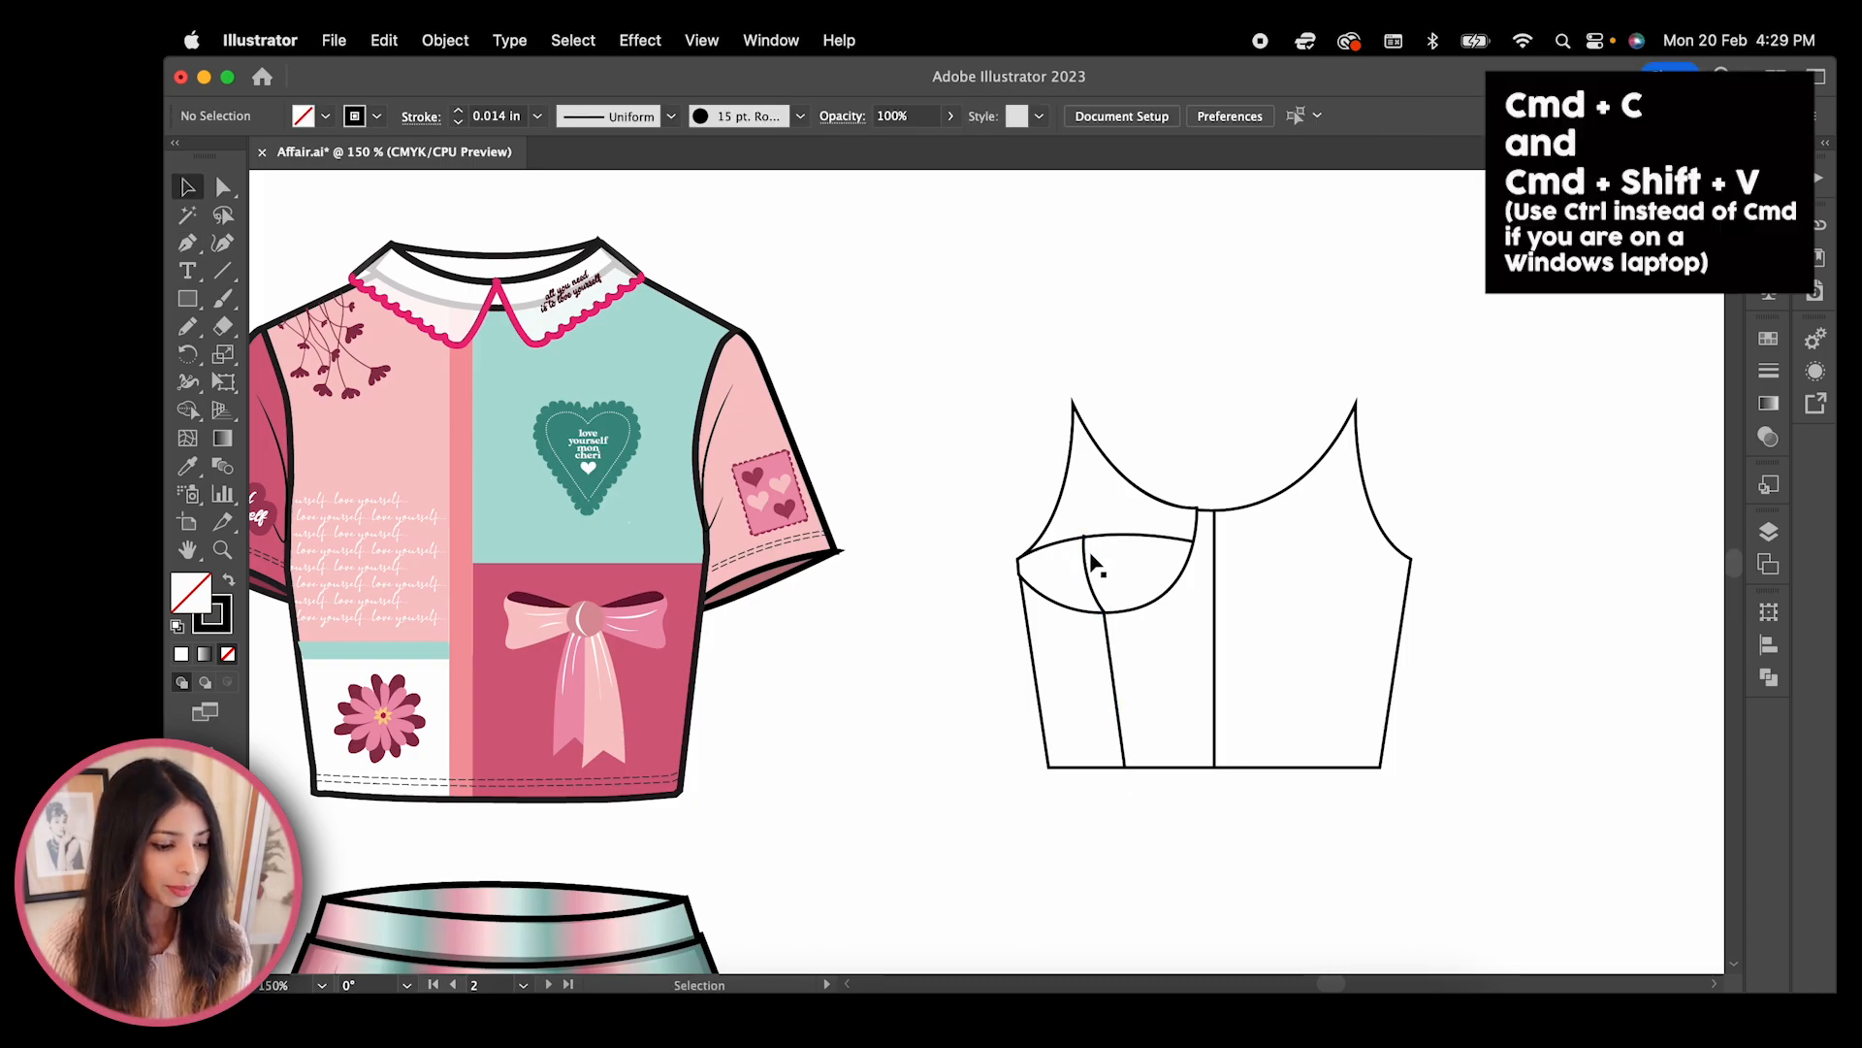
Duplicate the seam line, apply a dashed stroke and mirror the cup seams
{"action": "left_click", "coordinate": [1096, 562]}
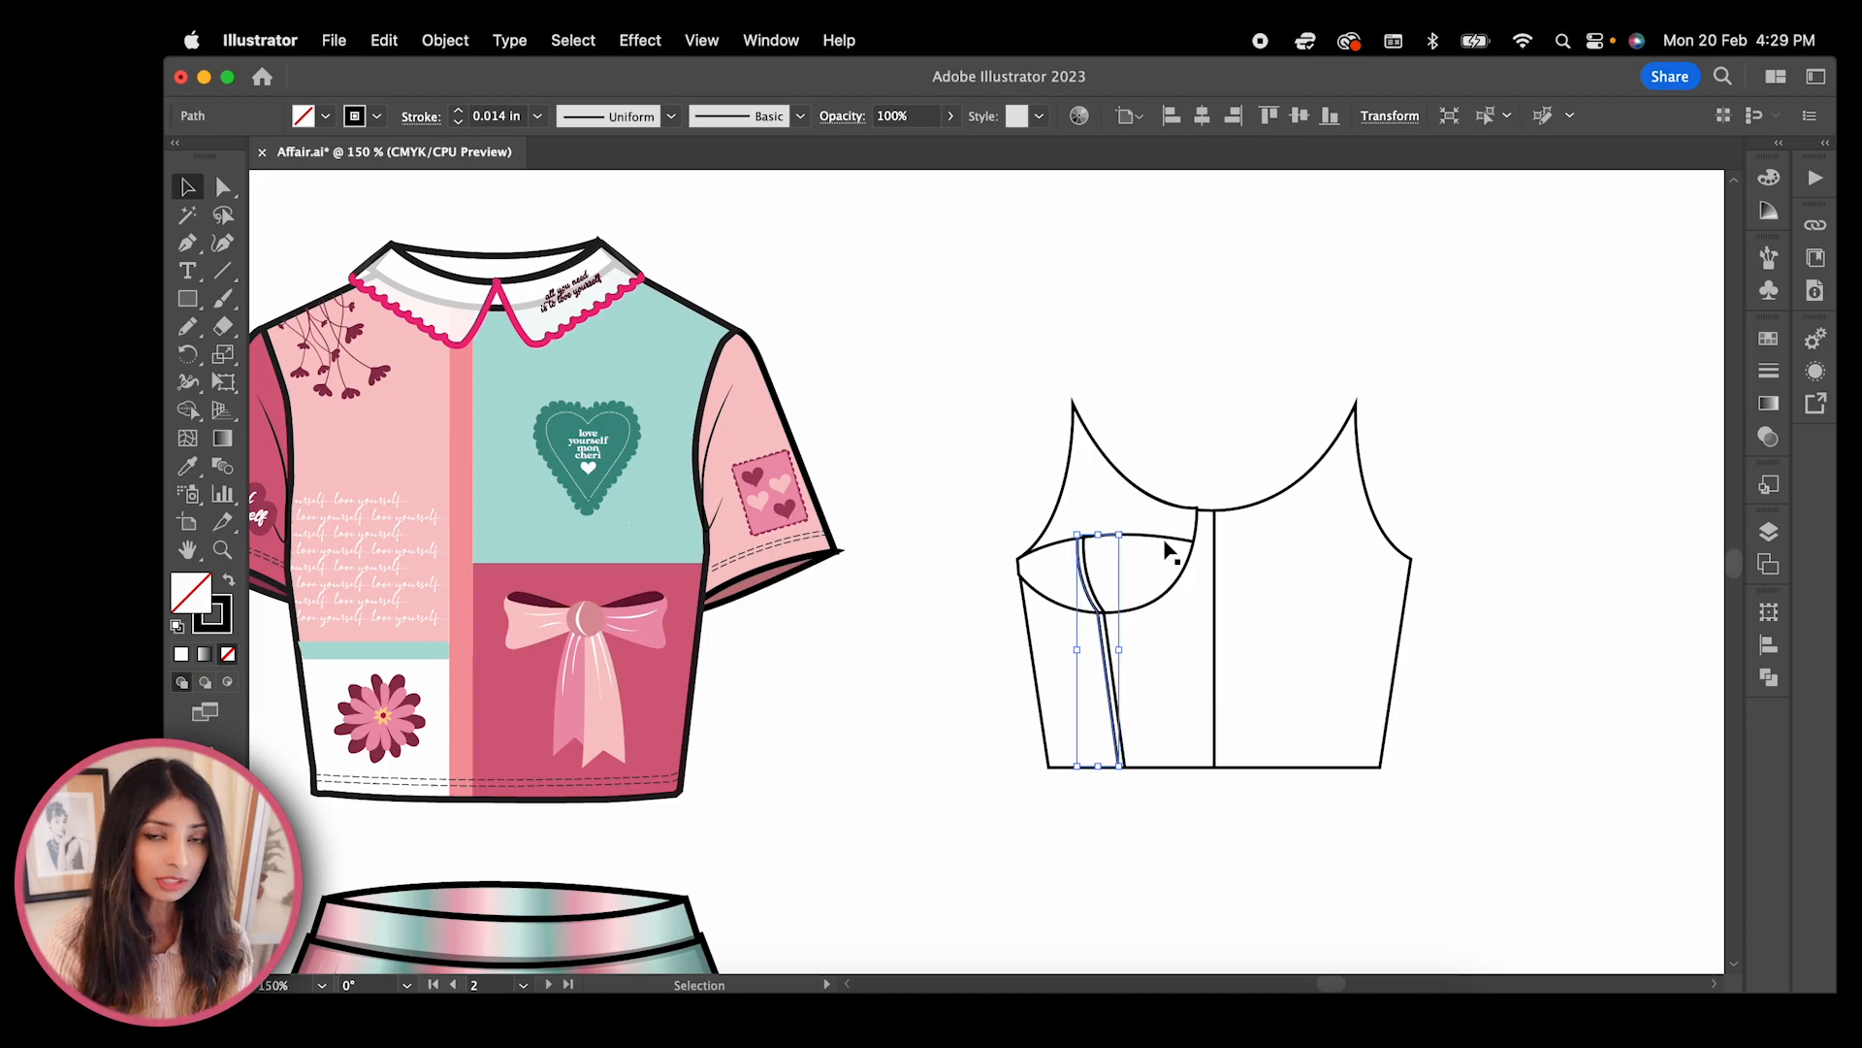
{"action": "left_click", "coordinate": [186, 465]}
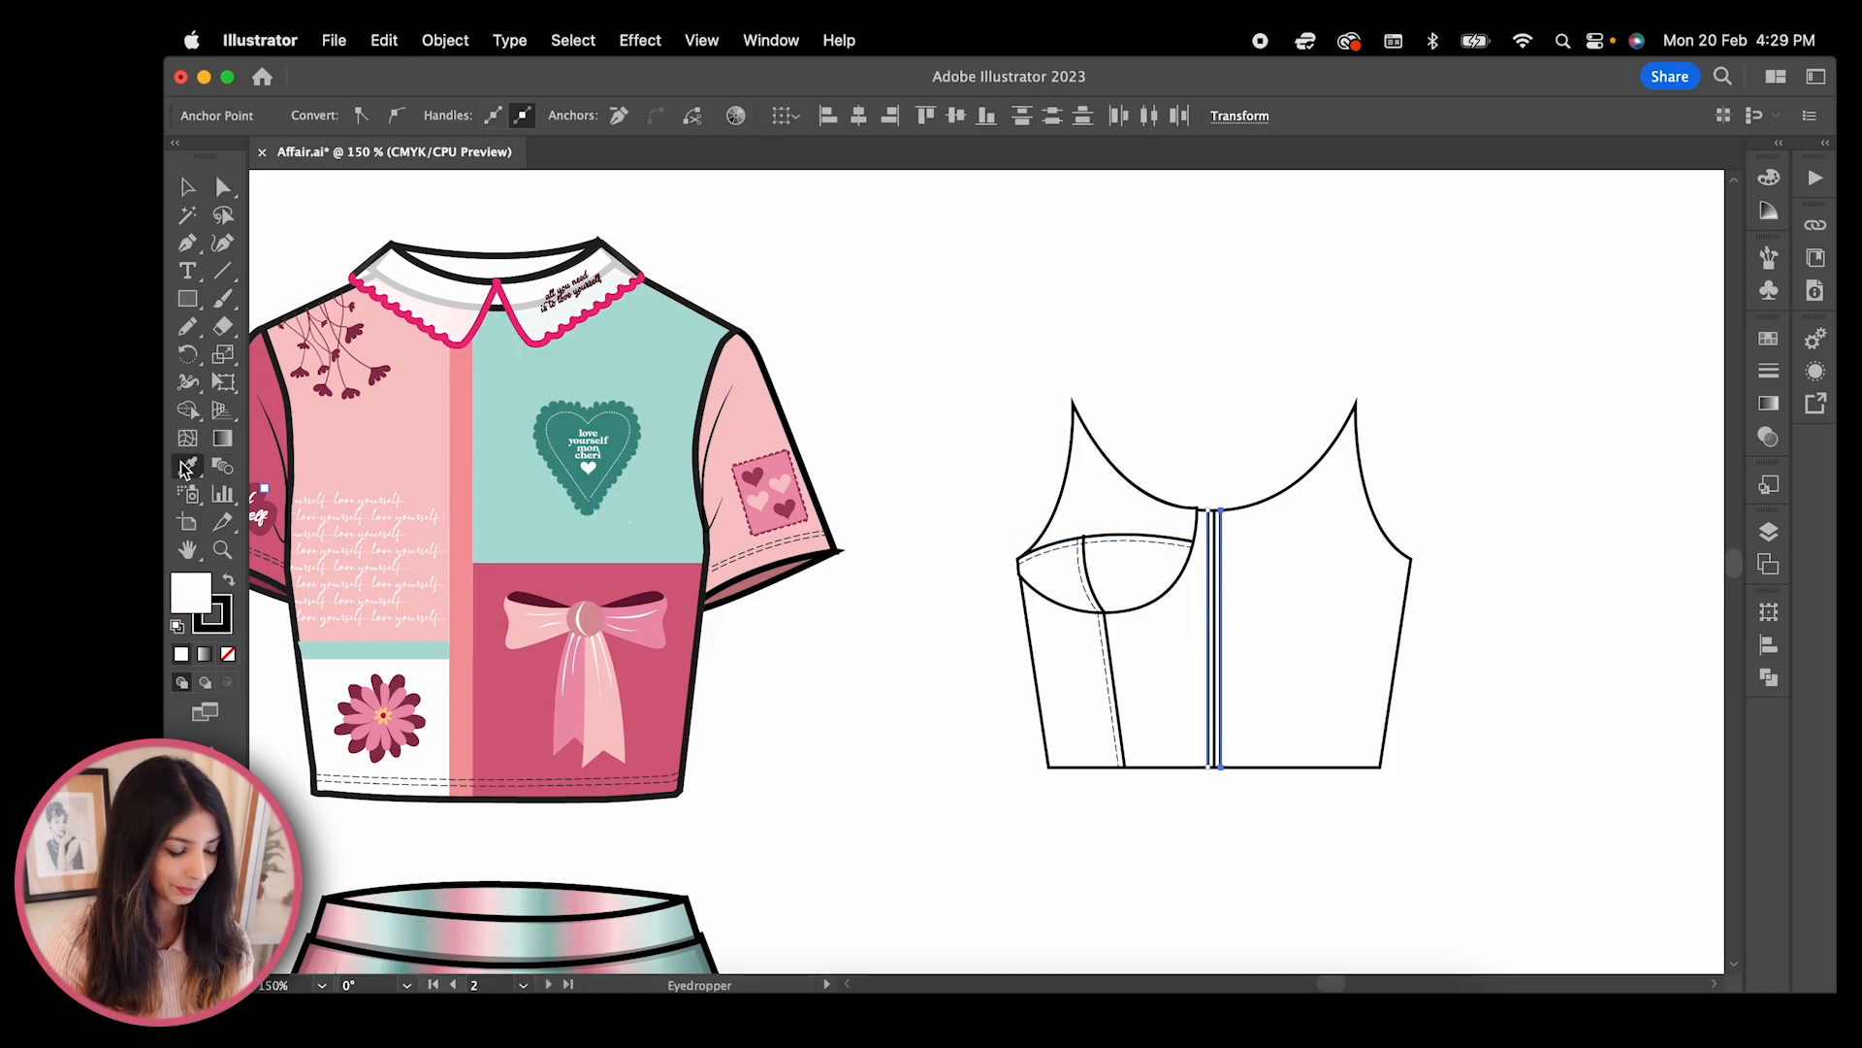
{"action": "right_click", "coordinate": [1075, 522]}
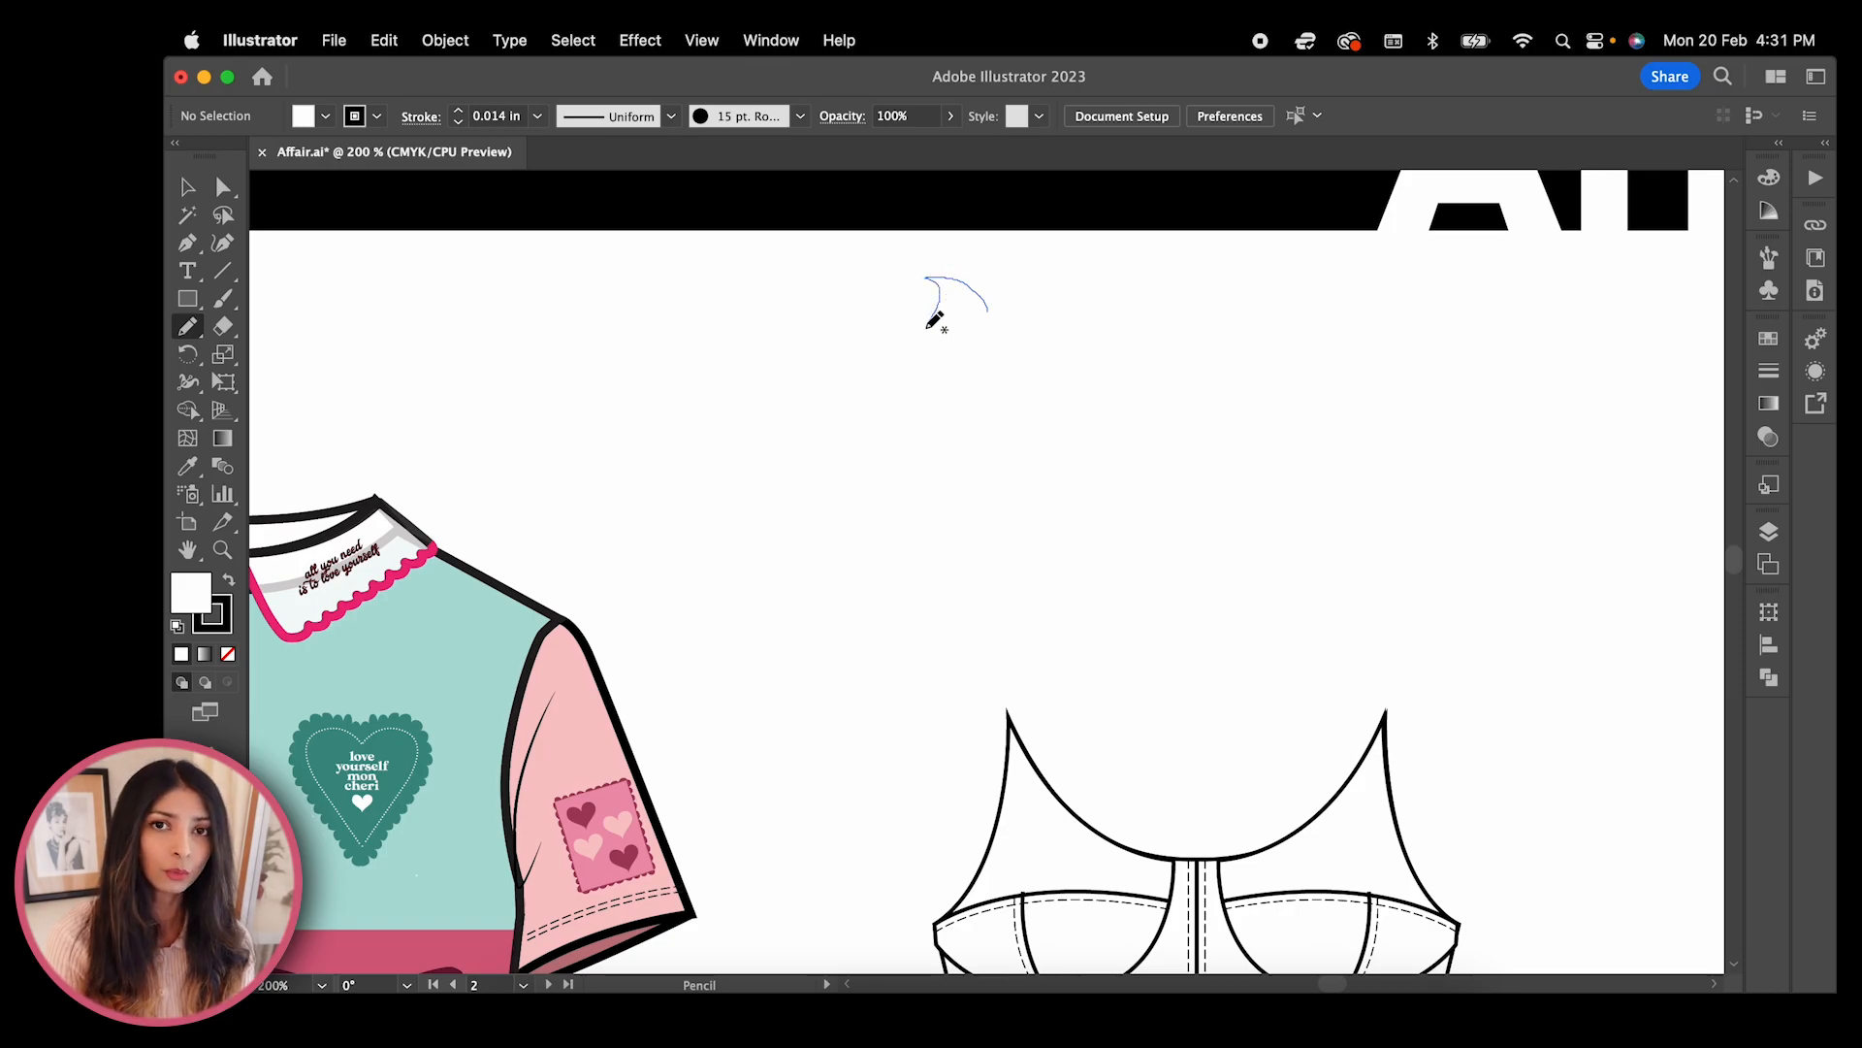
Freehand the wavy ruffle edge with the Pencil from the top down to the corset
{"action": "left_click_drag", "start_coordinate": [939, 308], "coordinate": [919, 409]}
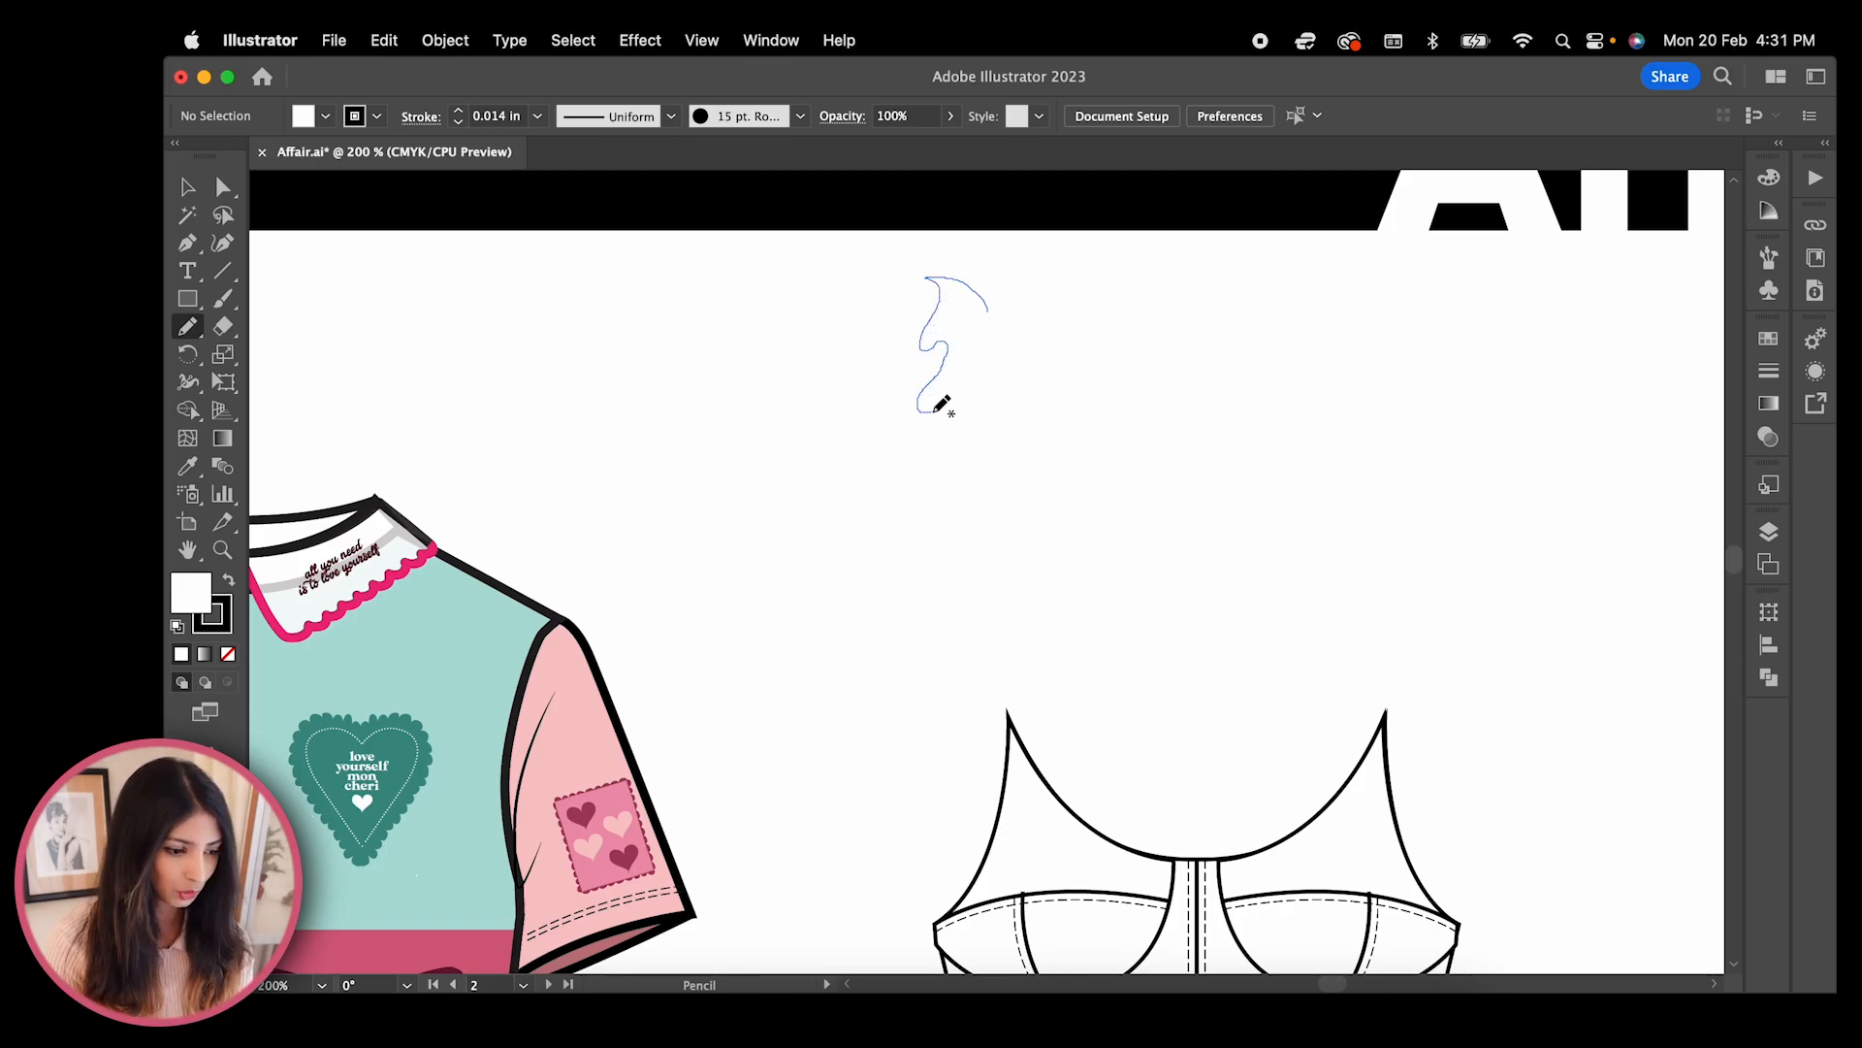
{"action": "left_click_drag", "start_coordinate": [934, 404], "coordinate": [945, 482]}
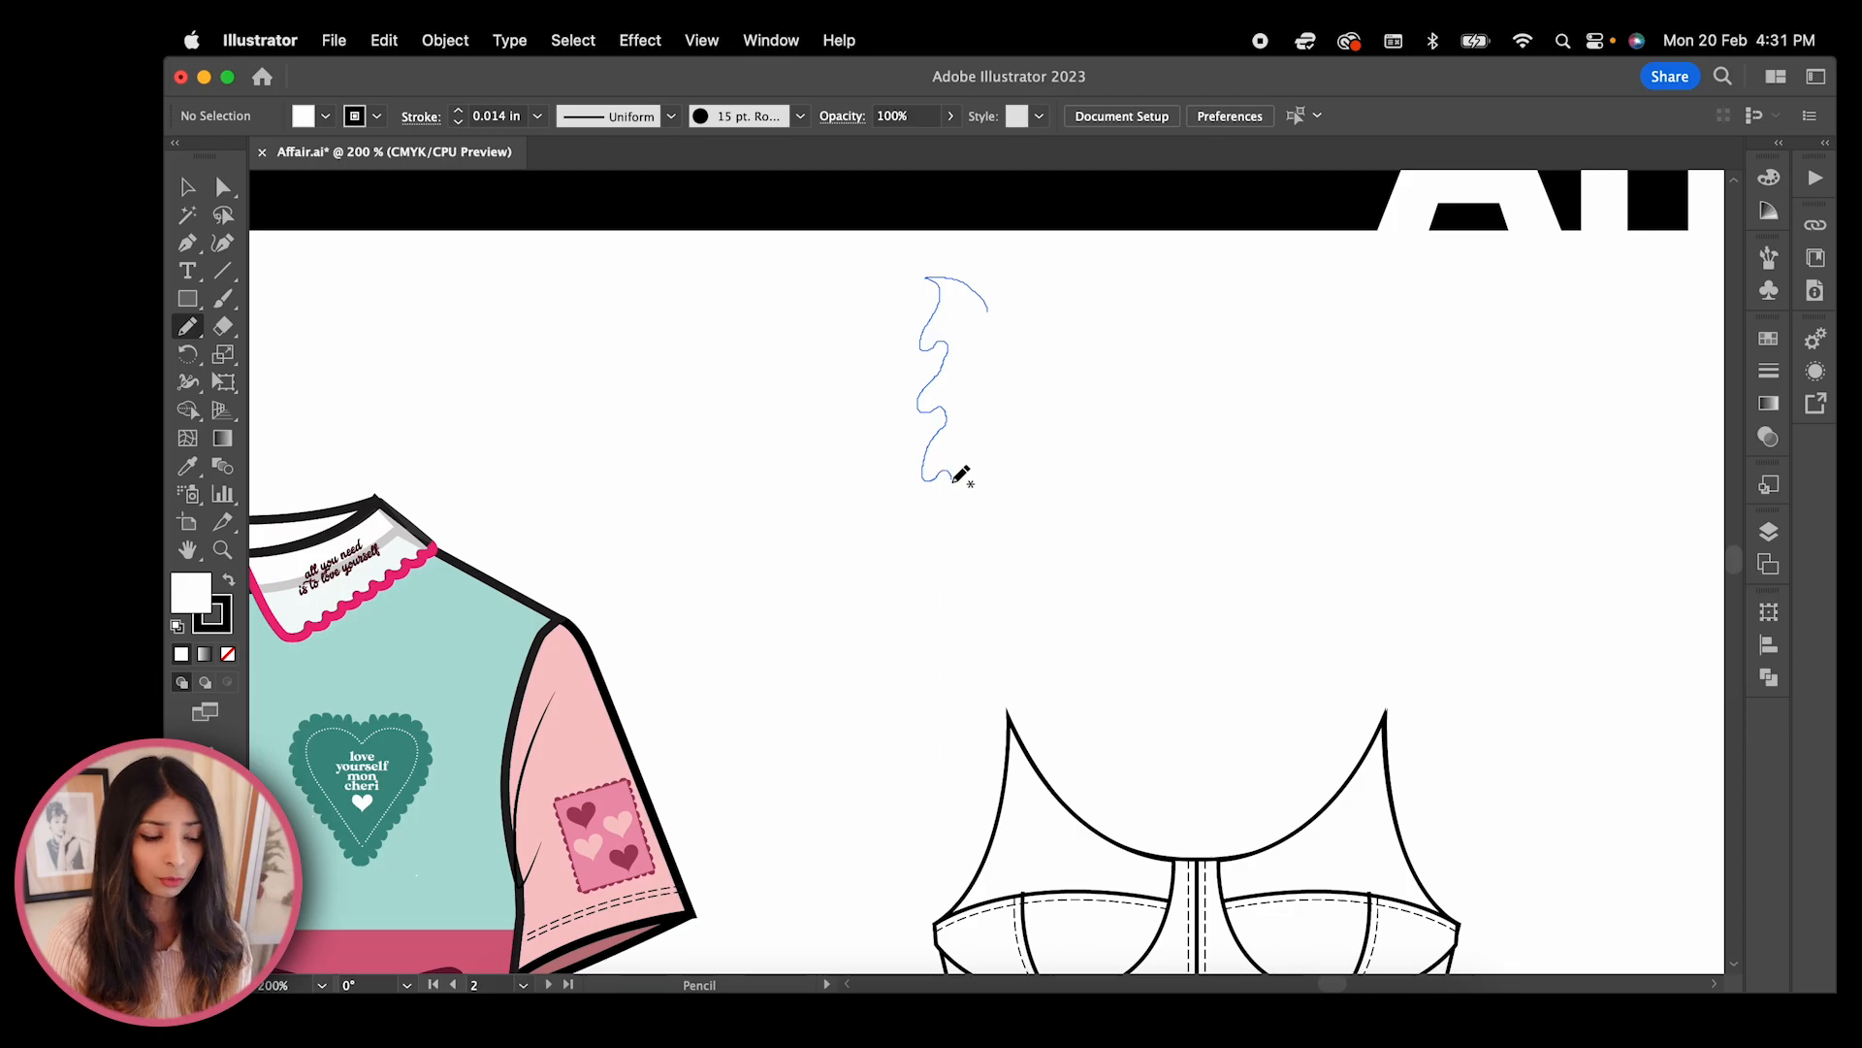
{"action": "left_click_drag", "start_coordinate": [951, 481], "coordinate": [951, 576]}
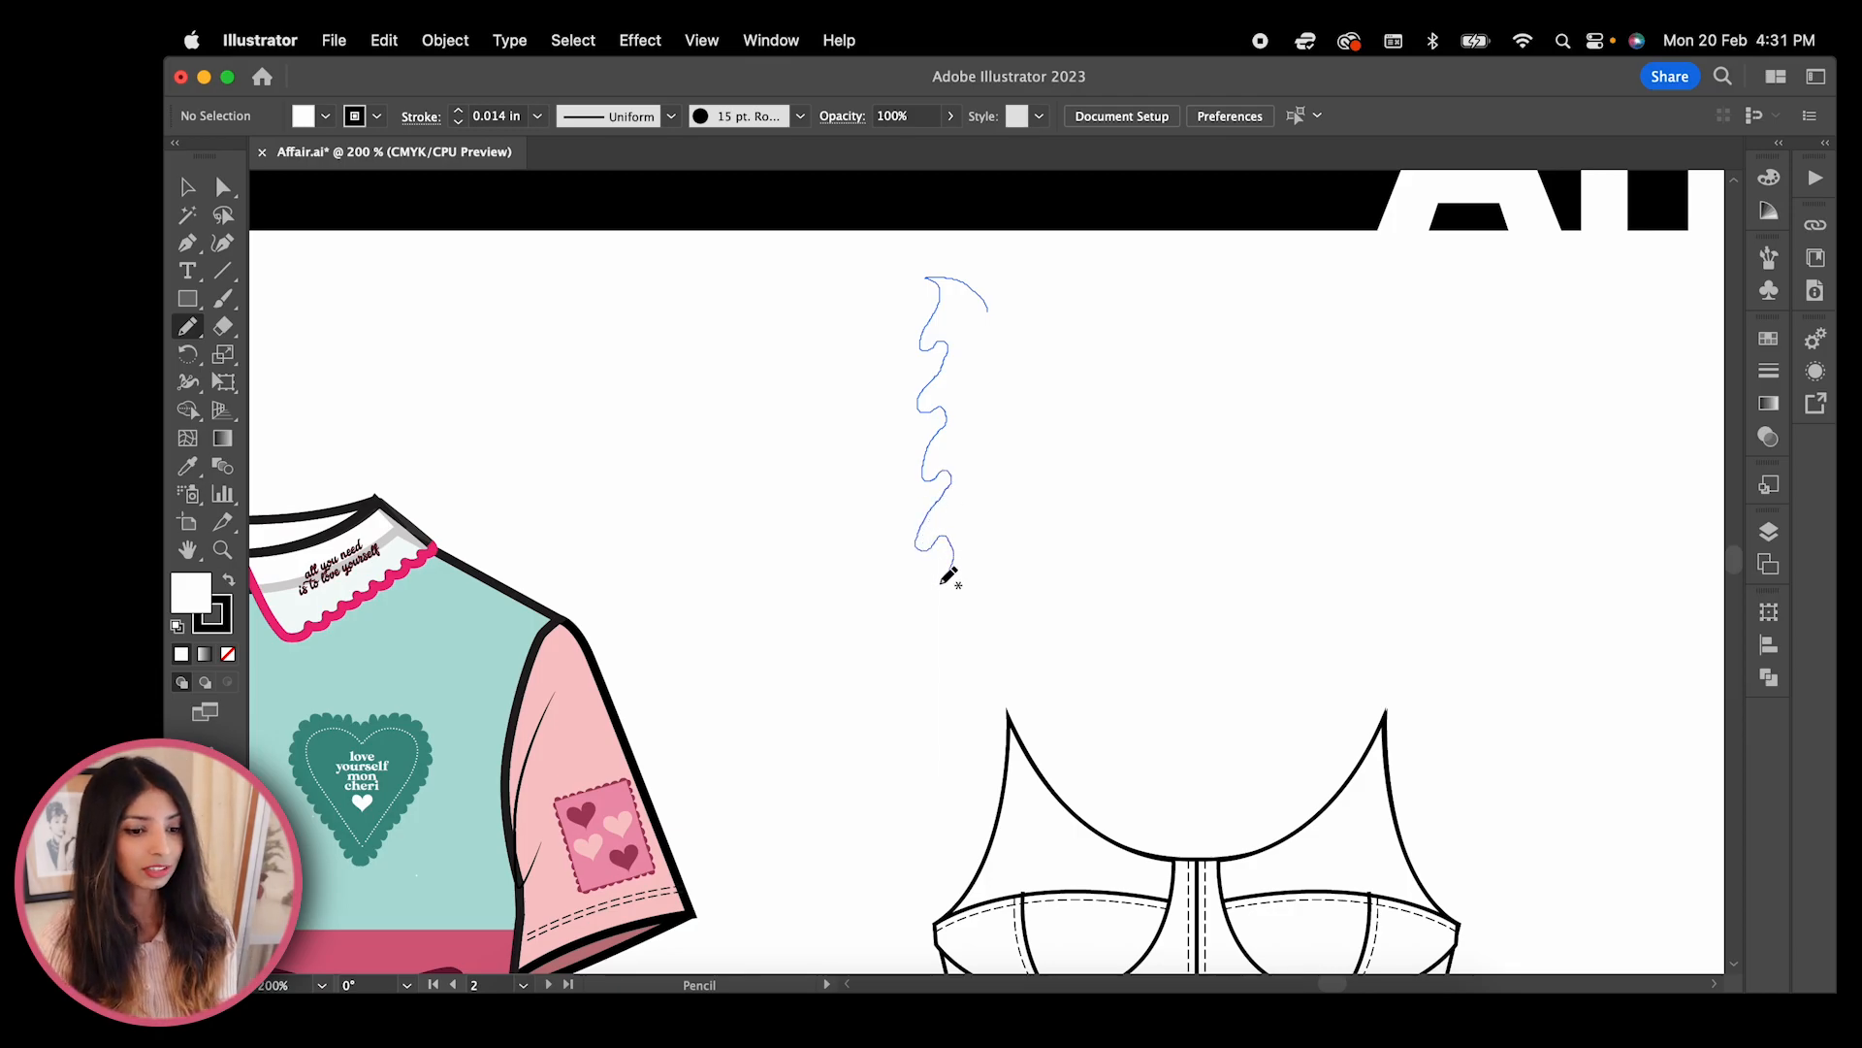
{"action": "left_click_drag", "start_coordinate": [947, 577], "coordinate": [939, 678]}
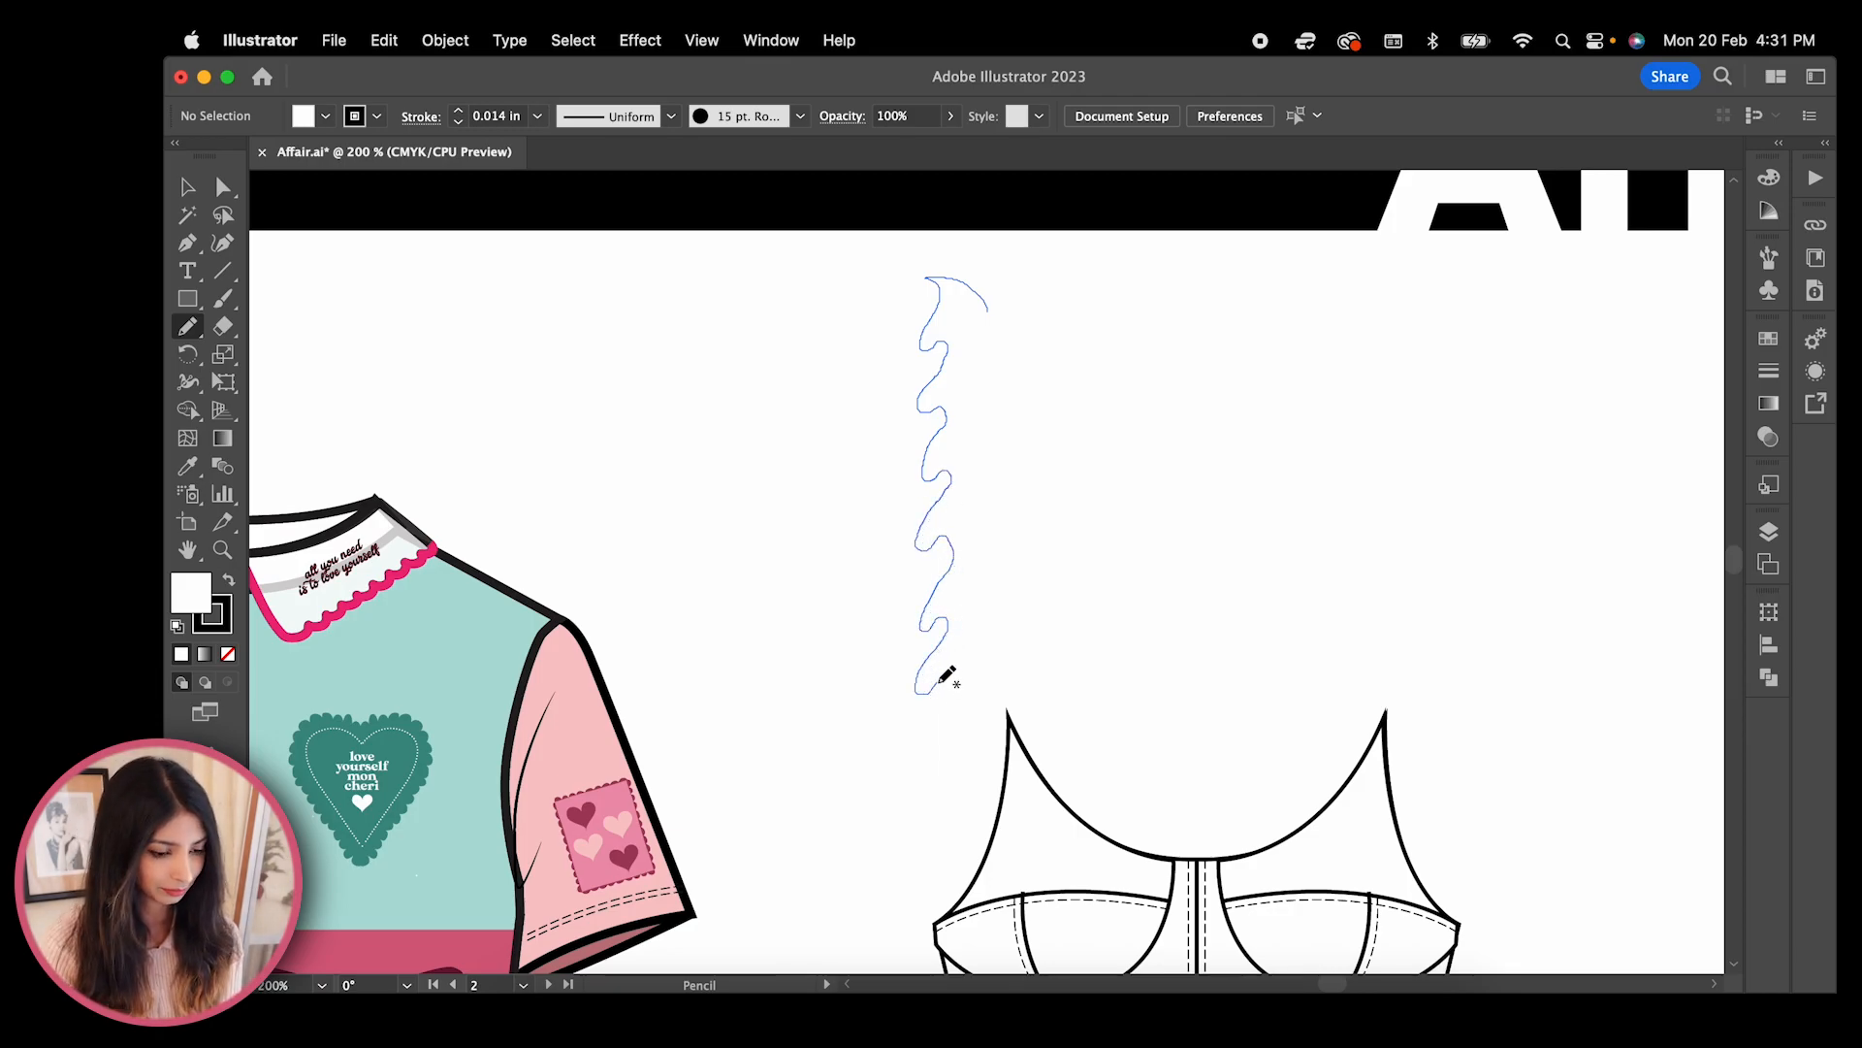
{"action": "left_click_drag", "start_coordinate": [933, 677], "coordinate": [997, 802]}
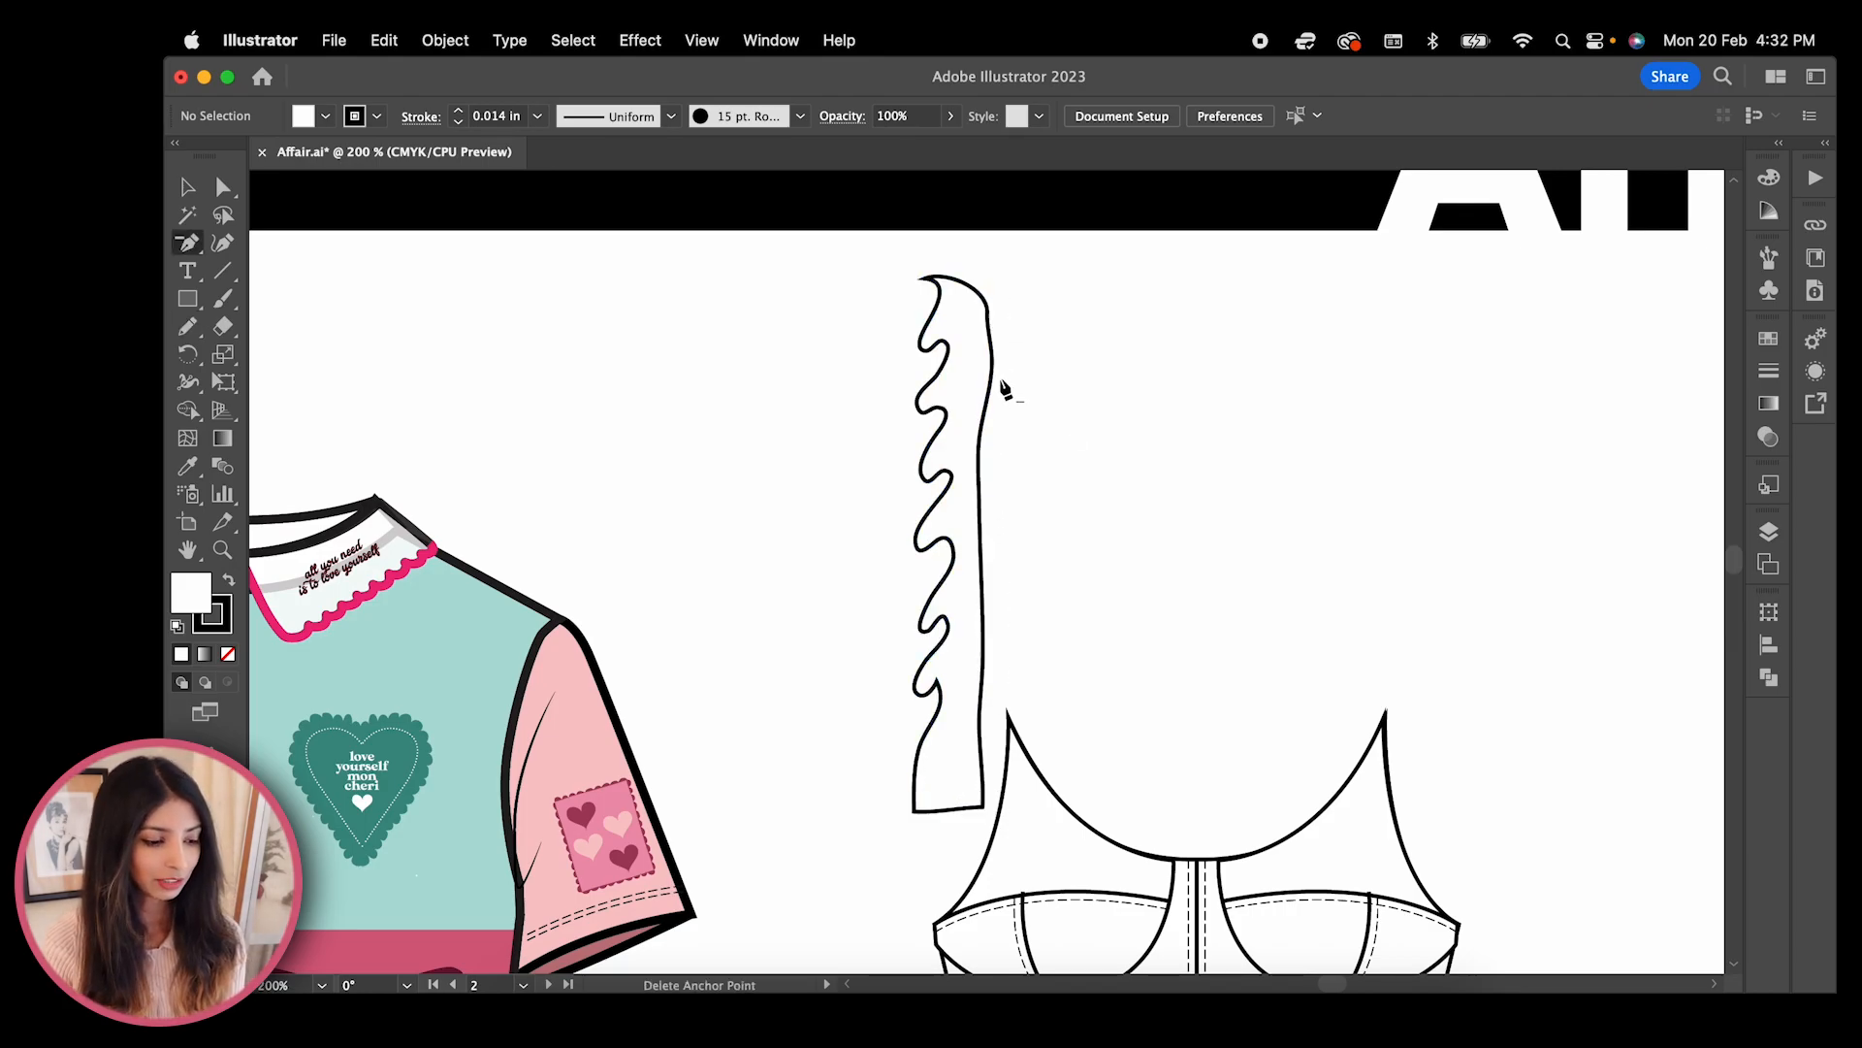
{"action": "mouse_move", "coordinate": [995, 368]}
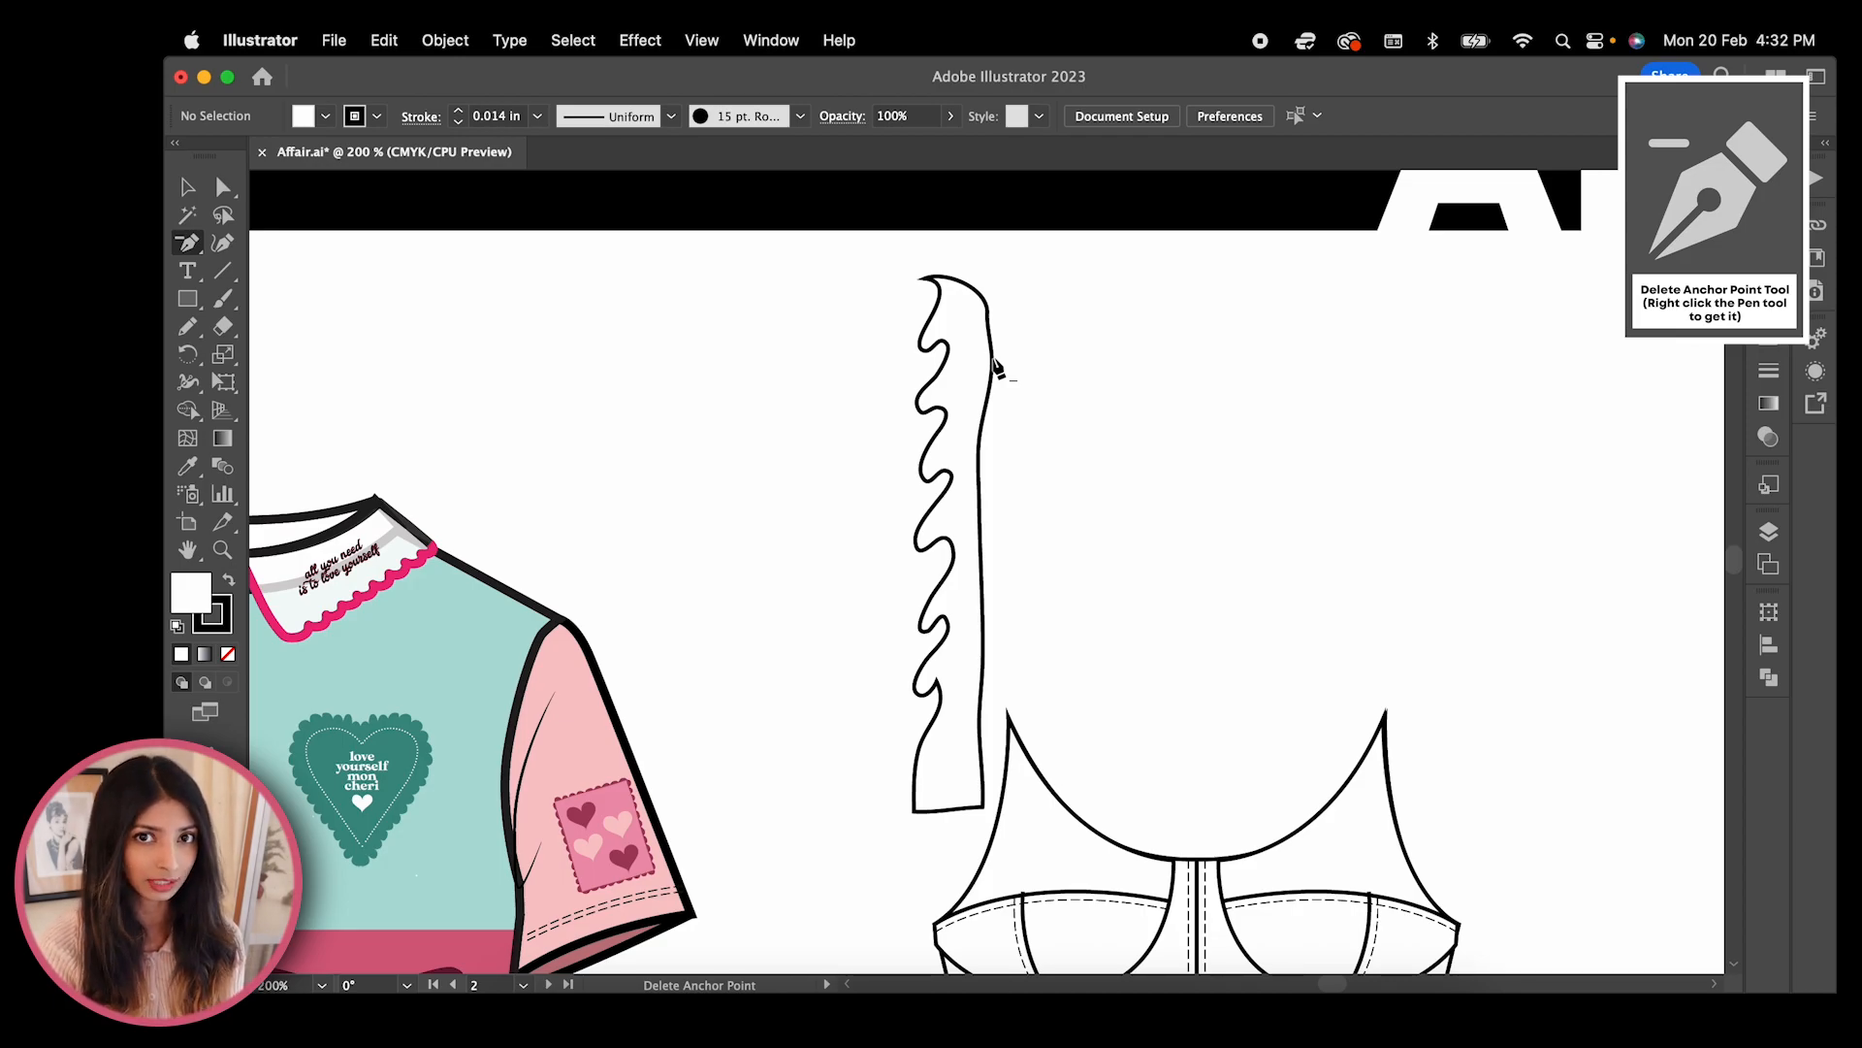
Delete the extra anchor point near the top of the ruffle outline
{"action": "left_click", "coordinate": [997, 369]}
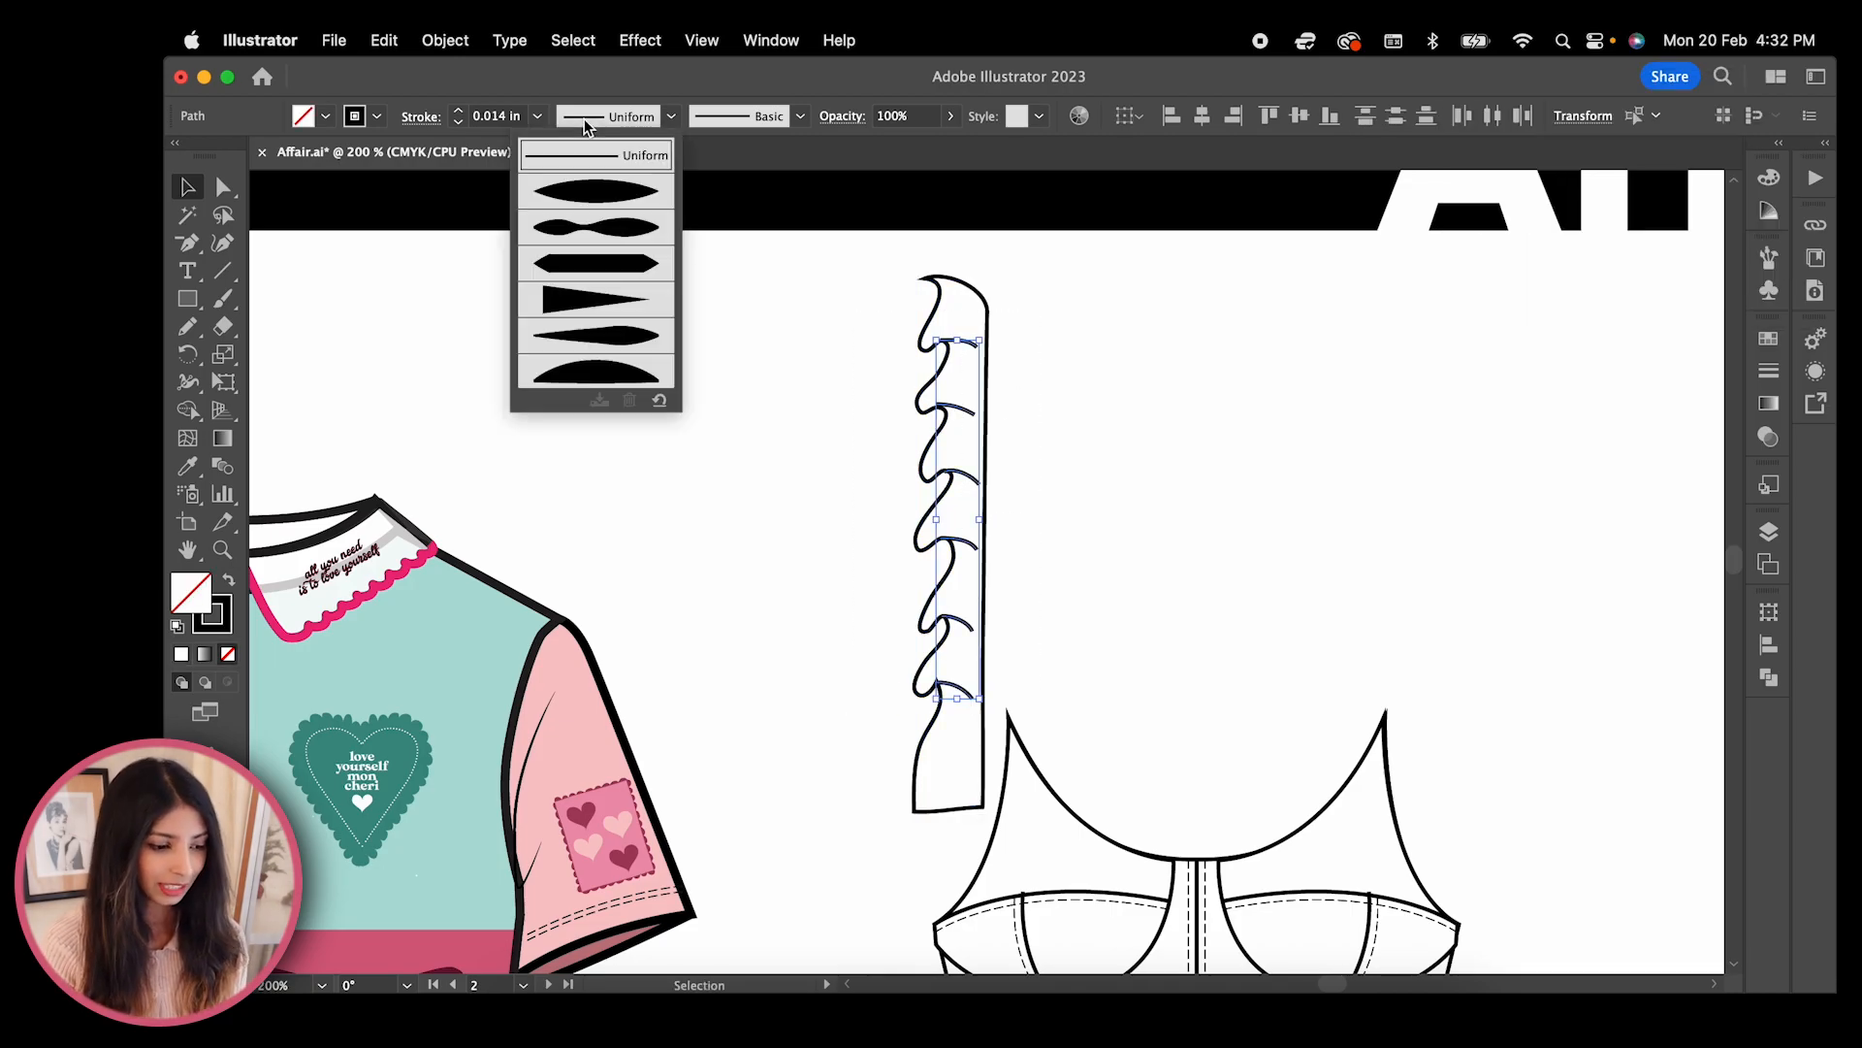
{"action": "mouse_move", "coordinate": [610, 291]}
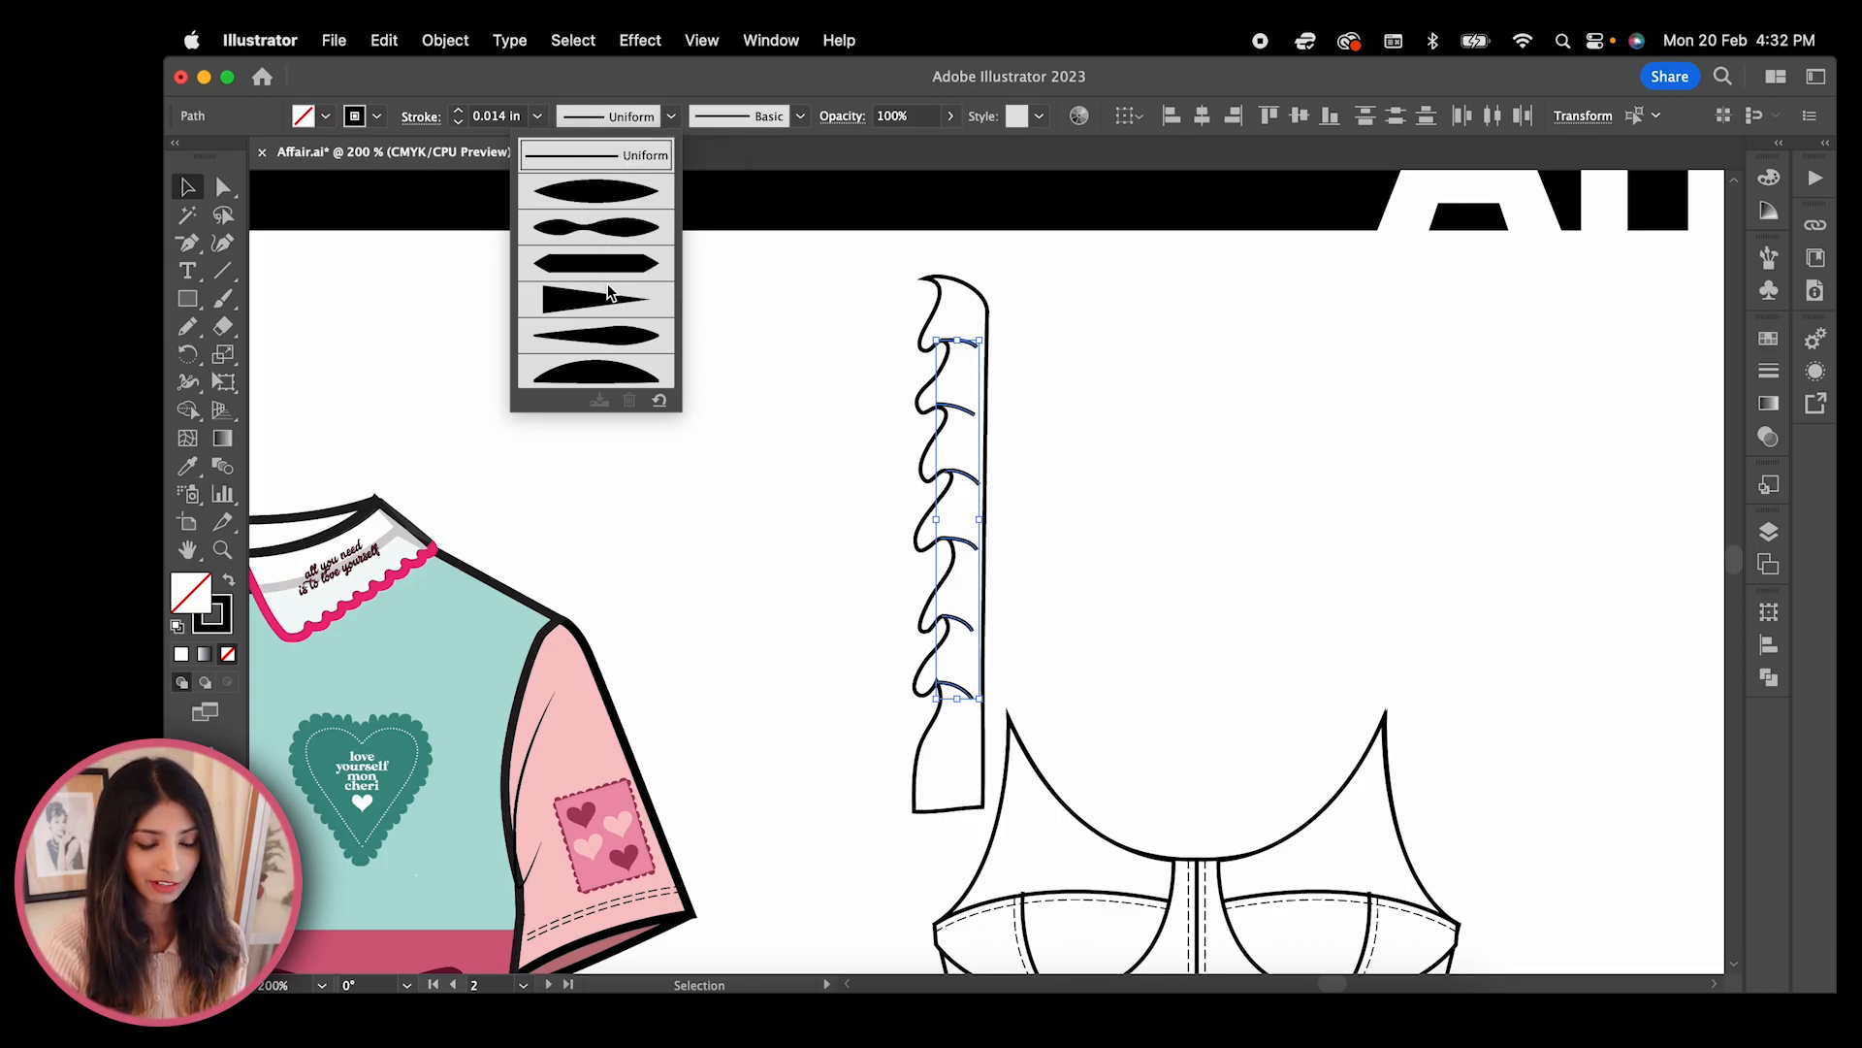
Apply a tapered Variable Width Profile to the ruffle's inner fold lines
{"action": "left_click", "coordinate": [596, 299]}
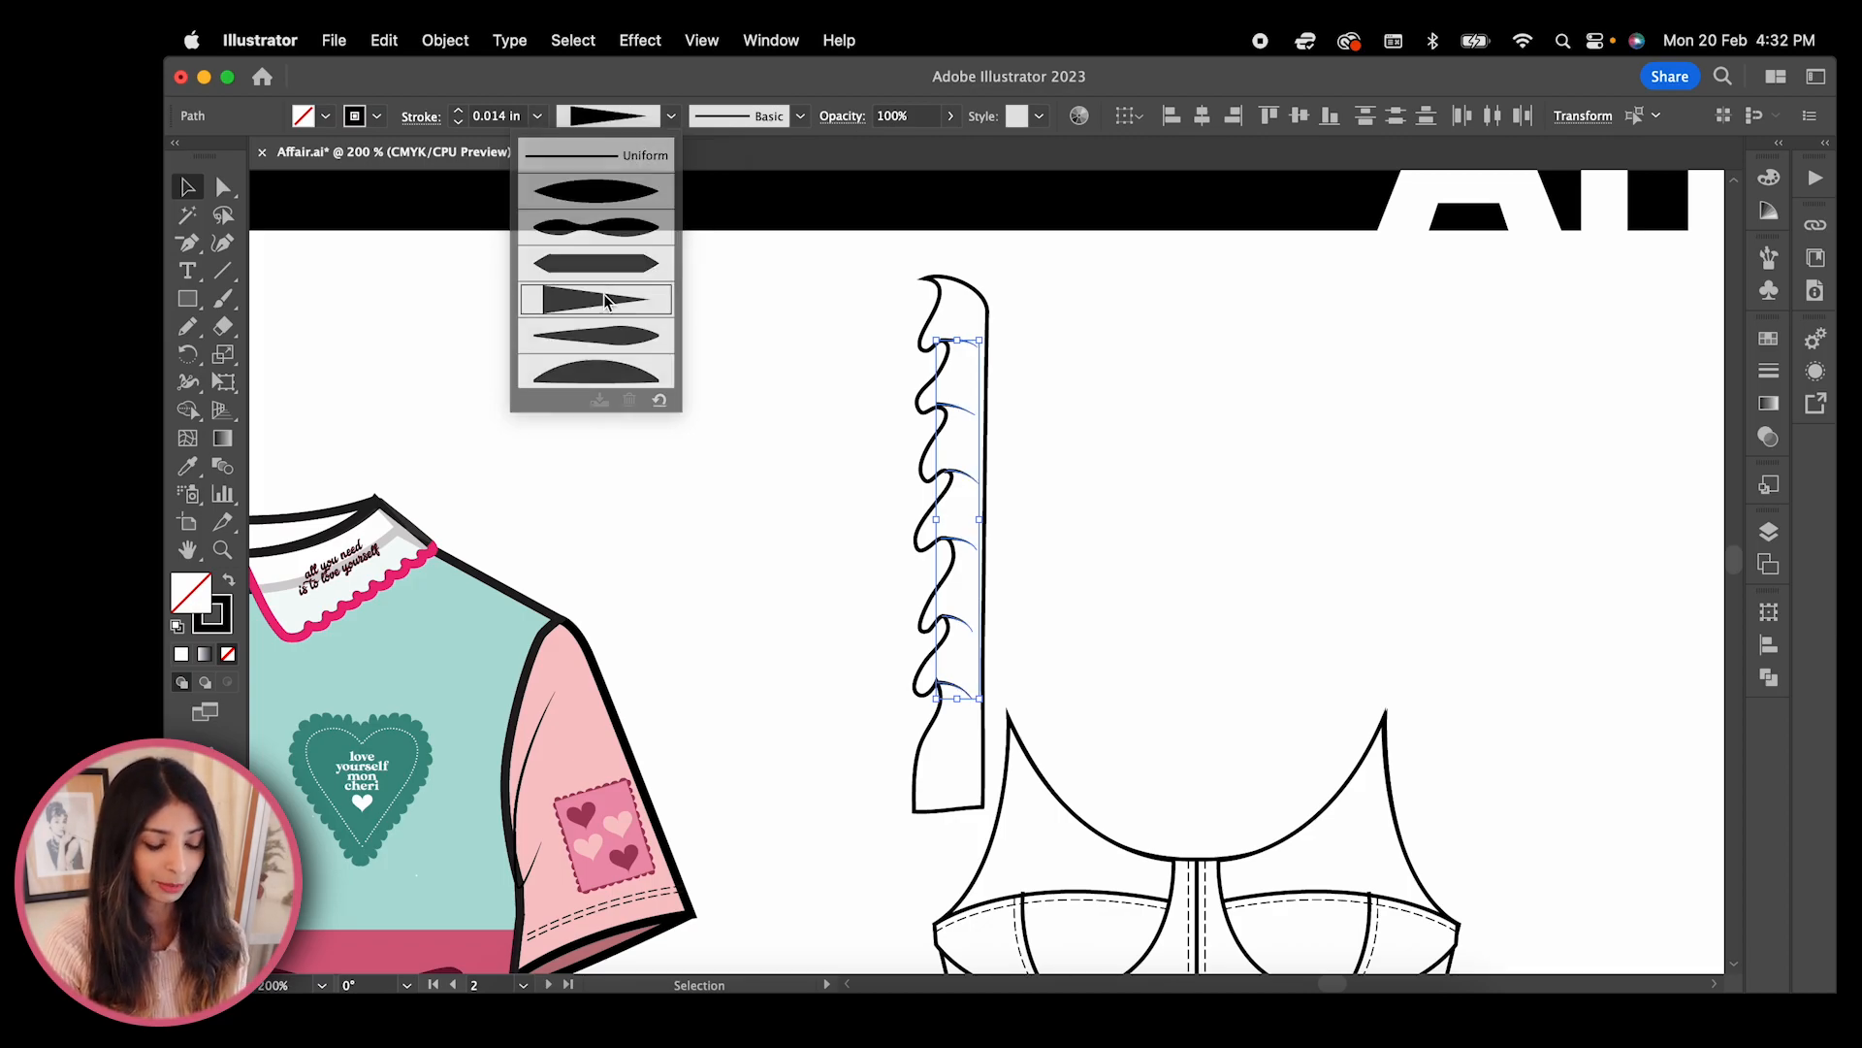
{"action": "left_click", "coordinate": [598, 299]}
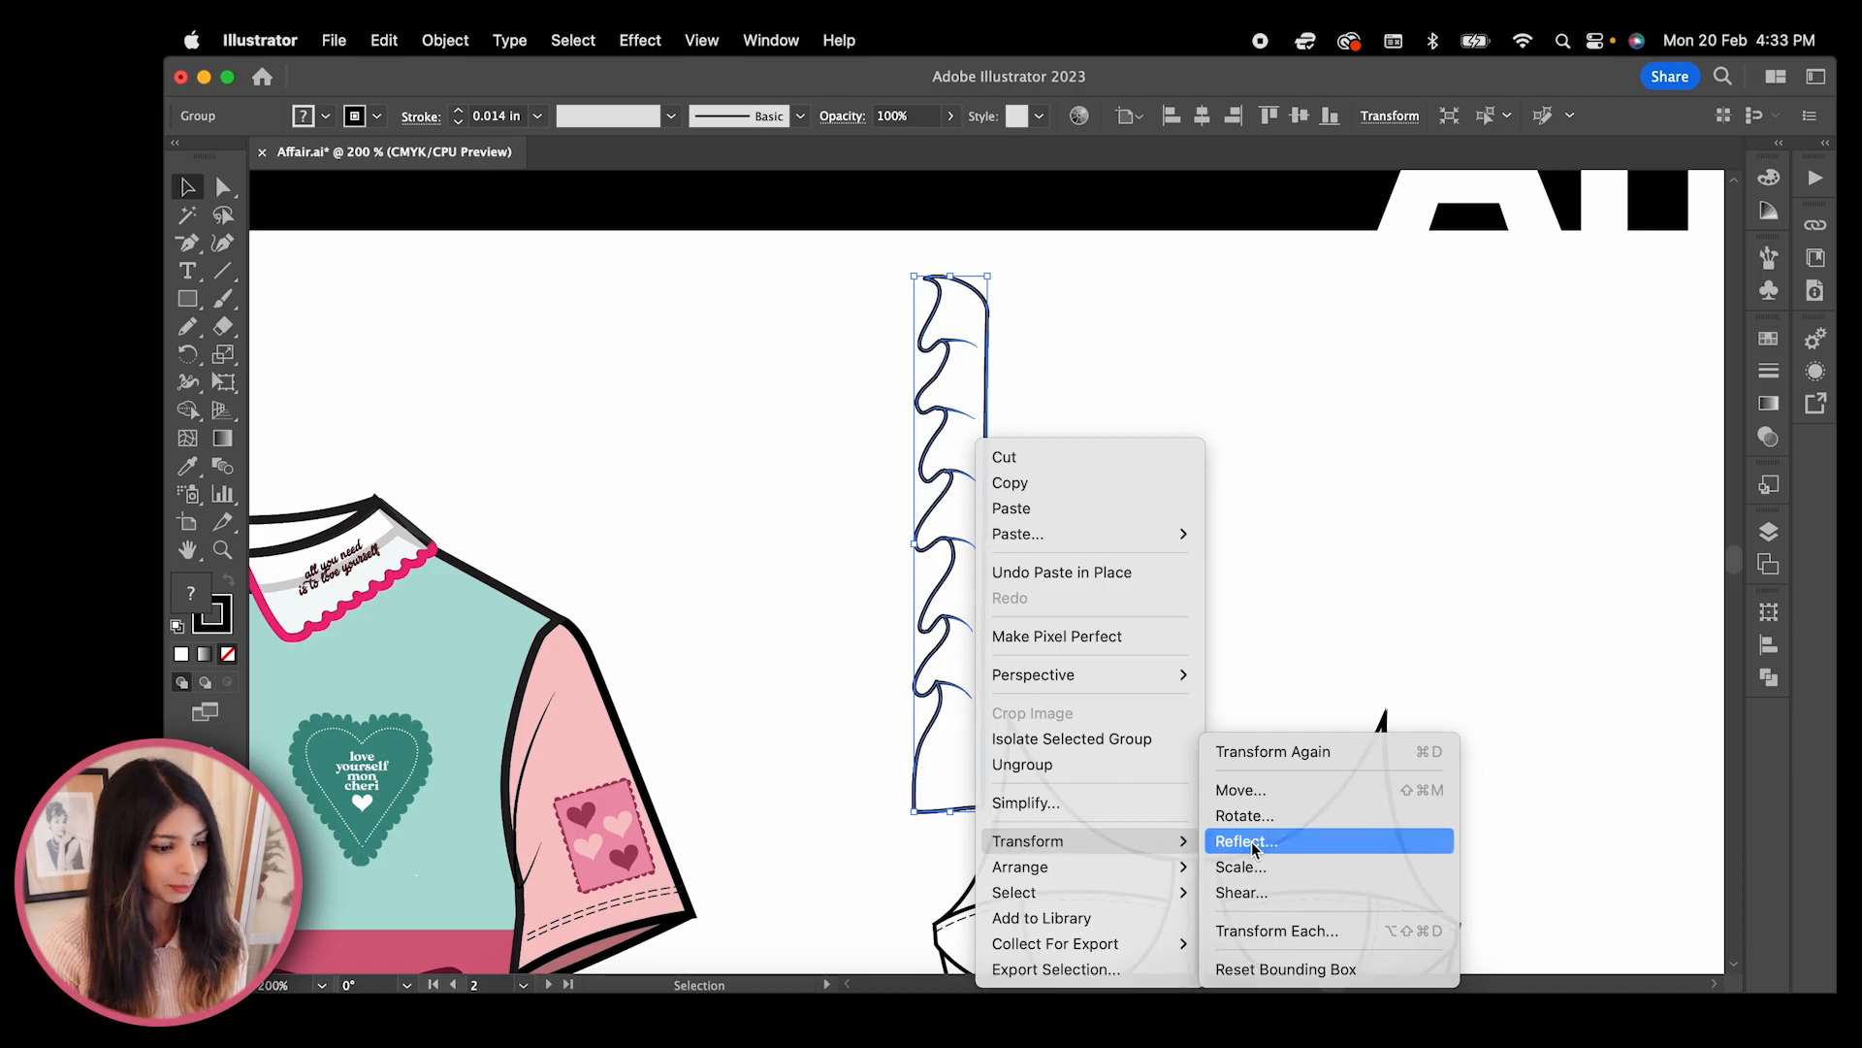
Mirror the ruffle and ungroup the ruffled strap into individual pieces
{"action": "left_click", "coordinate": [1253, 840]}
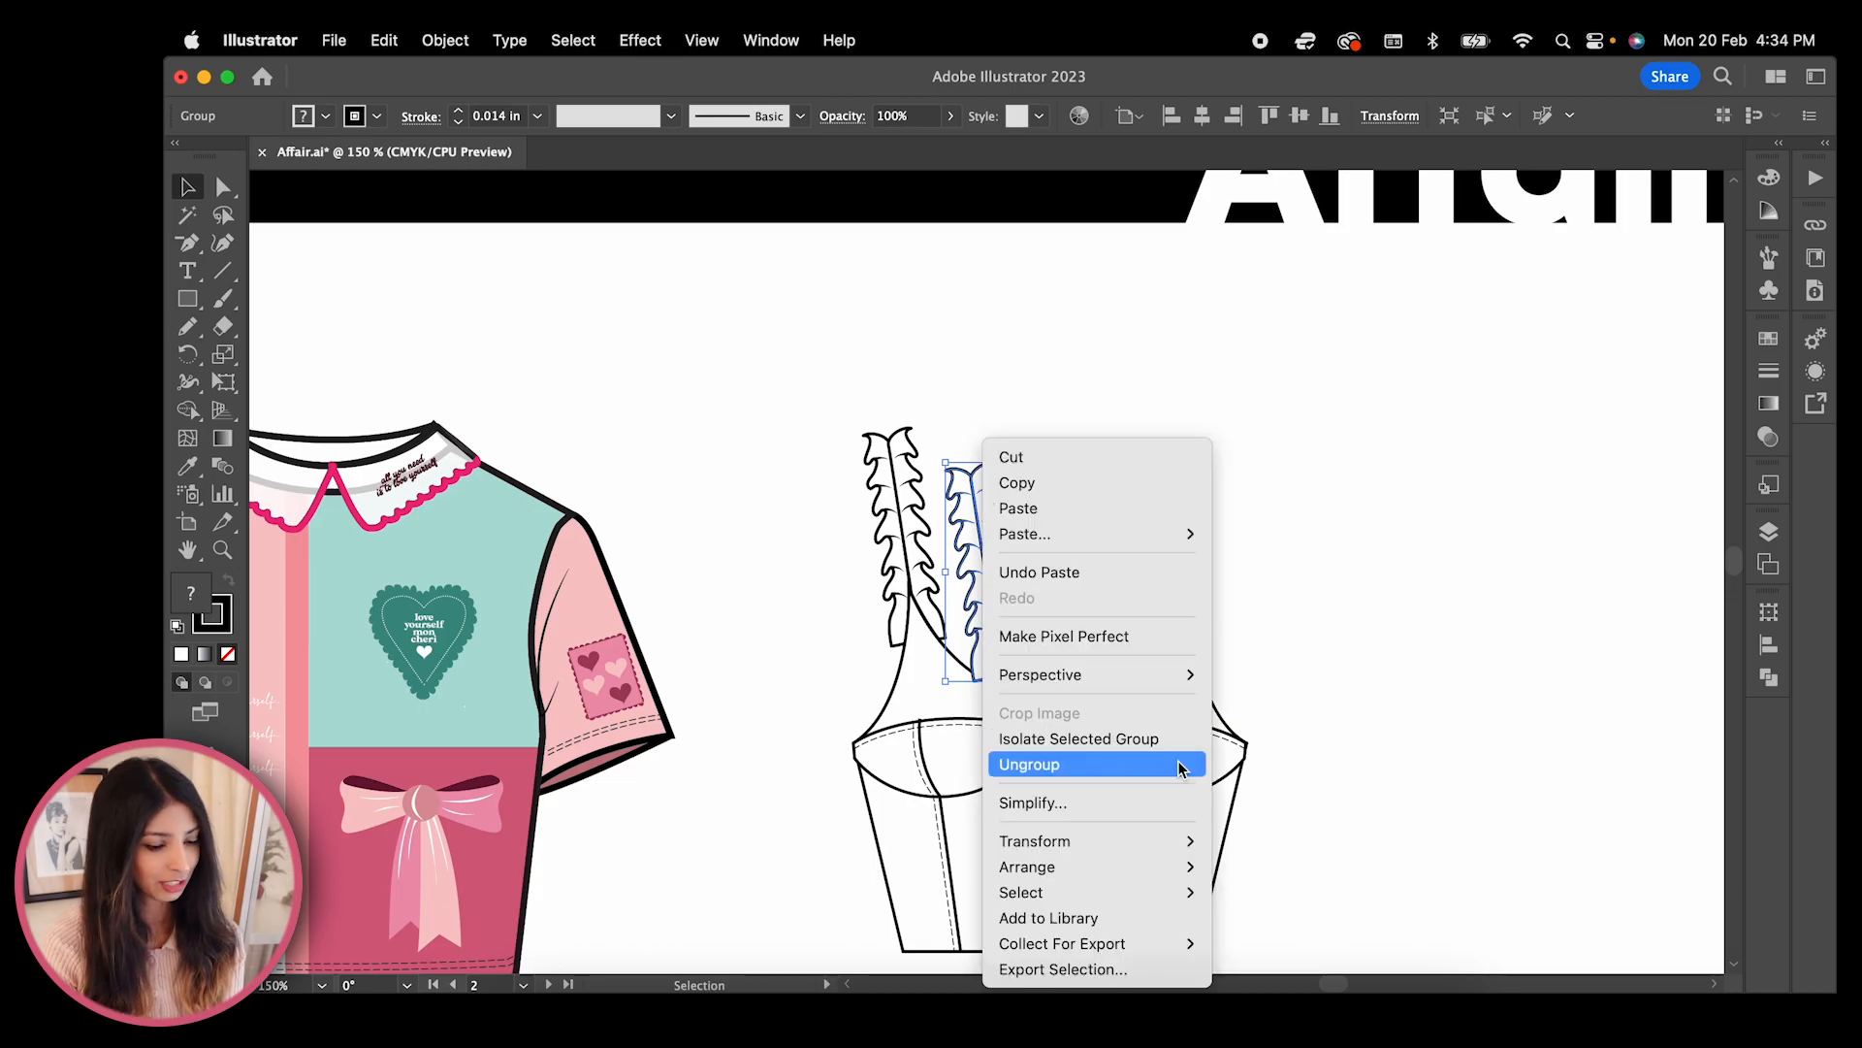
{"action": "left_click", "coordinate": [1029, 764]}
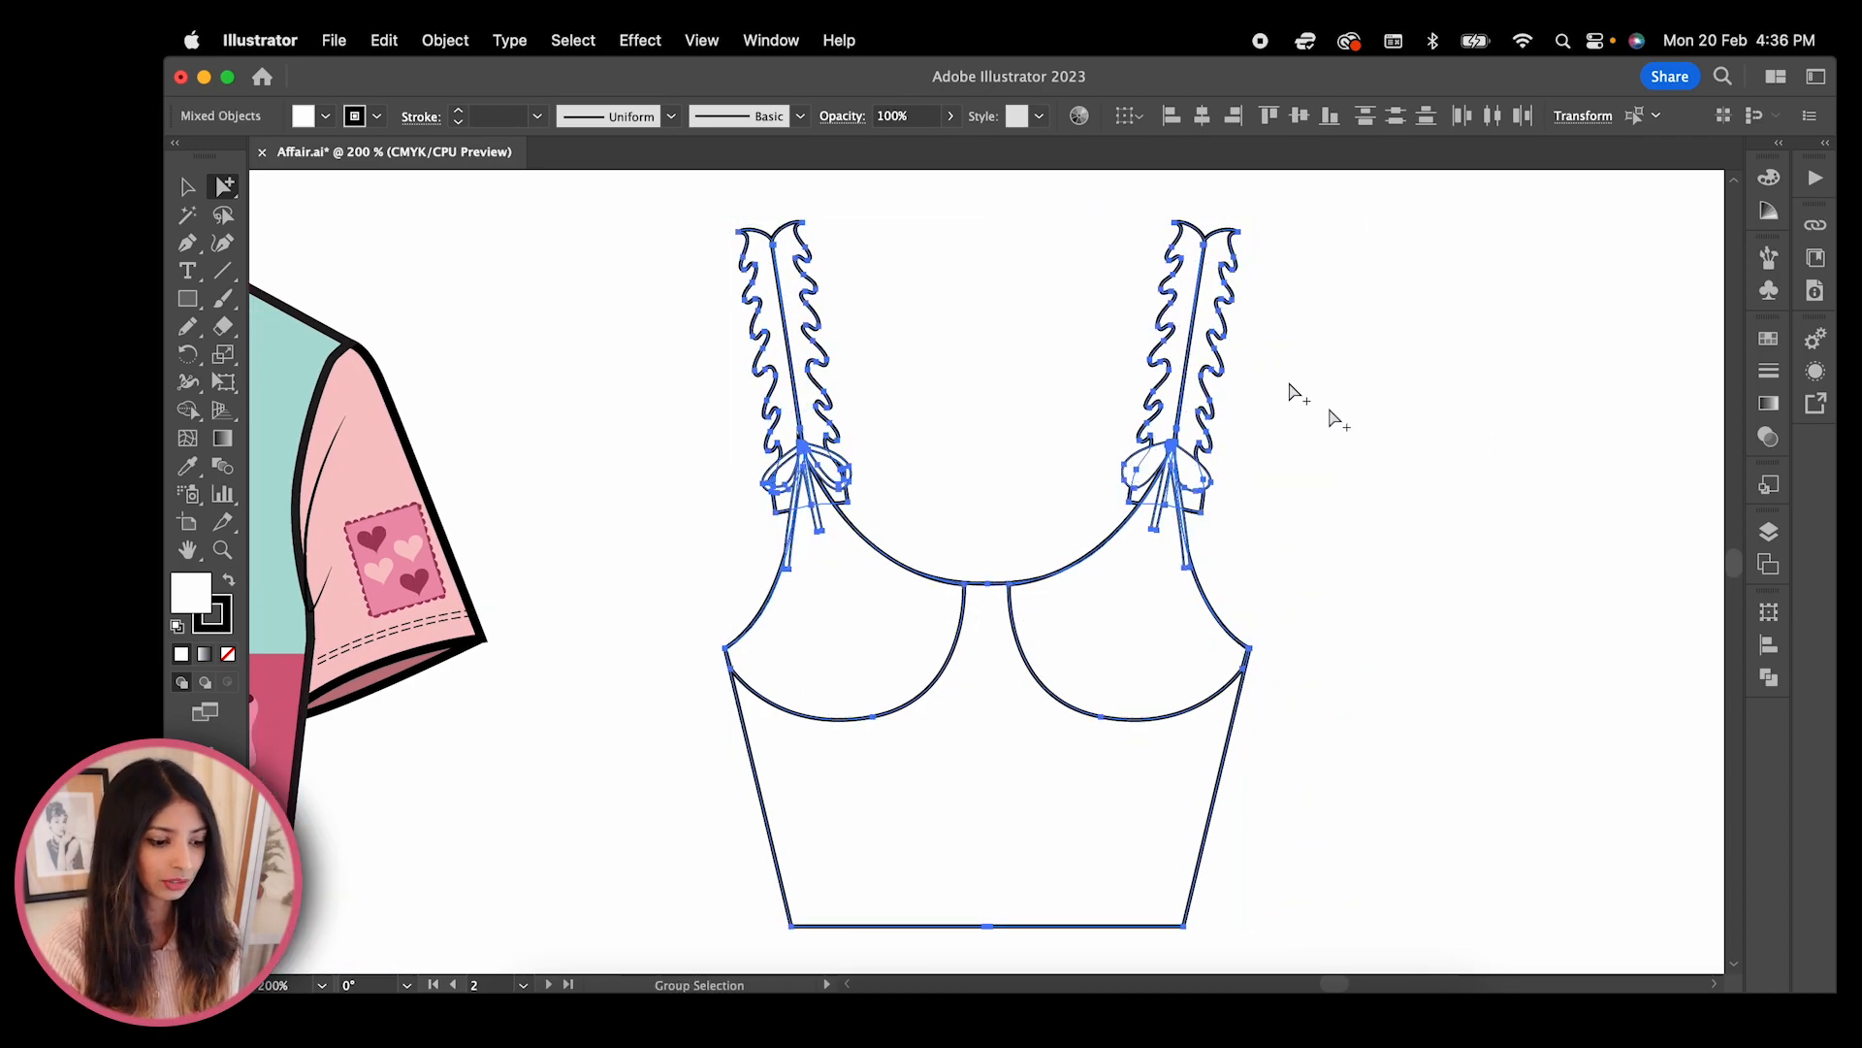
{"action": "mouse_move", "coordinate": [1659, 555]}
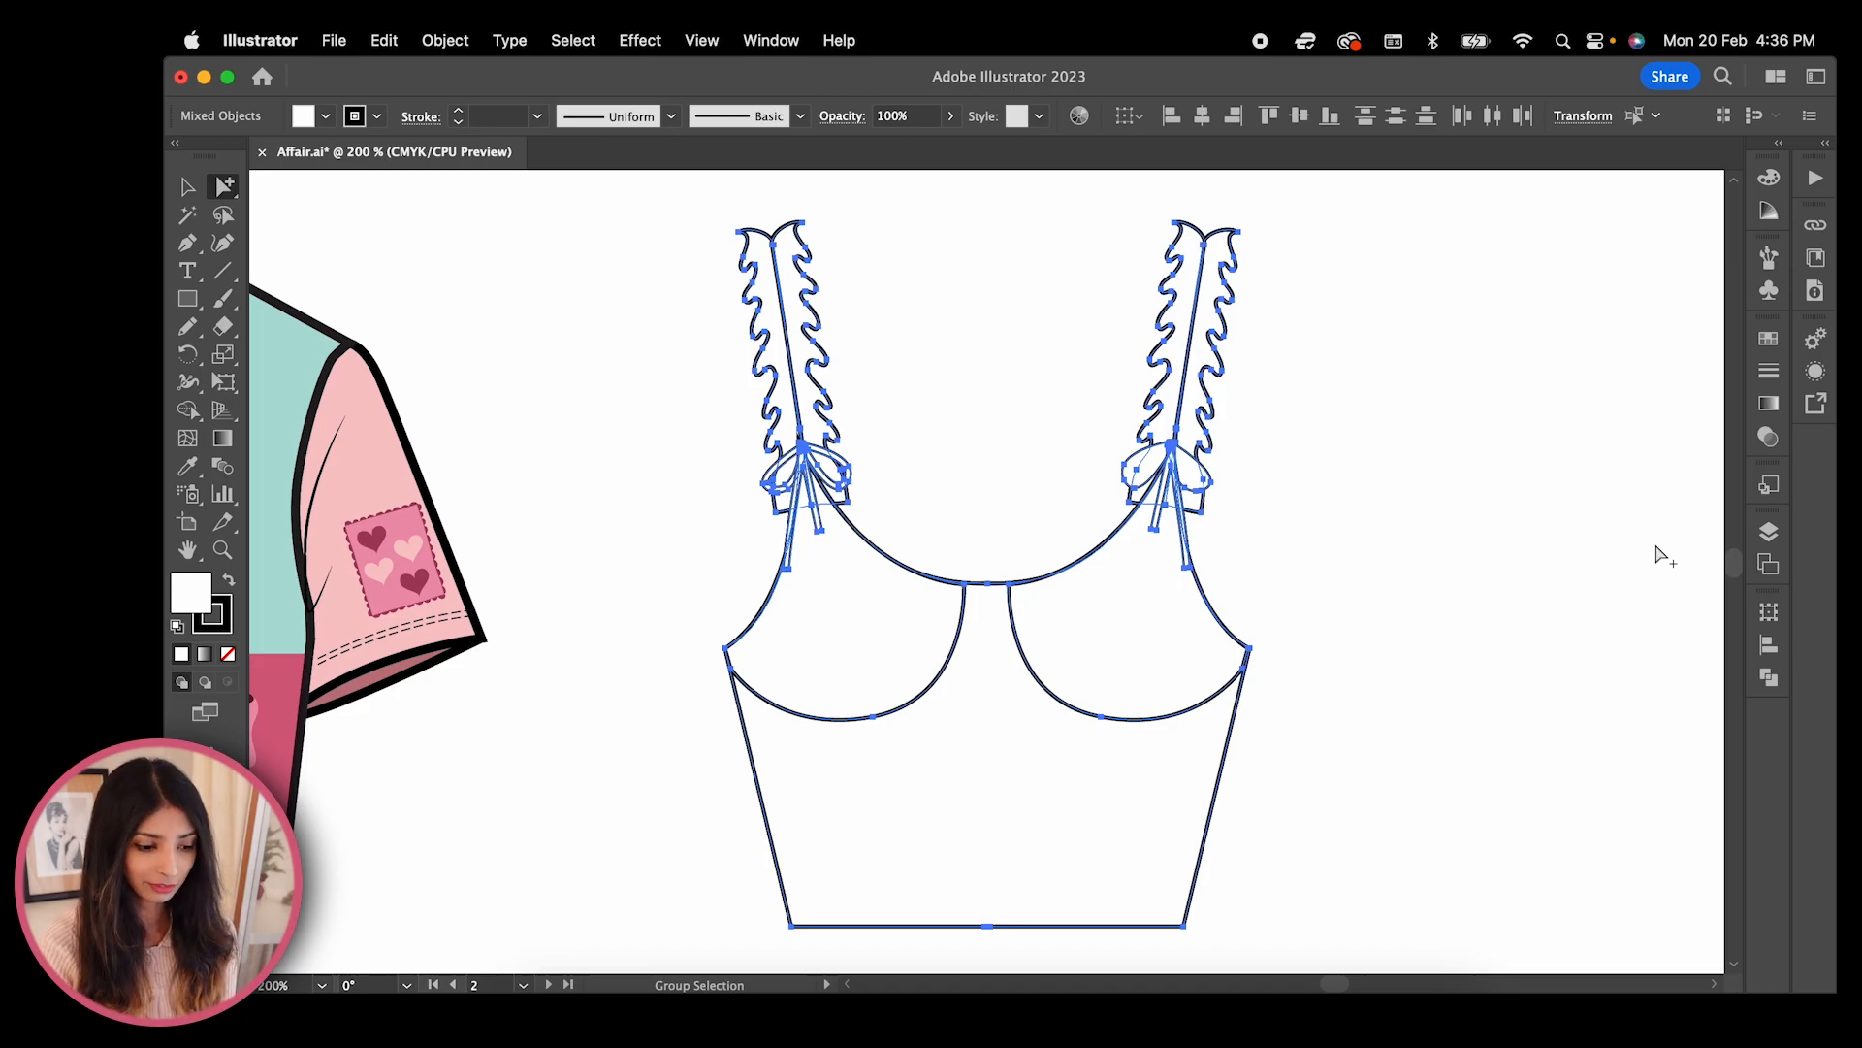
Combine the selected corset top shapes with a Pathfinder Shape Mode
{"action": "left_click", "coordinate": [1769, 679]}
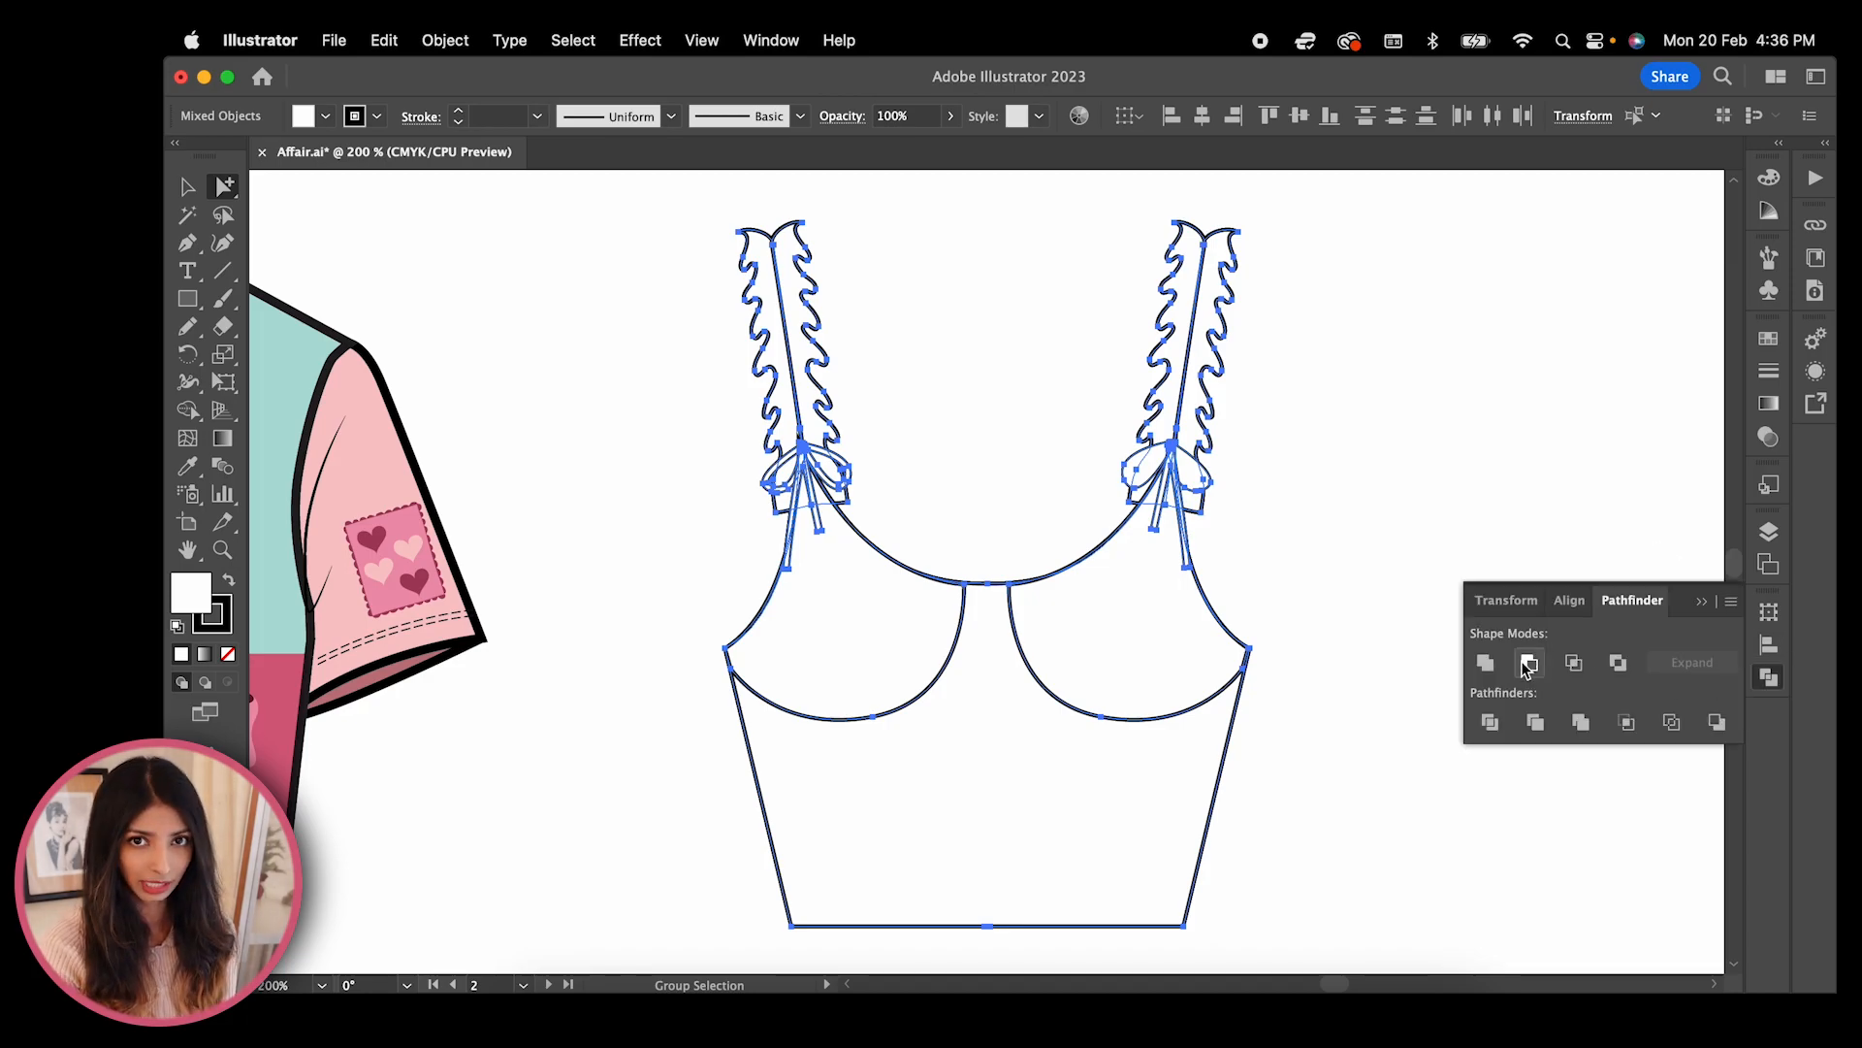
{"action": "left_click", "coordinate": [1529, 663]}
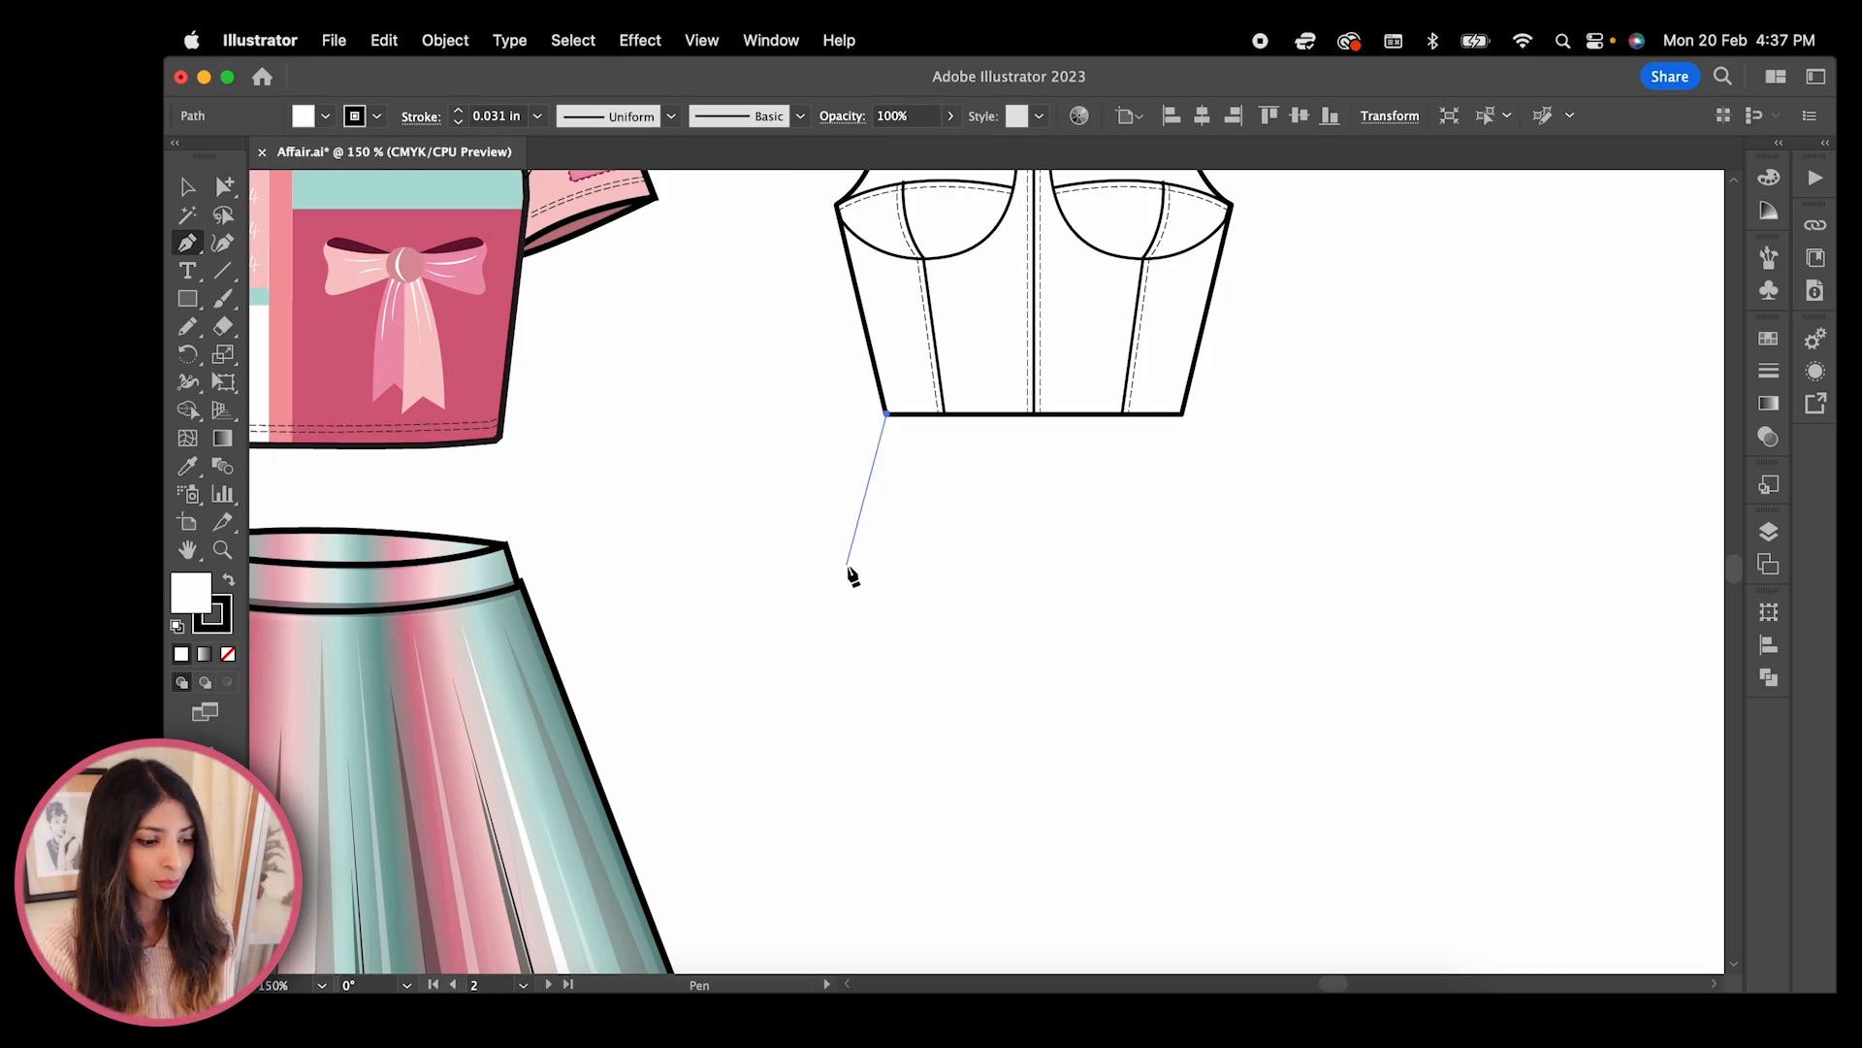
Draw the bodysuit outline with a curved leg opening, crotch corner and edge up to the corset hem
{"action": "left_click_drag", "start_coordinate": [845, 563], "coordinate": [1014, 672]}
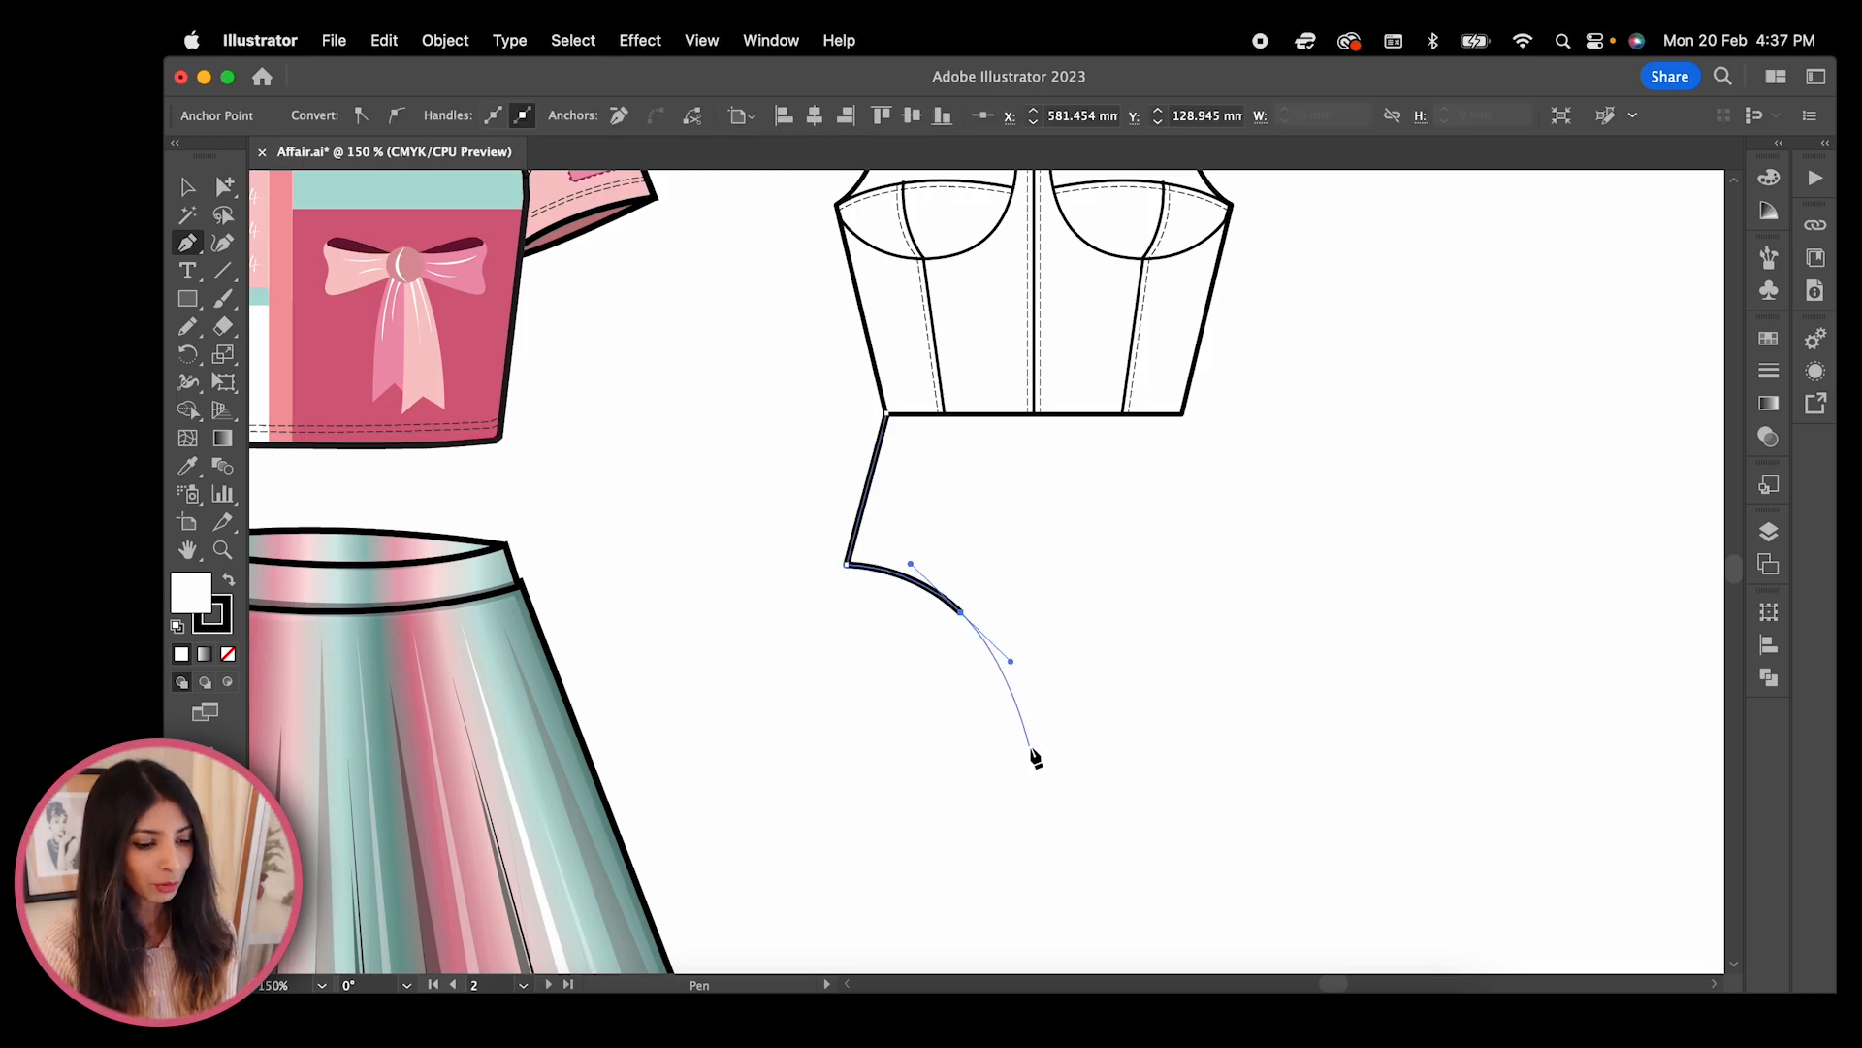
{"action": "left_click", "coordinate": [1046, 751]}
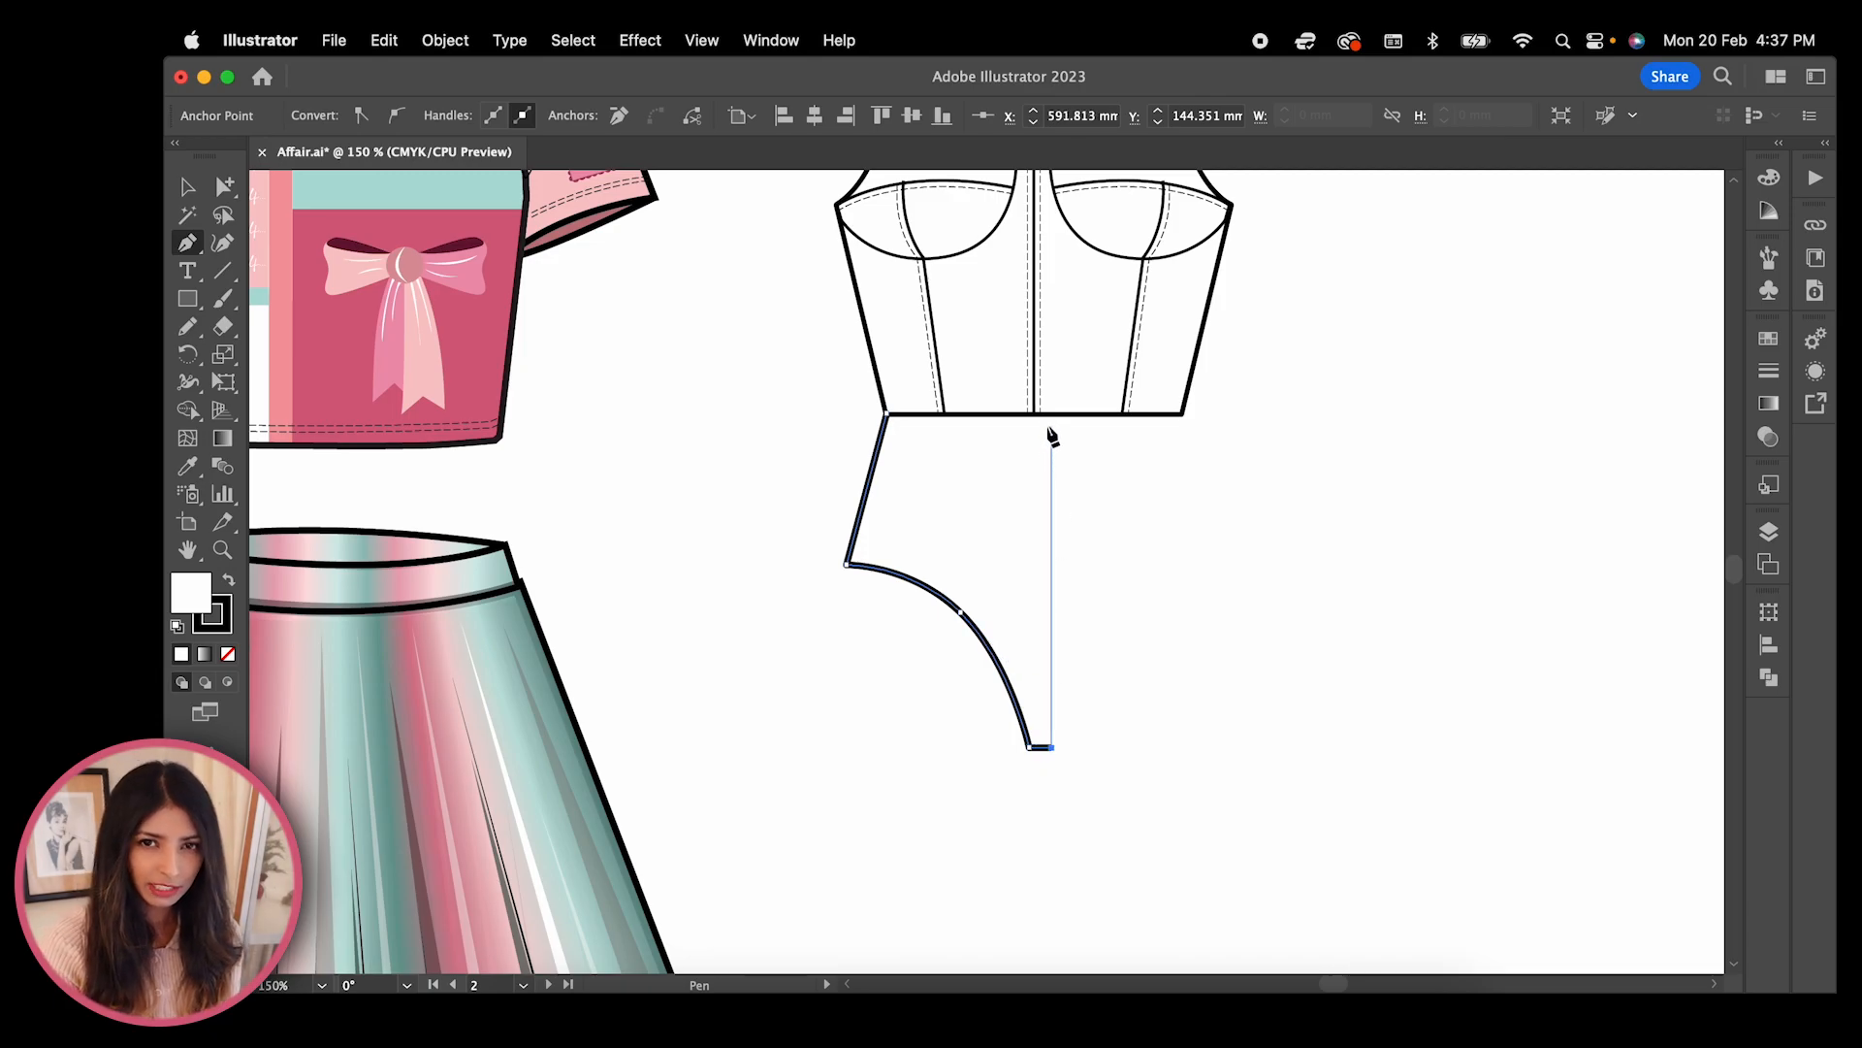
{"action": "left_click", "coordinate": [1054, 415]}
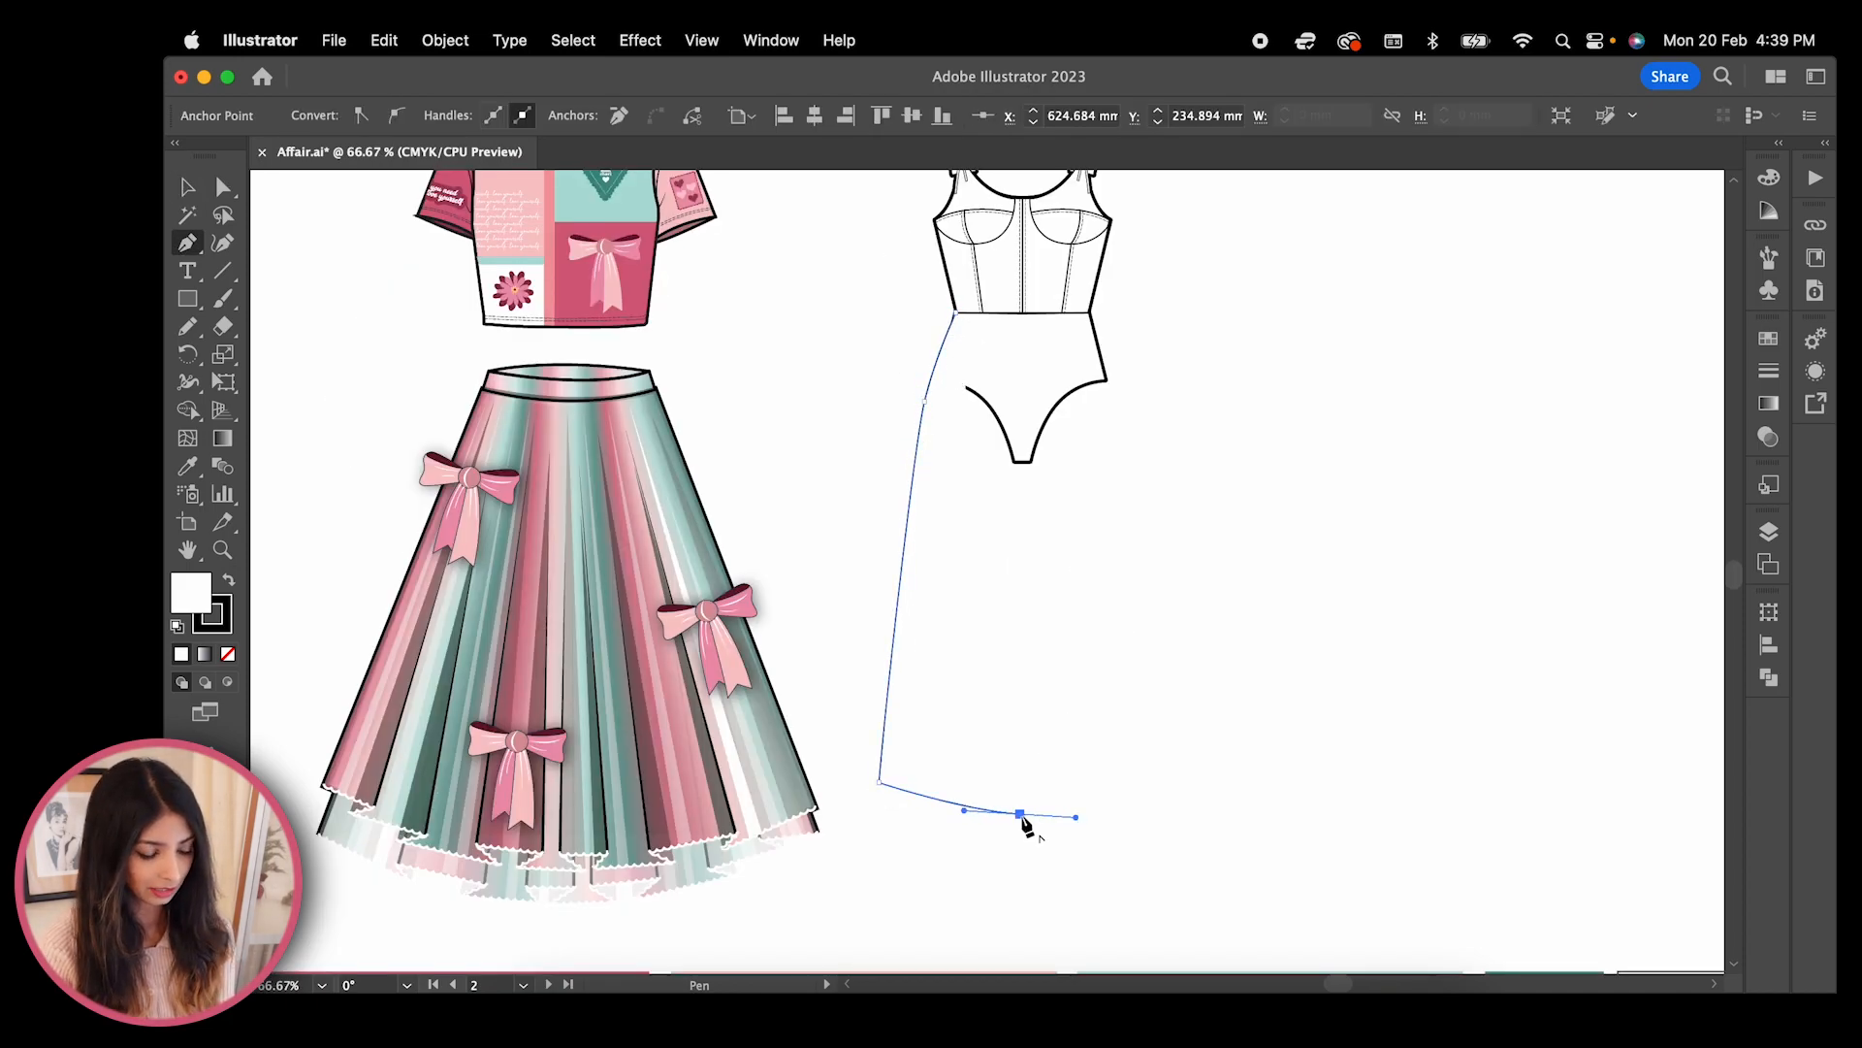
Add zigzag anchor points along the skirt's bottom edge for a handkerchief hem
{"action": "right_click", "coordinate": [989, 815]}
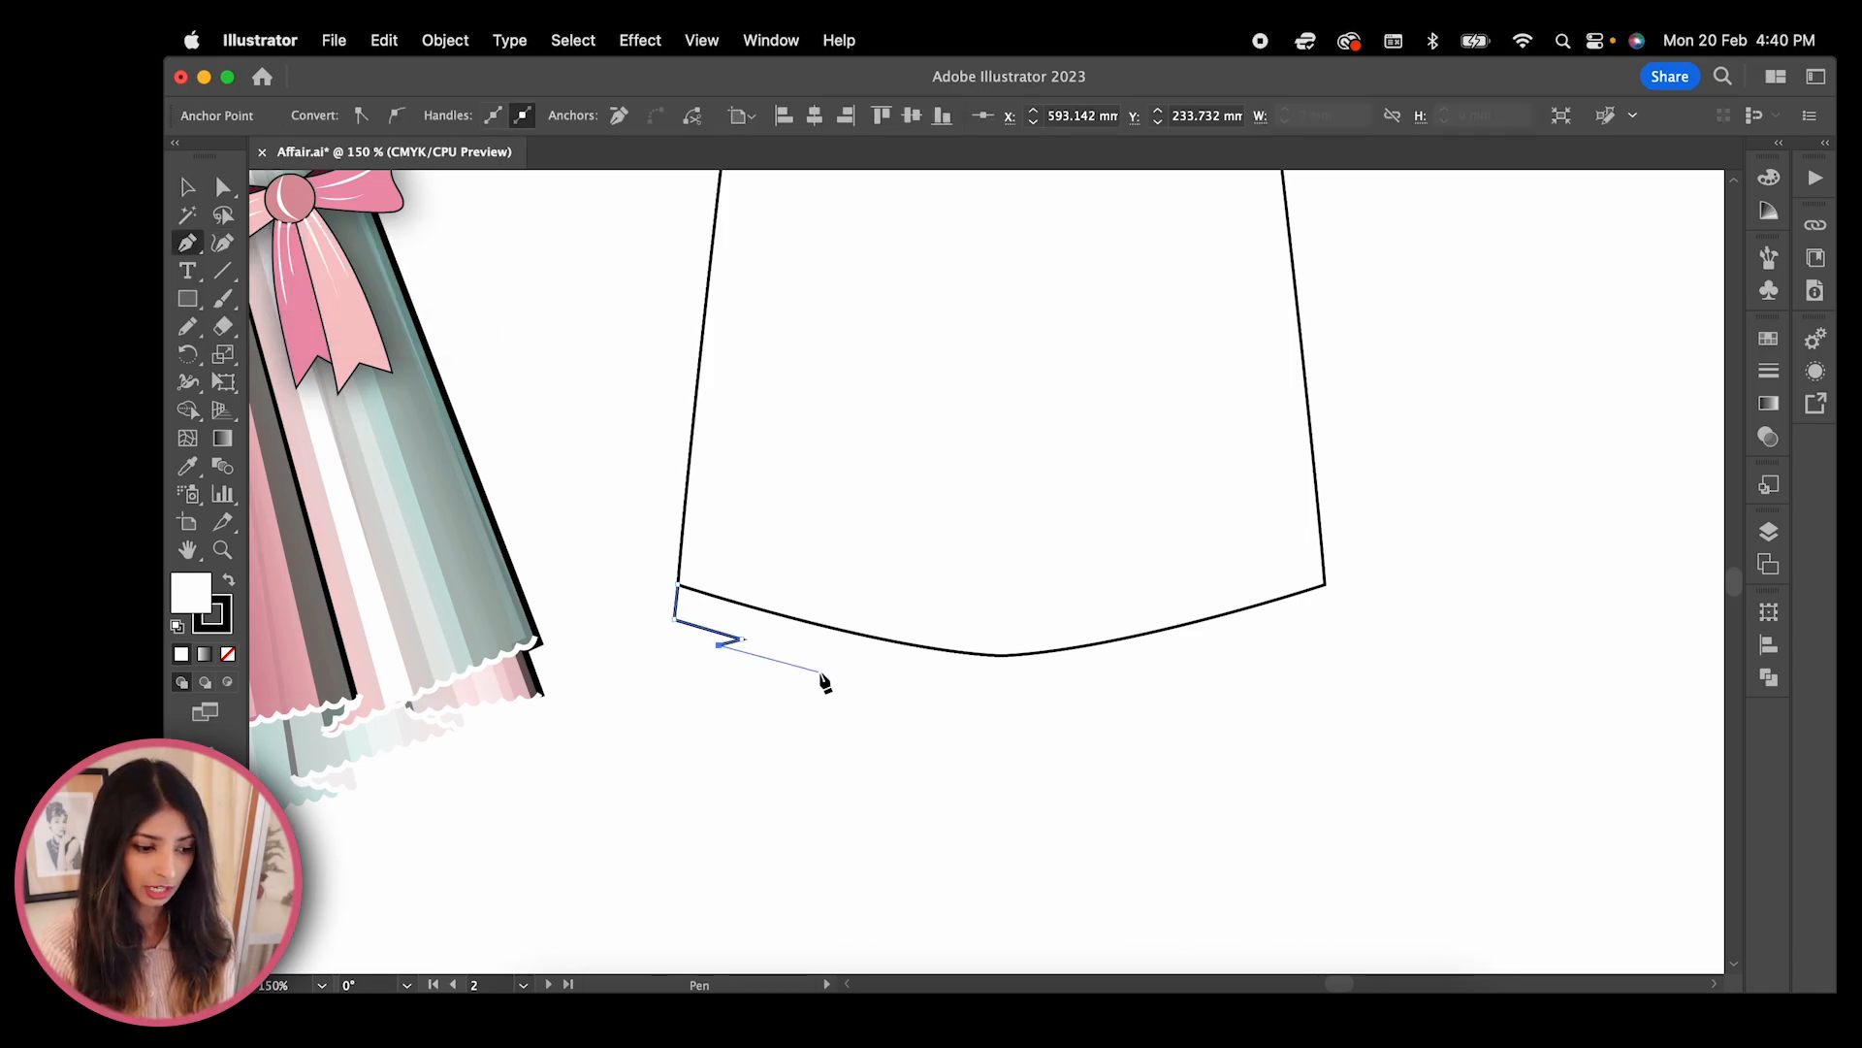
{"action": "left_click", "coordinate": [1157, 693]}
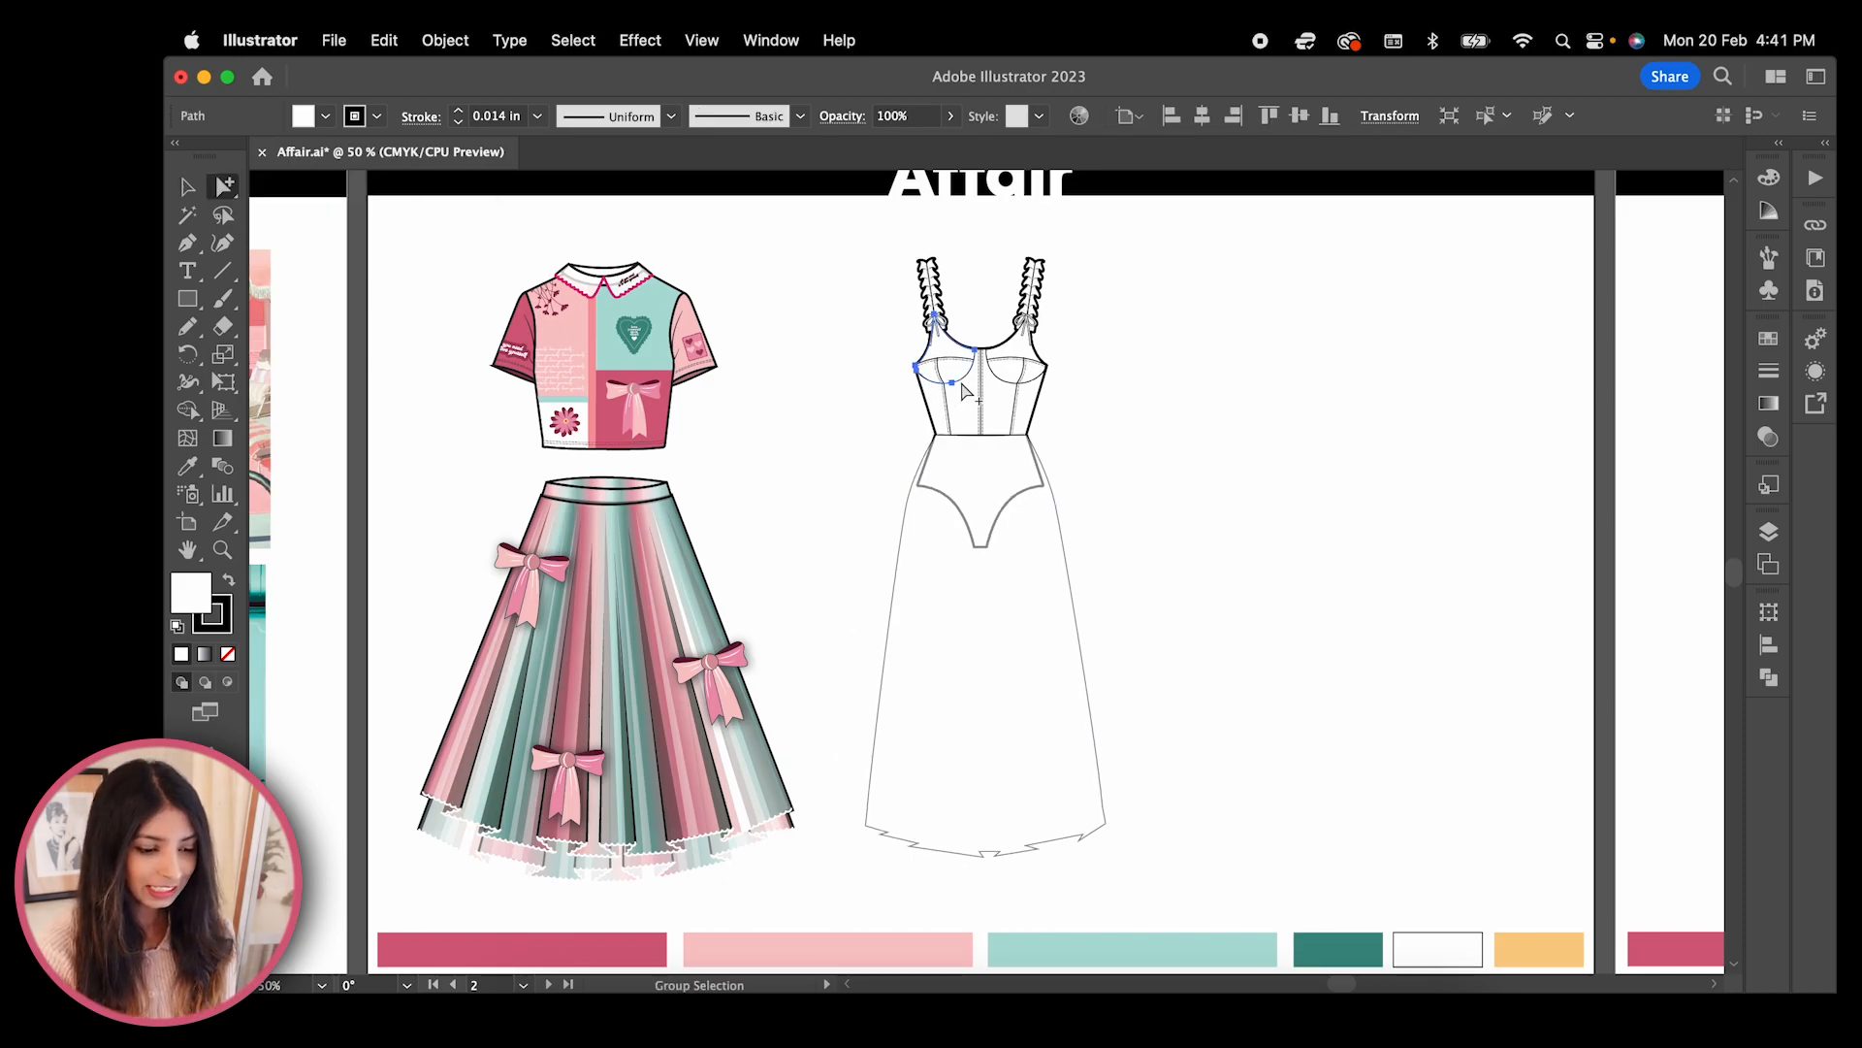
Sample a teal palette swatch with the Eyedropper onto the selected dress piece
{"action": "left_click", "coordinate": [188, 465]}
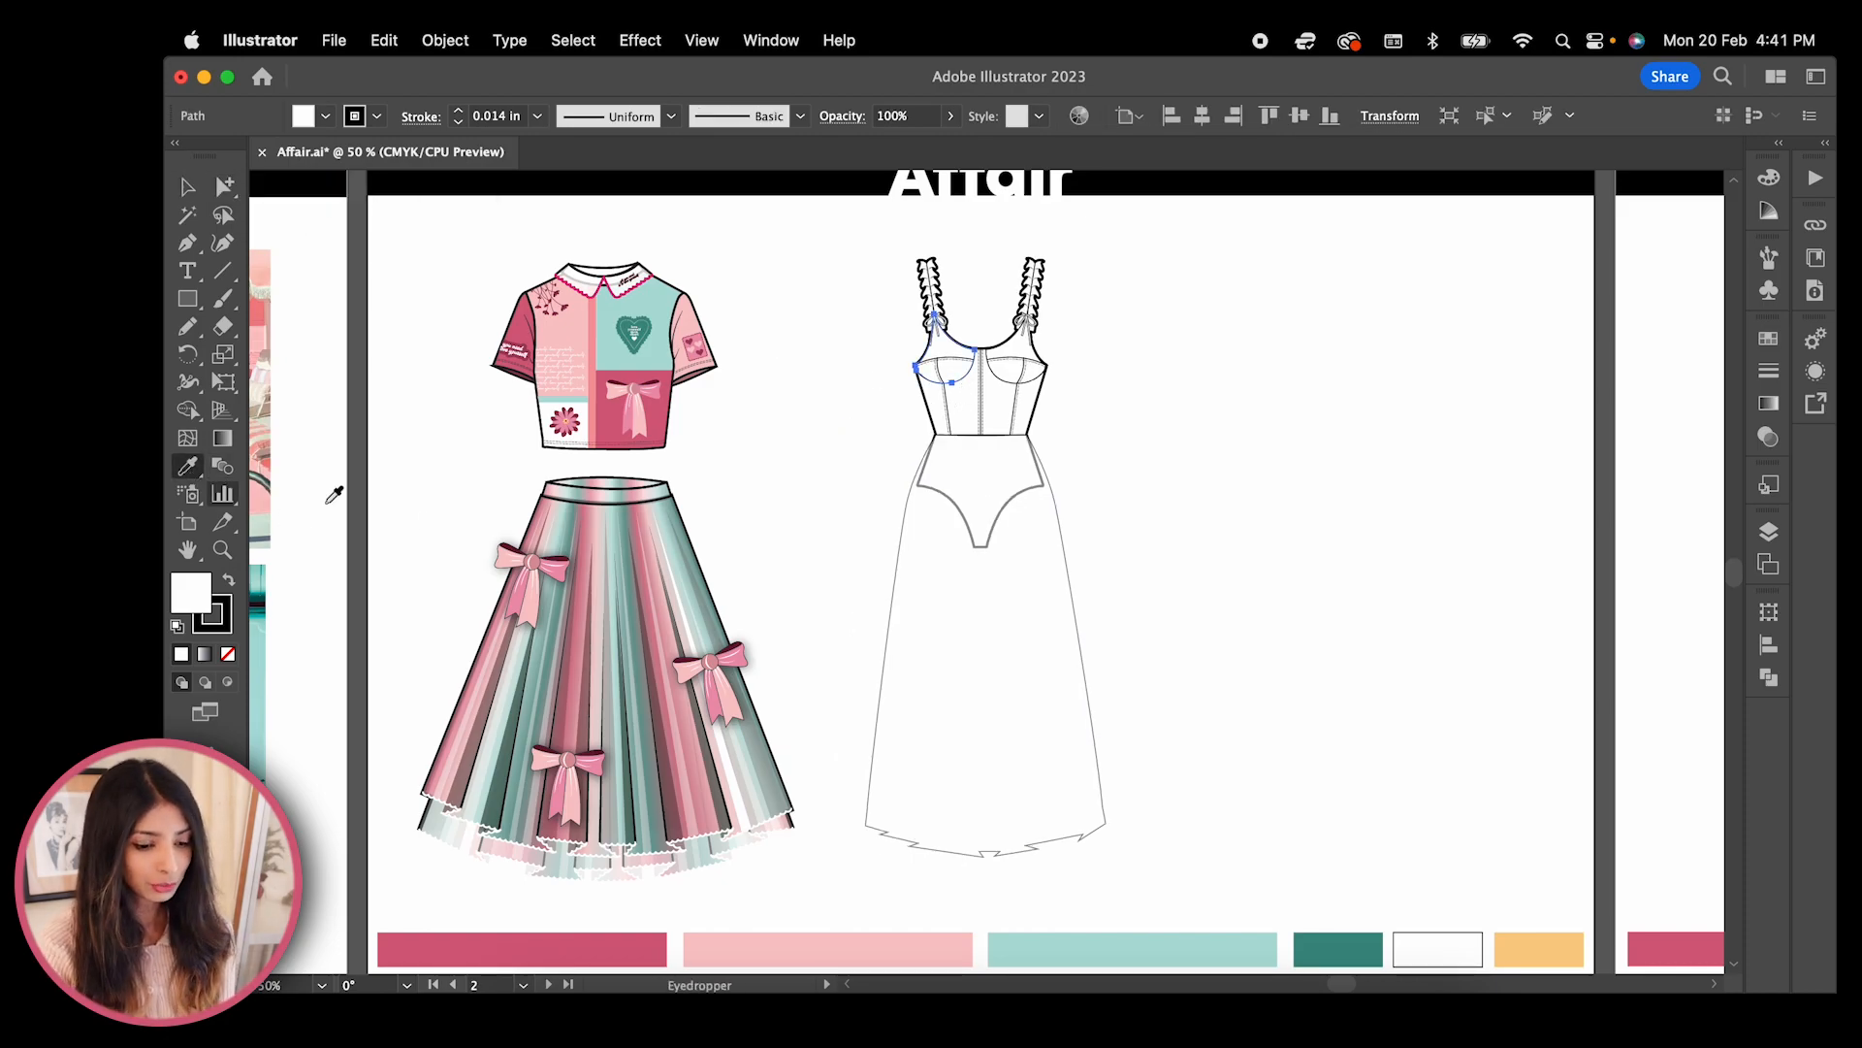
{"action": "left_click", "coordinate": [1335, 953]}
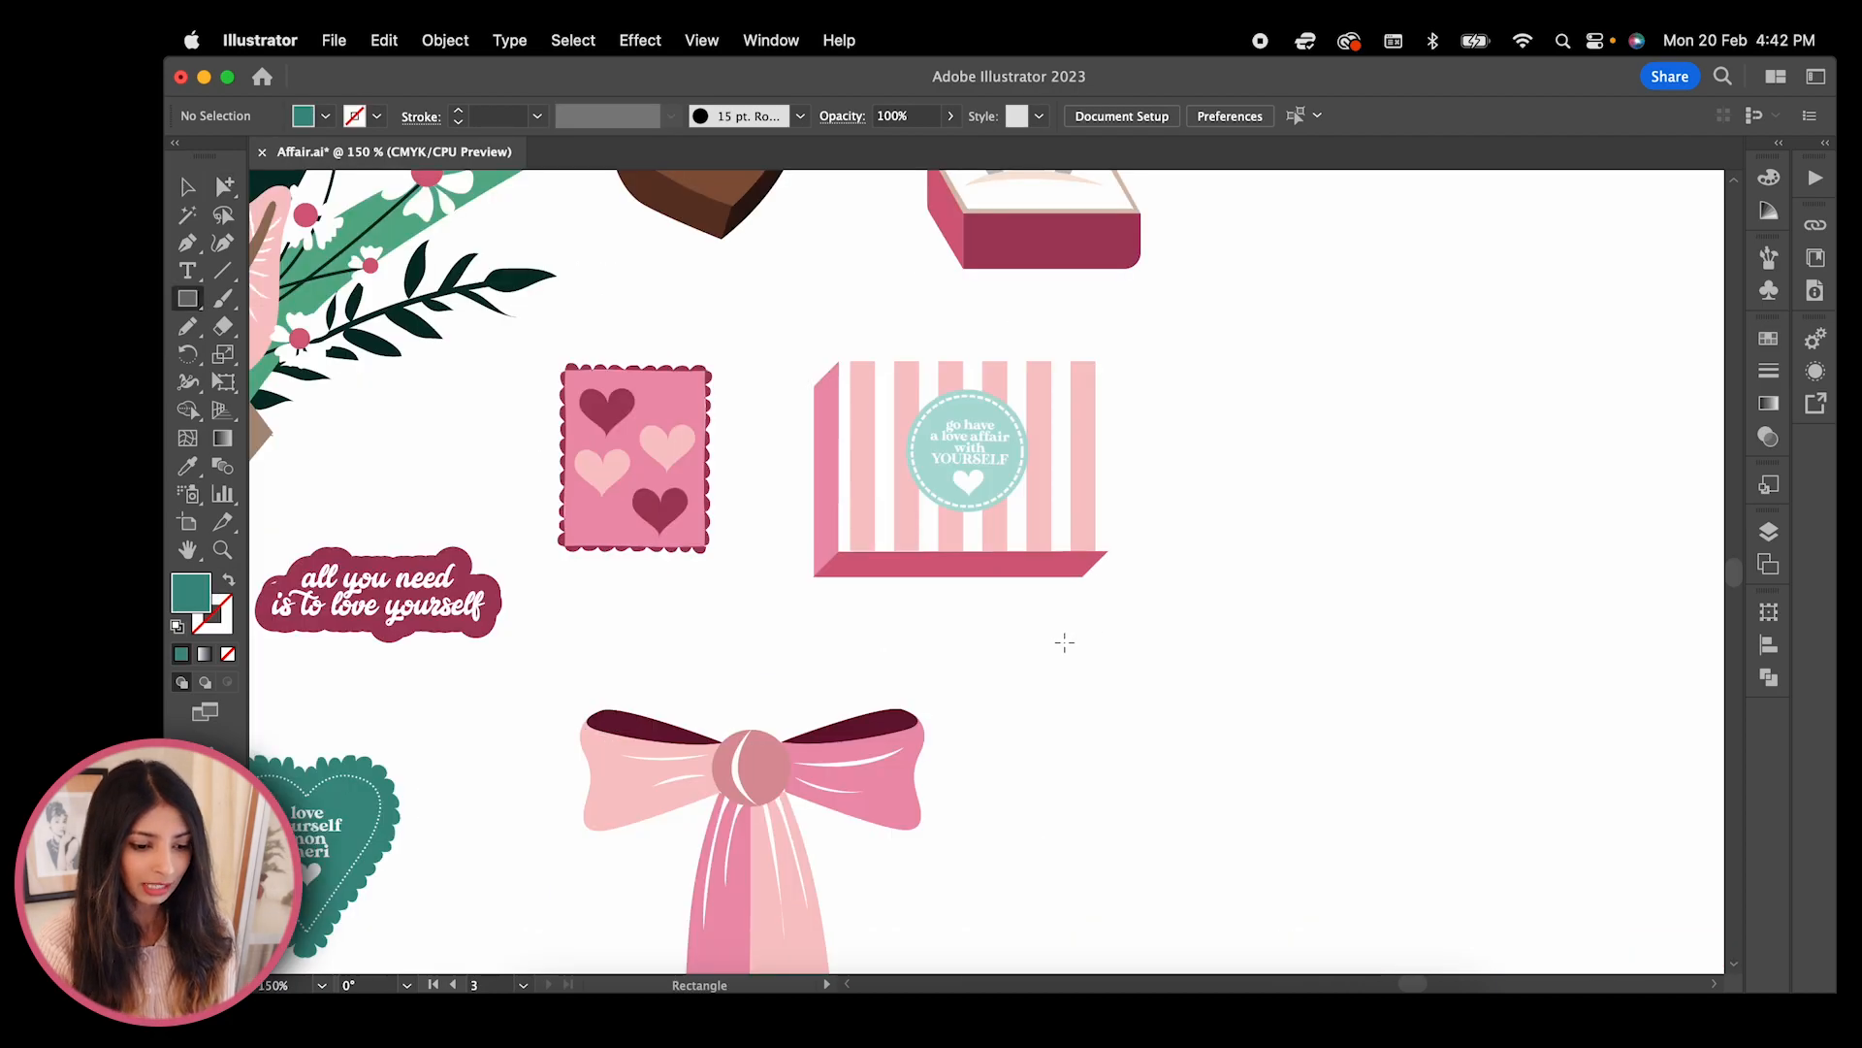
Draw a teal square, tilt a mint heart on it and drag the tile into Swatches as a pattern
{"action": "left_click_drag", "start_coordinate": [1063, 642], "coordinate": [1284, 858]}
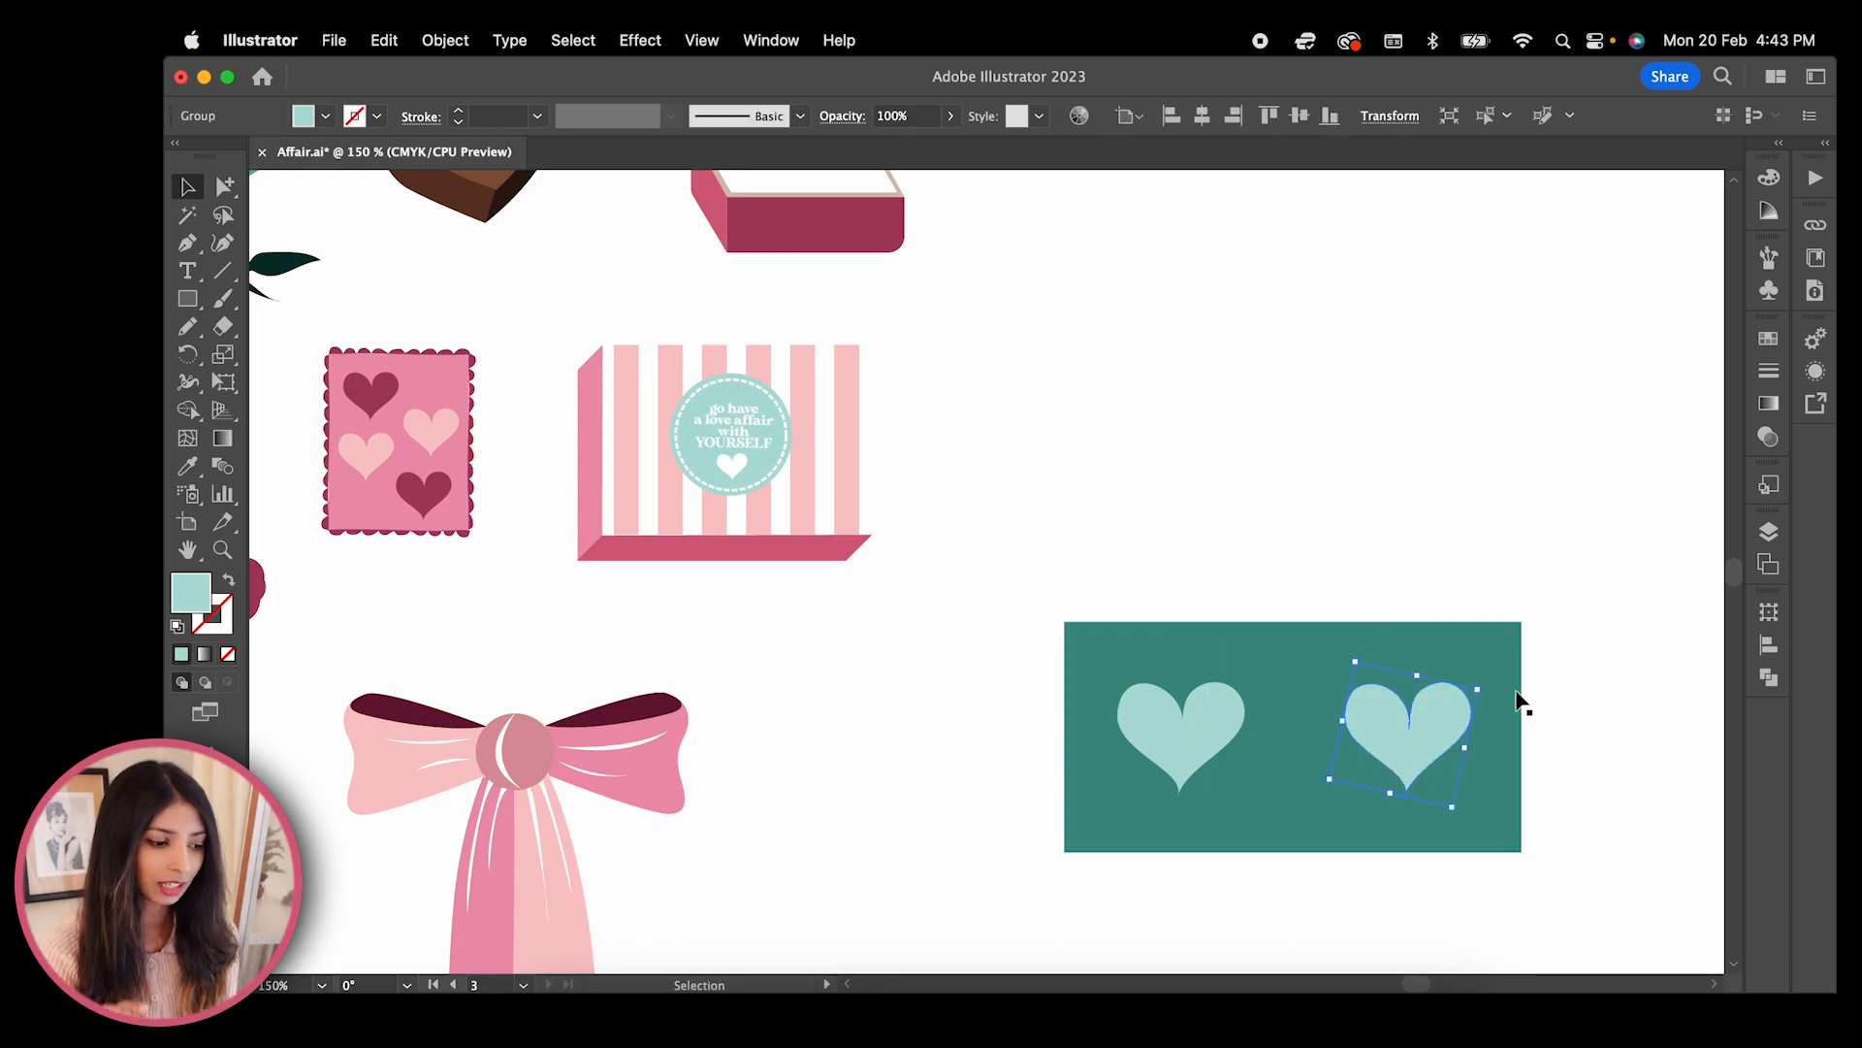
{"action": "left_click_drag", "start_coordinate": [1478, 683], "coordinate": [1455, 654]}
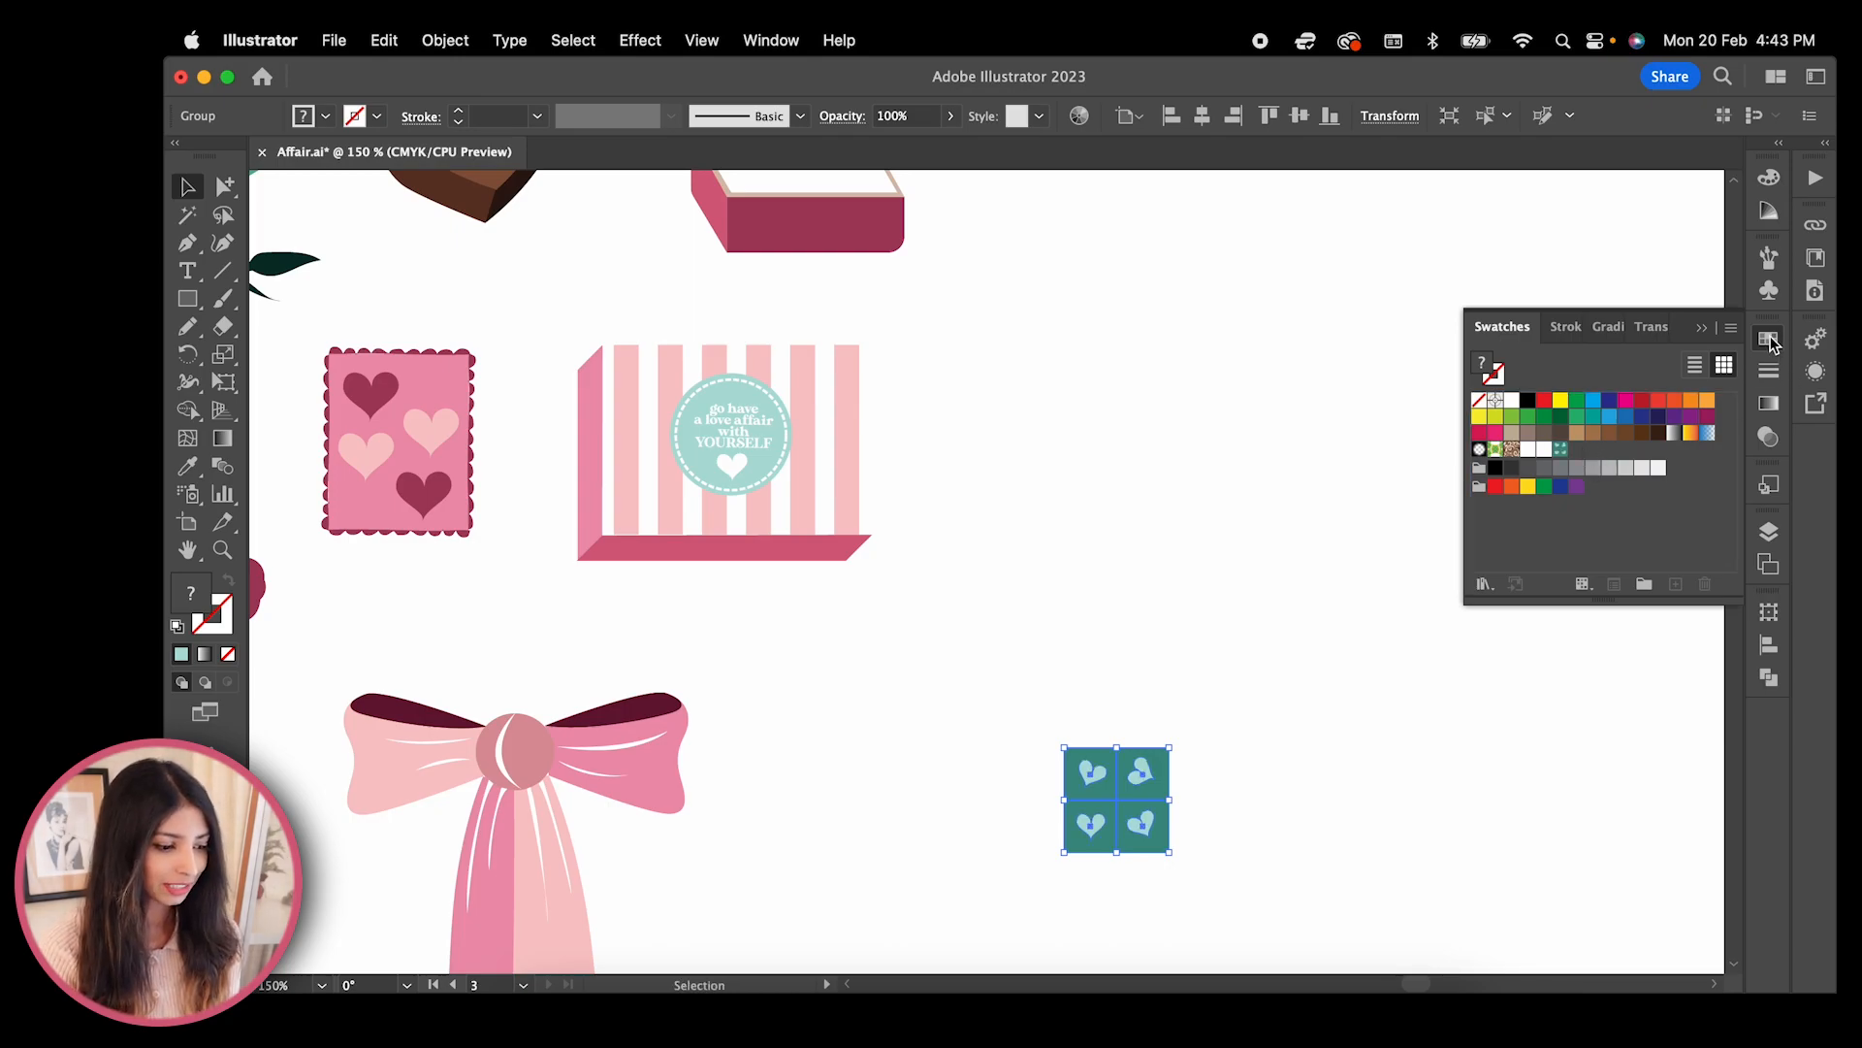
{"action": "left_click_drag", "start_coordinate": [972, 295], "coordinate": [1529, 799]}
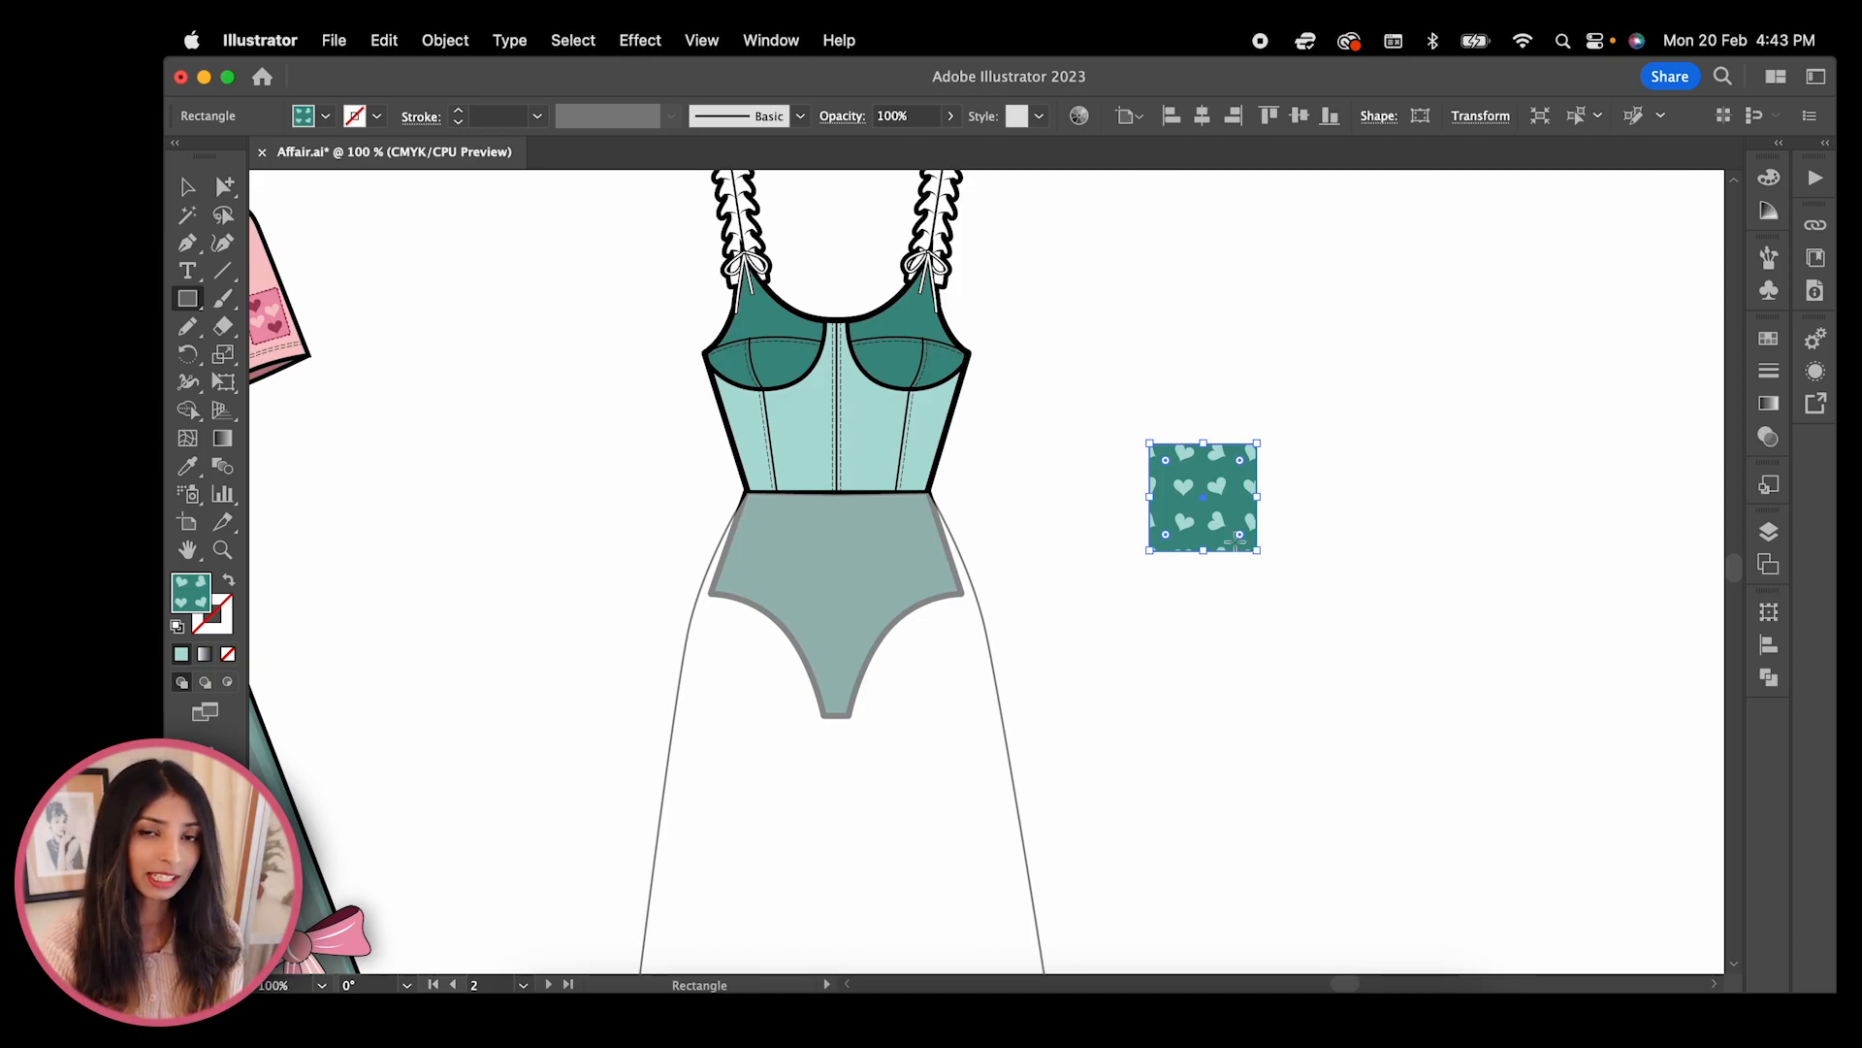
{"action": "mouse_move", "coordinate": [1131, 535]}
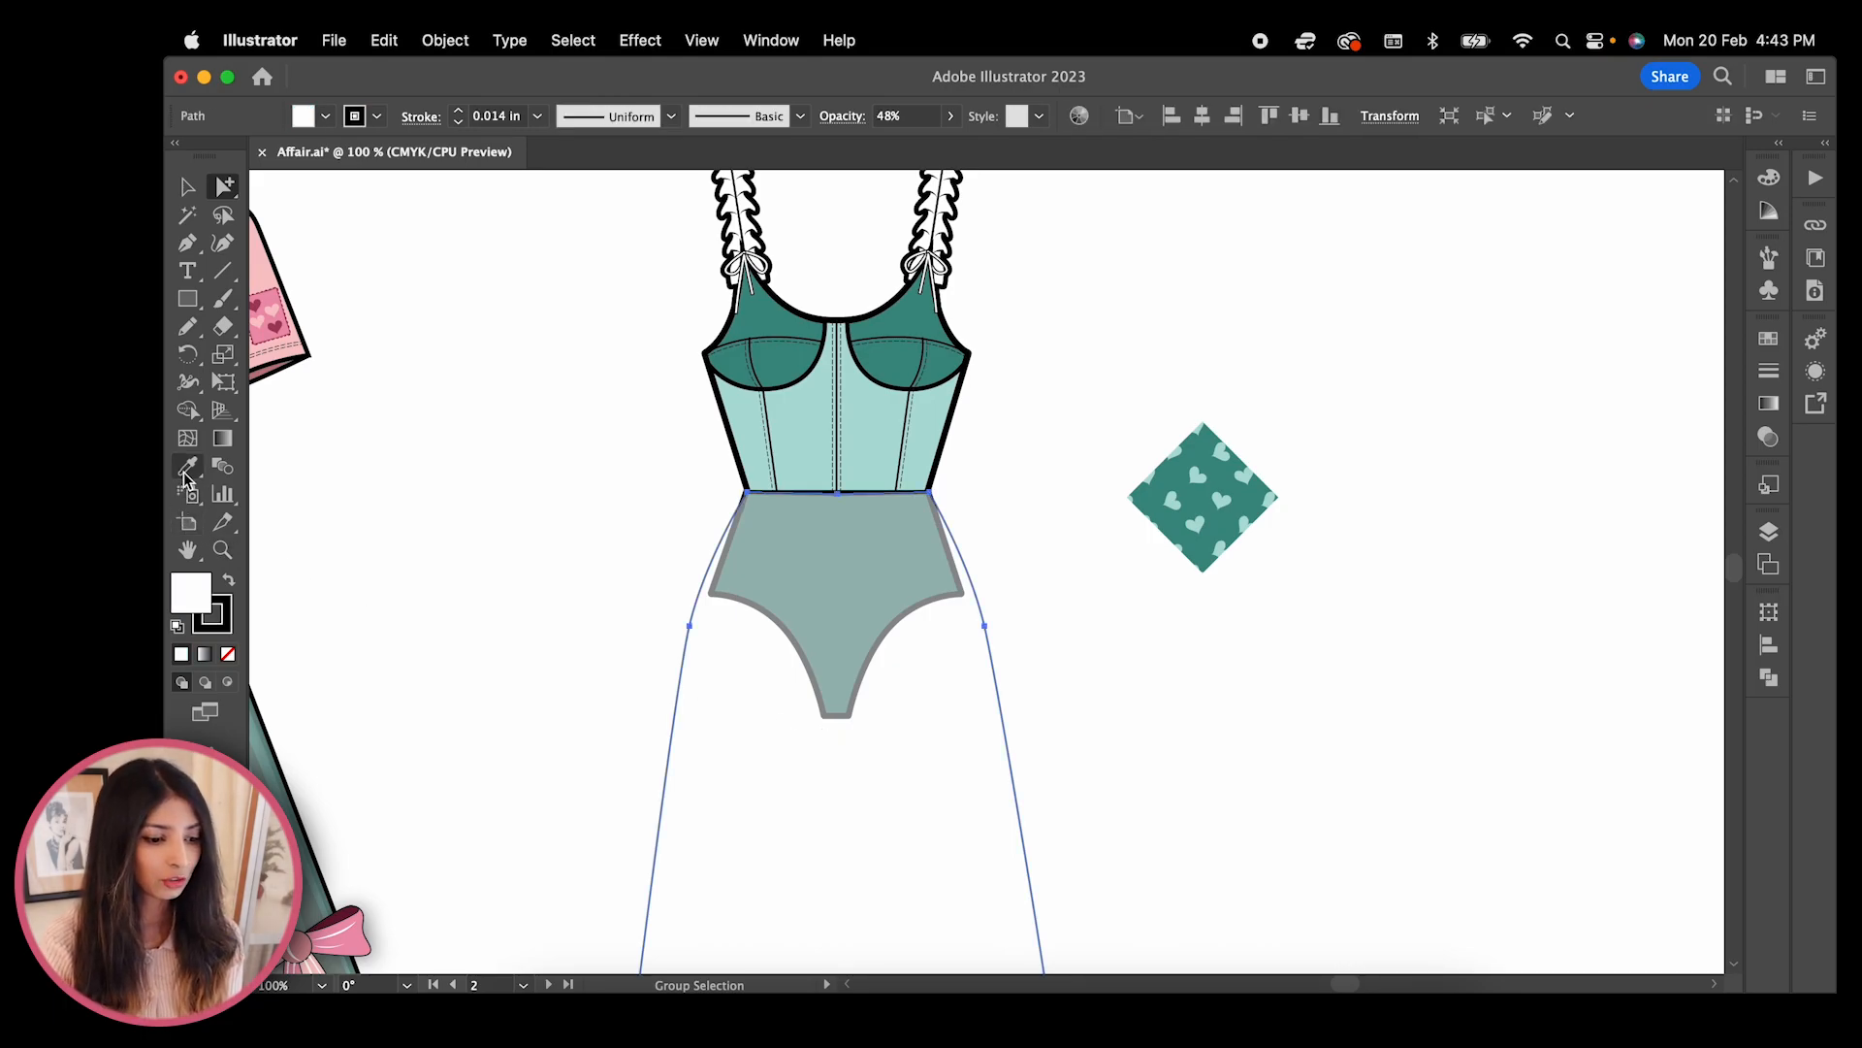
Apply the heart pattern fill to the skirt and lower its opacity to look sheer
{"action": "left_click", "coordinate": [186, 466]}
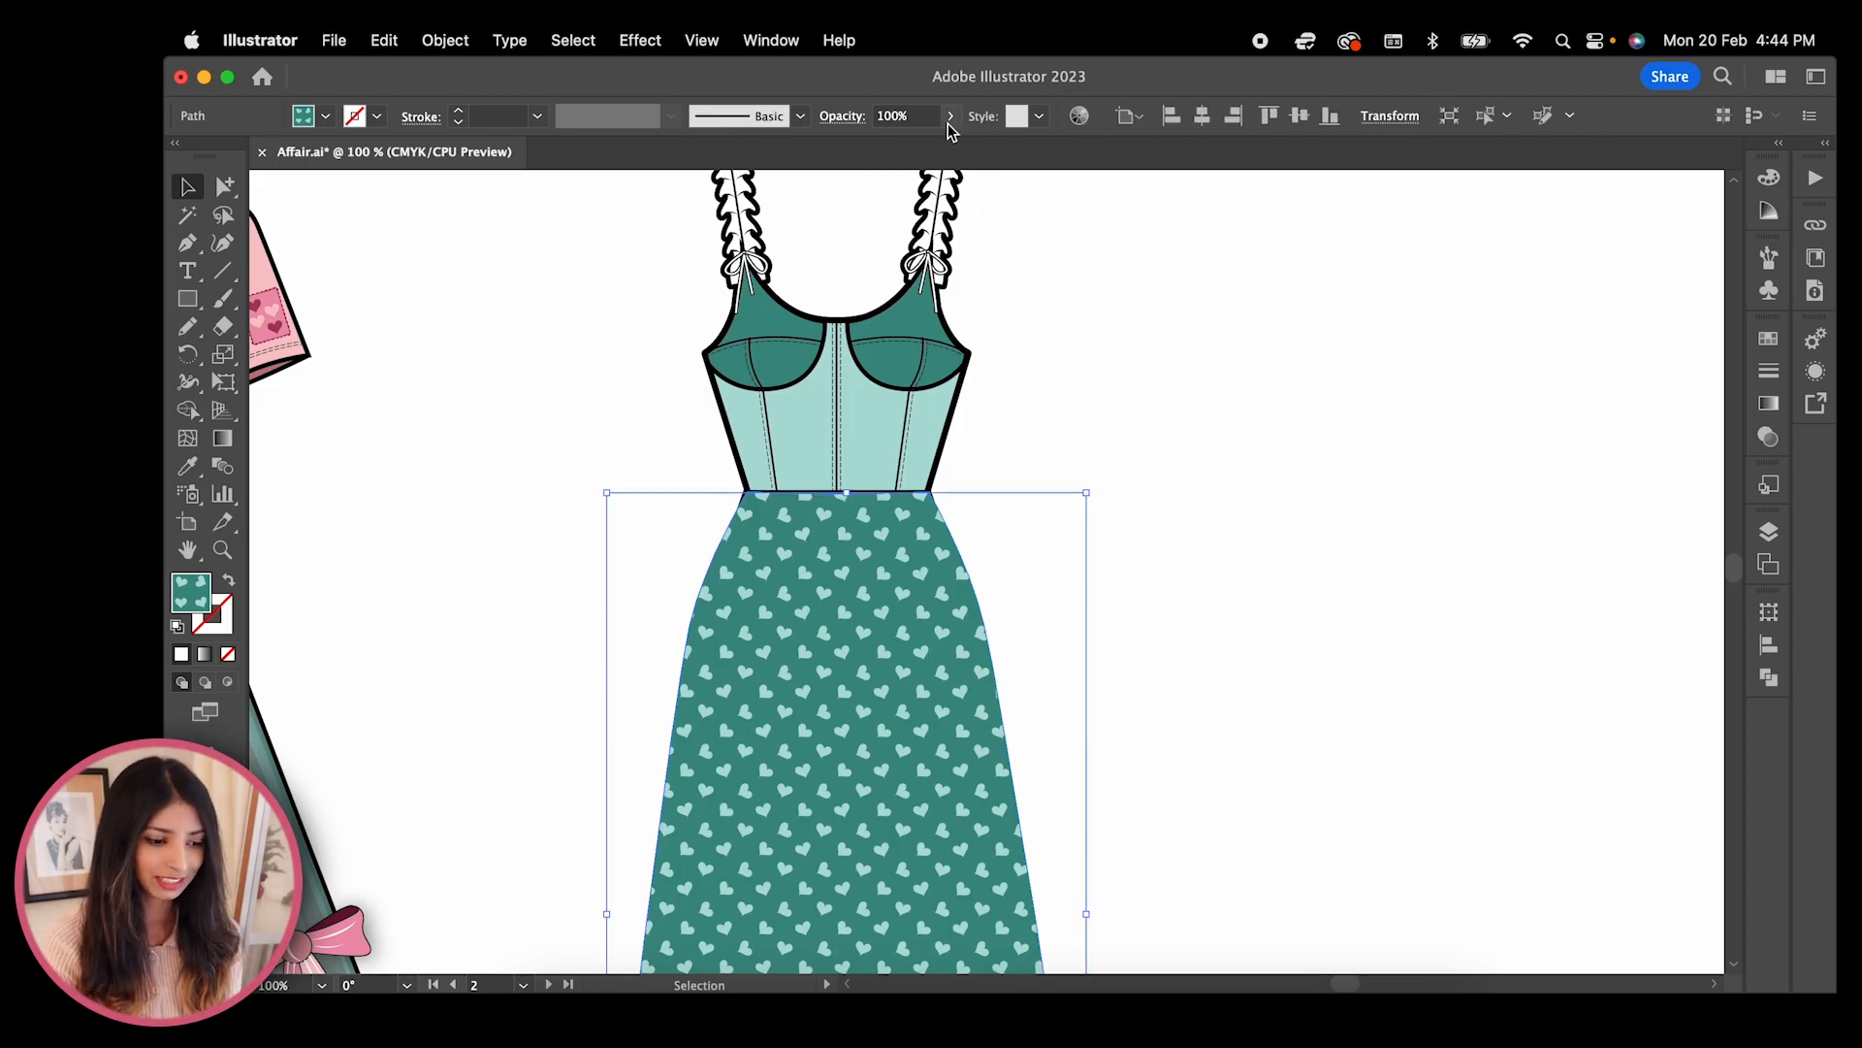
{"action": "left_click_drag", "start_coordinate": [951, 144], "coordinate": [900, 143]}
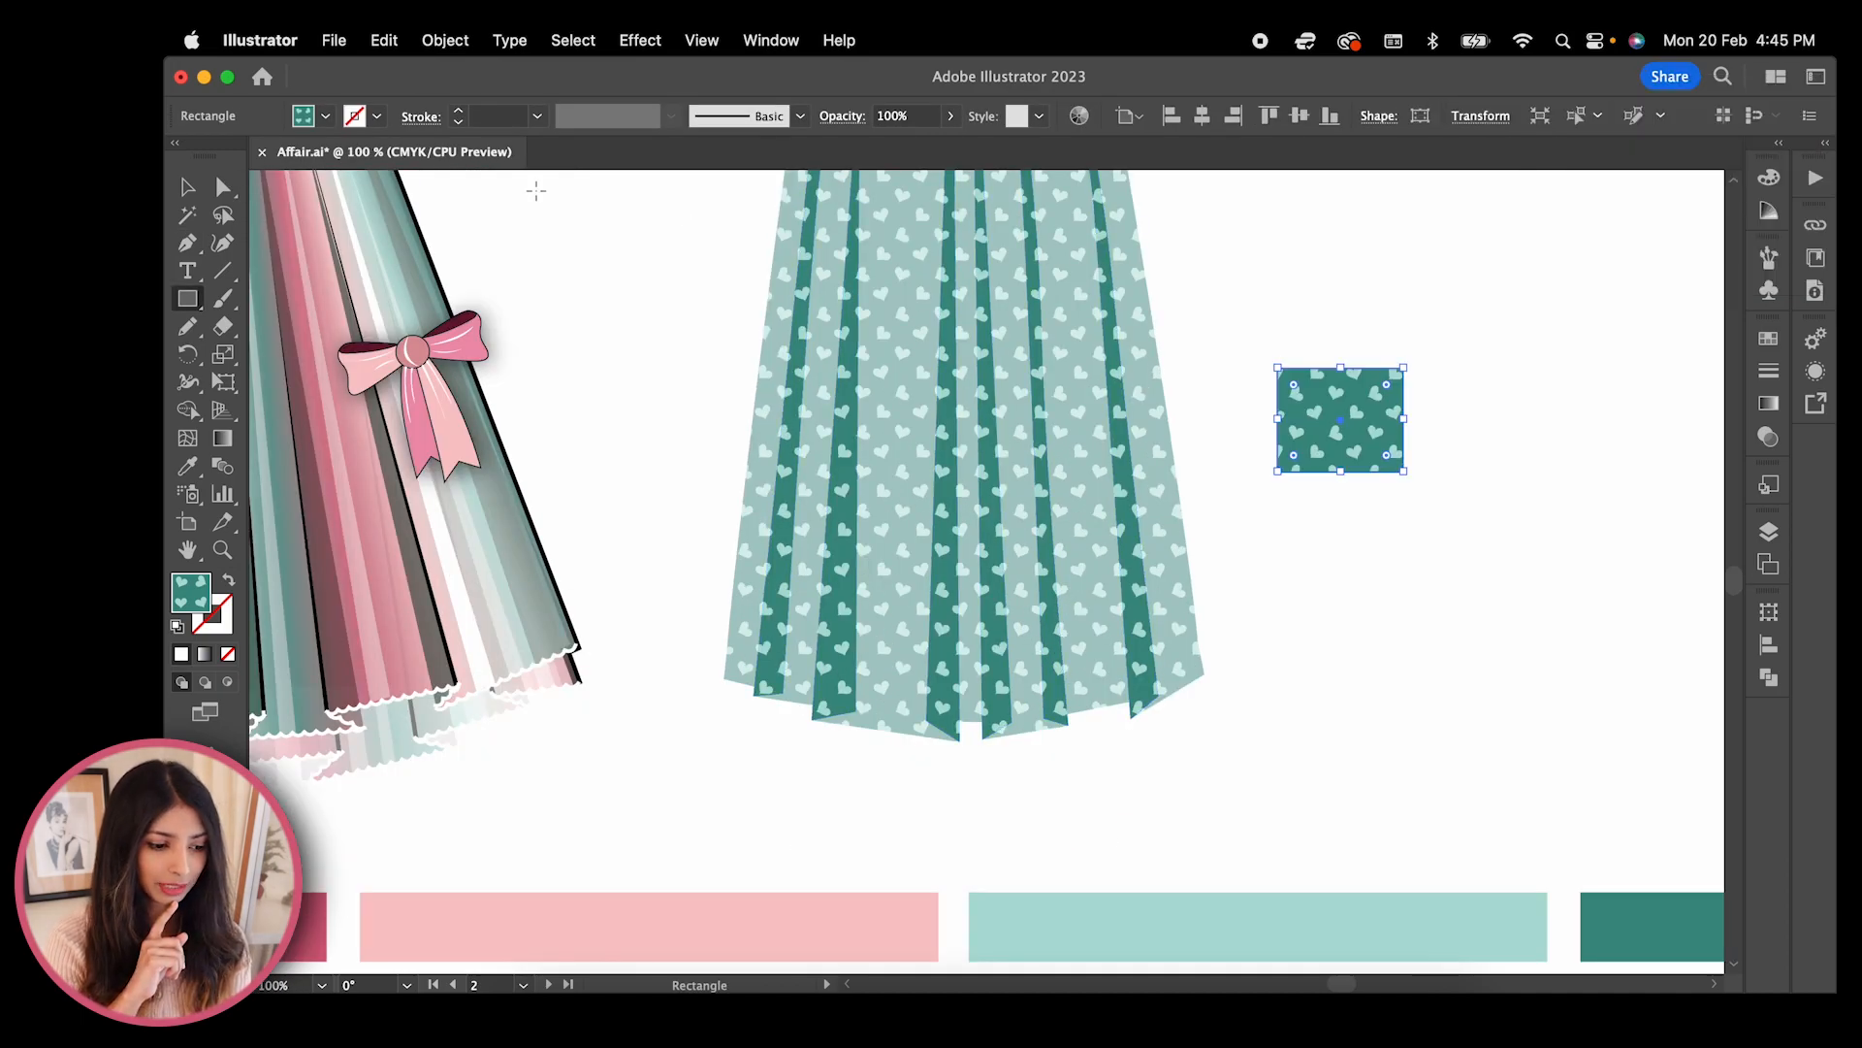
{"action": "mouse_move", "coordinate": [491, 183]}
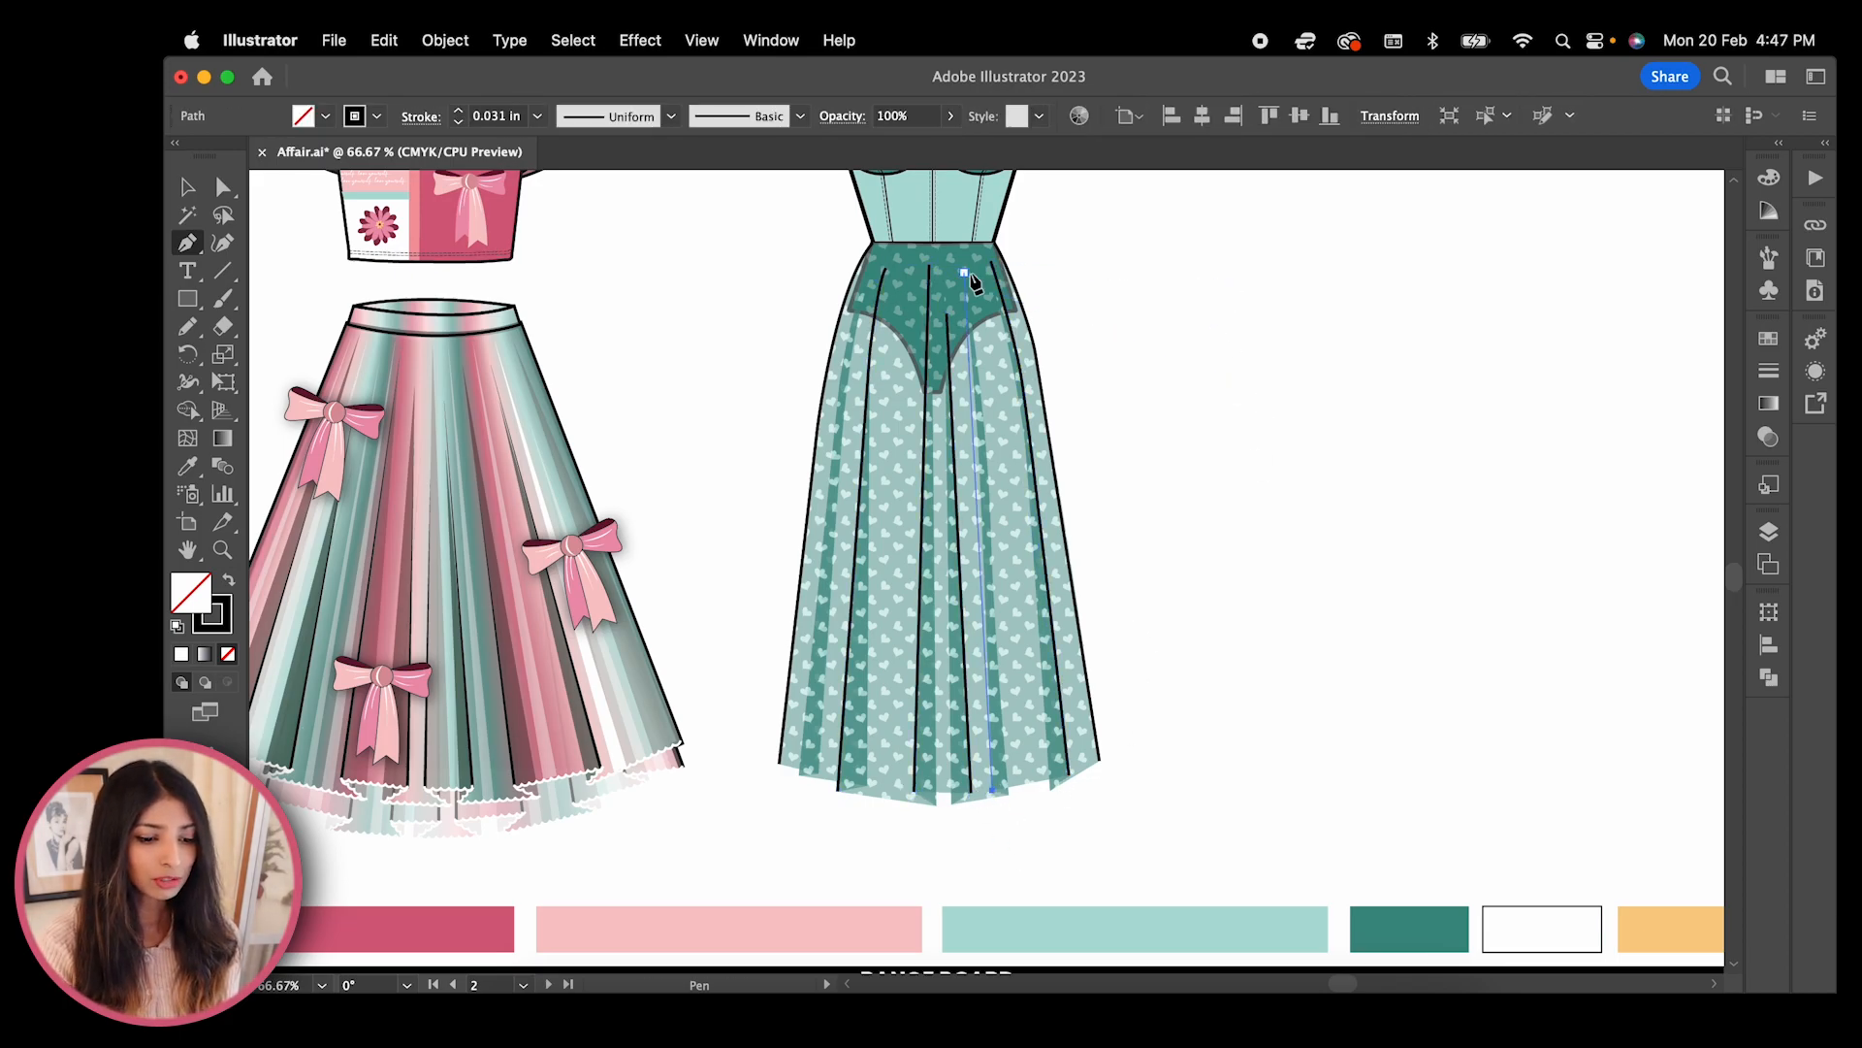
Draw pleat lines down the skirt and set their stroke weight to 0.031 in
{"action": "left_click", "coordinate": [186, 186]}
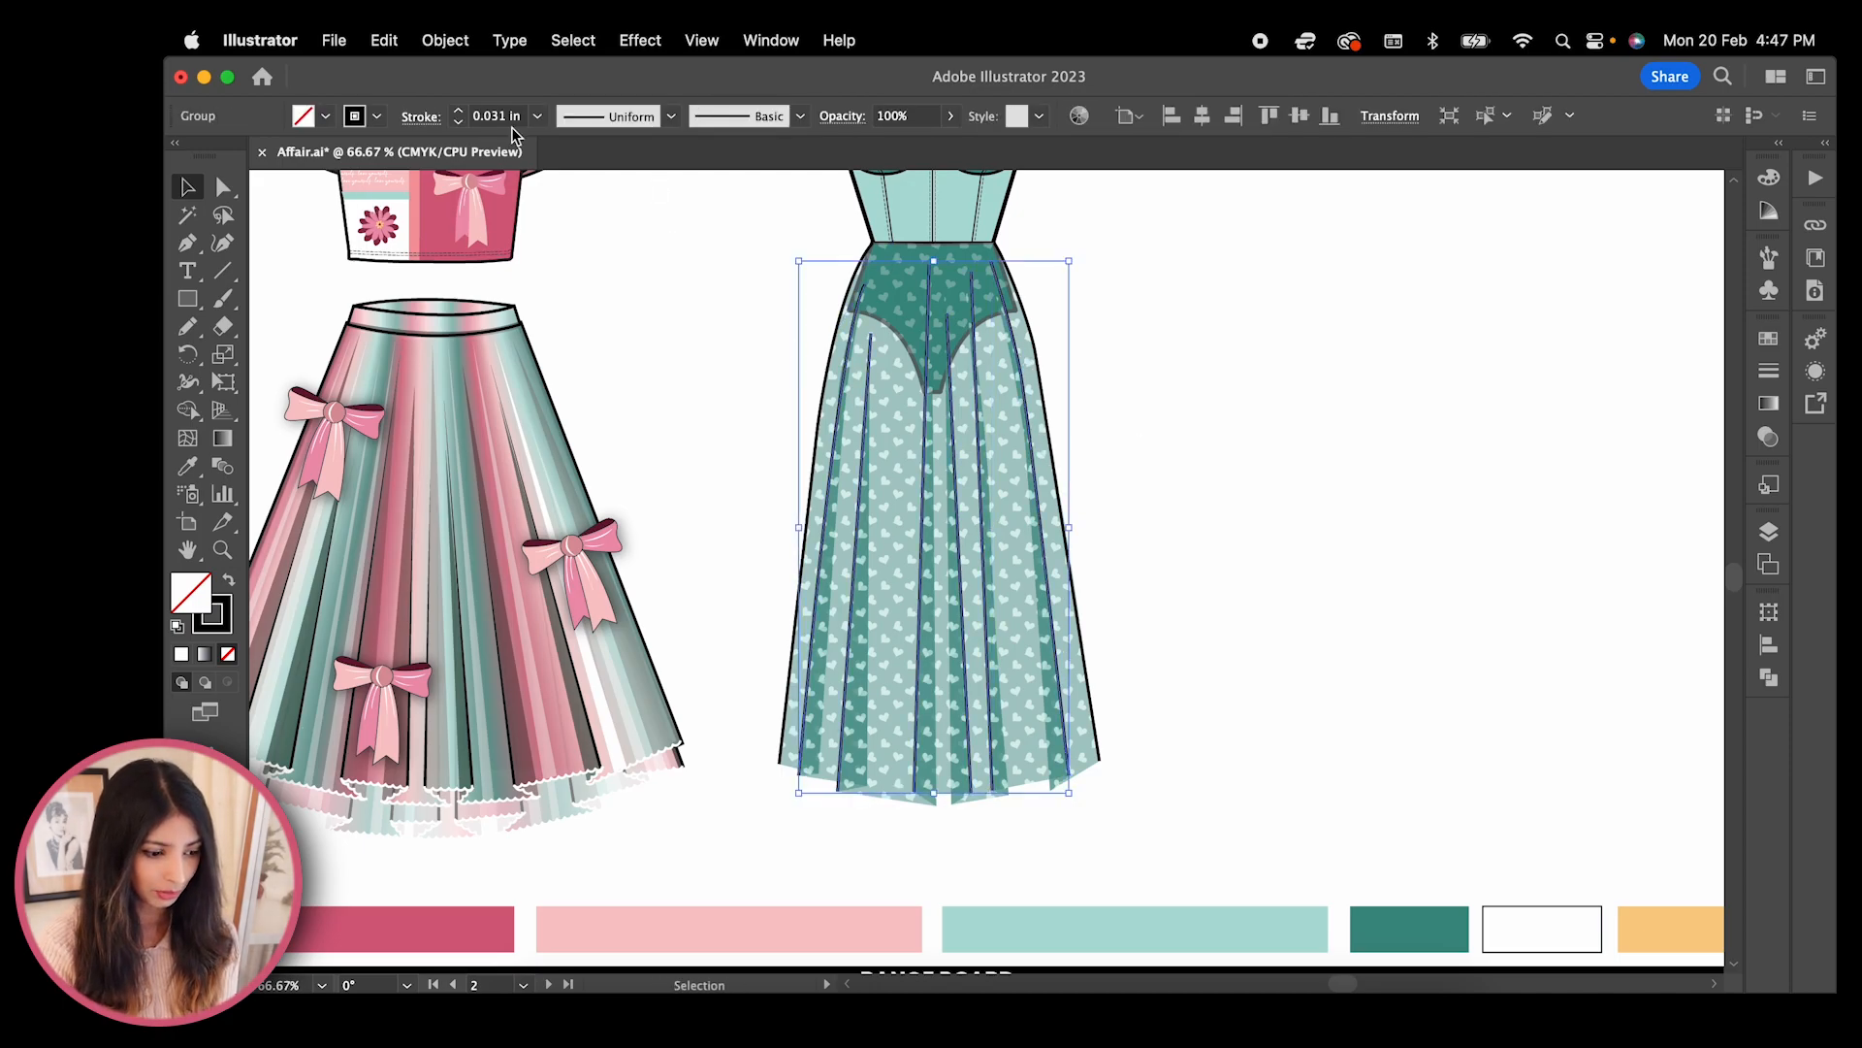
{"action": "left_click", "coordinate": [671, 116]}
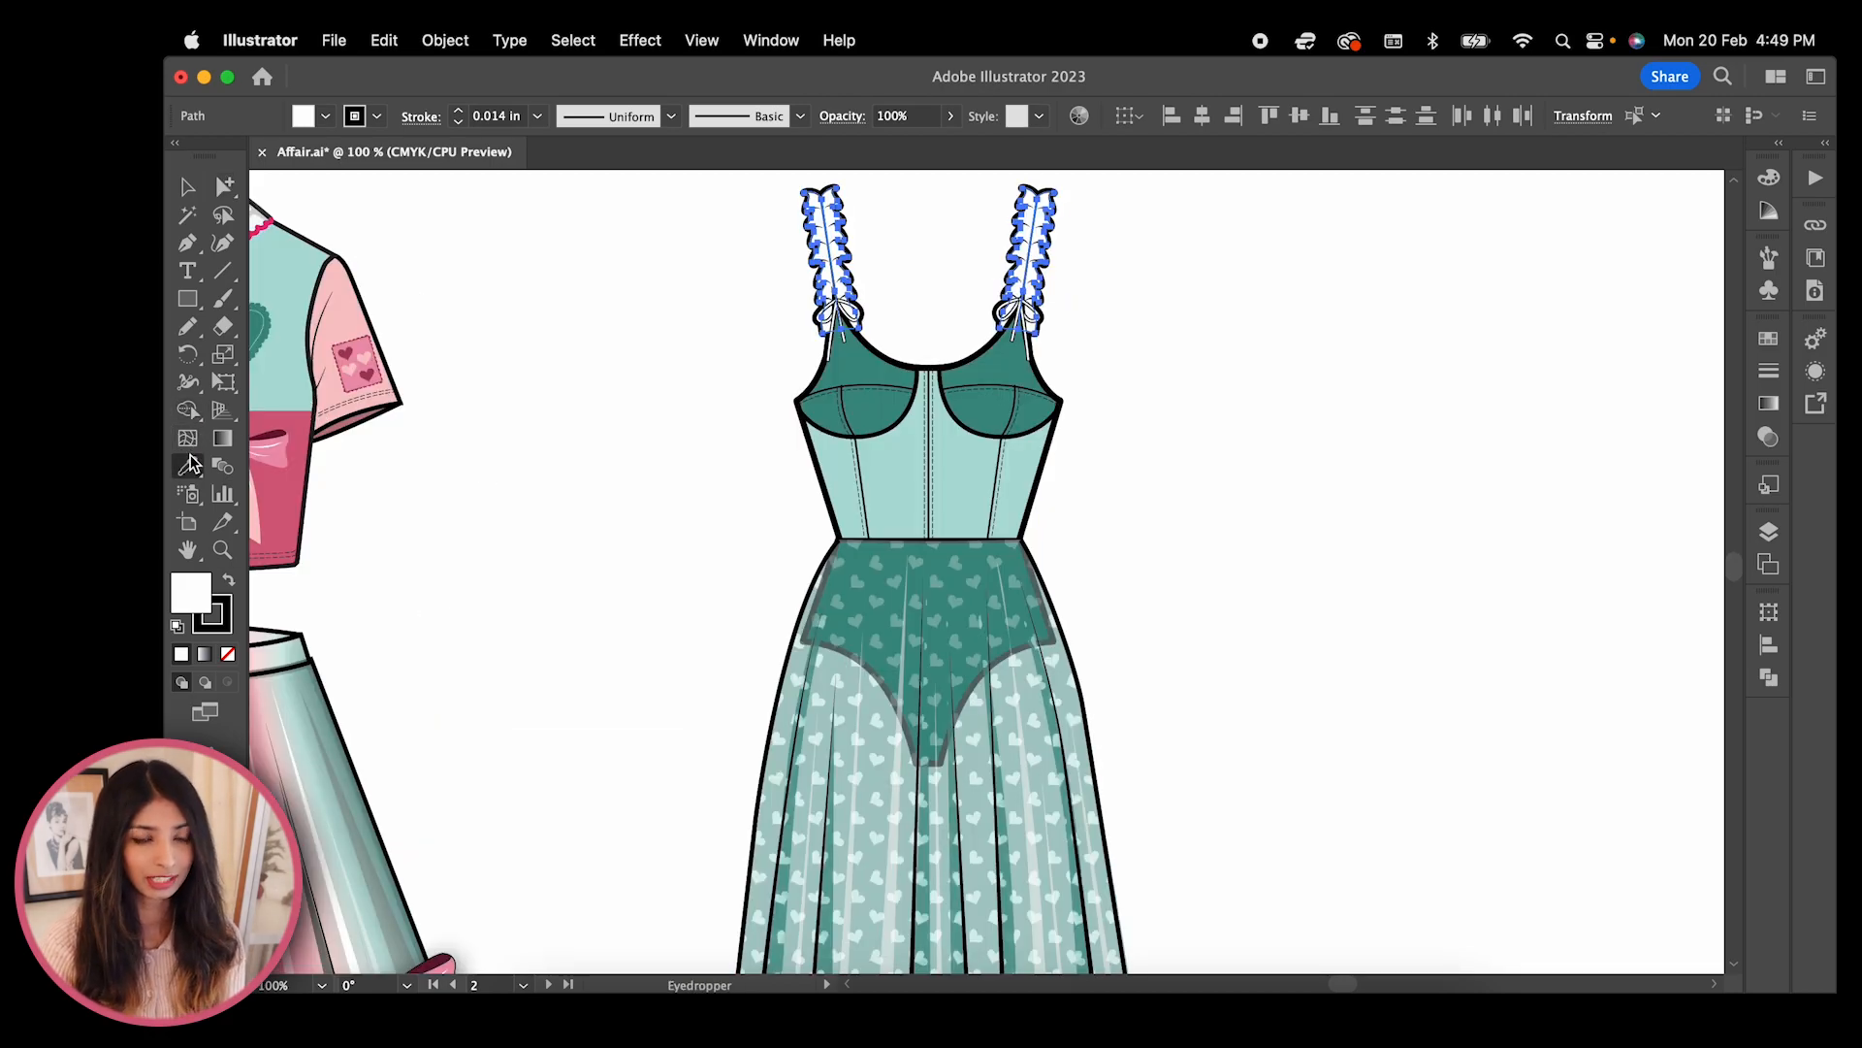
Copy the teal corset colouring onto the ruffled strap pieces with the Eyedropper
{"action": "left_click", "coordinate": [951, 117]}
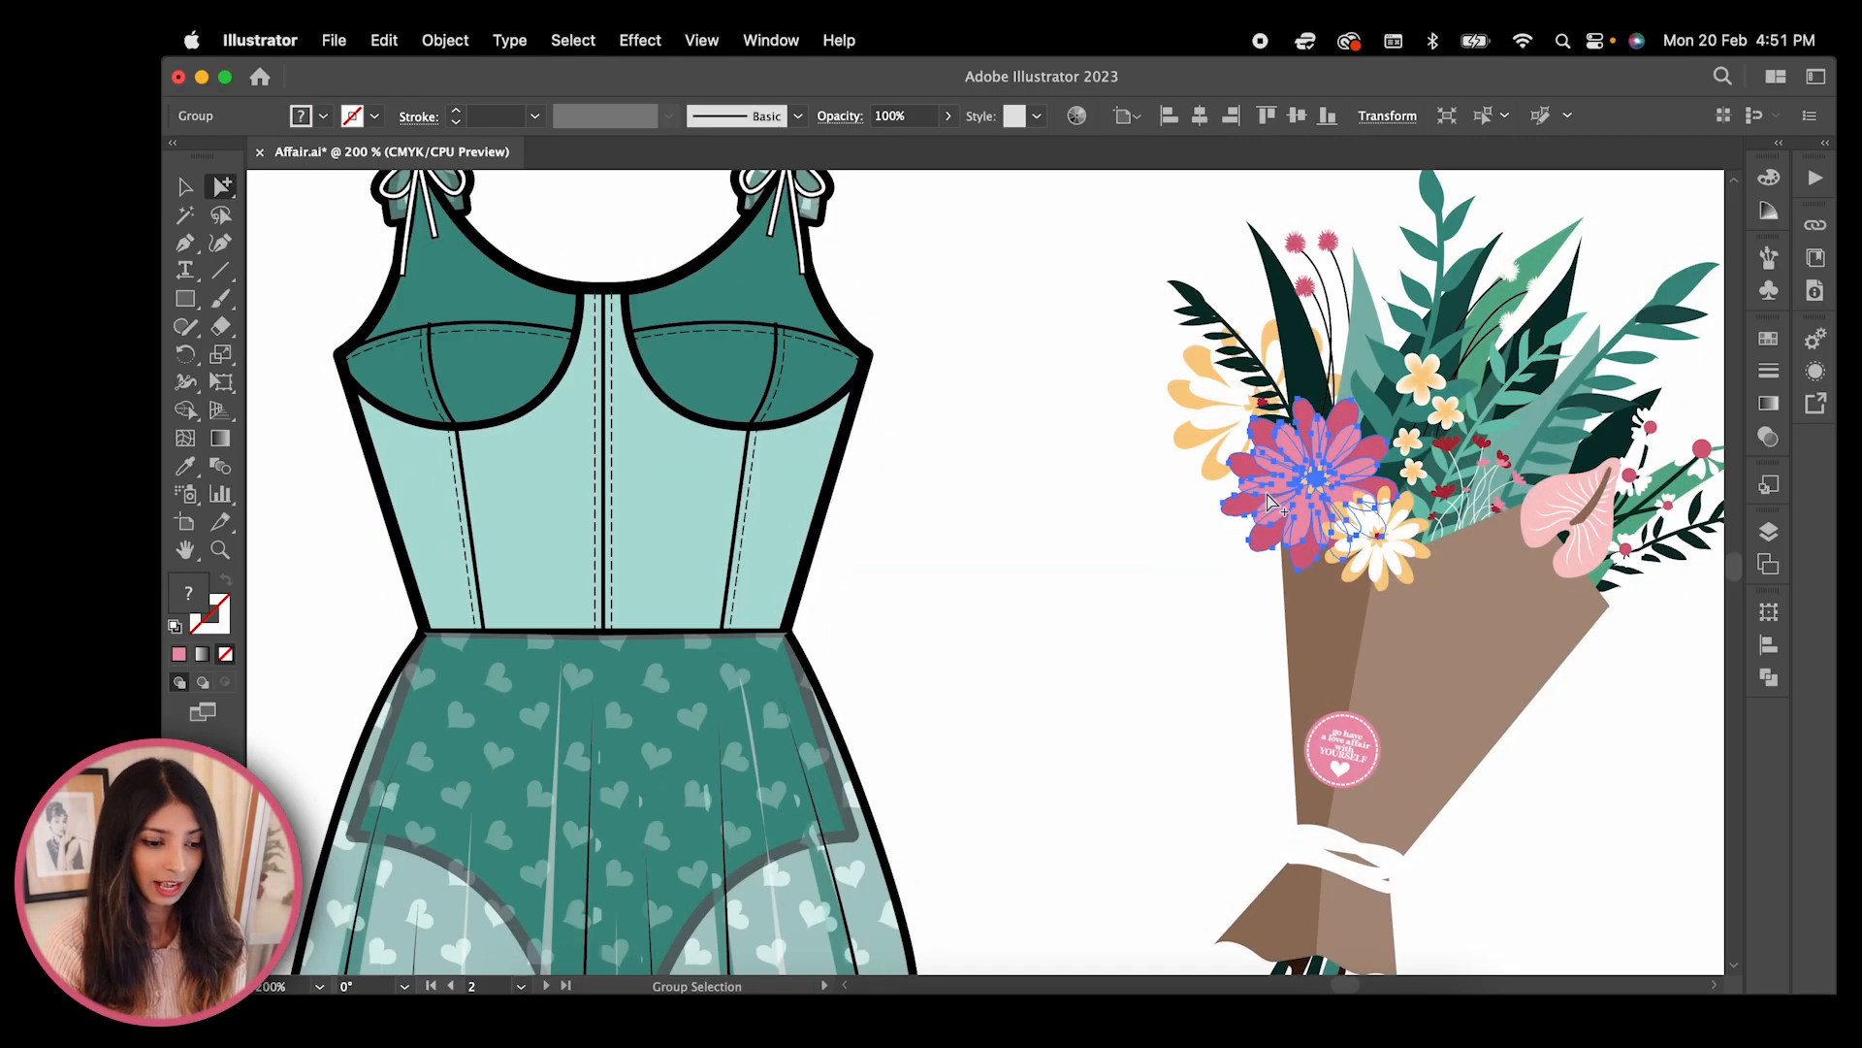
Pull flower sprays from the bouquet over the corset panel and make a clipping mask
{"action": "left_click_drag", "start_coordinate": [1282, 498], "coordinate": [985, 594]}
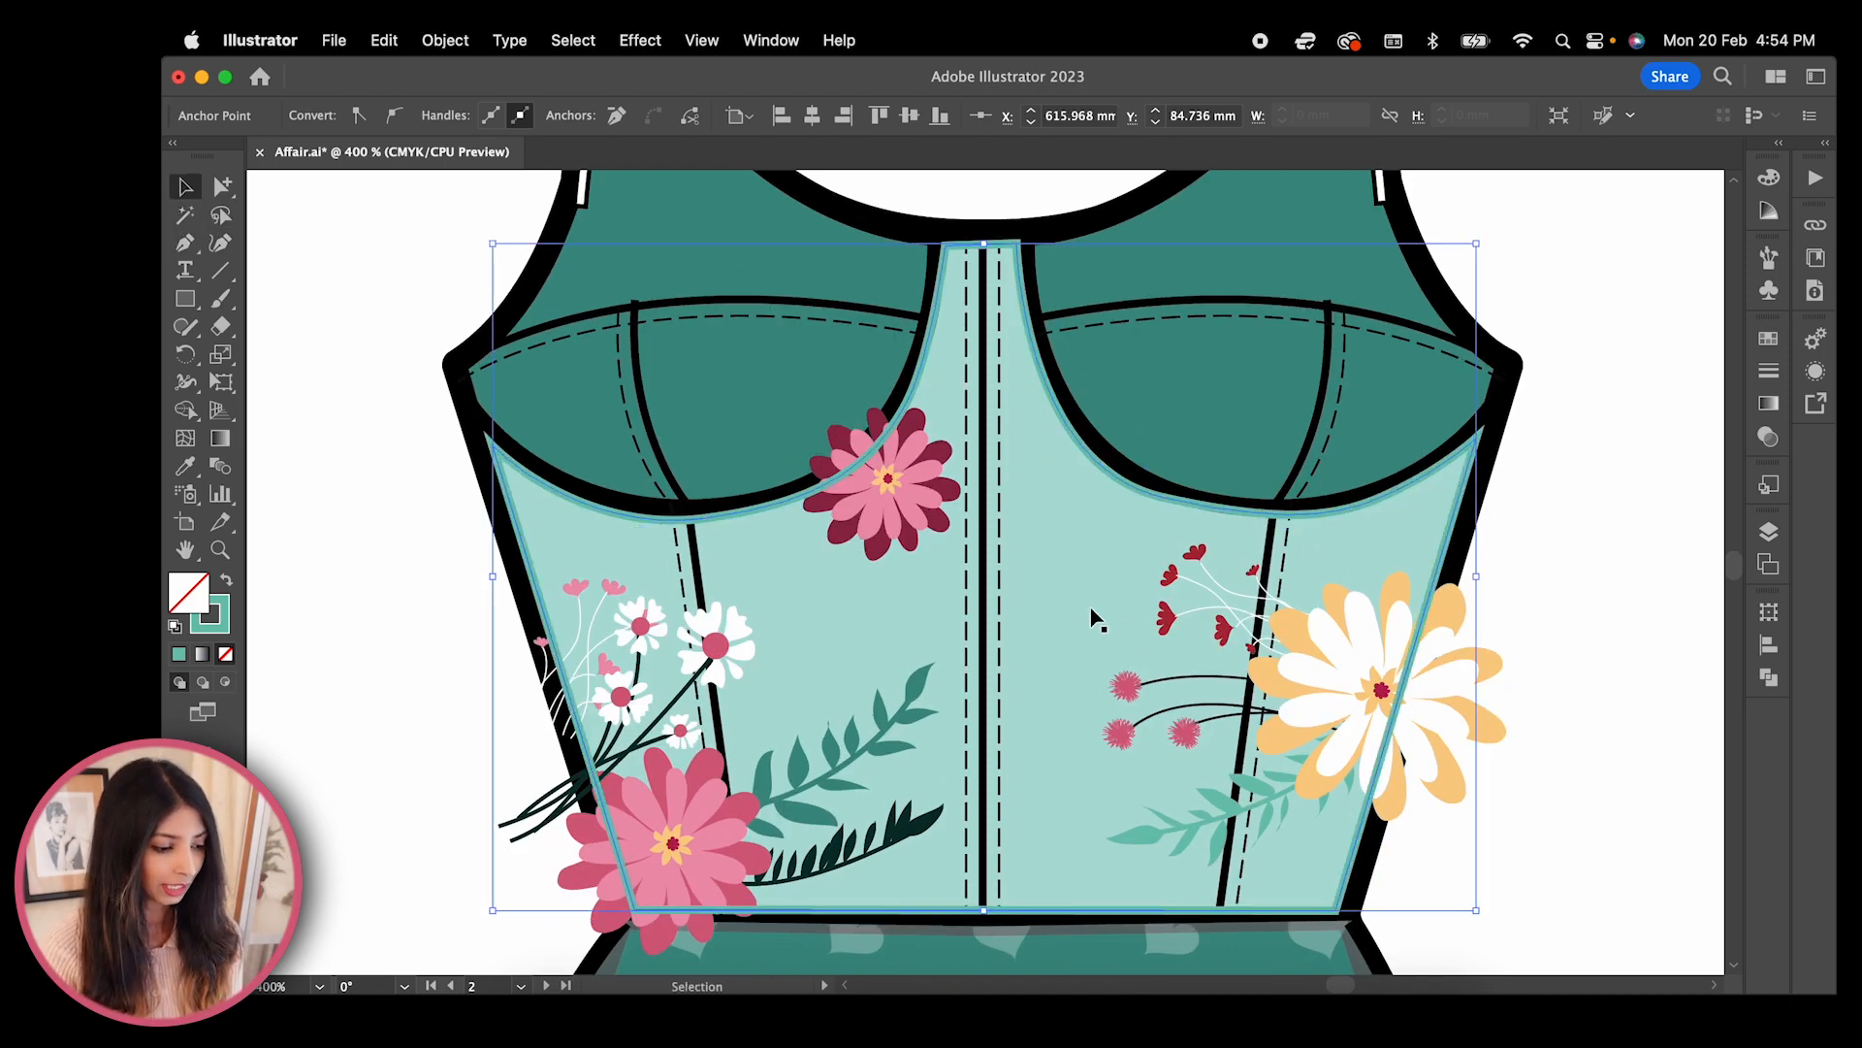
{"action": "right_click", "coordinate": [1093, 619]}
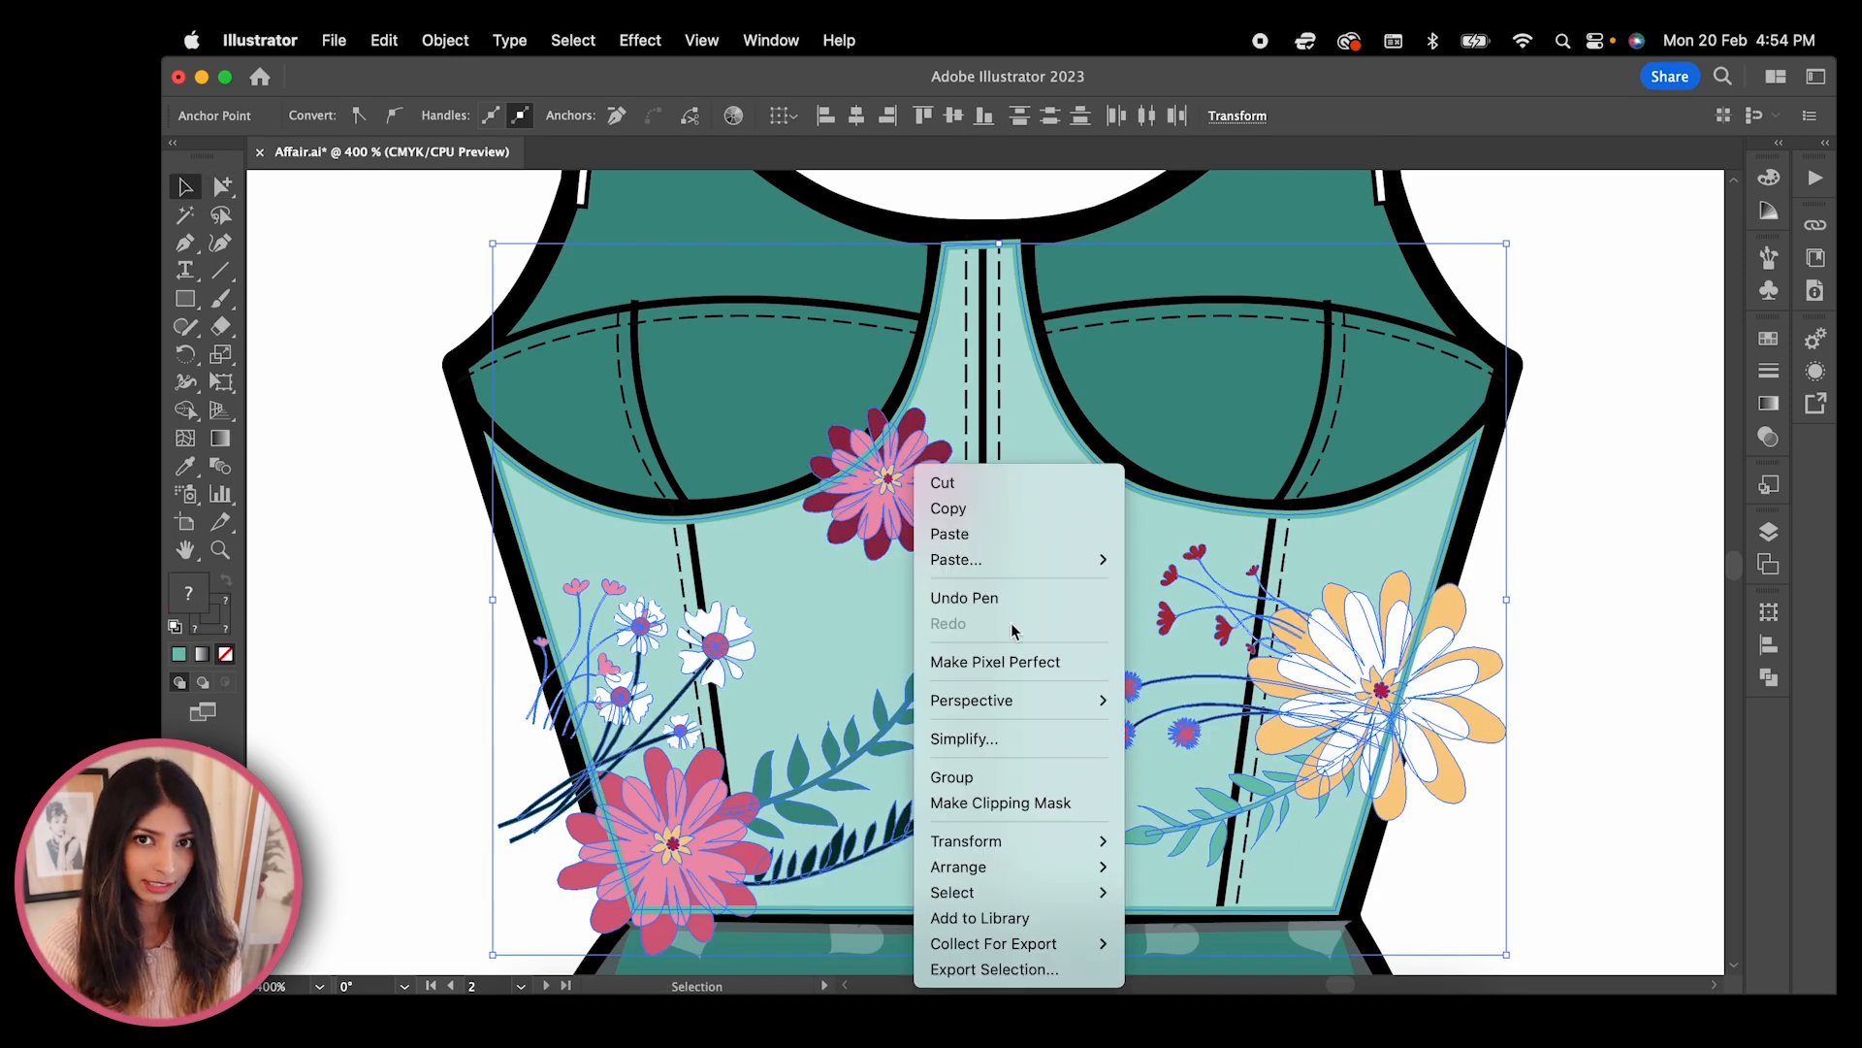
{"action": "left_click", "coordinate": [1626, 787]}
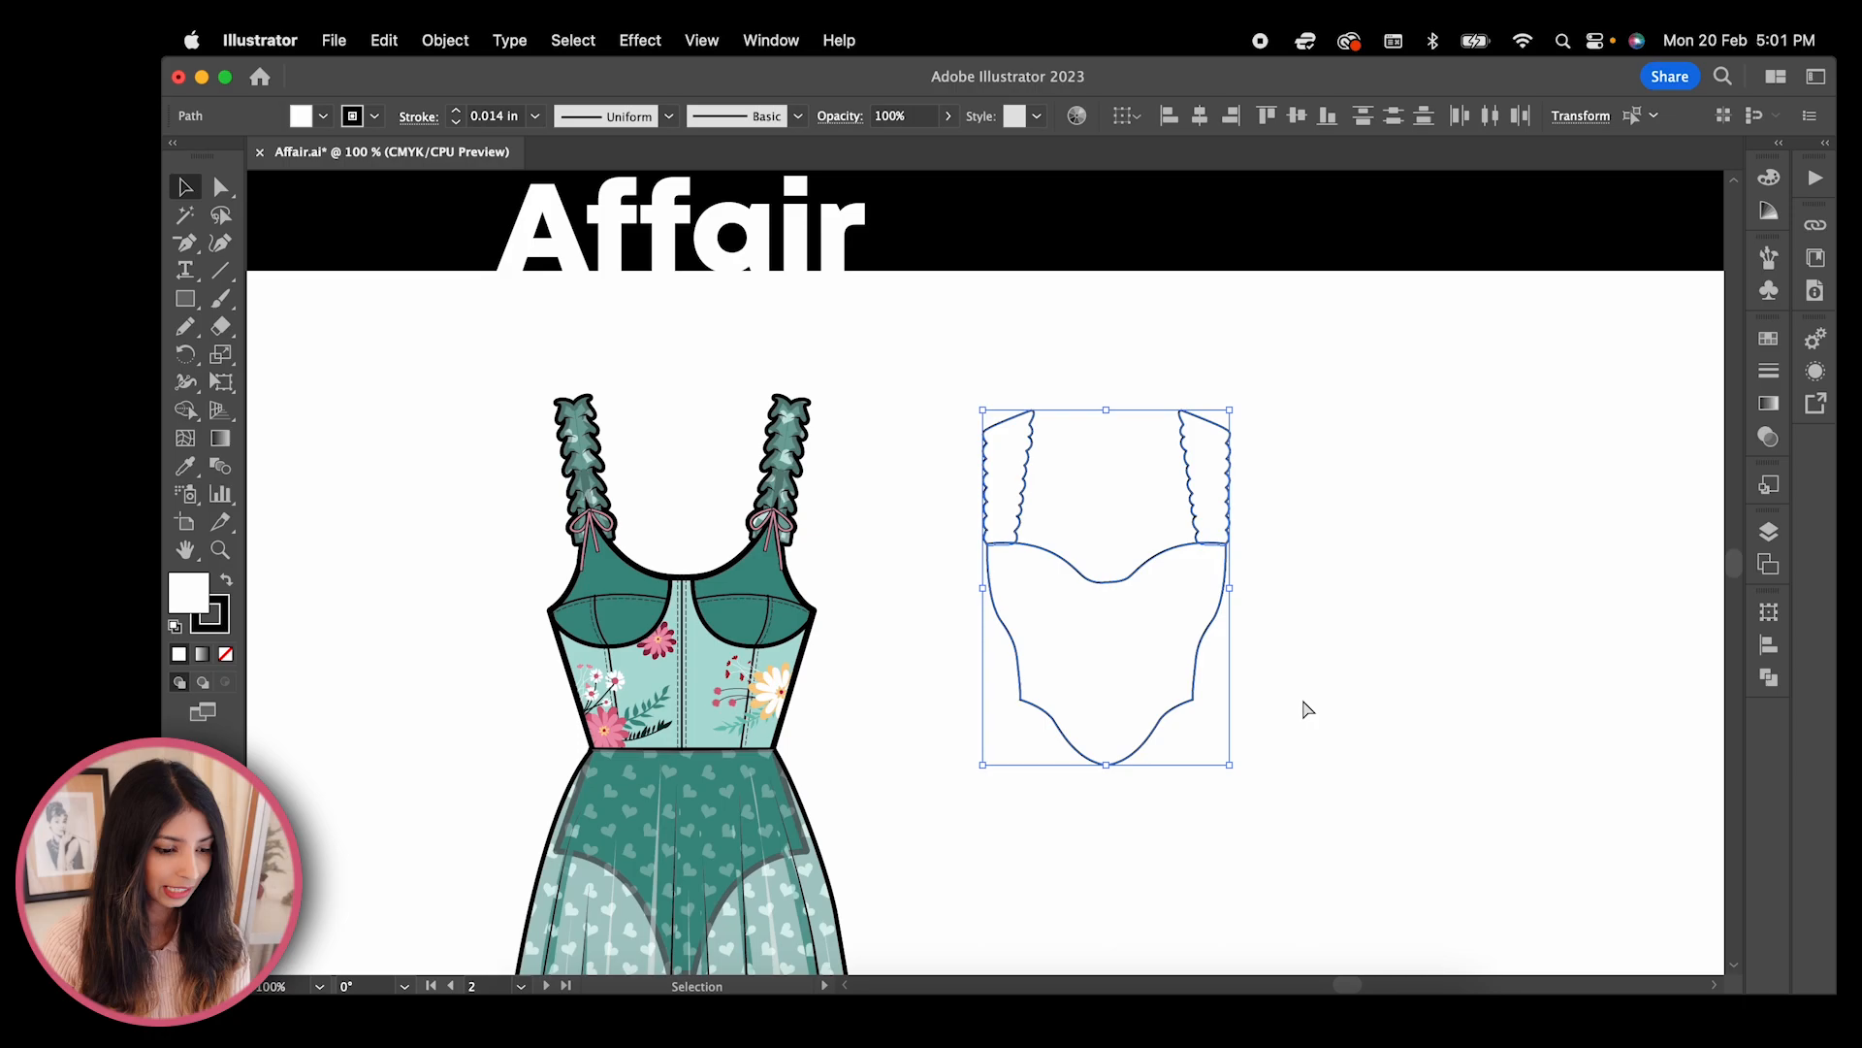
Show the Pathfinder panel for the selected outline copy of the top
{"action": "left_click", "coordinate": [1769, 675]}
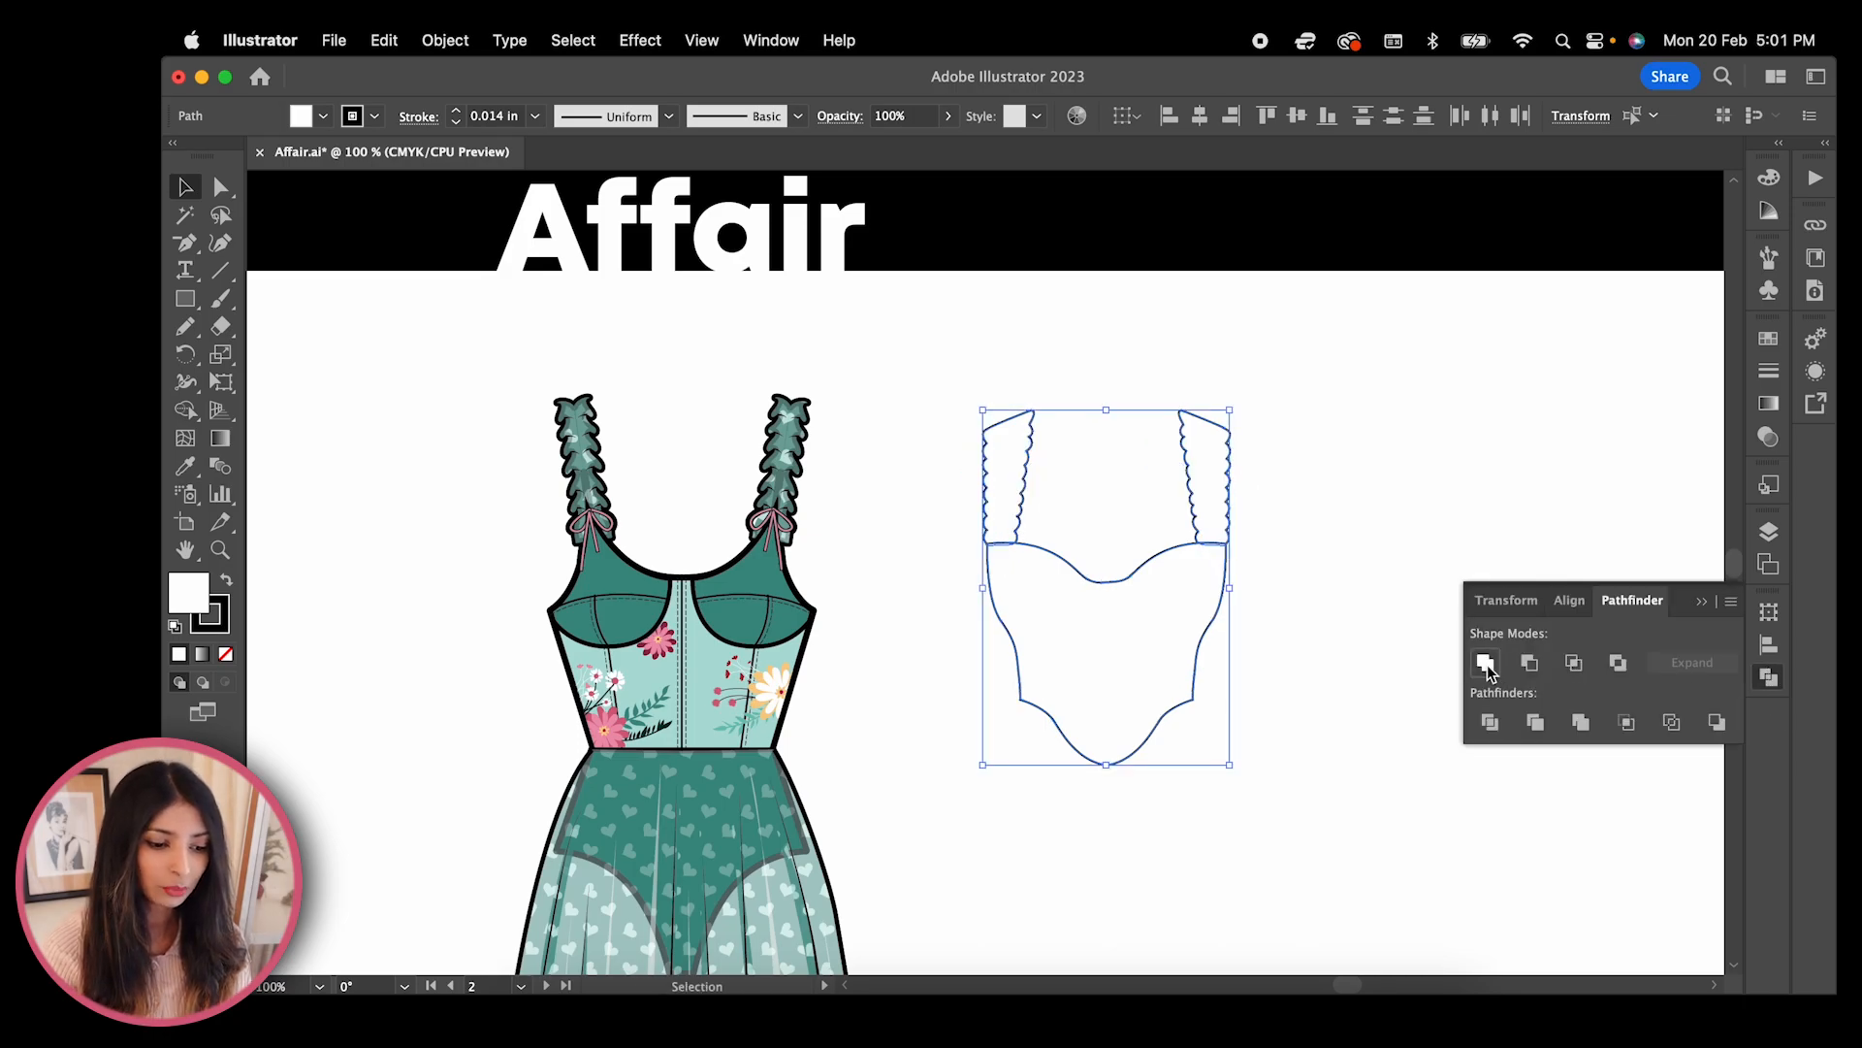
{"action": "right_click", "coordinate": [1104, 601]}
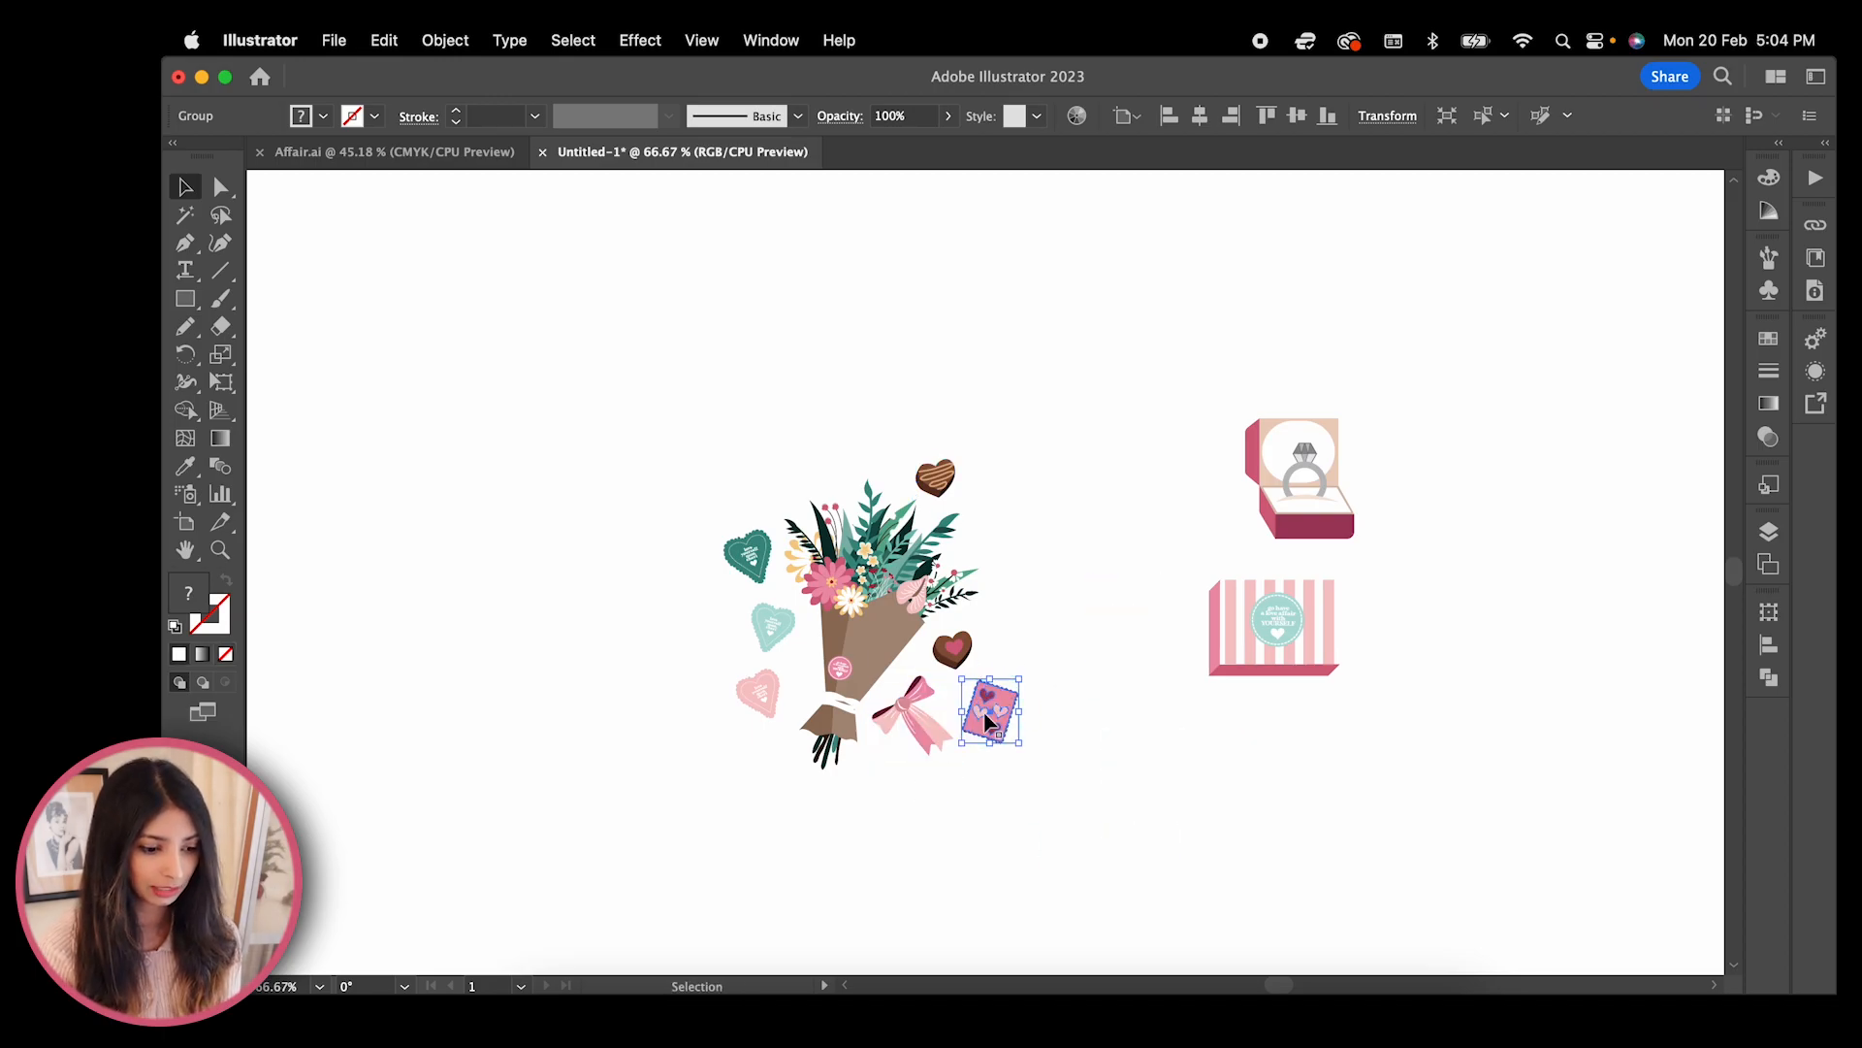
Select the heart stamp motif to move it in beside the bouquet cluster
{"action": "left_click", "coordinate": [445, 39]}
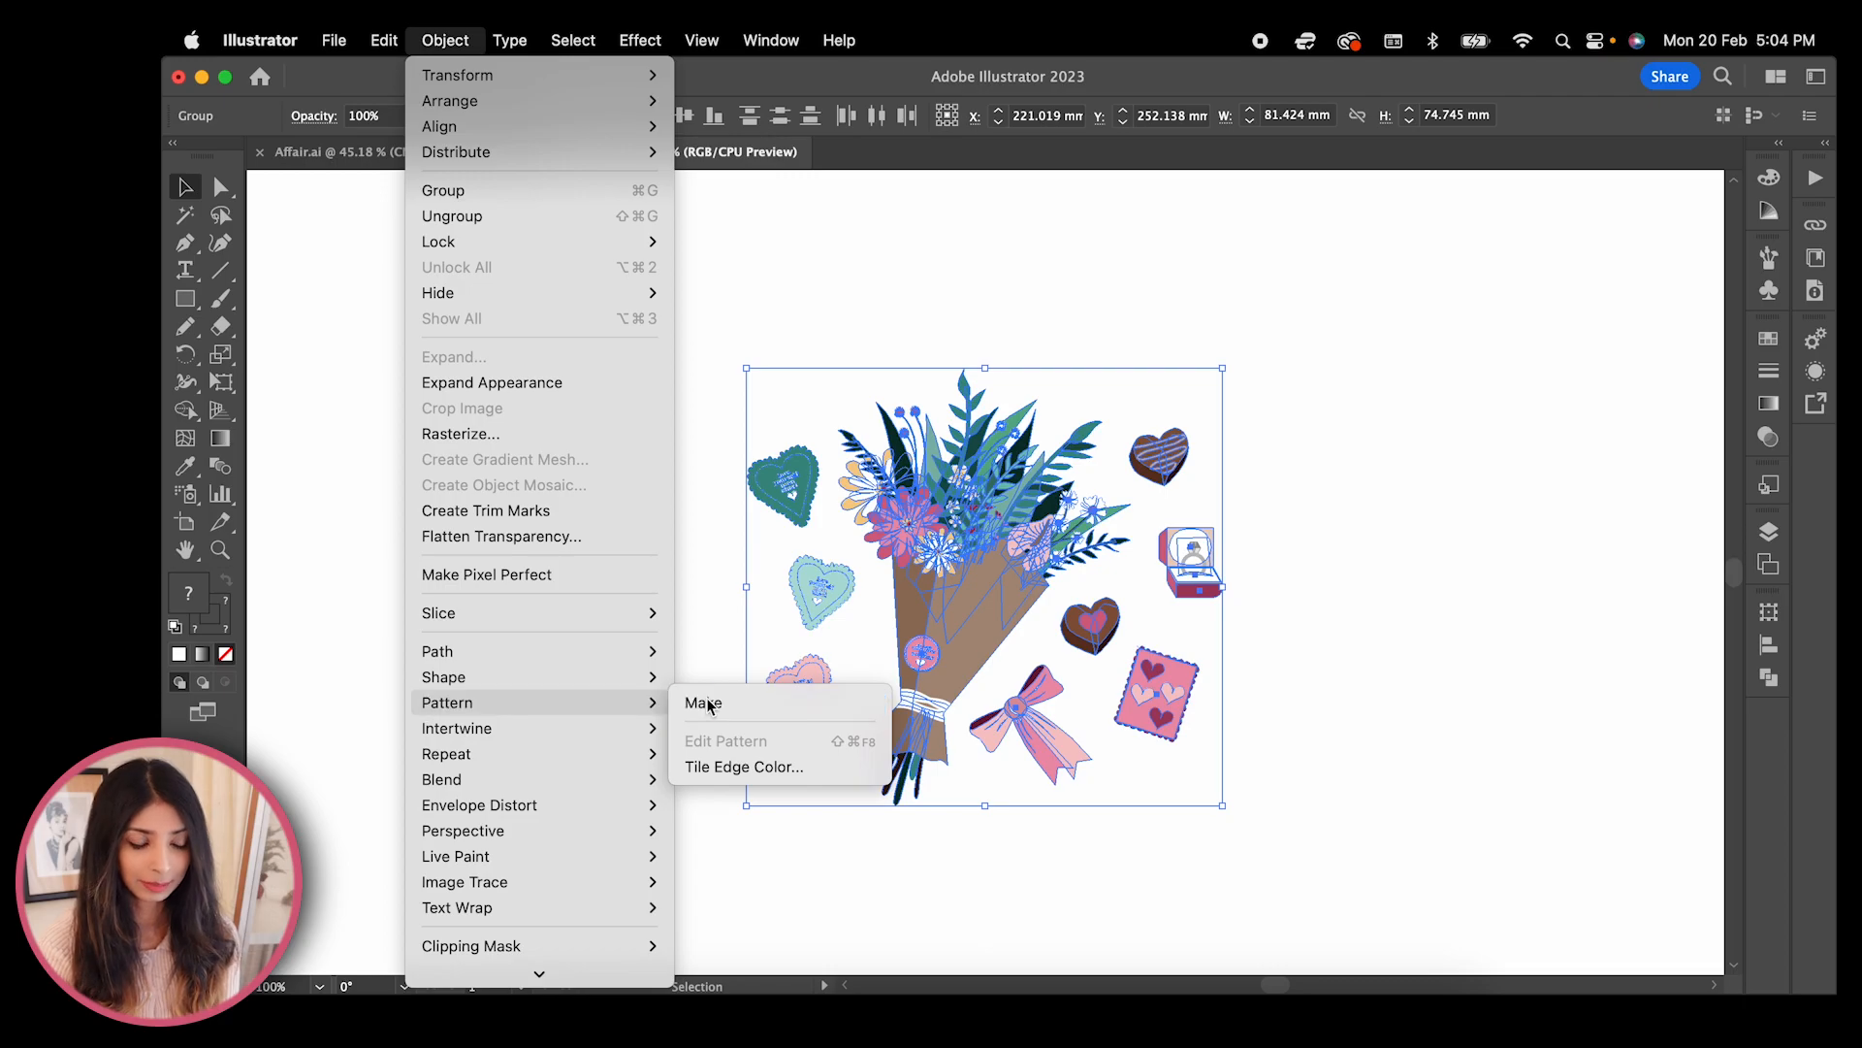
Make the bouquet pattern with Brick by Column tiling and a 51.7447 mm tile size
{"action": "left_click", "coordinate": [702, 702]}
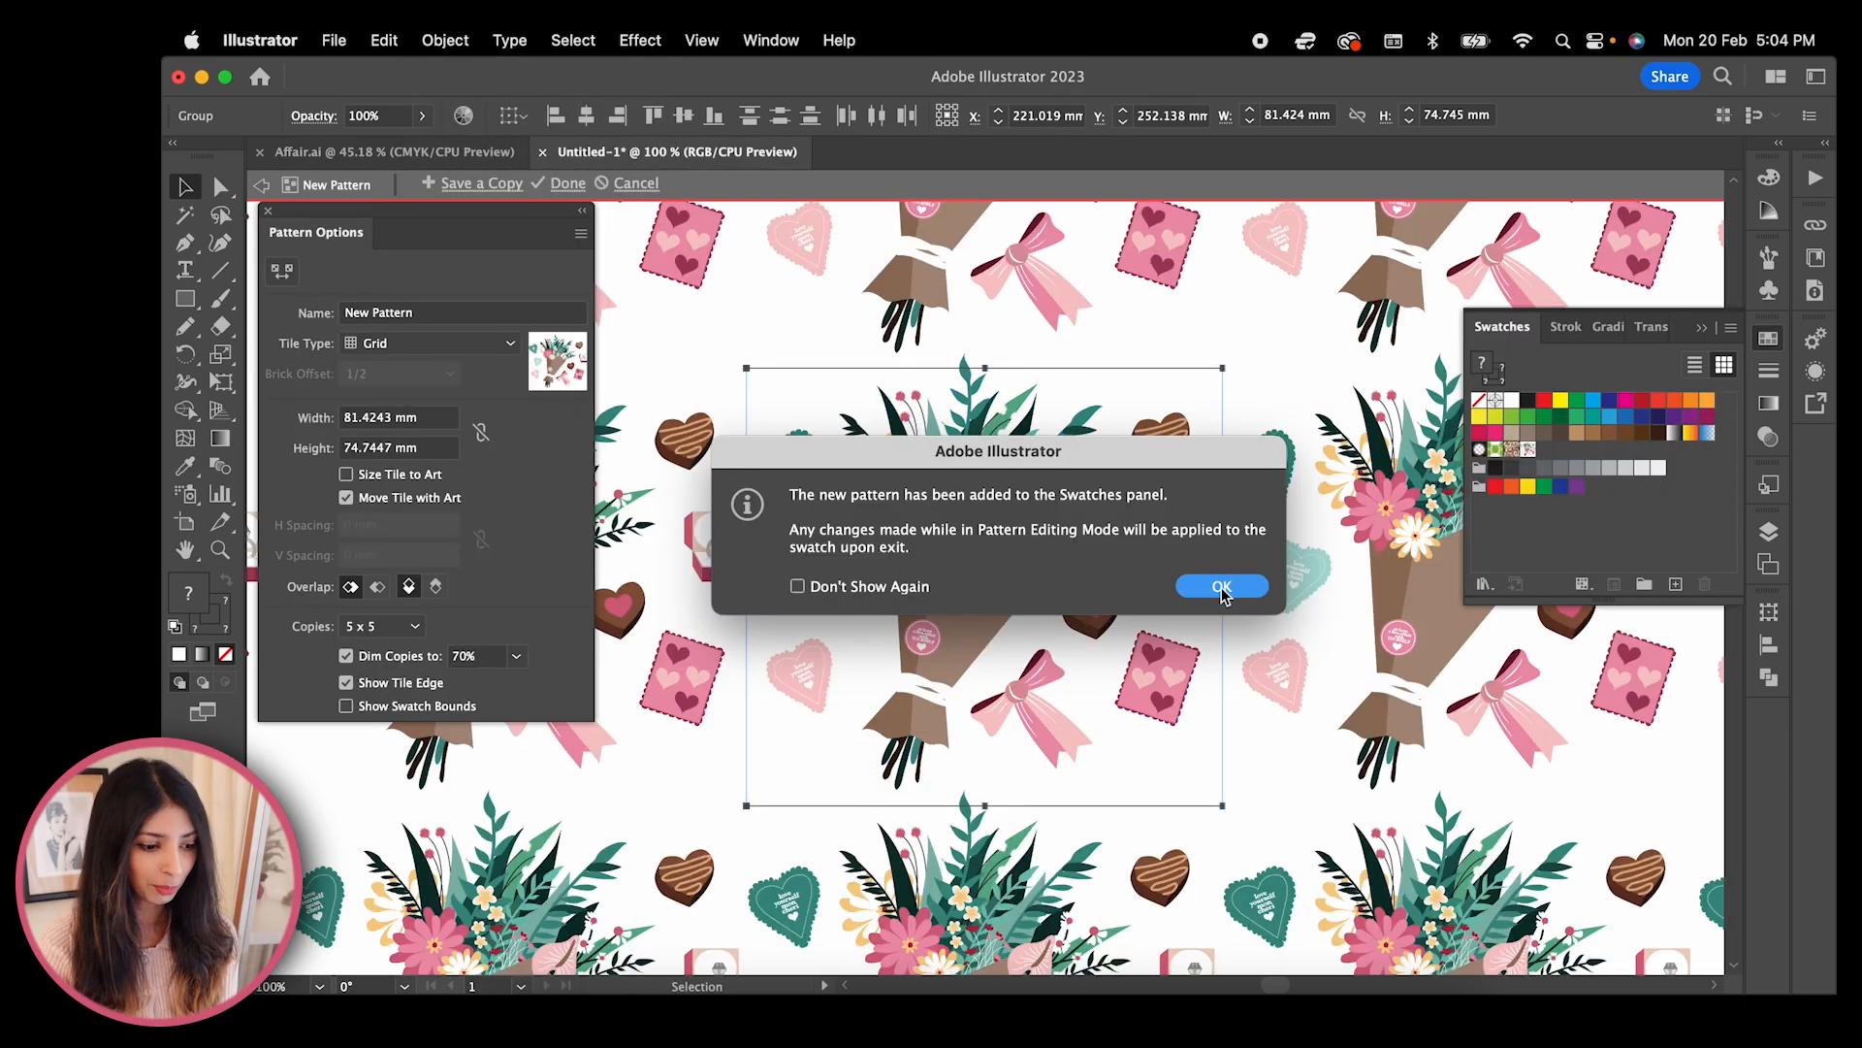
{"action": "left_click", "coordinate": [1222, 586]}
{"action": "type", "text": "66.7447"}
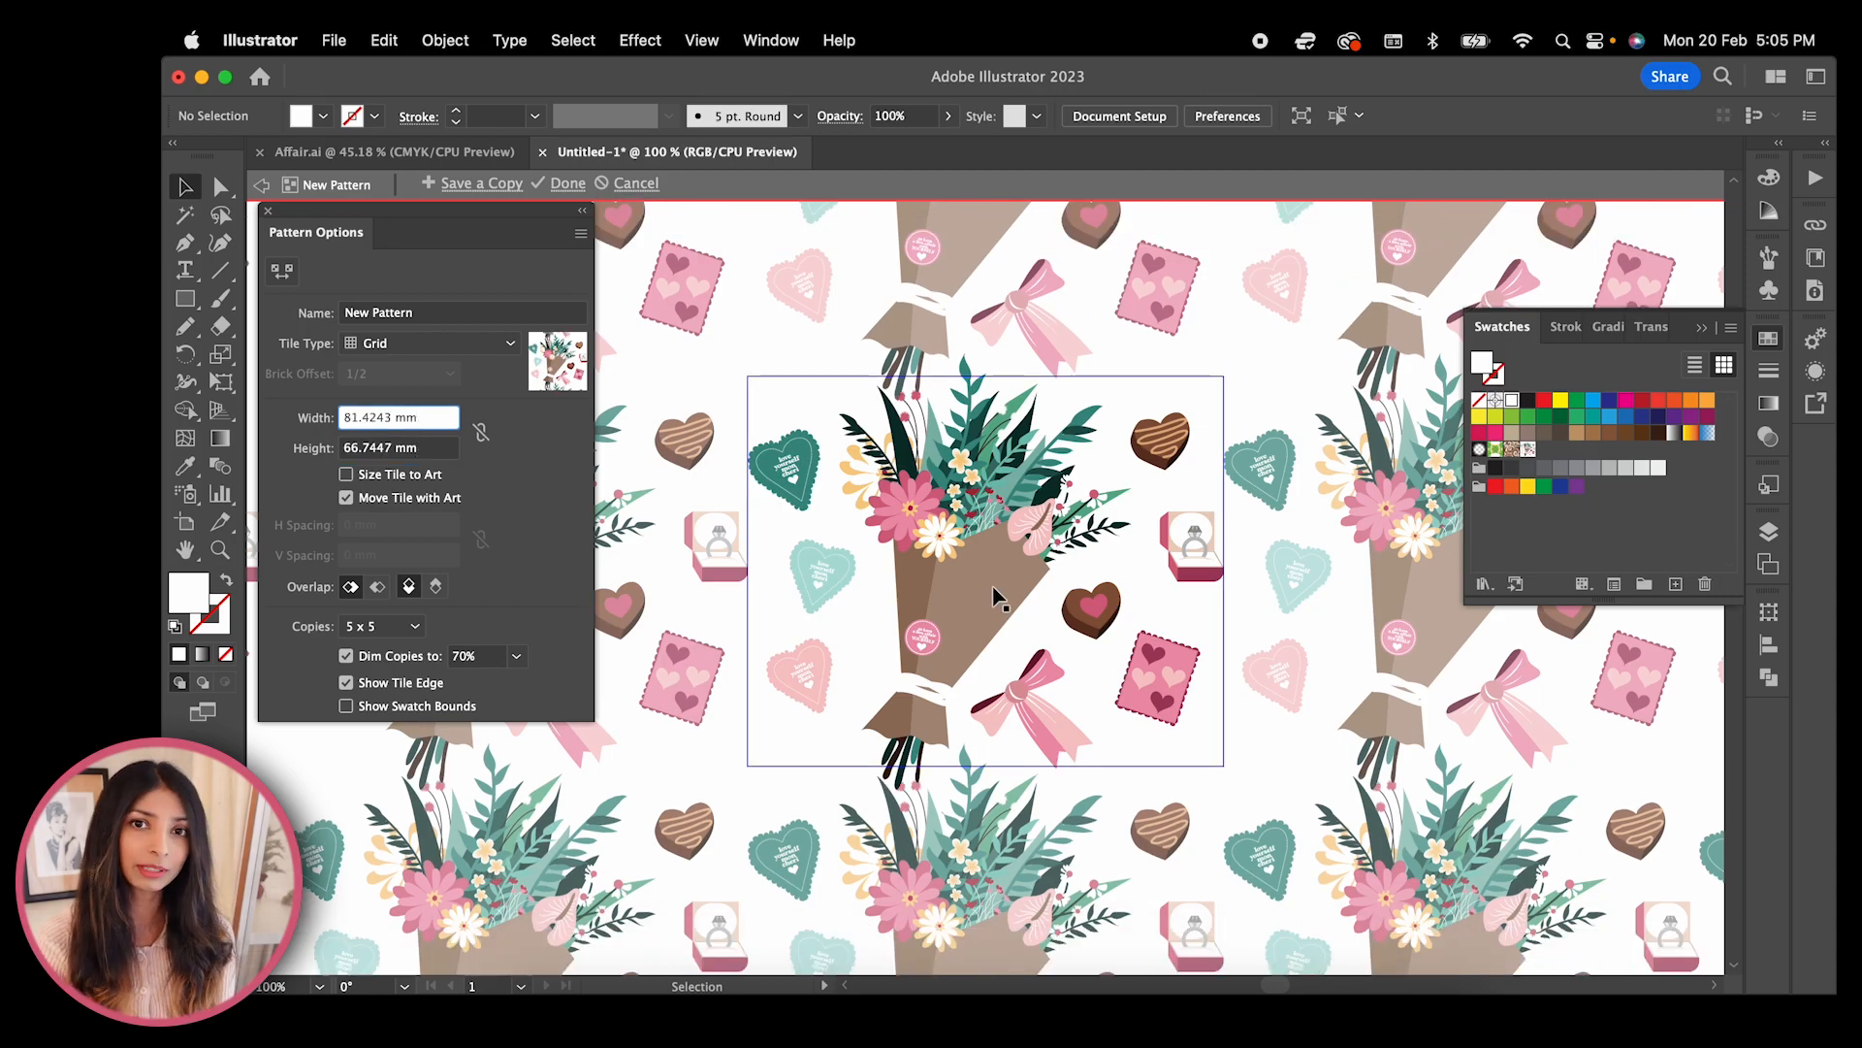
{"action": "left_click", "coordinate": [398, 446]}
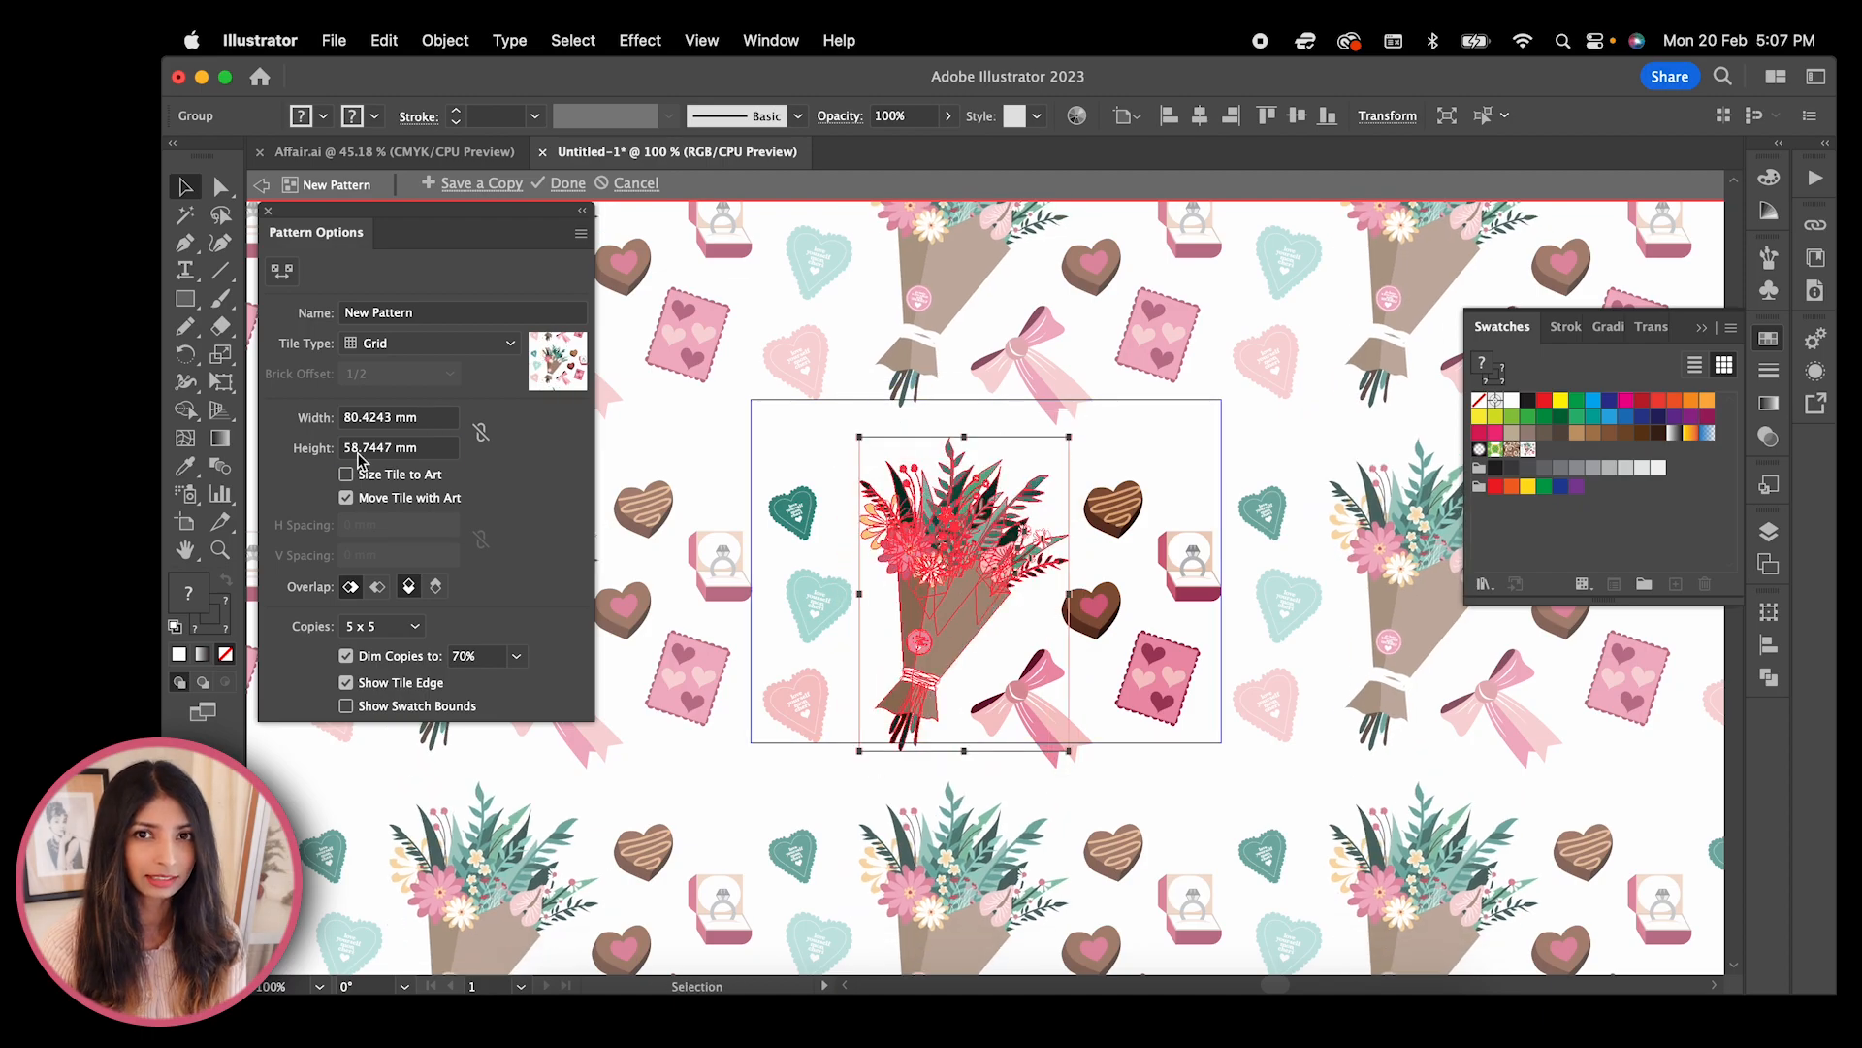
{"action": "type", "text": "51.7447 mm"}
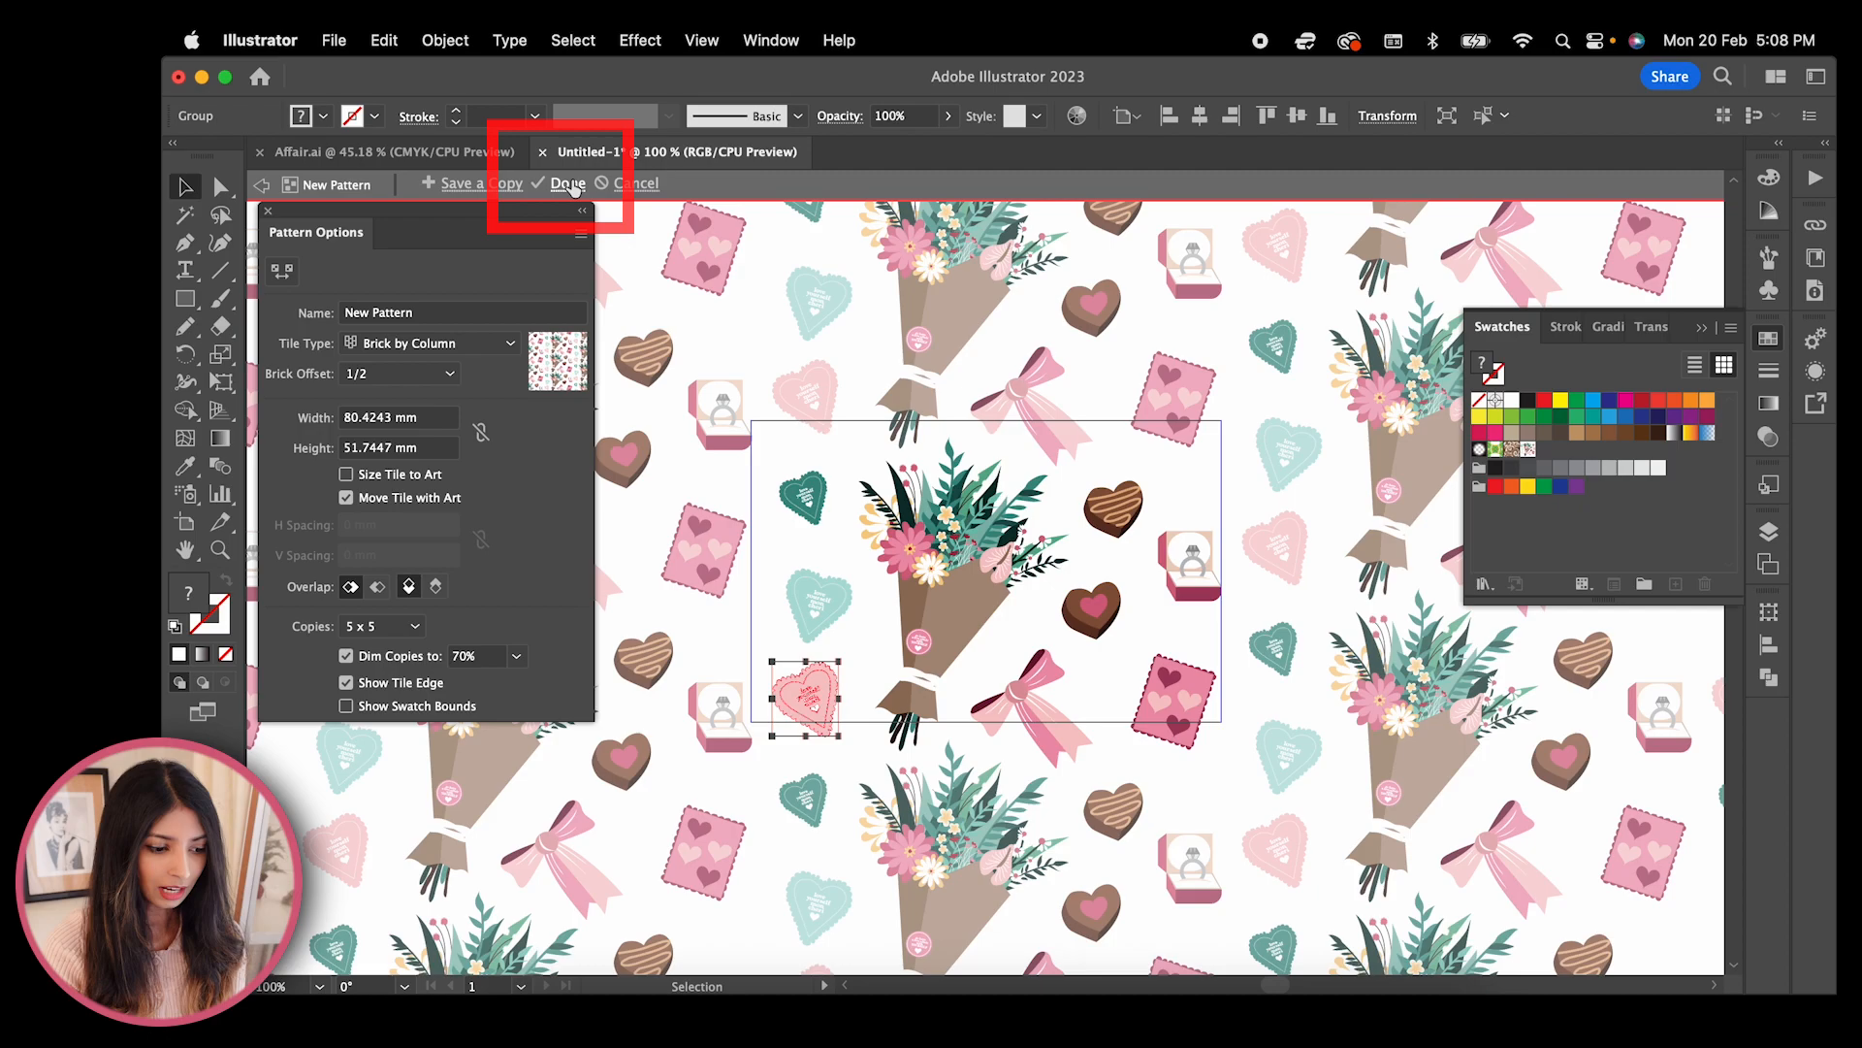
{"action": "left_click", "coordinate": [566, 182]}
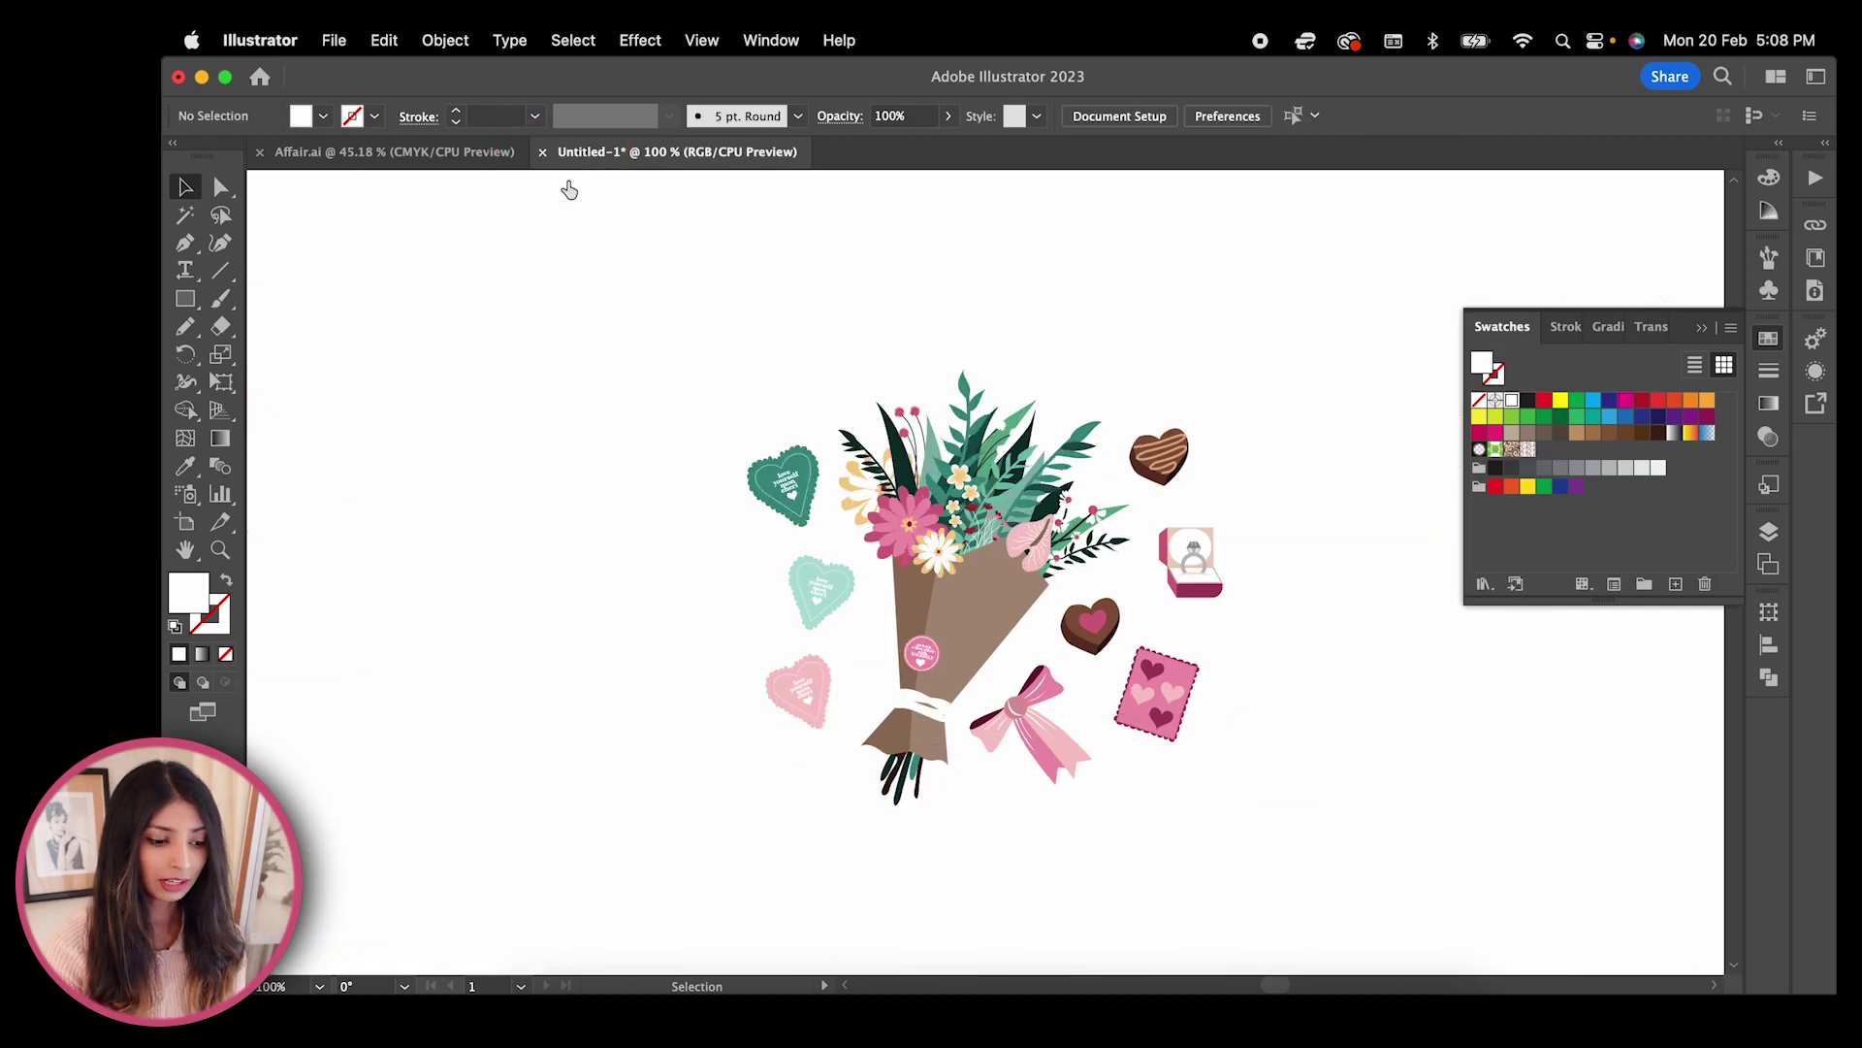
Draw a pattern-filled rectangle and apply the bouquet swatch to the corset top in Affair.ai
{"action": "scroll", "scroll_direction": "down", "scroll_amount": 3}
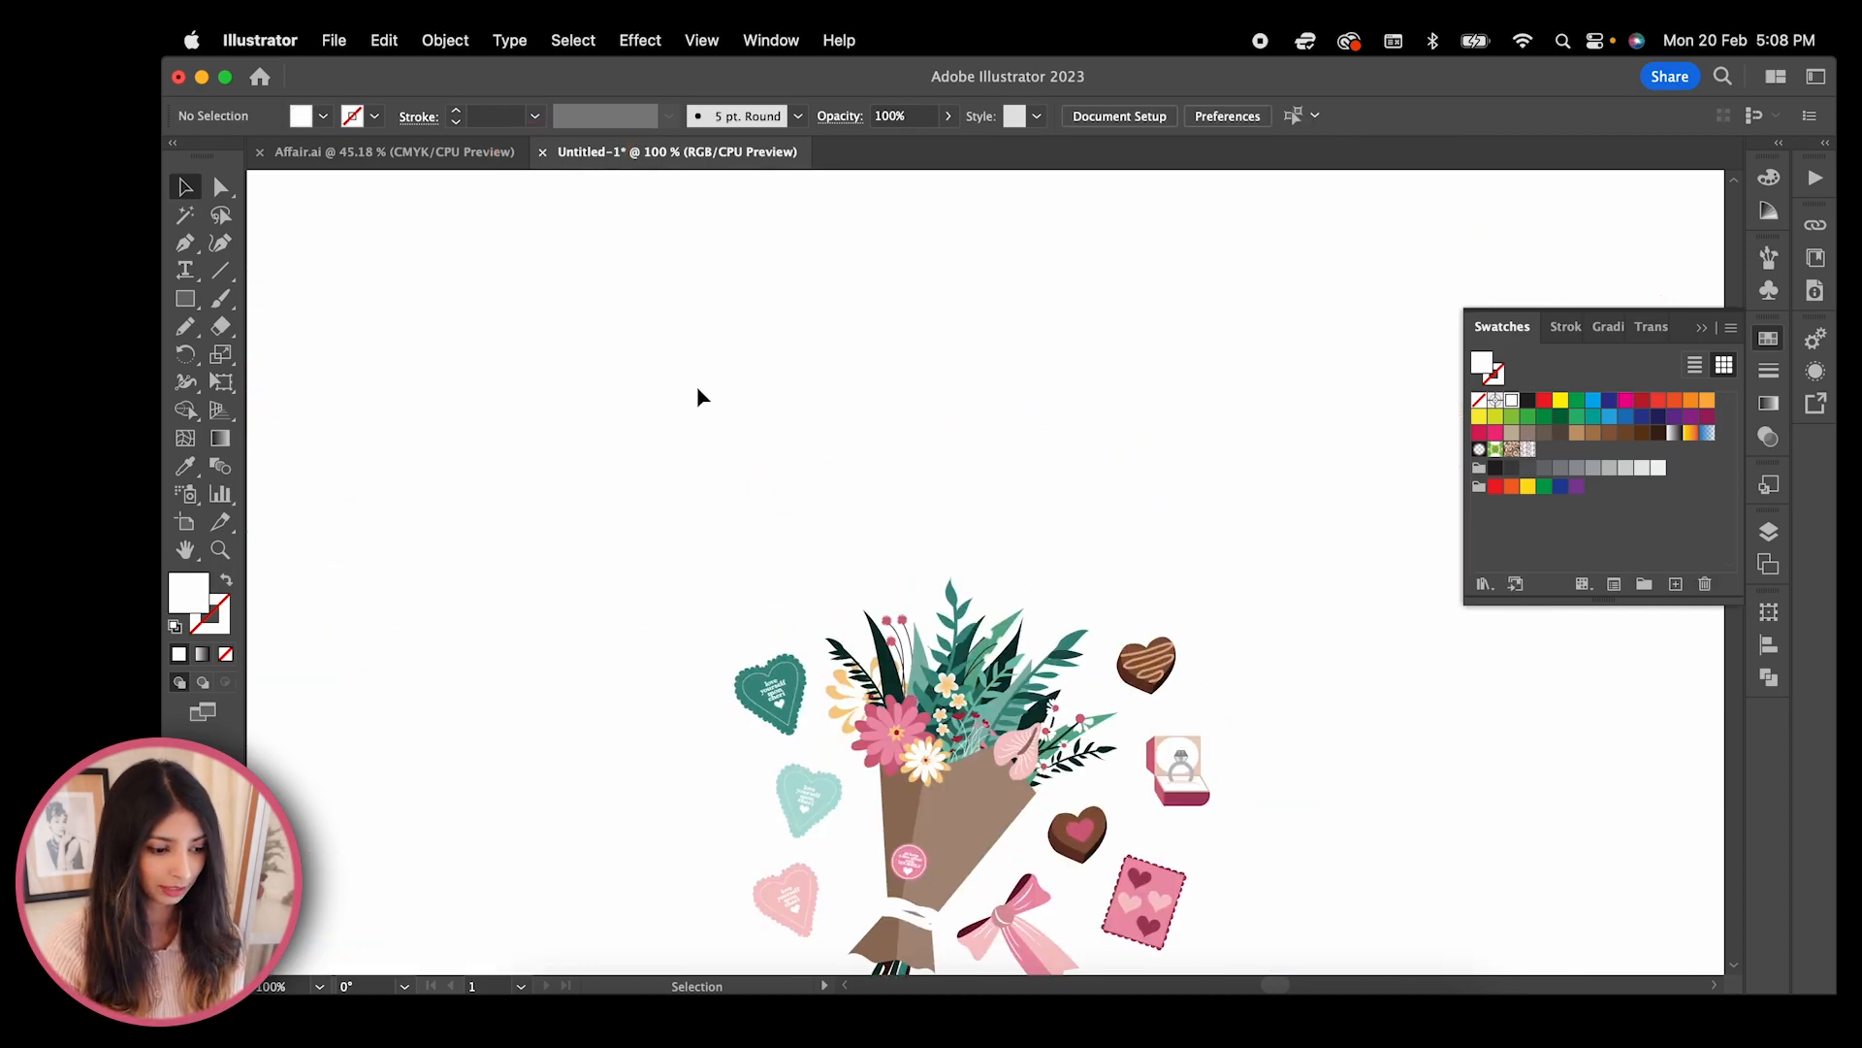
{"action": "left_click", "coordinate": [185, 298]}
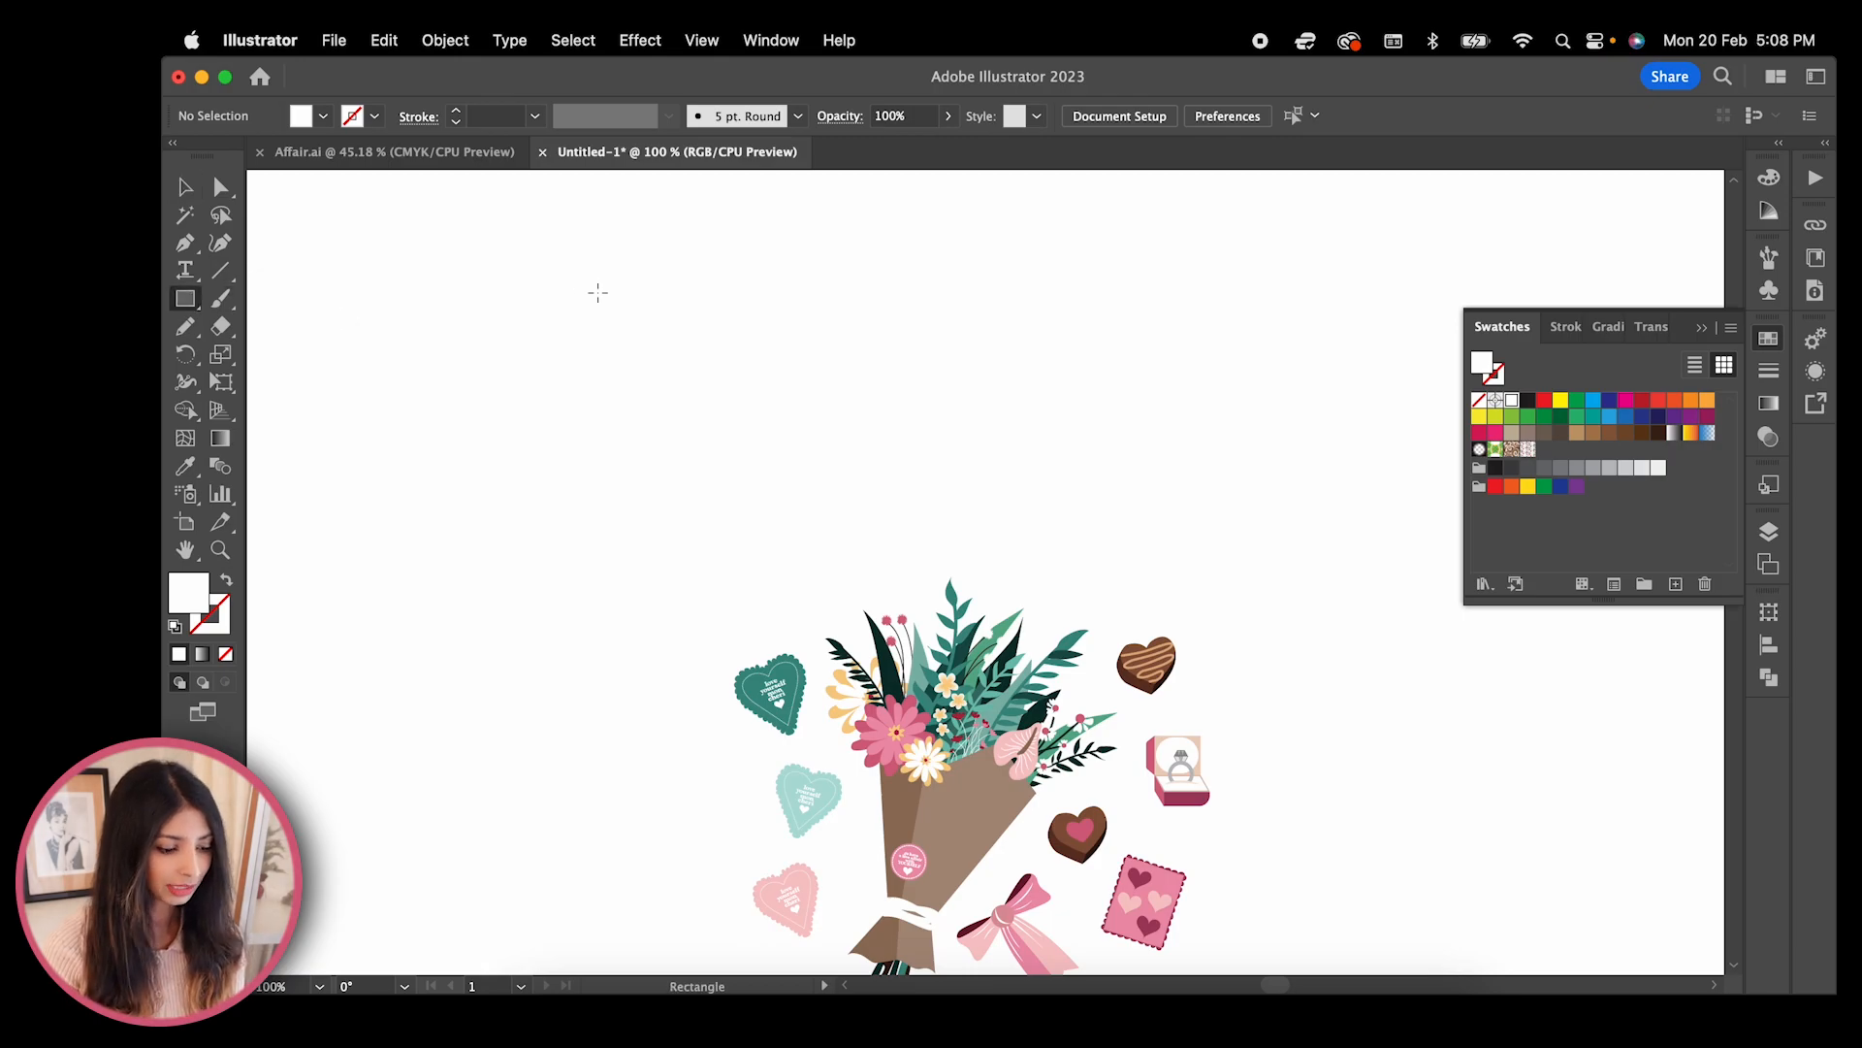
{"action": "left_click_drag", "start_coordinate": [438, 203], "coordinate": [1416, 839]}
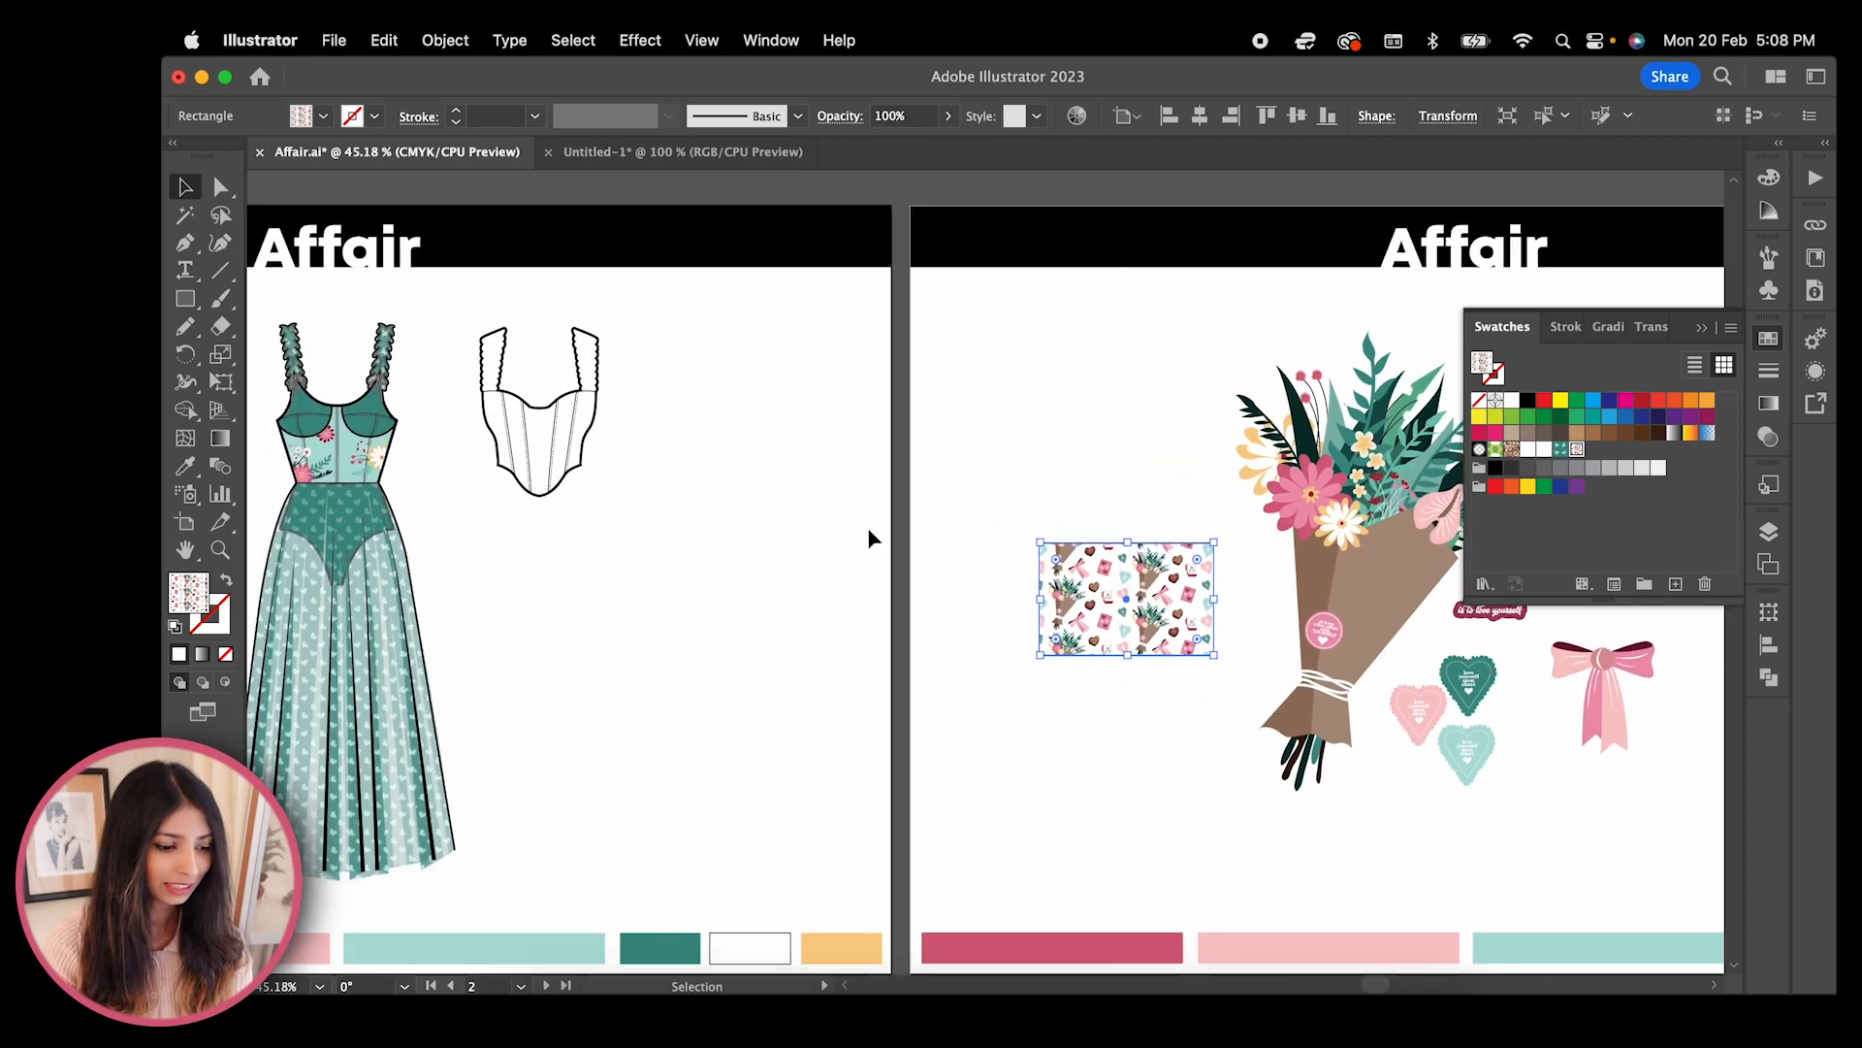
{"action": "left_click", "coordinate": [1127, 714]}
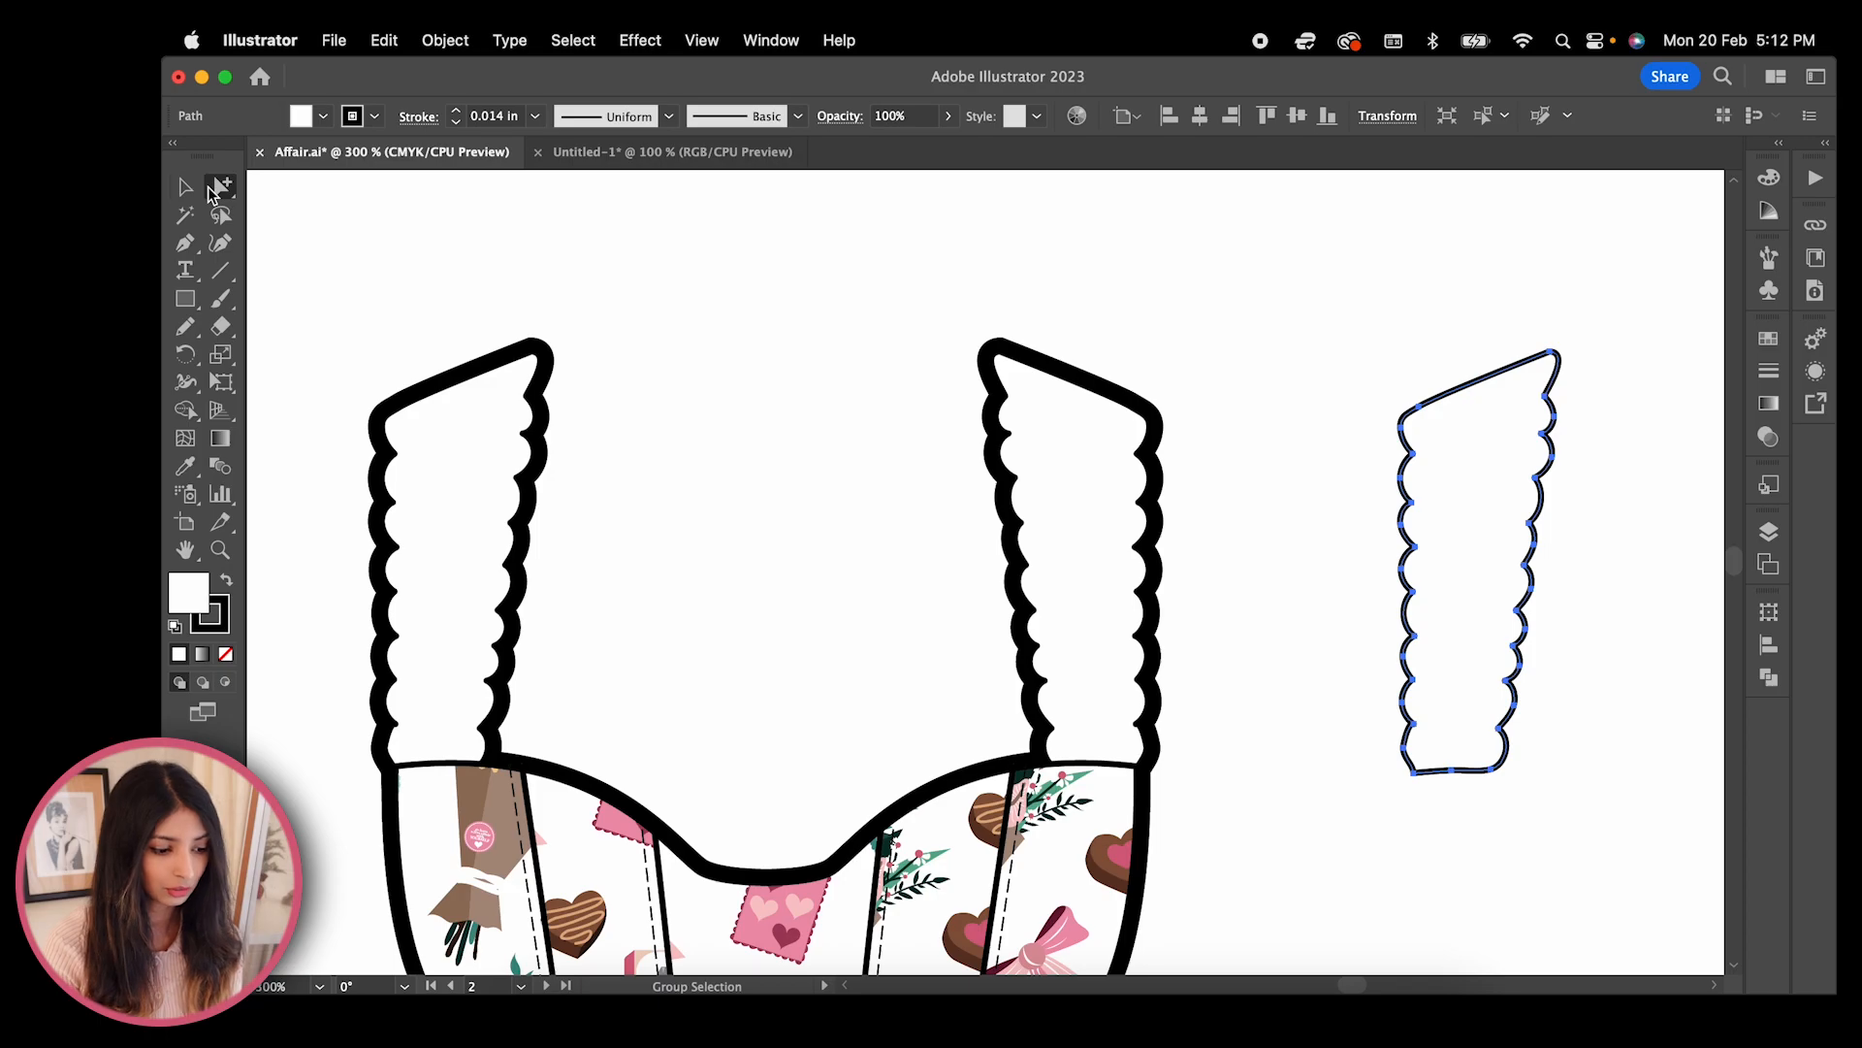
{"action": "left_click", "coordinate": [221, 188]}
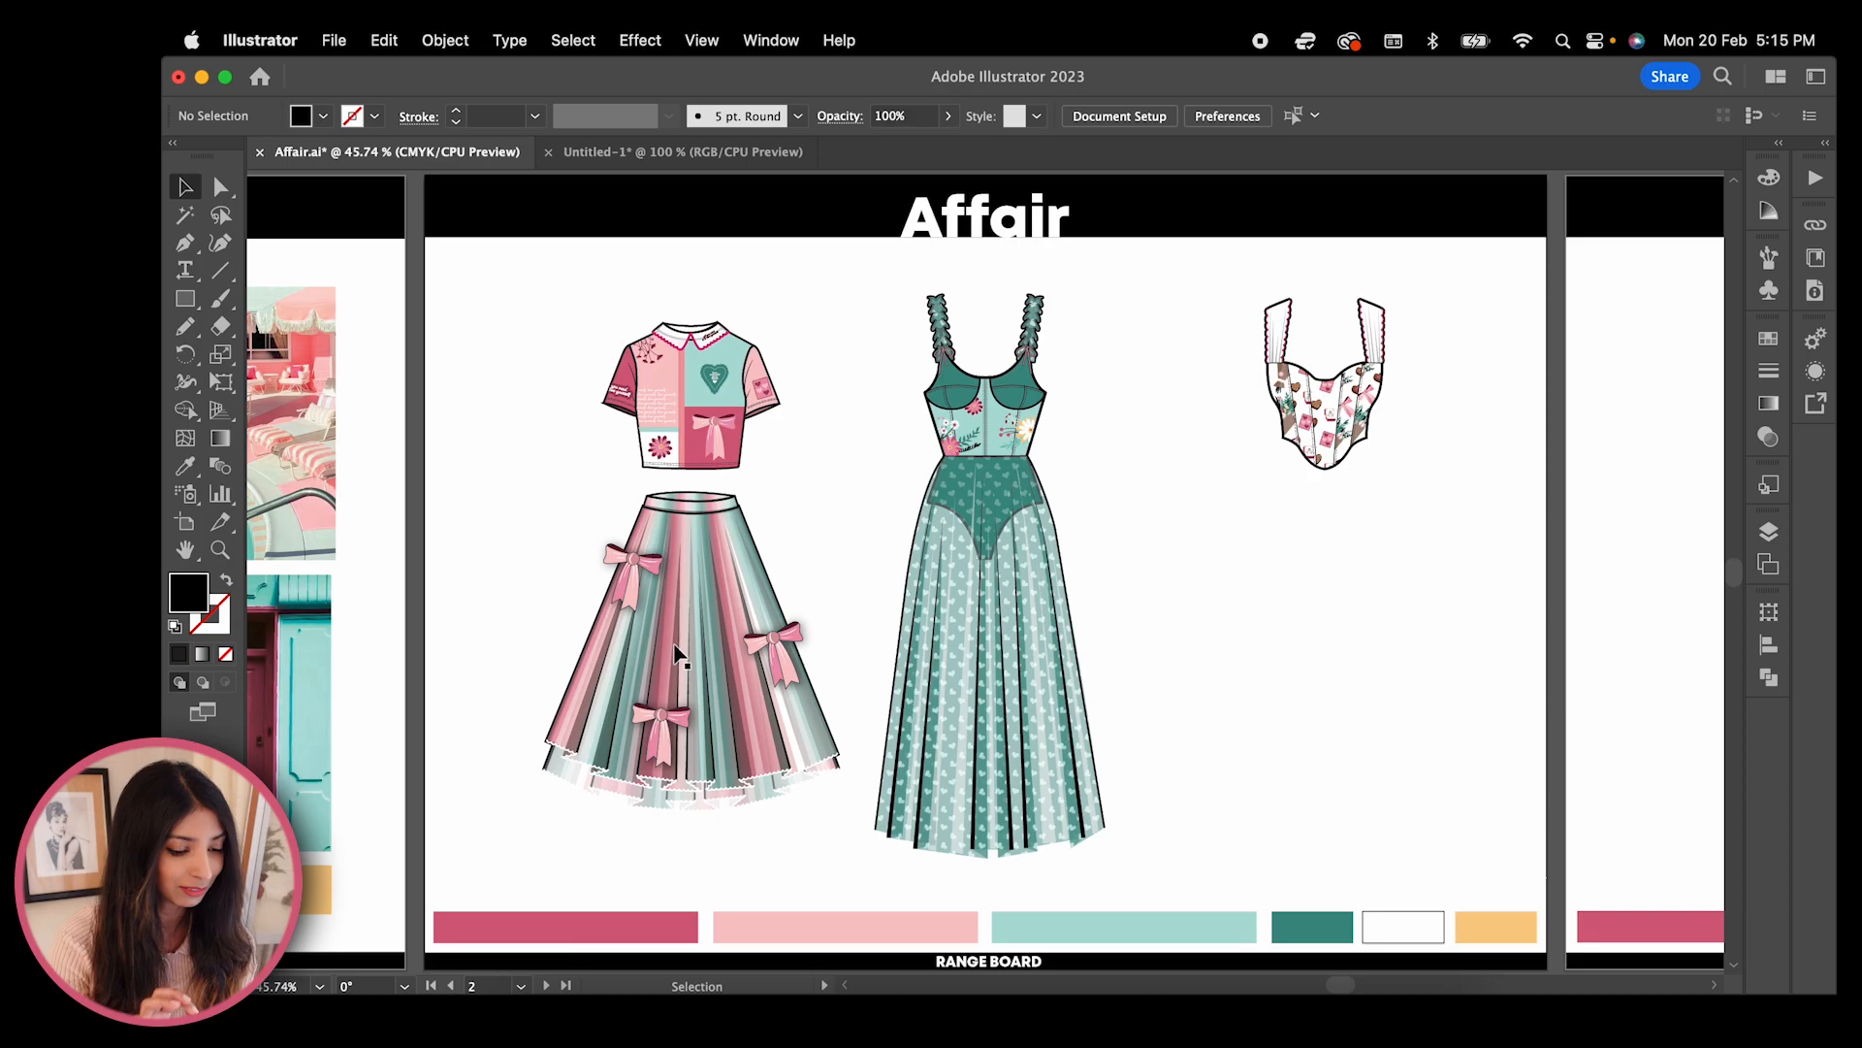
Move from the finished corset top to the pleated skirt flat
{"action": "left_click", "coordinate": [679, 656]}
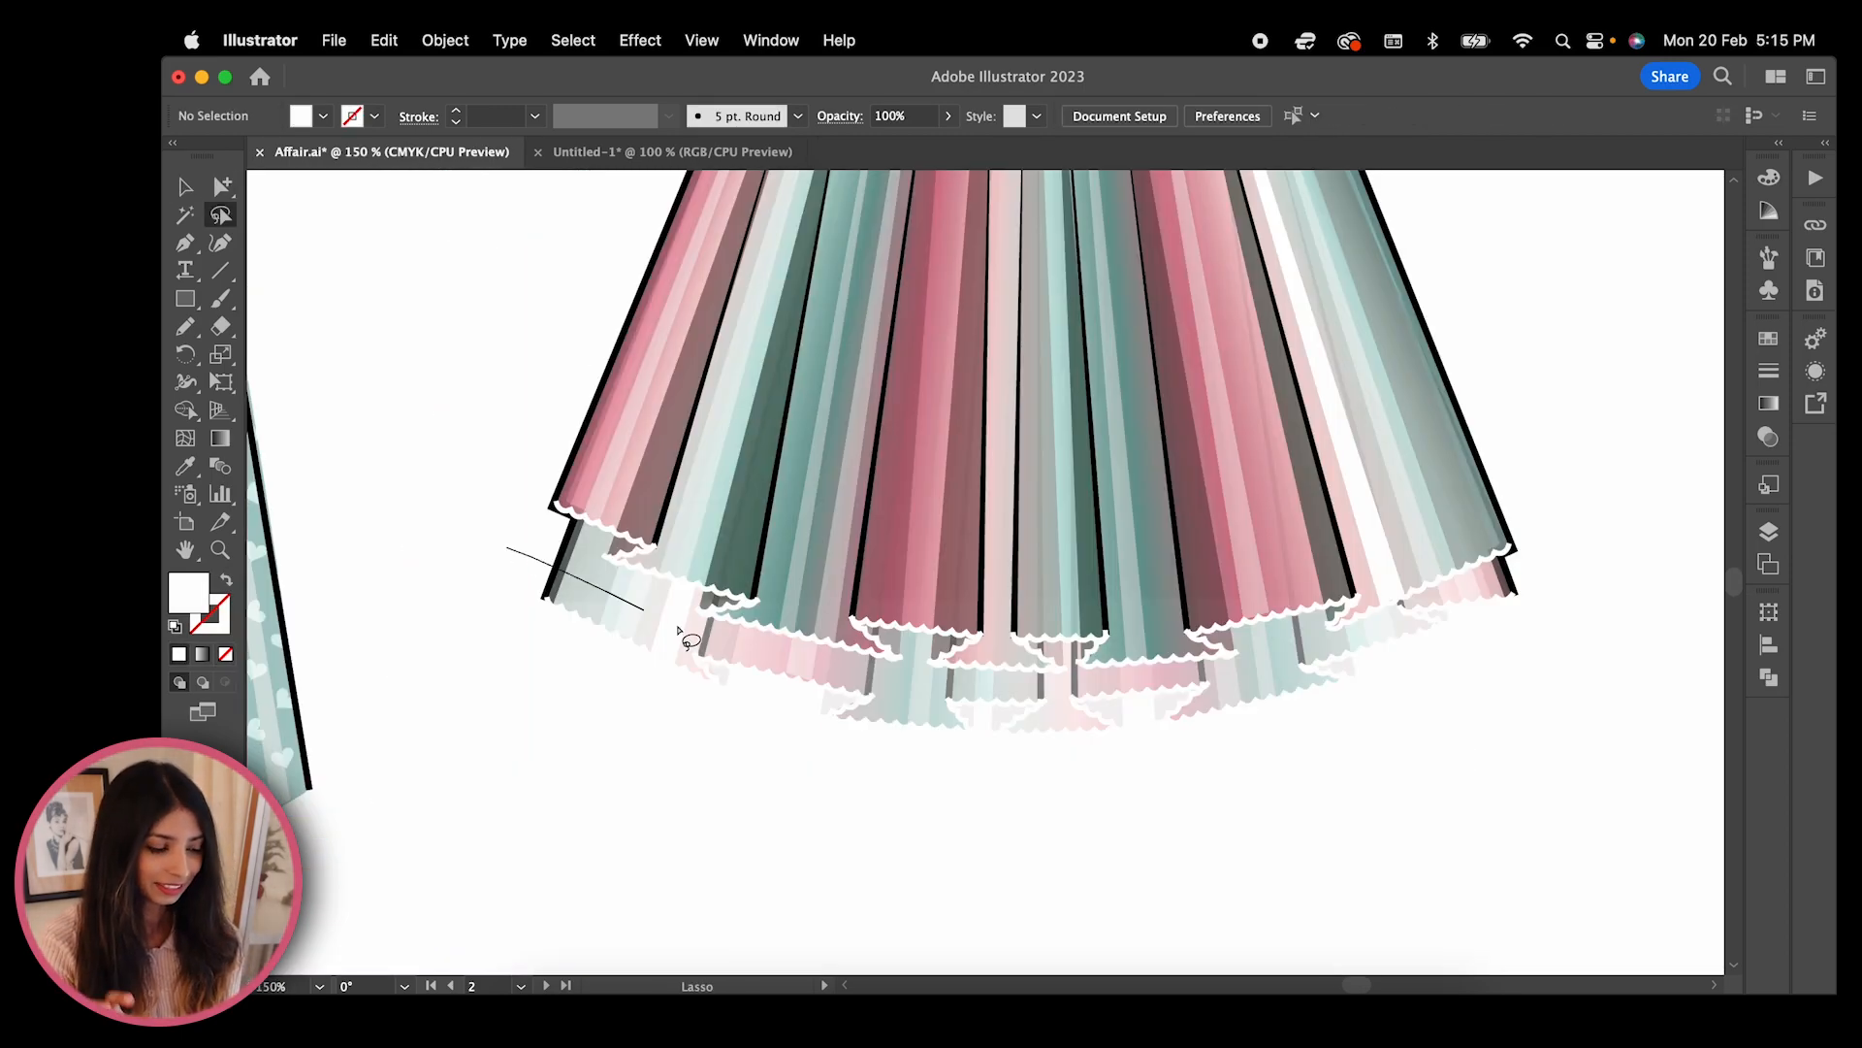
Lasso-select the anchor points along the skirt's lower hem layers
{"action": "left_click_drag", "start_coordinate": [683, 636], "coordinate": [1170, 683]}
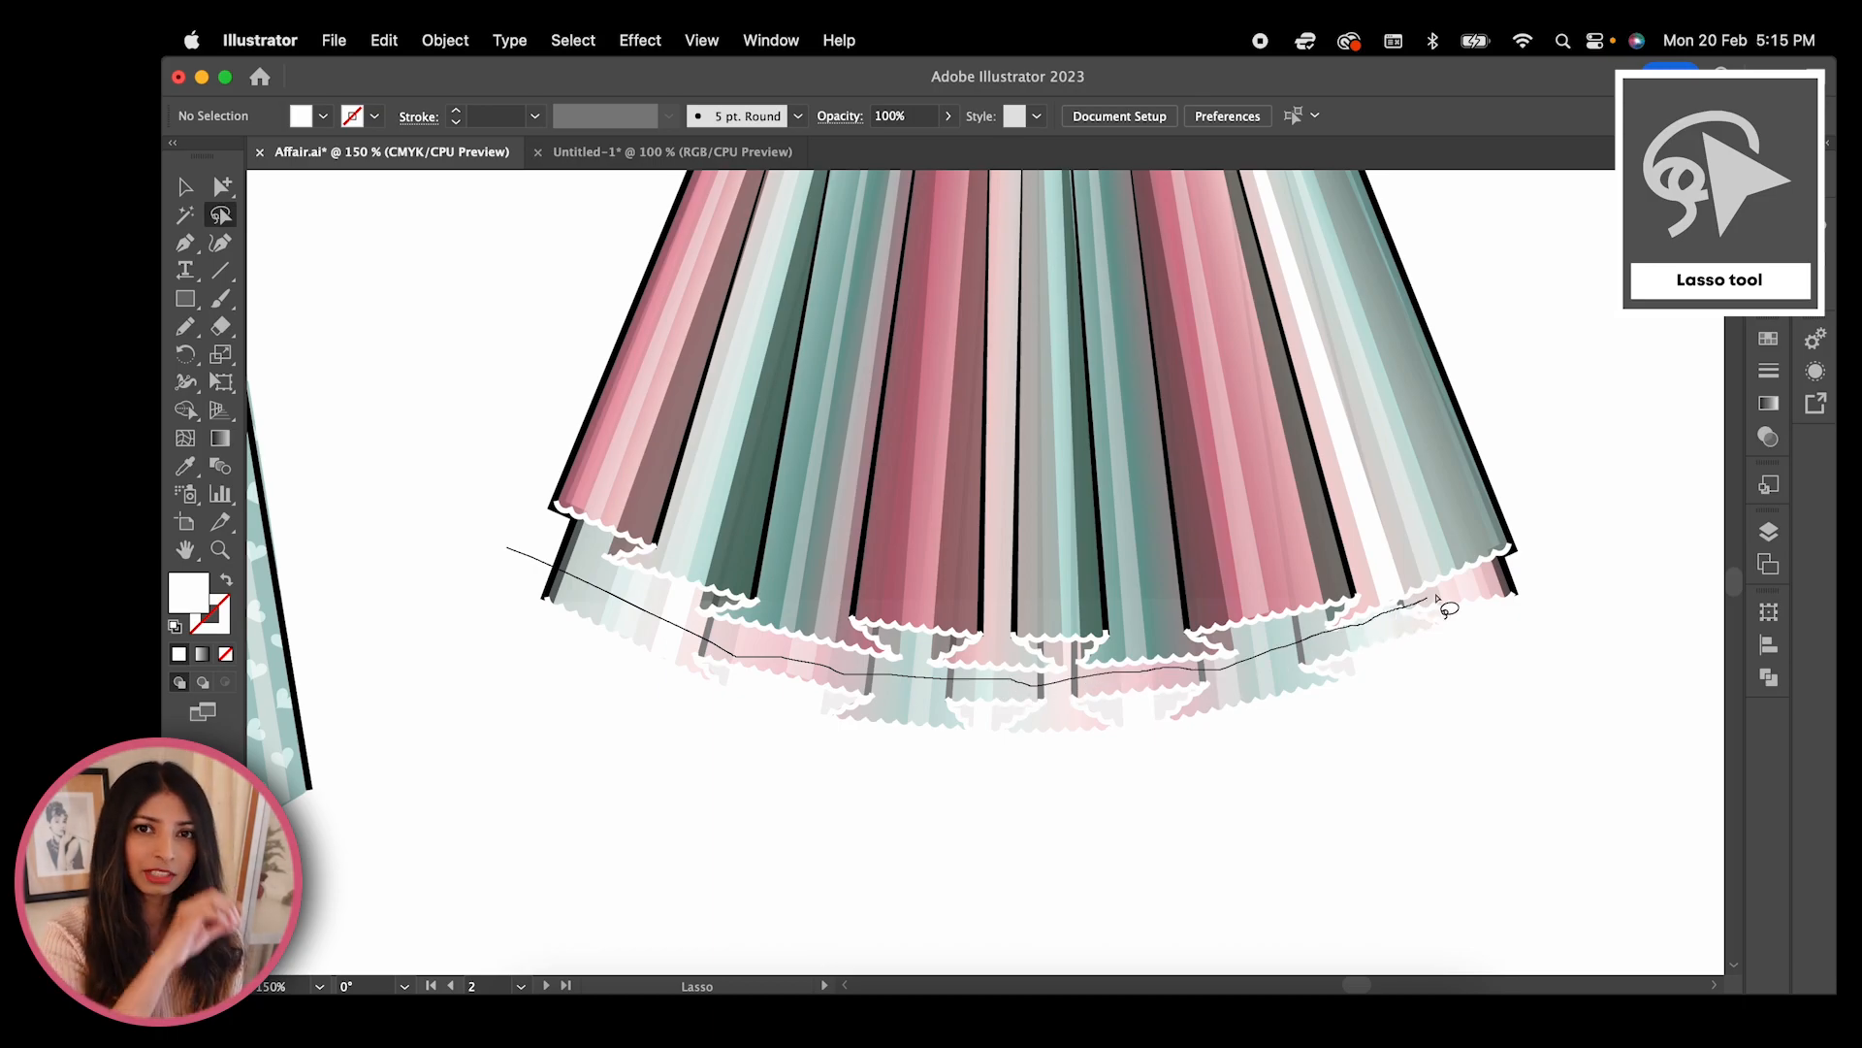
{"action": "left_click_drag", "start_coordinate": [1400, 605], "coordinate": [510, 559]}
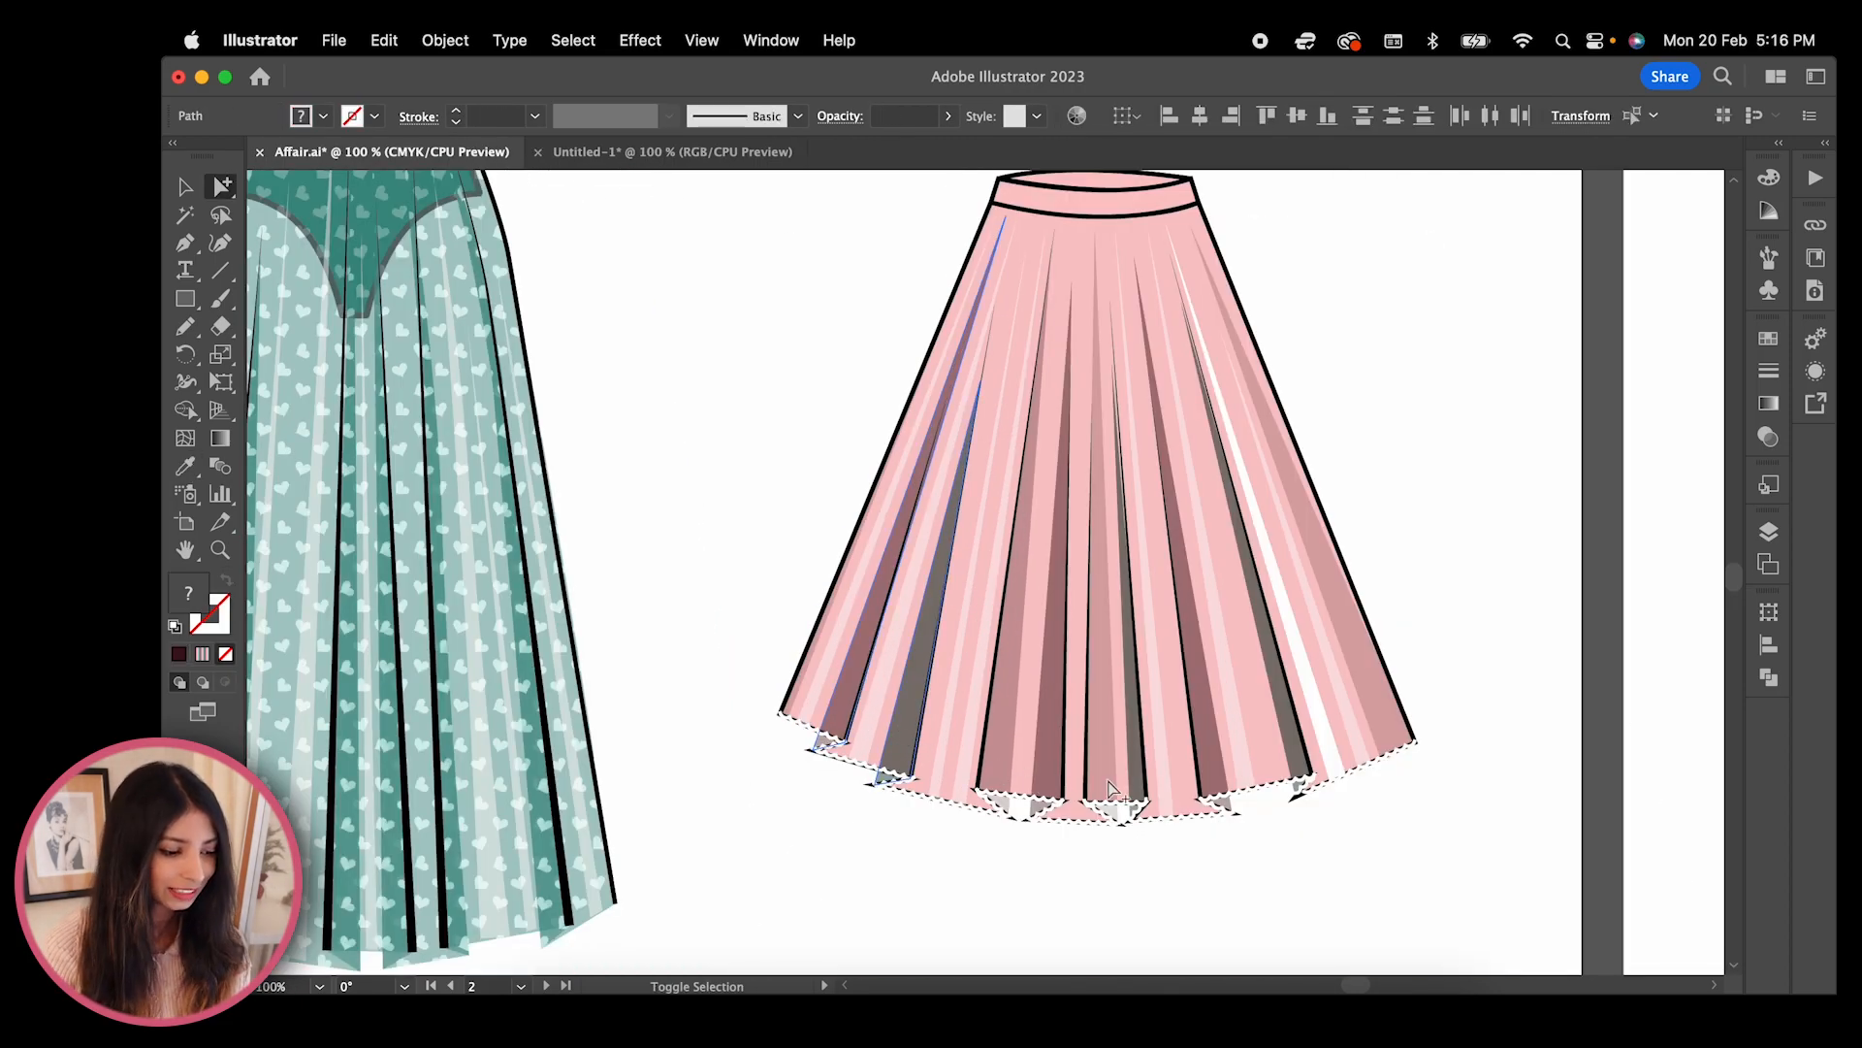
Set the skirt layer to pink at 55% opacity and redraw its left hem edge
{"action": "double_click", "coordinate": [188, 606]}
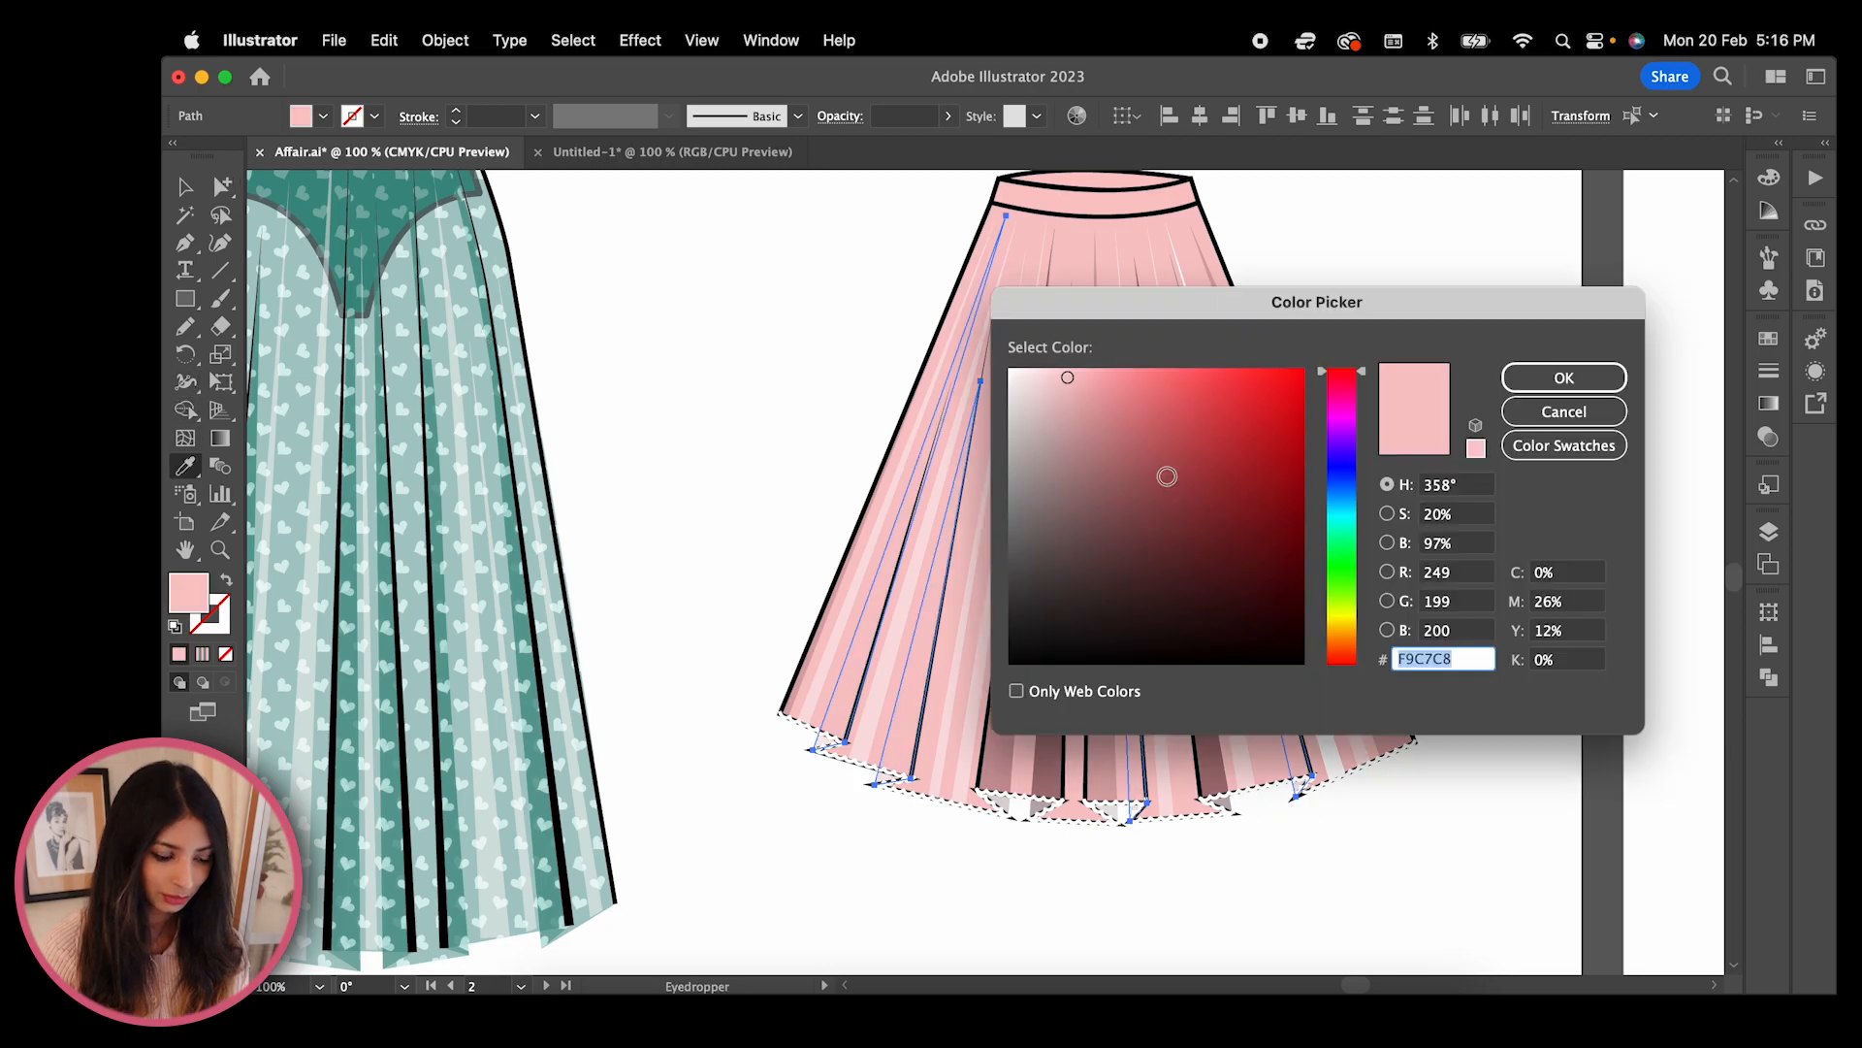
{"action": "left_click", "coordinate": [1564, 376]}
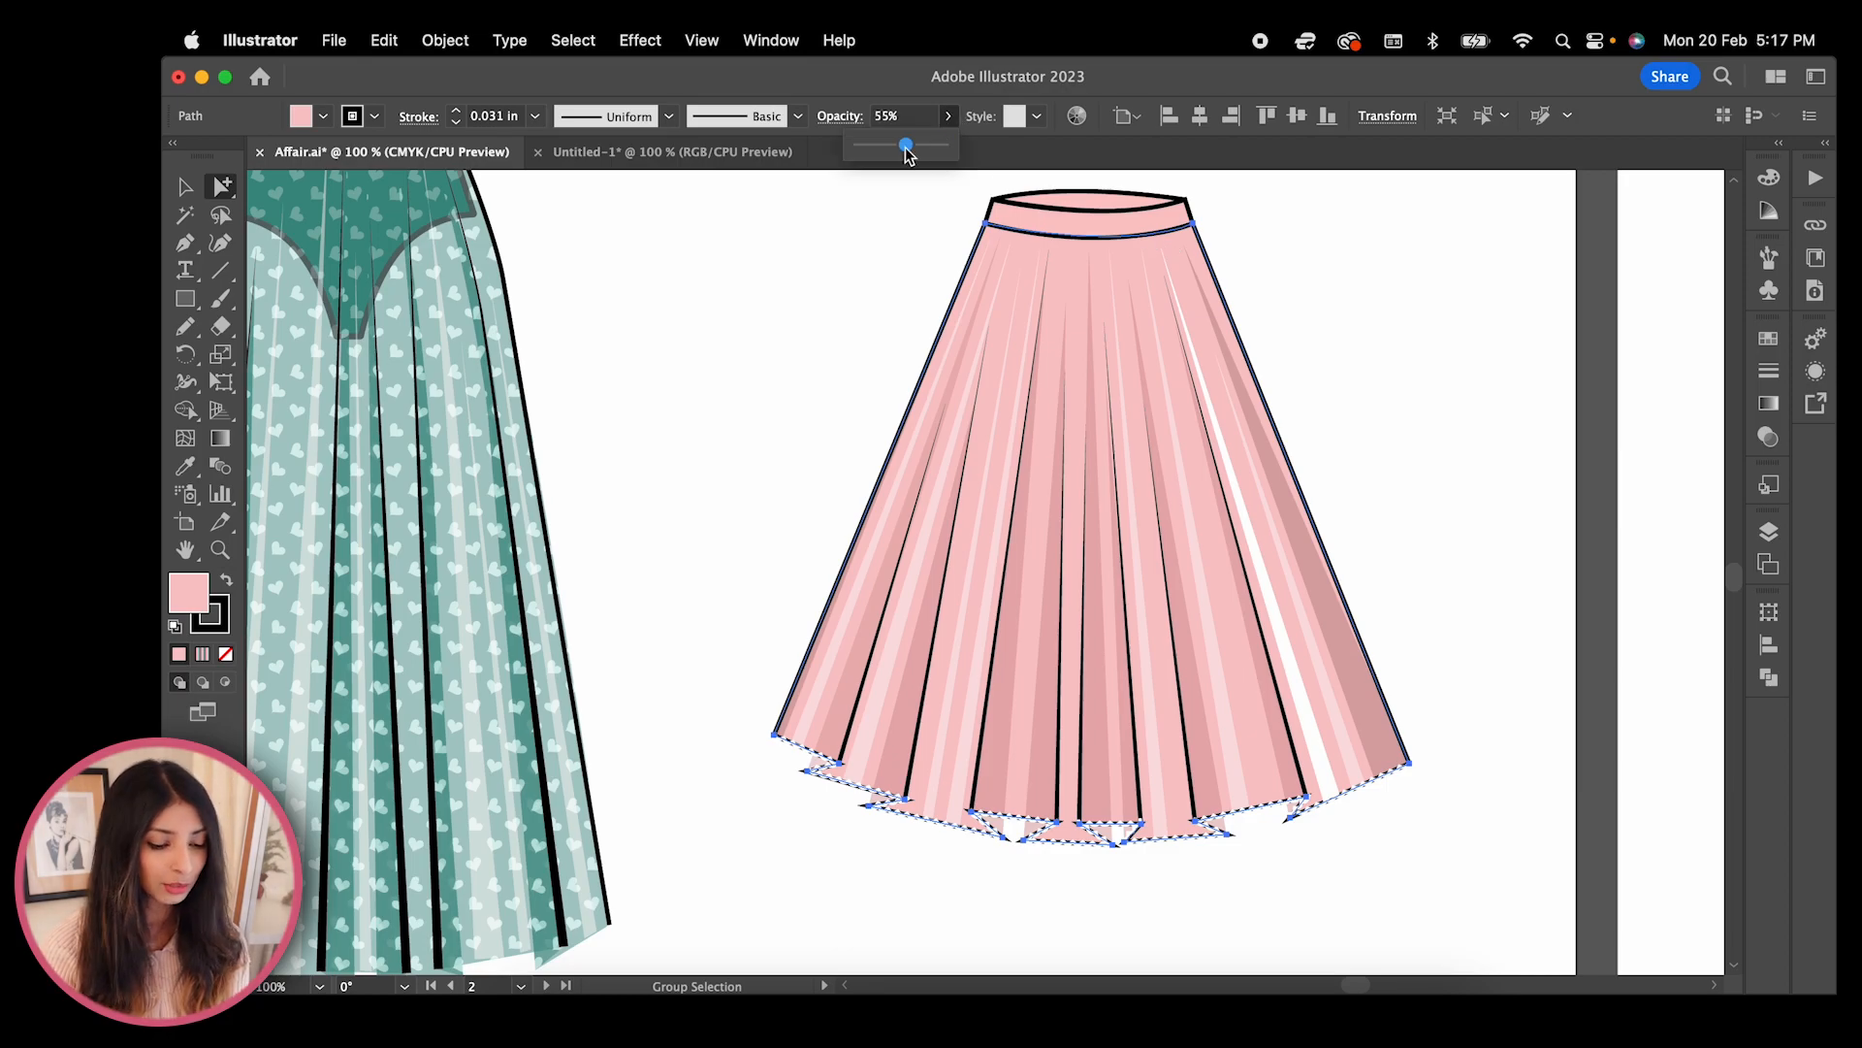
{"action": "left_click_drag", "start_coordinate": [906, 146], "coordinate": [891, 145]}
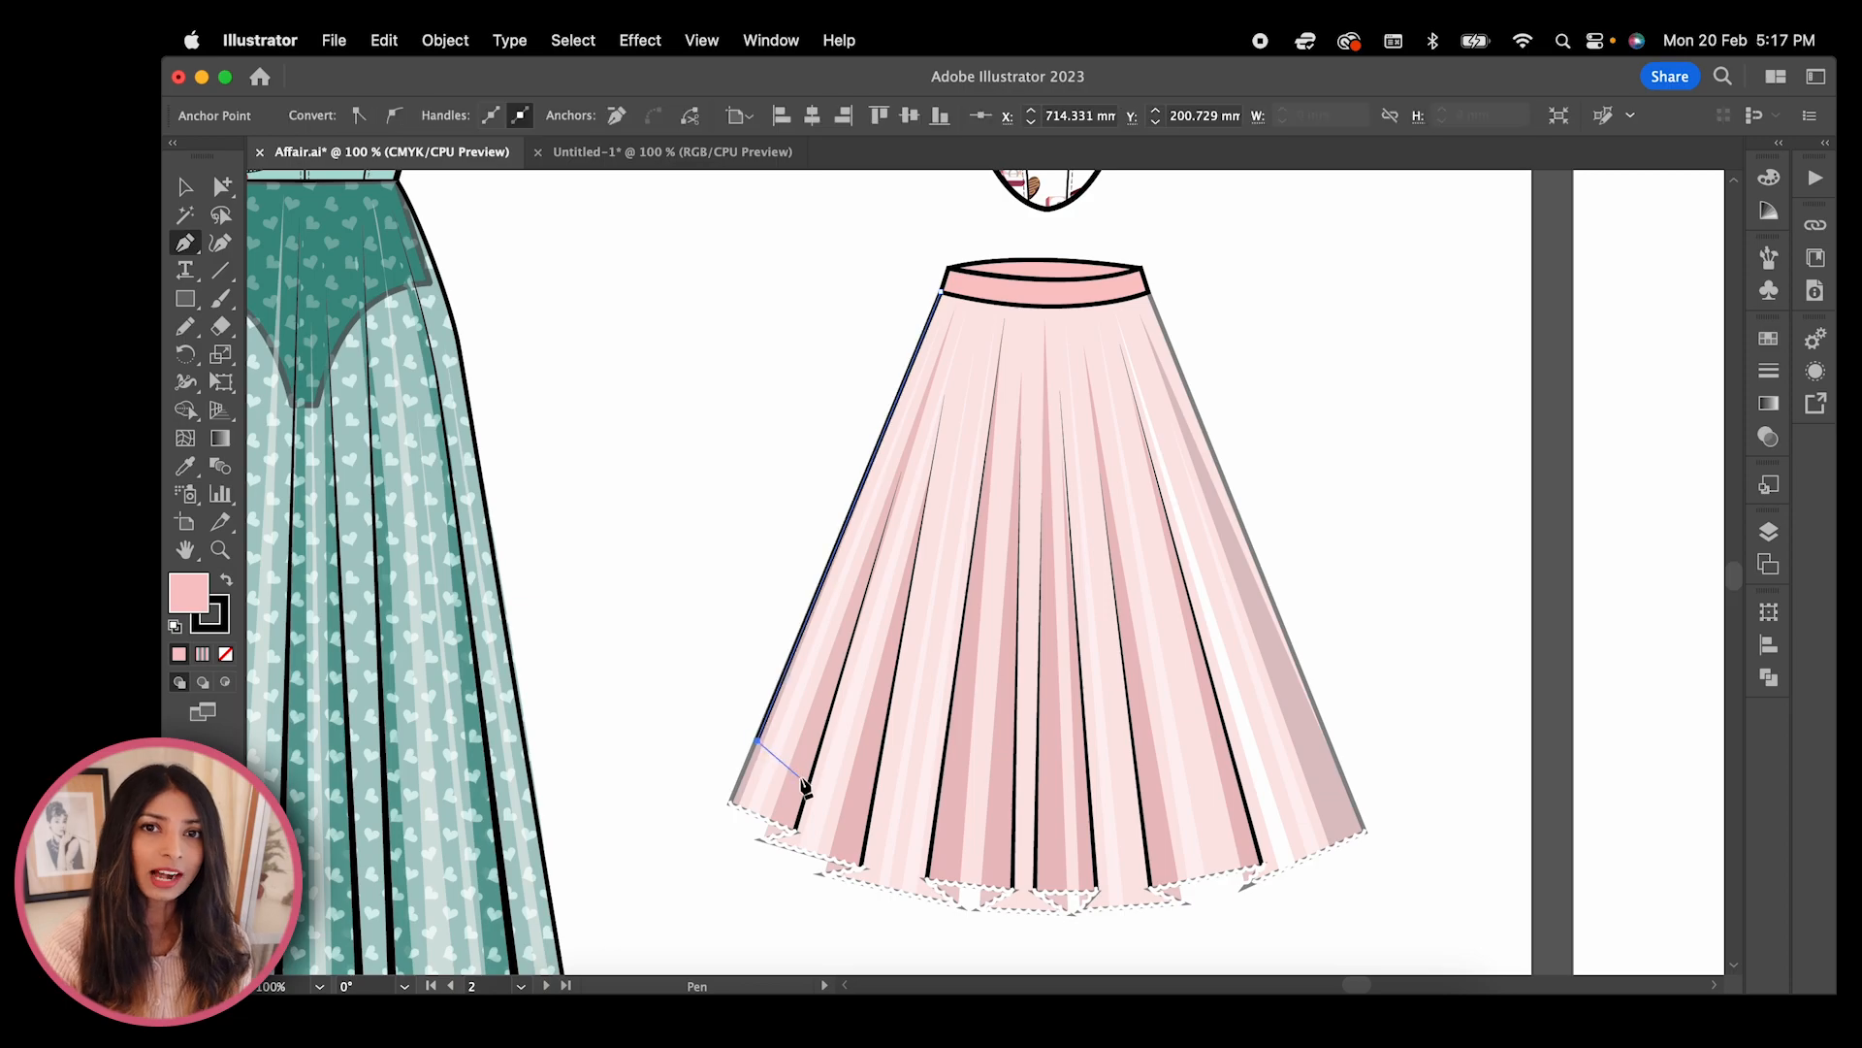
{"action": "left_click_drag", "start_coordinate": [801, 790], "coordinate": [1199, 832]}
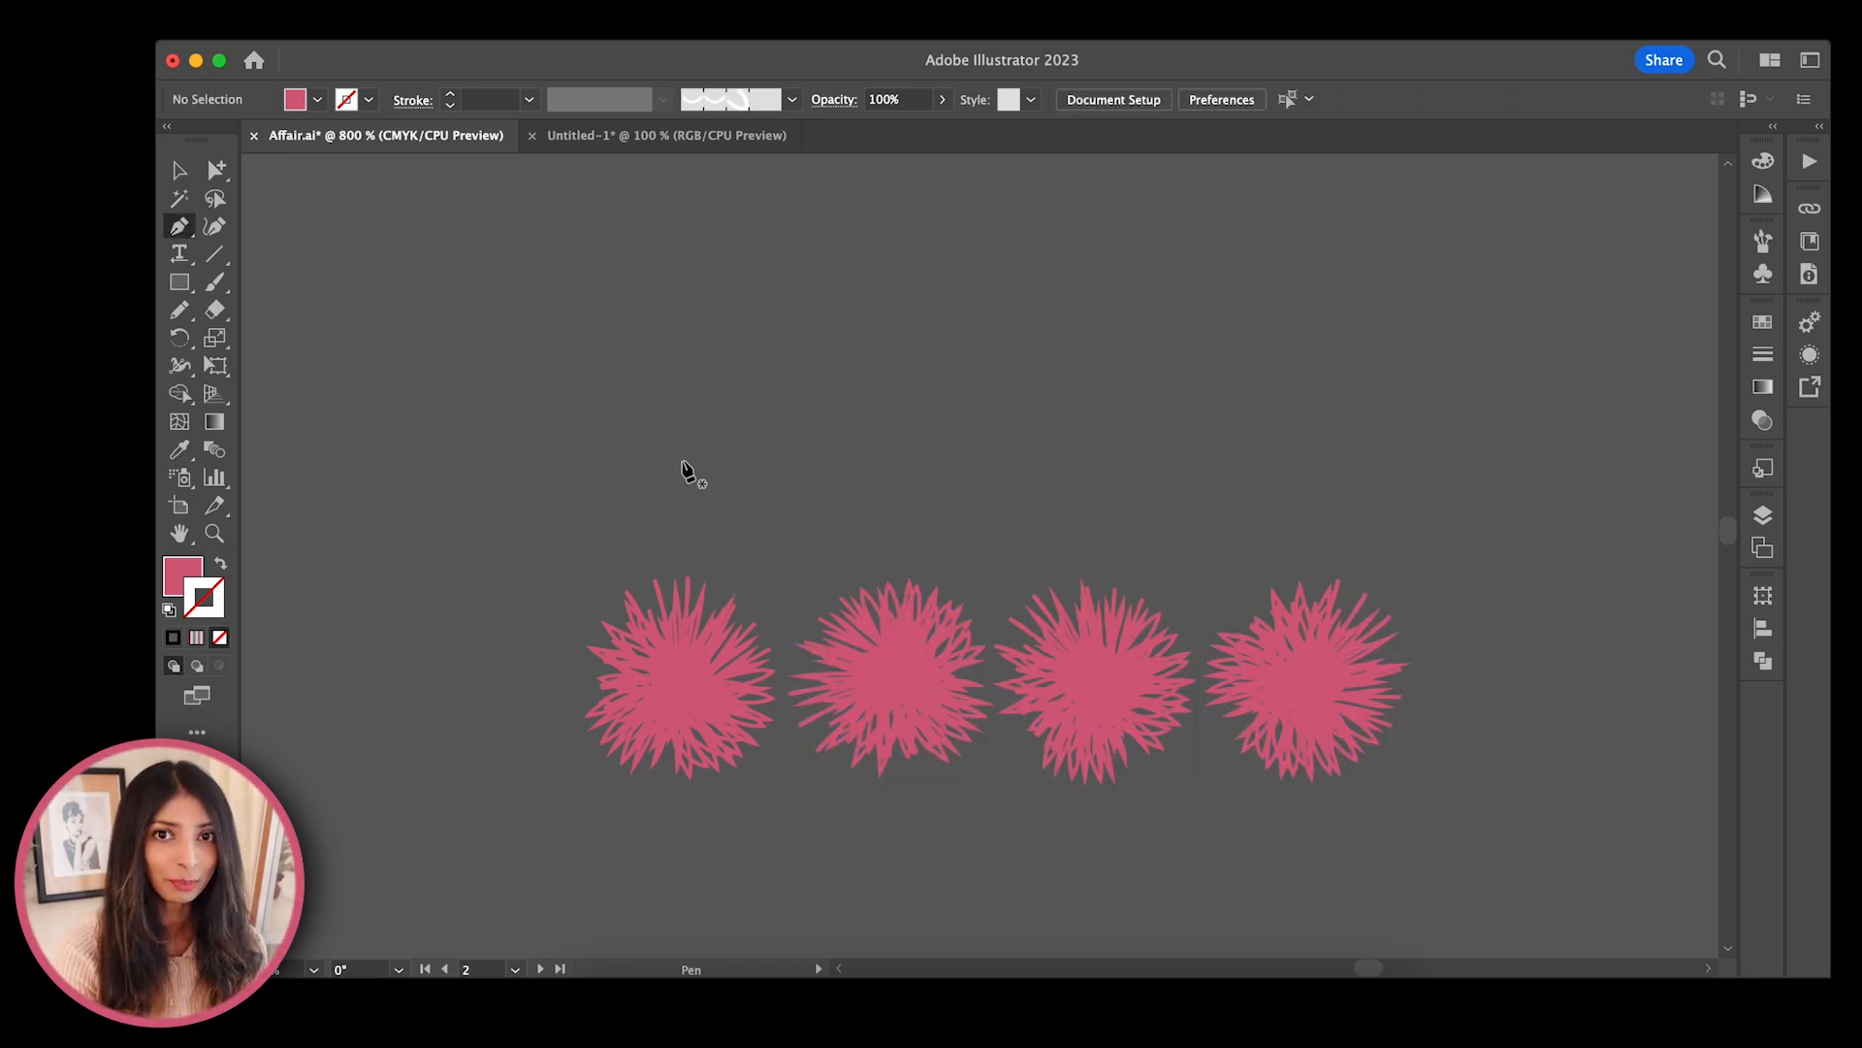
Draw a hanging stem loop above a pink pom-pom with the Pen tool
{"action": "left_click_drag", "start_coordinate": [891, 658], "coordinate": [1044, 847]}
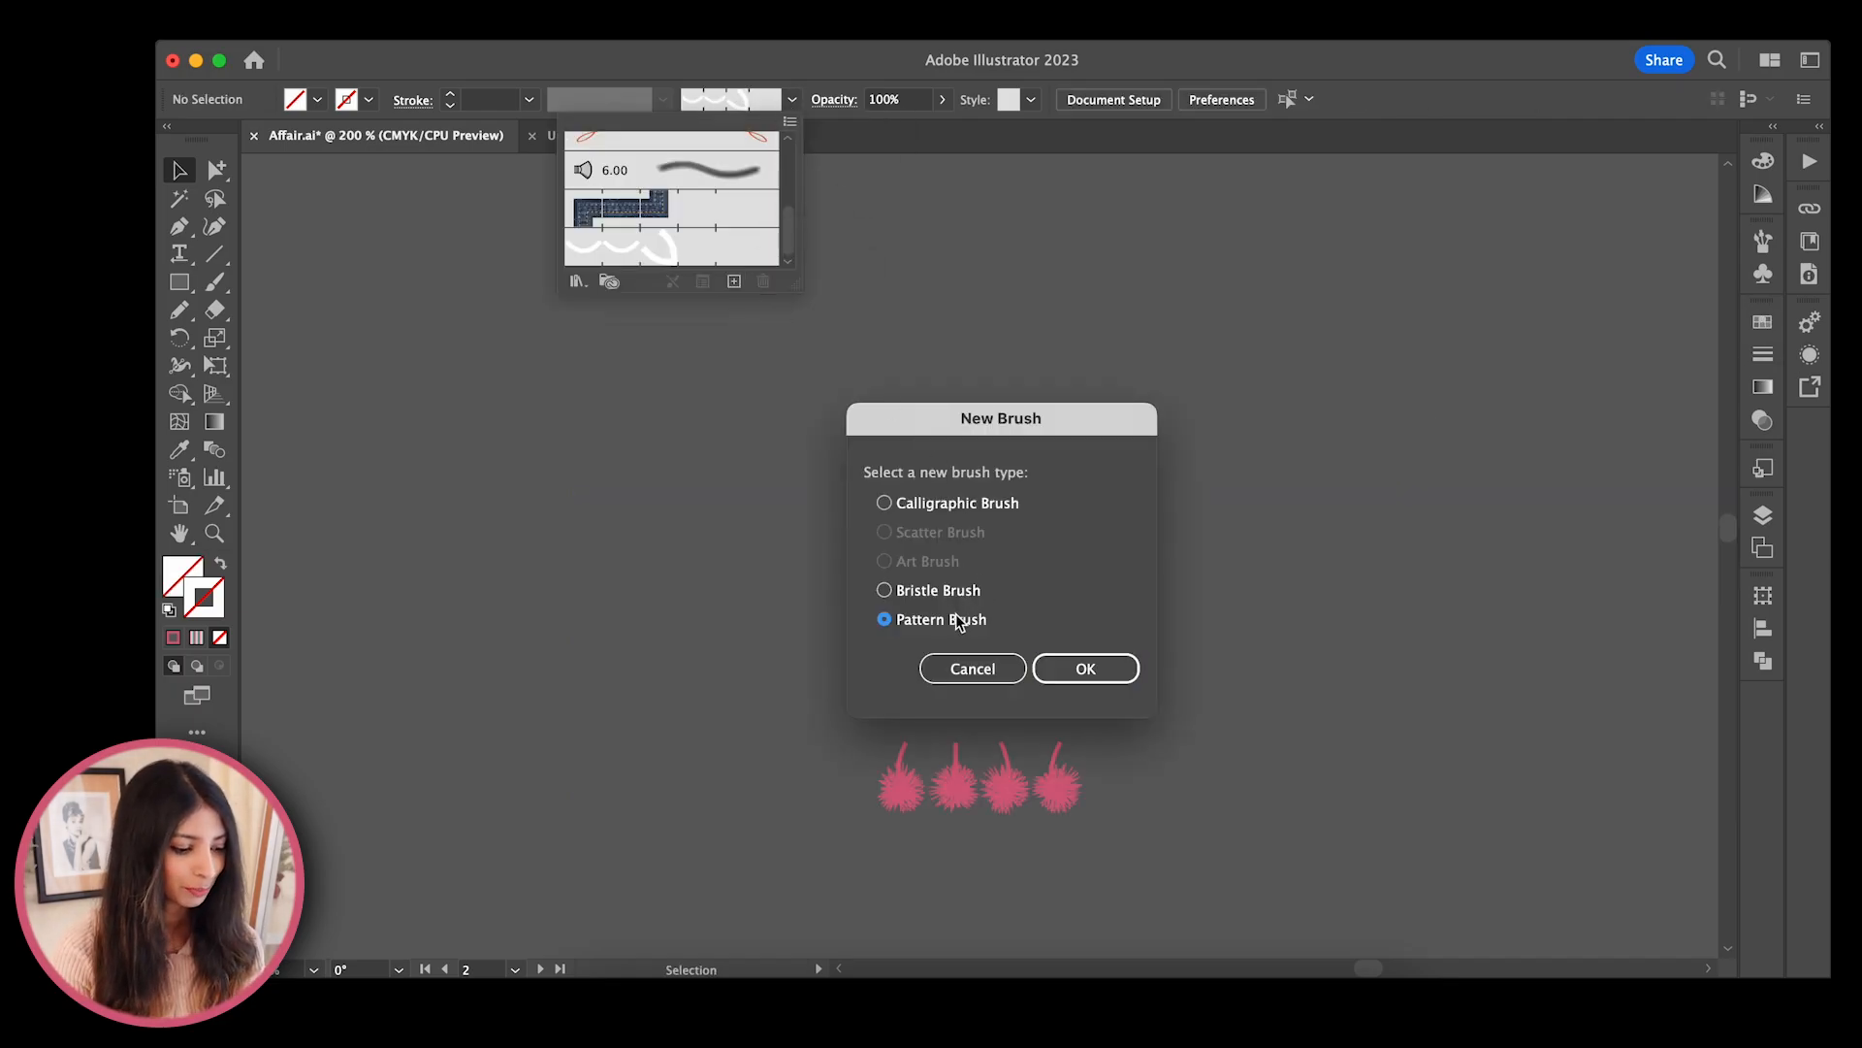
Create the pattern brush using New Pattern Swatch 5 as its side tile and save it
{"action": "left_click", "coordinate": [1087, 667]}
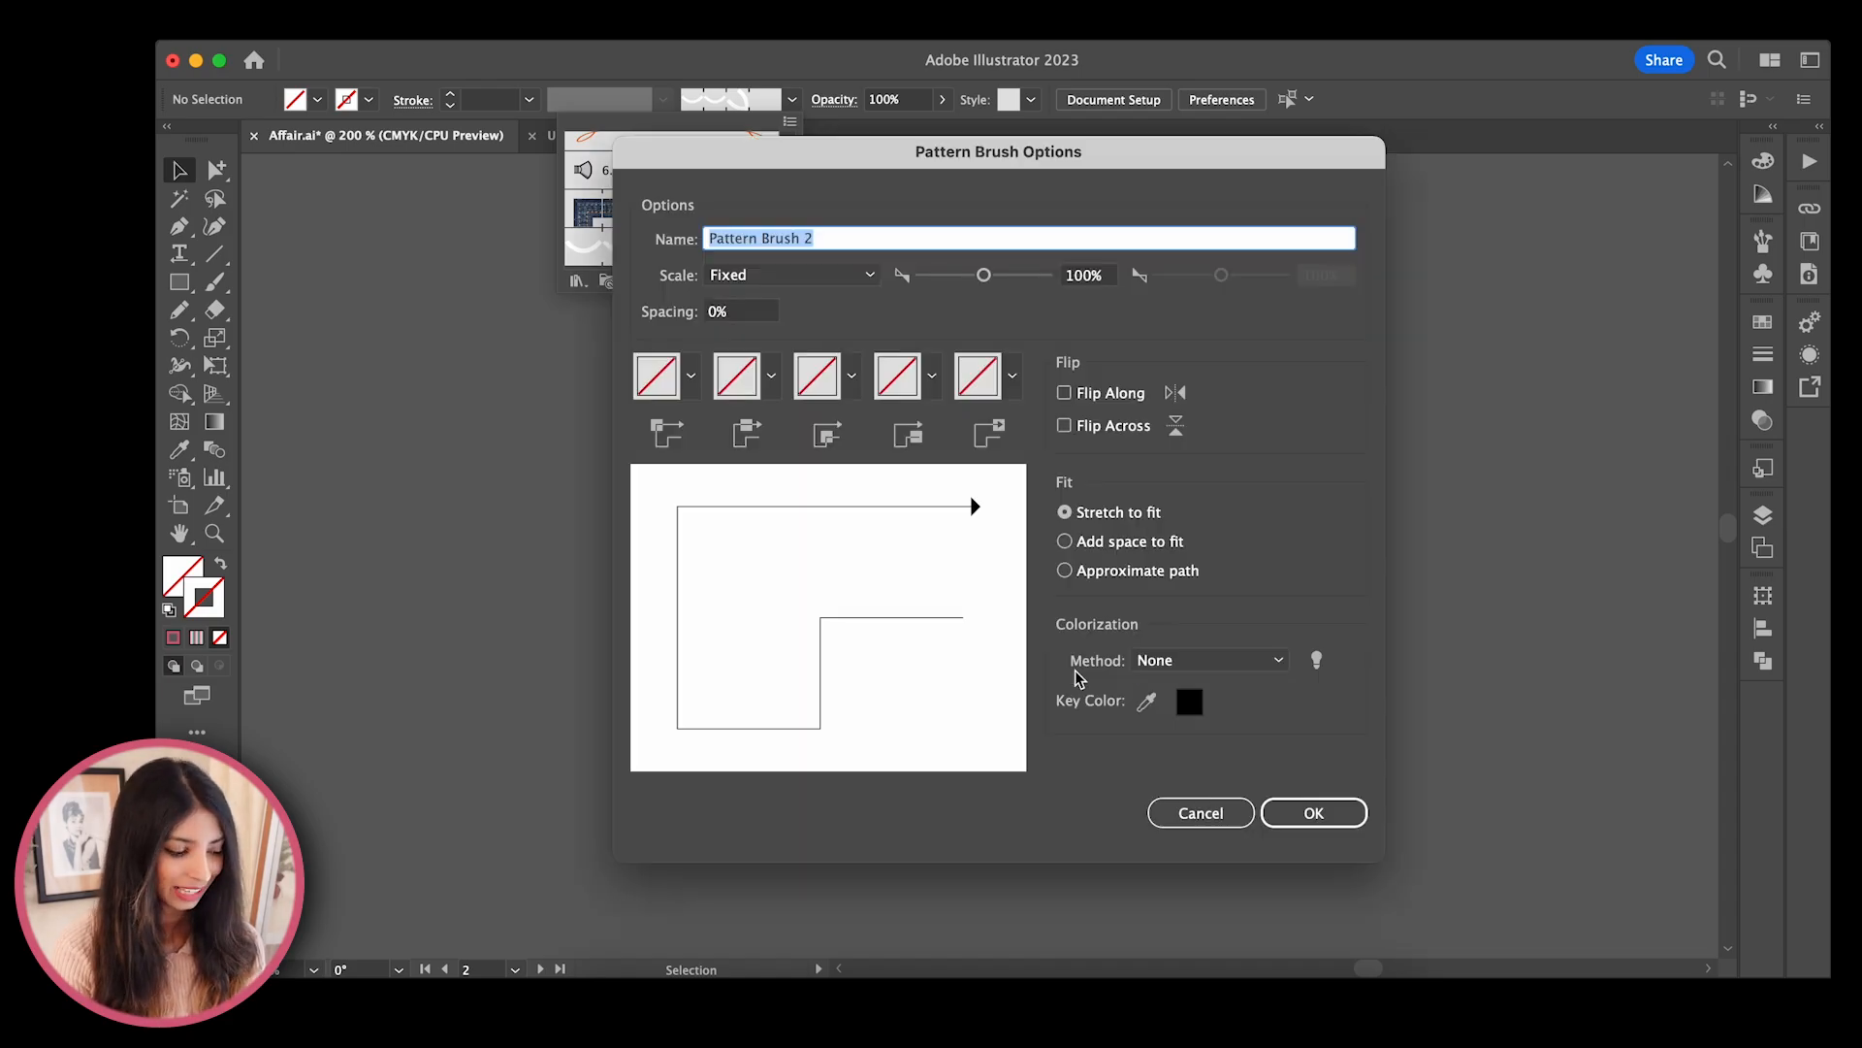
{"action": "left_click", "coordinate": [691, 376]}
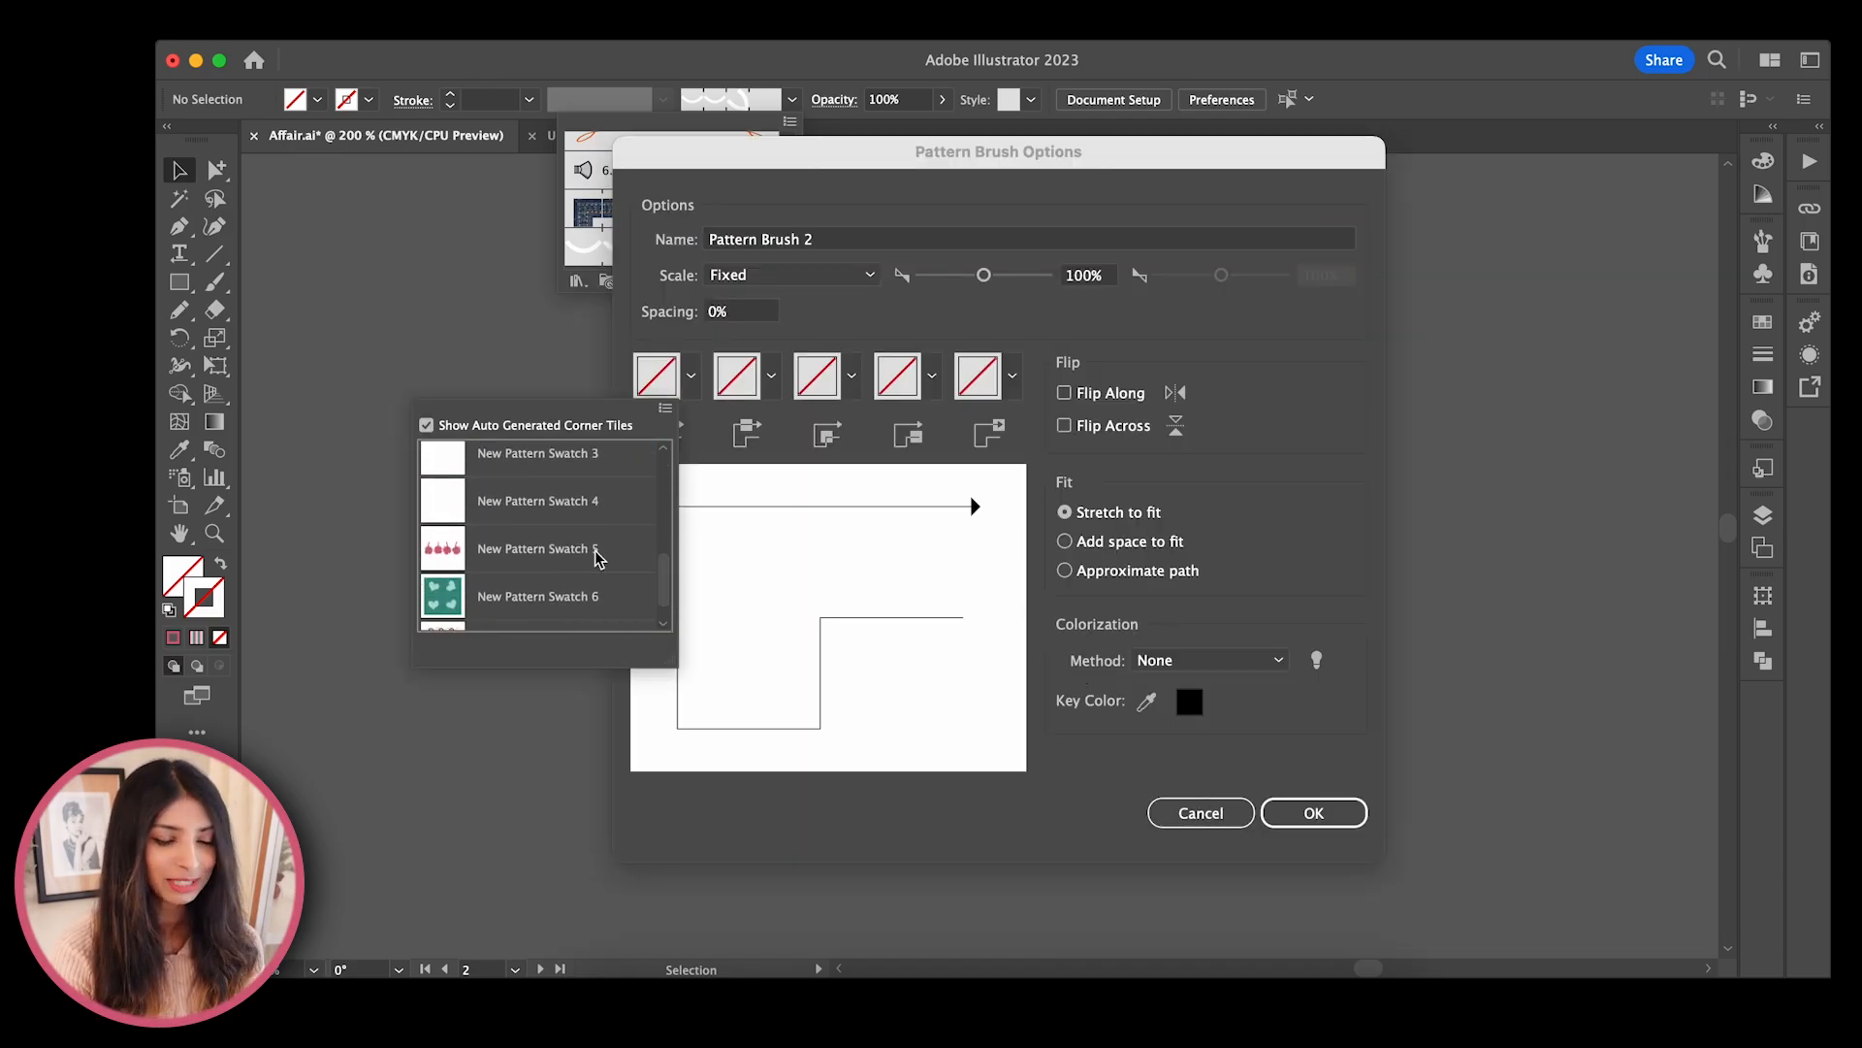
{"action": "left_click", "coordinate": [532, 547]}
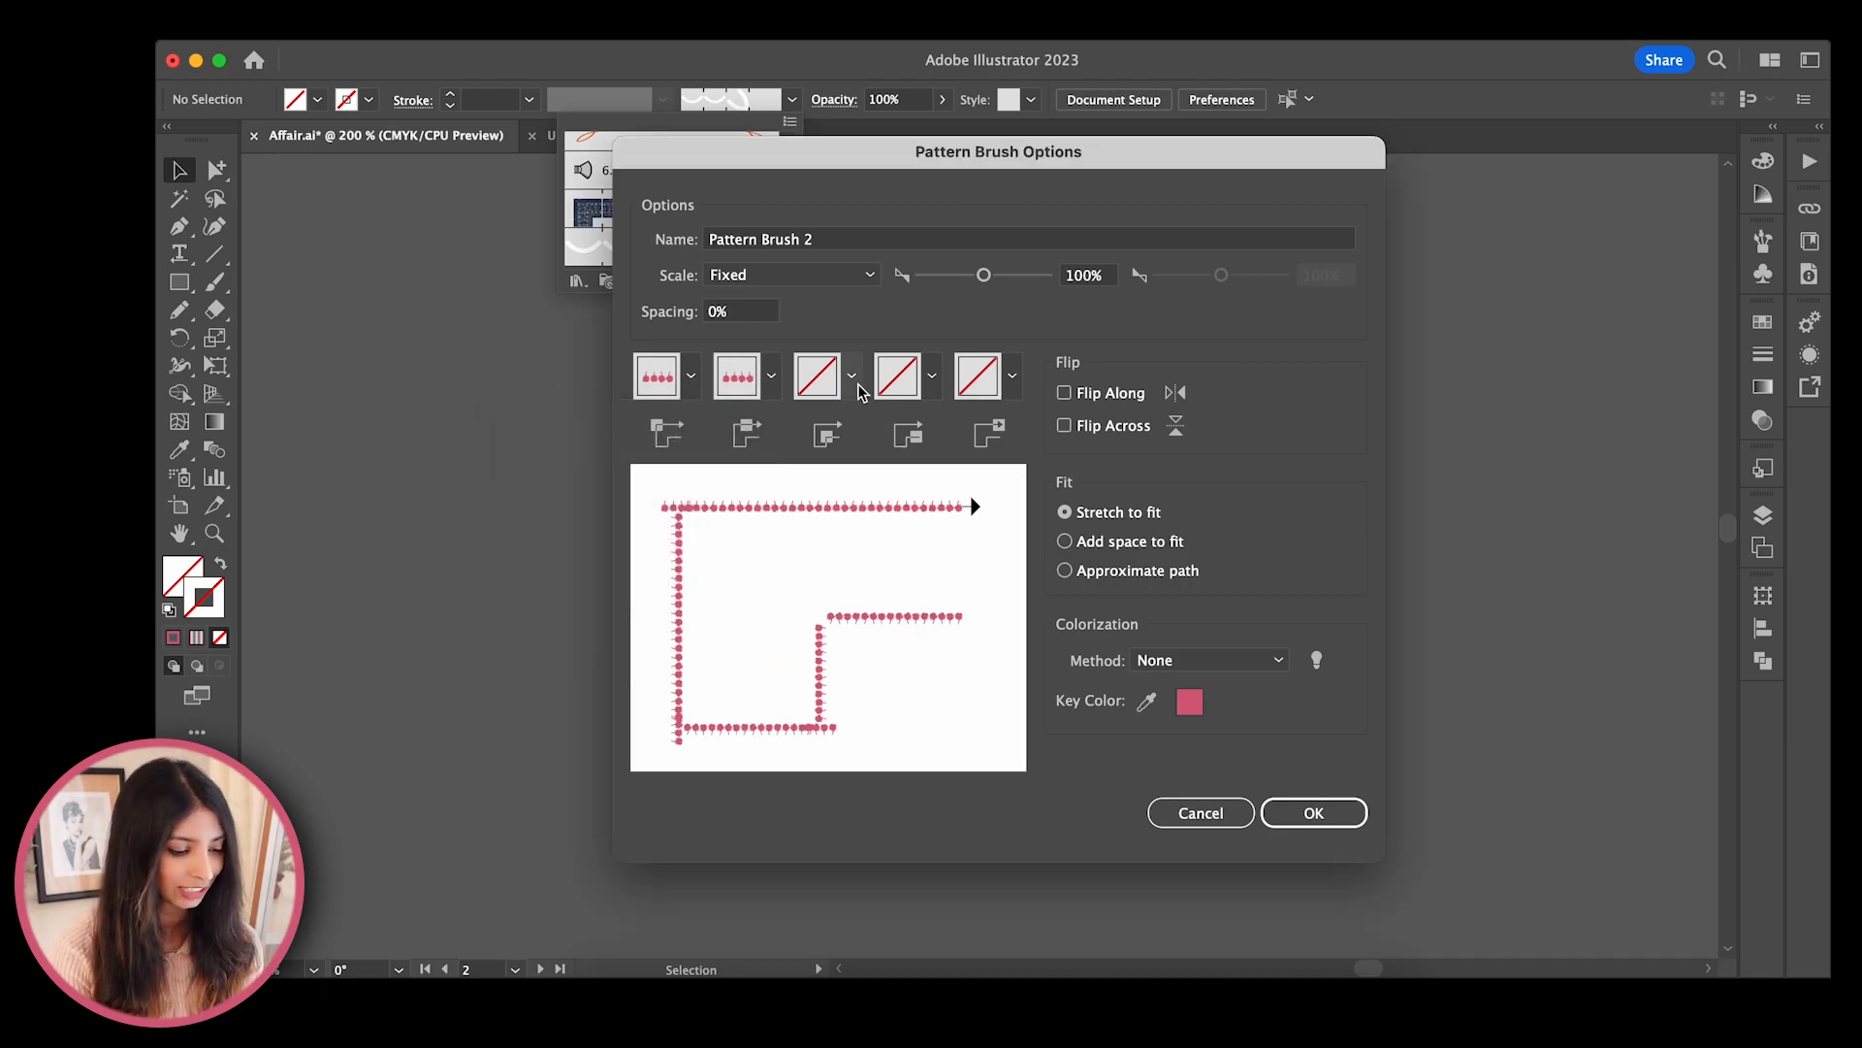
{"action": "left_click", "coordinate": [1313, 811]}
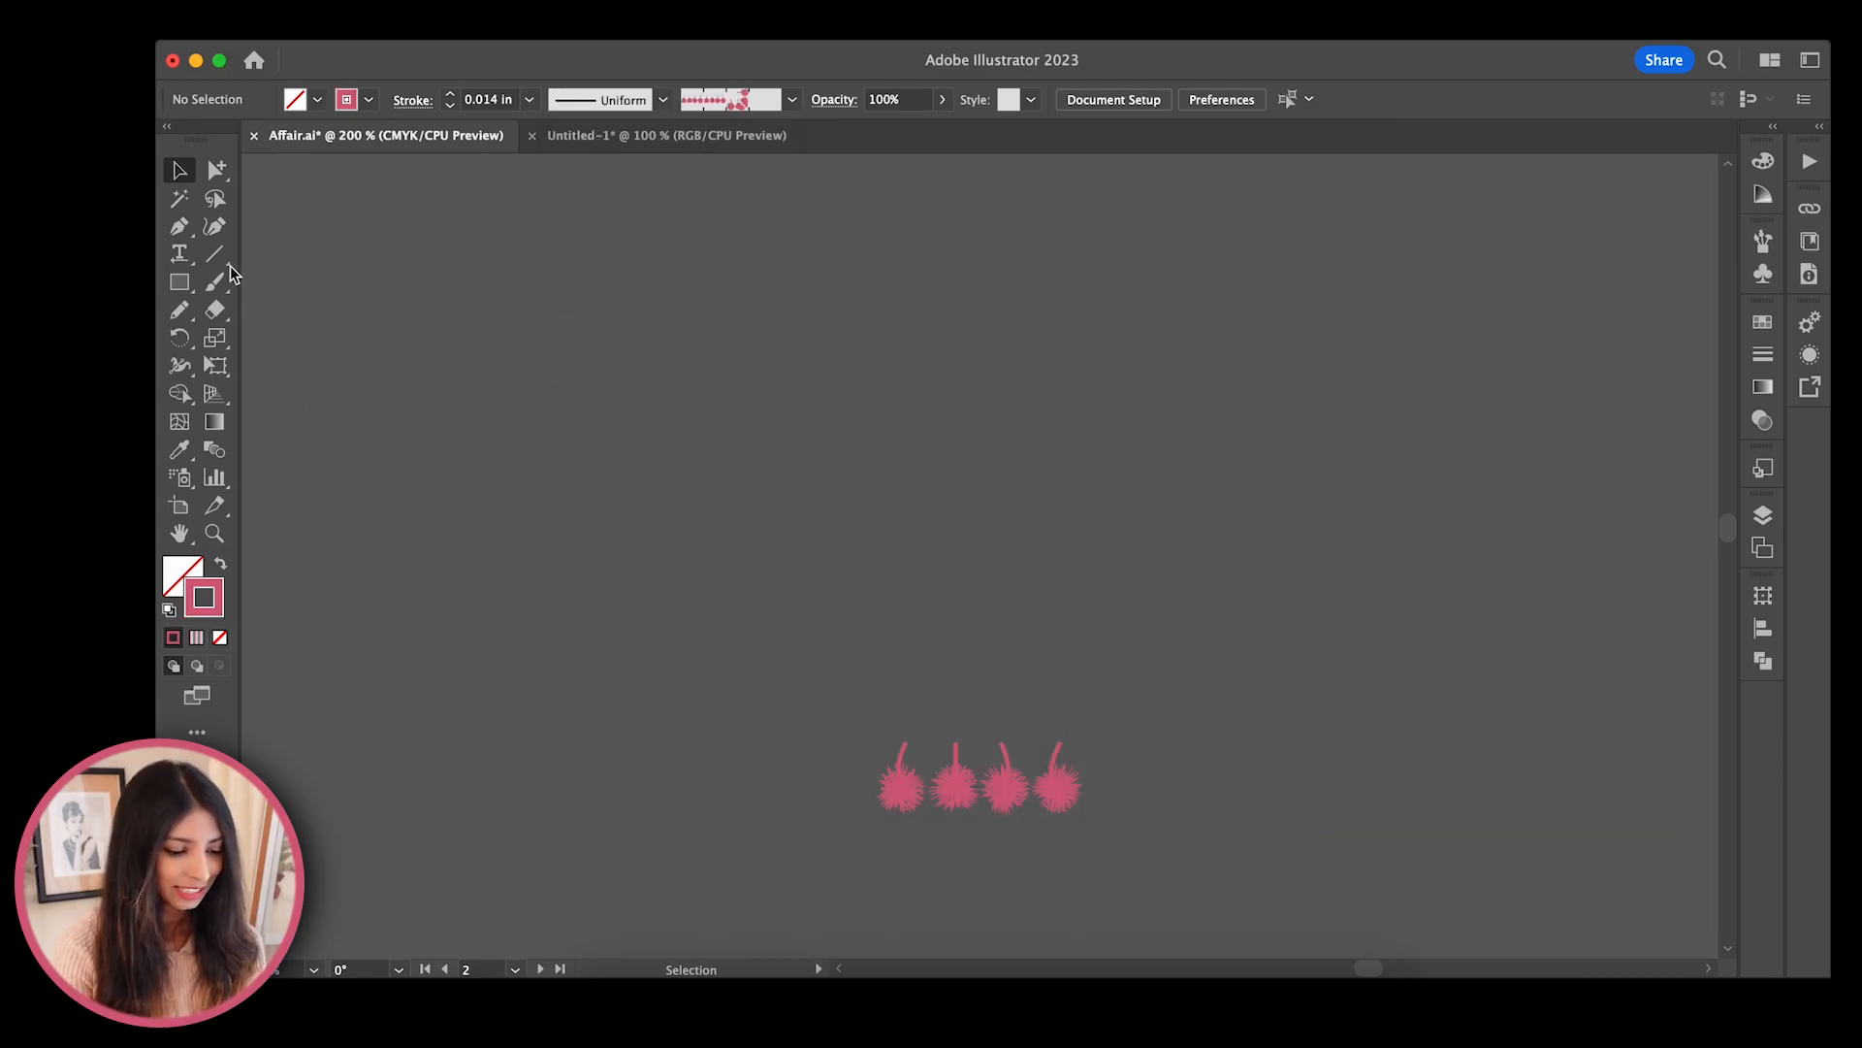
Draw a straight line and apply Pattern Brush 2 as a pom-pom trim
{"action": "left_click_drag", "start_coordinate": [463, 632], "coordinate": [1616, 632]}
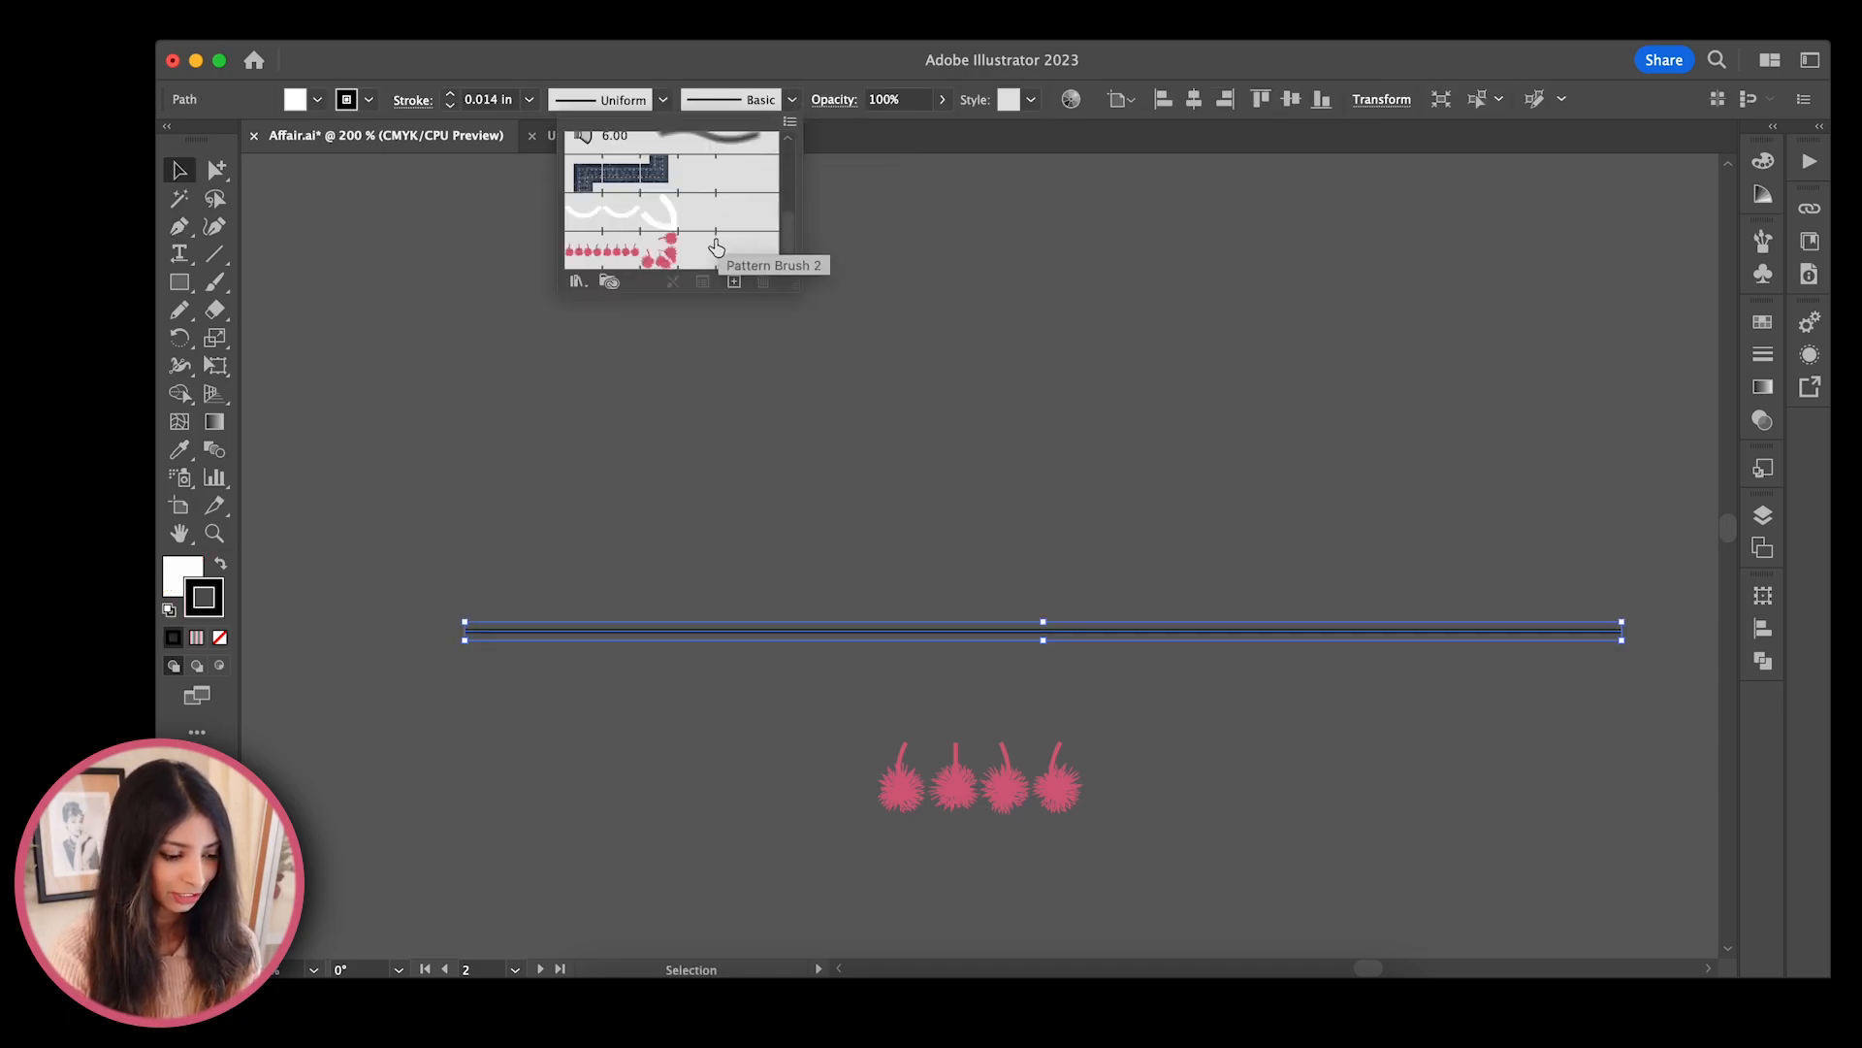
{"action": "left_click", "coordinate": [698, 254]}
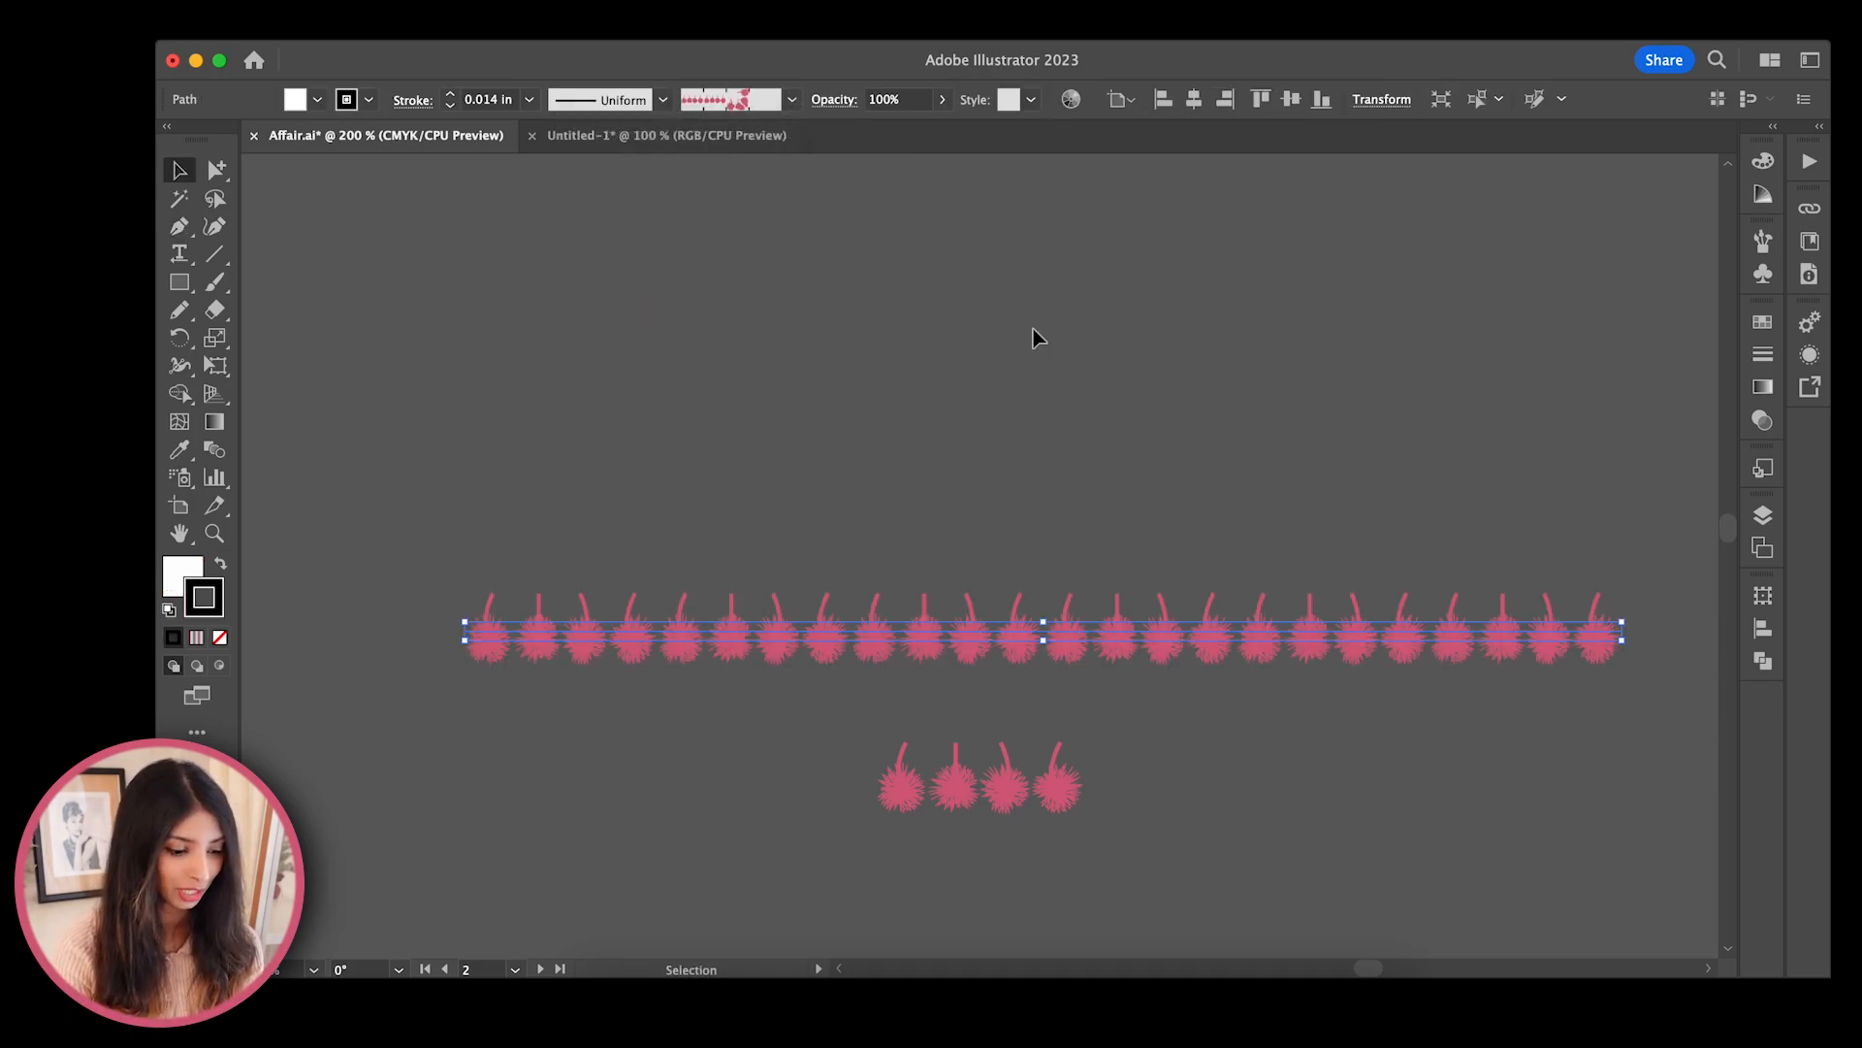